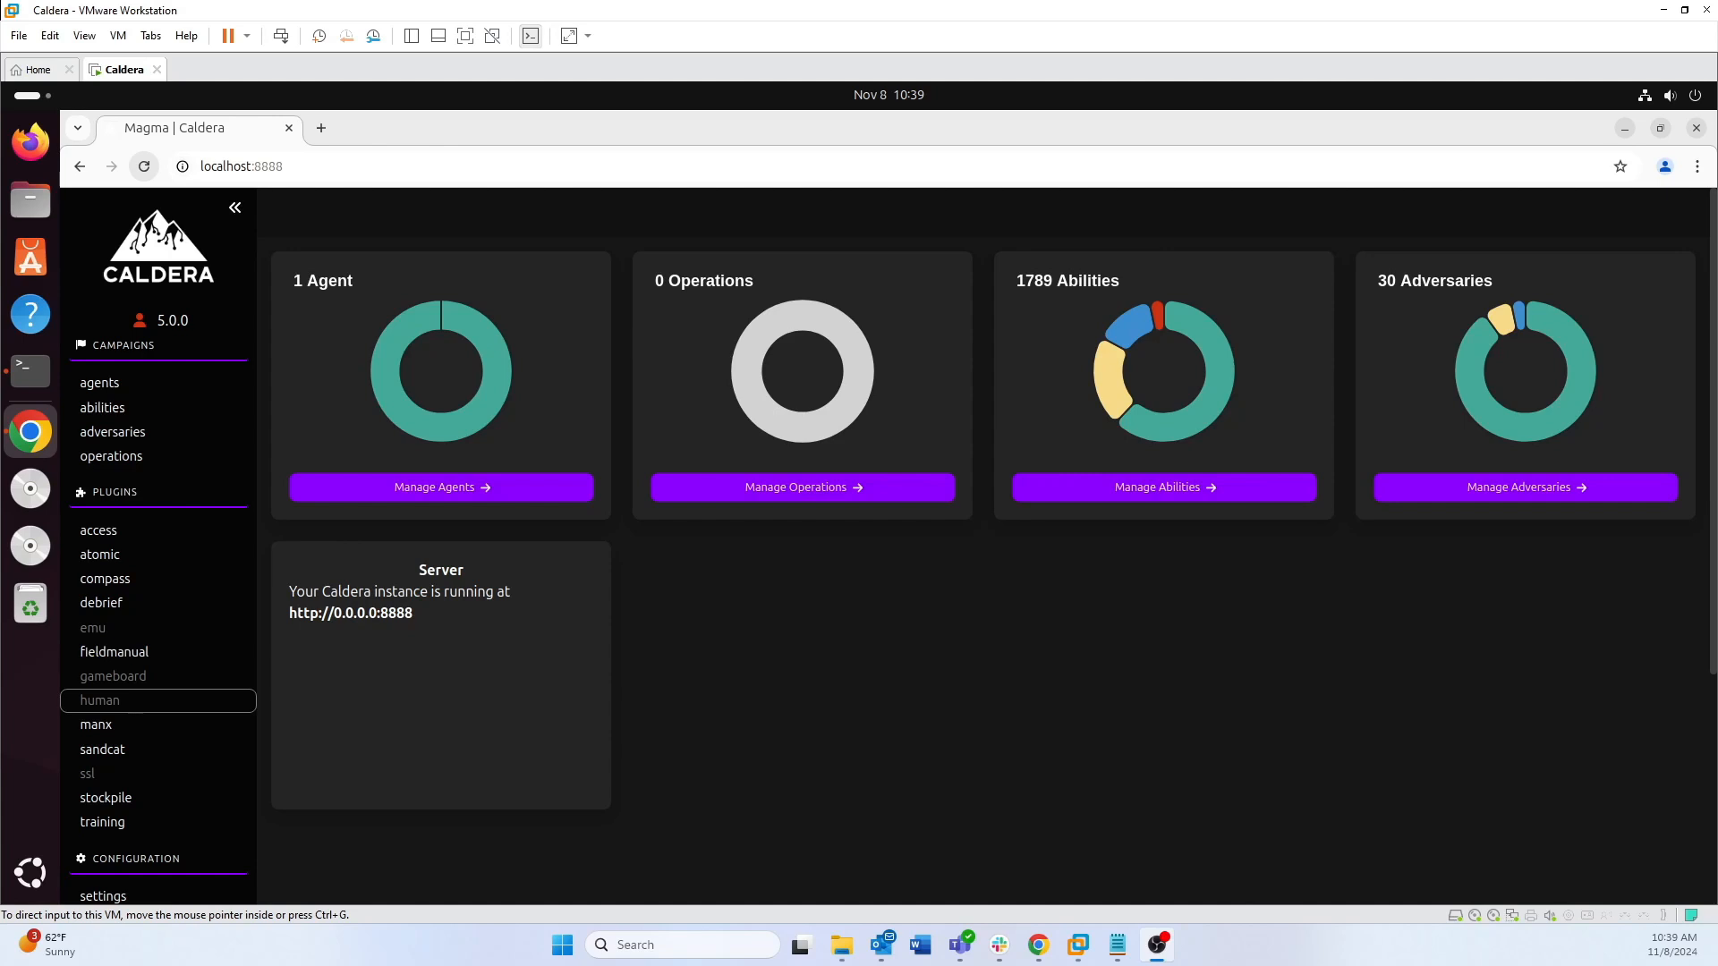
mouse_move(722, 605)
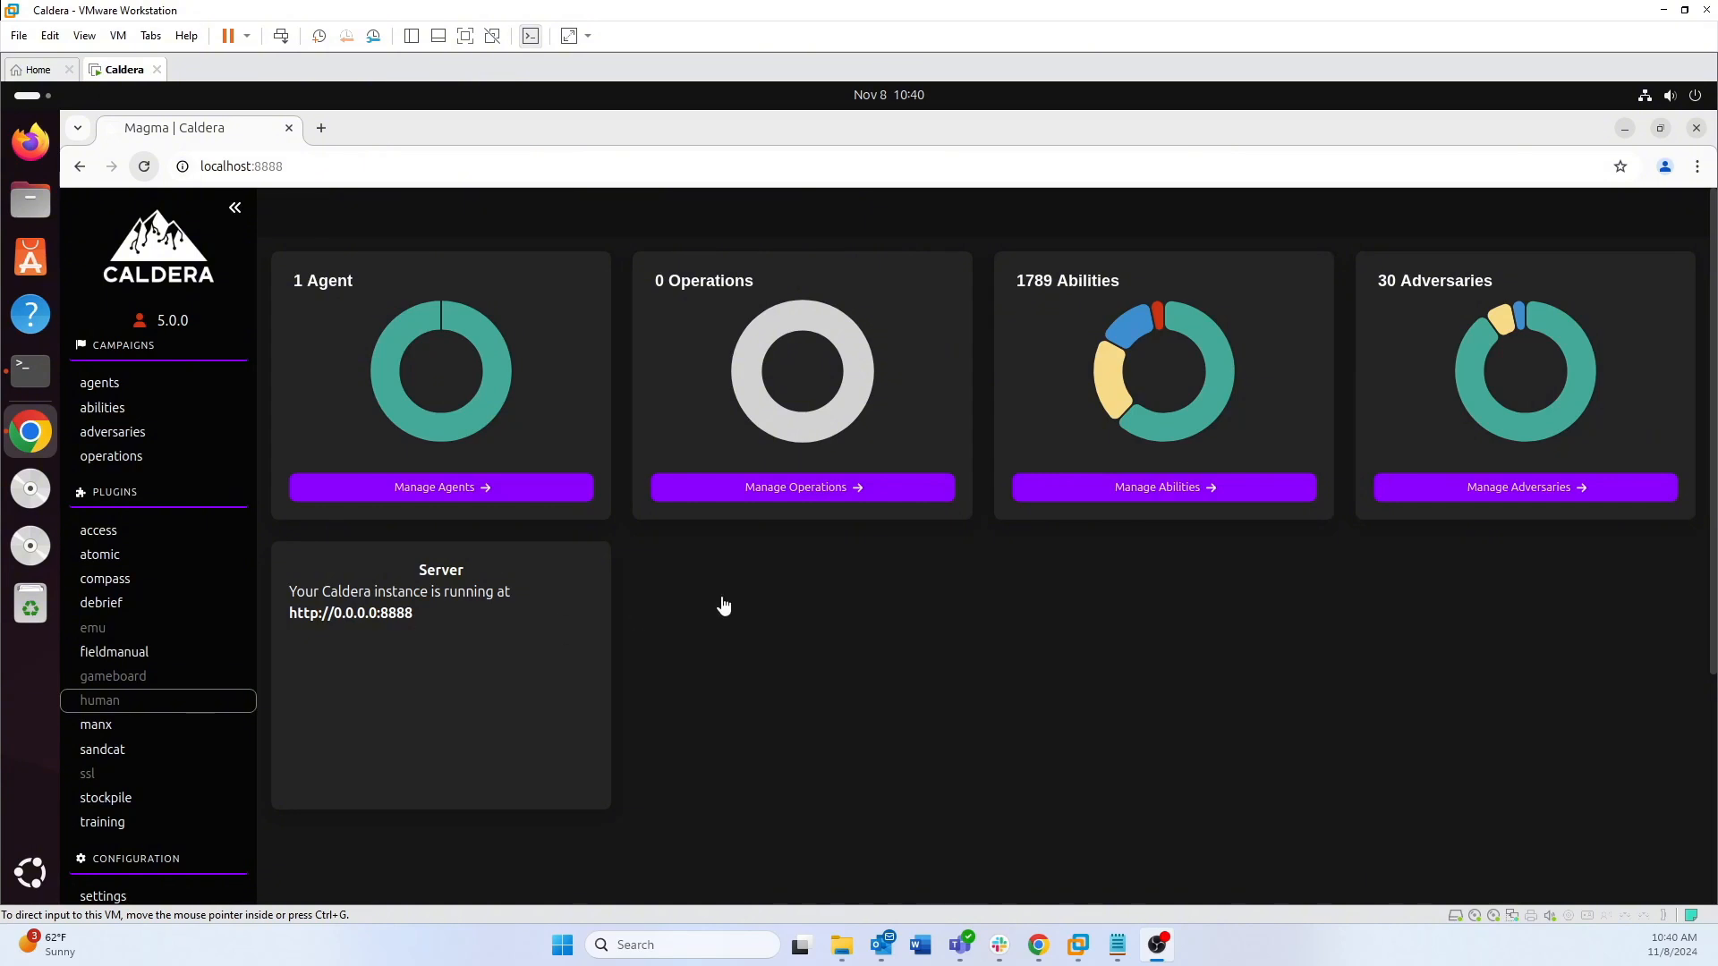
mouse_move(739, 589)
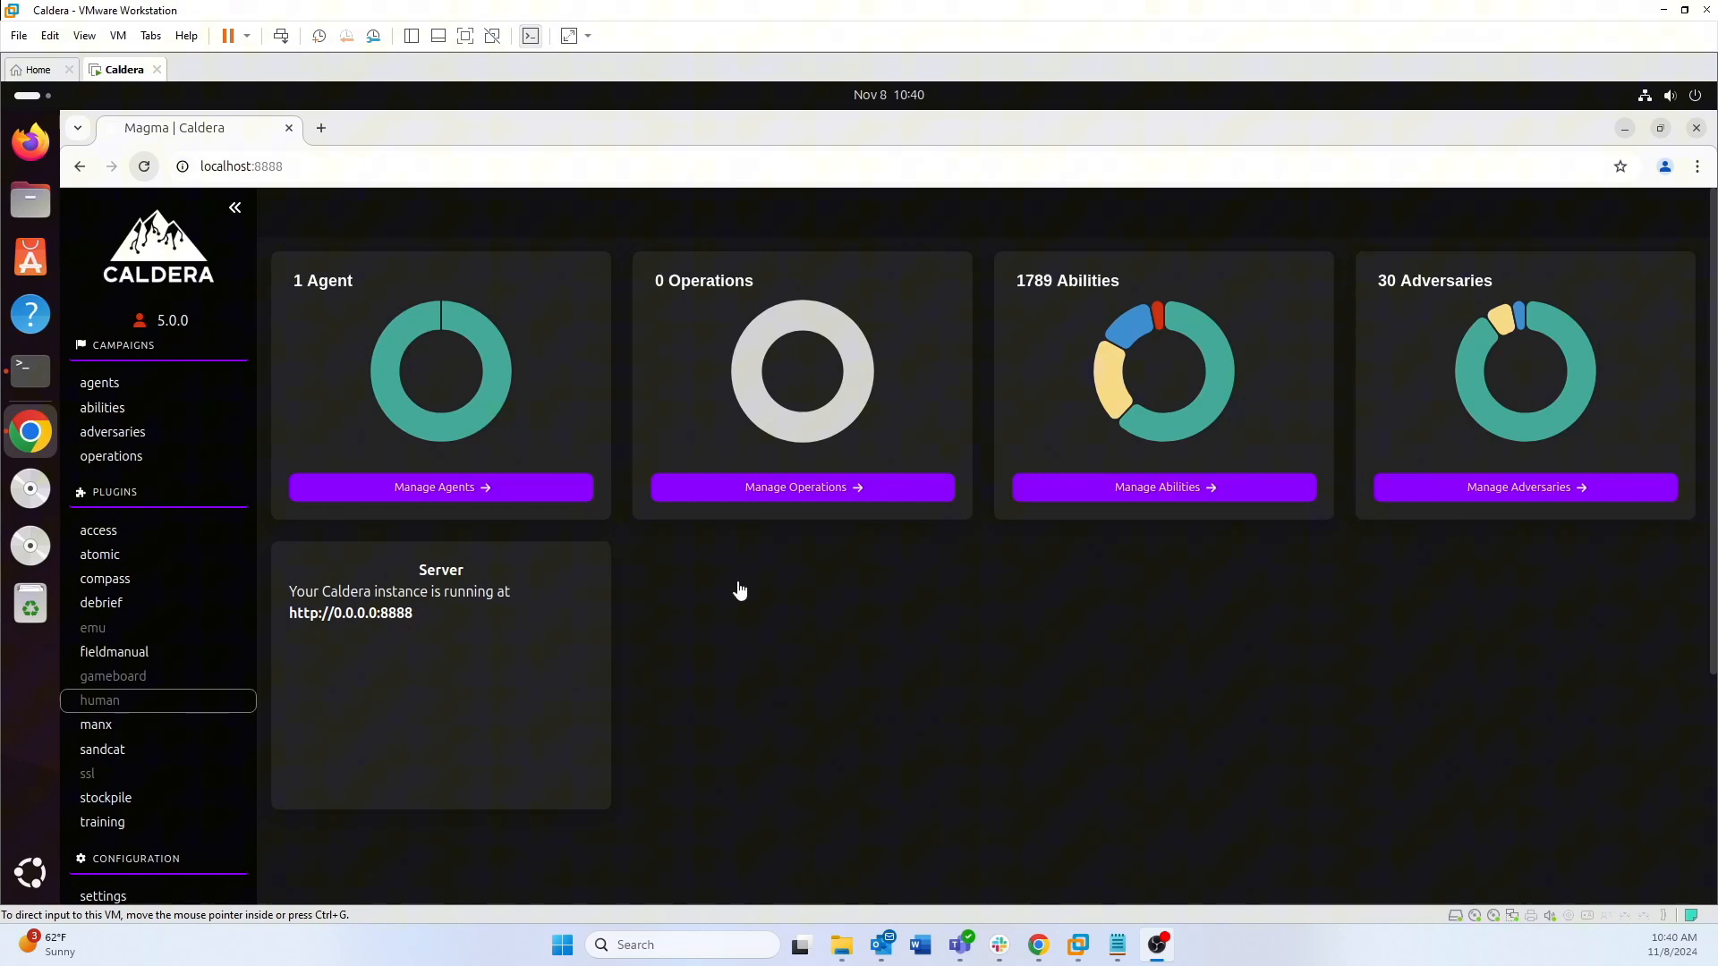
mouse_move(1043, 617)
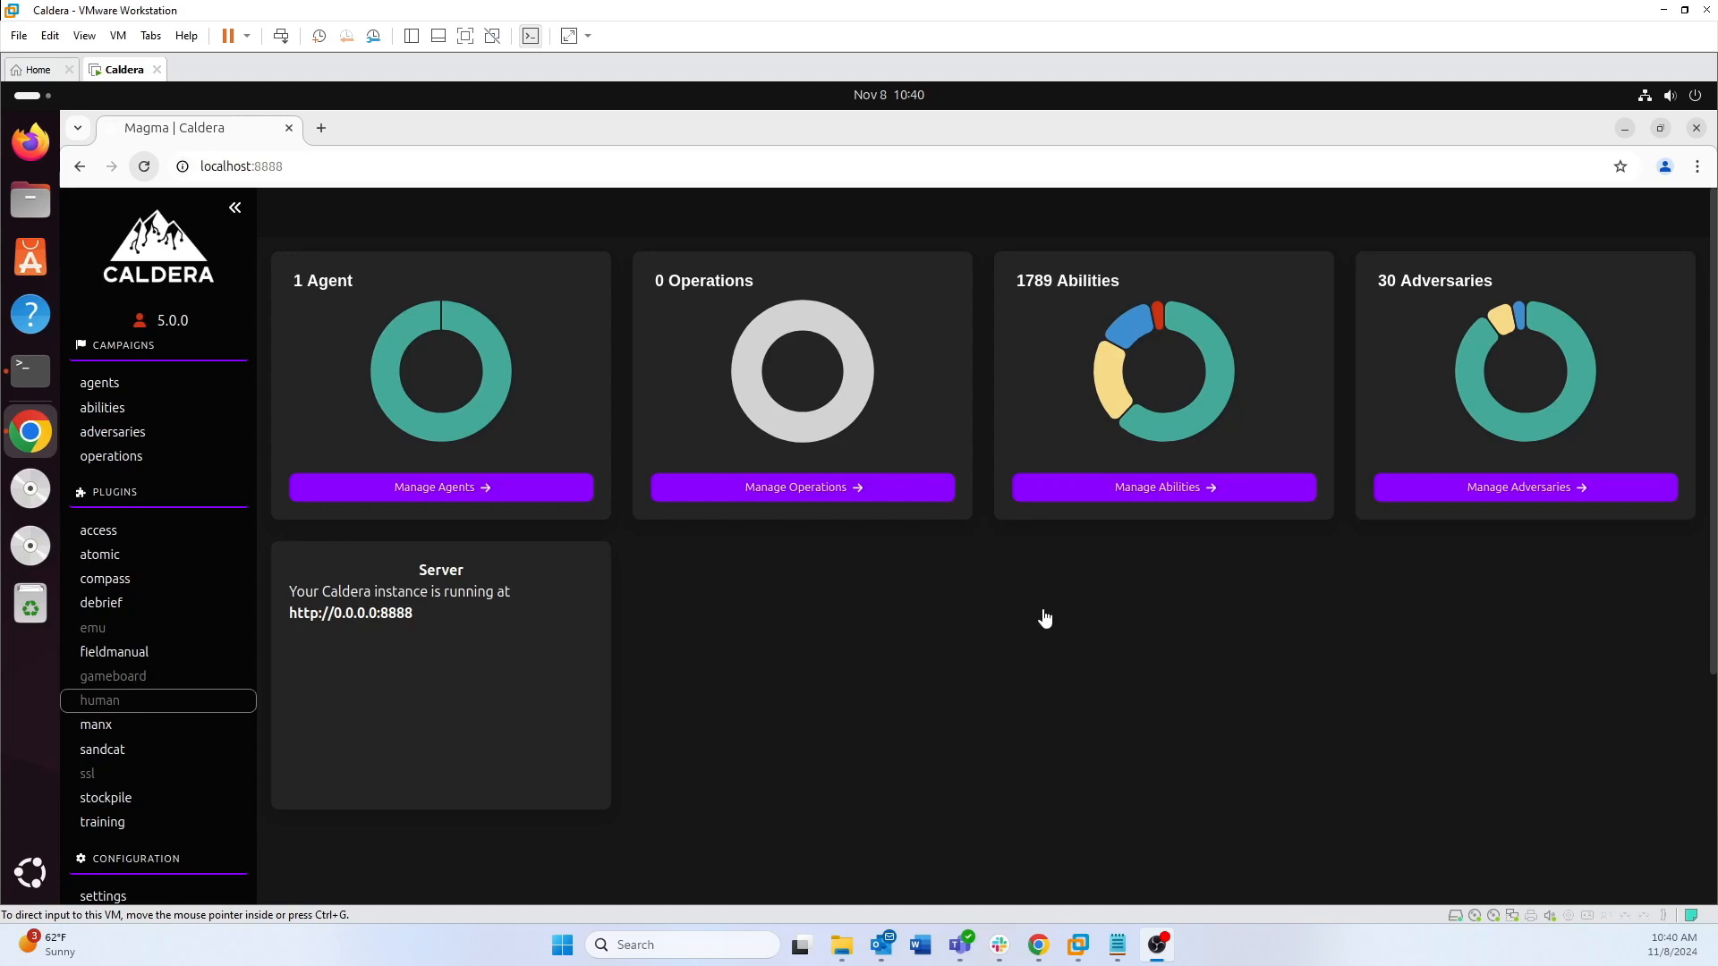
mouse_move(442, 492)
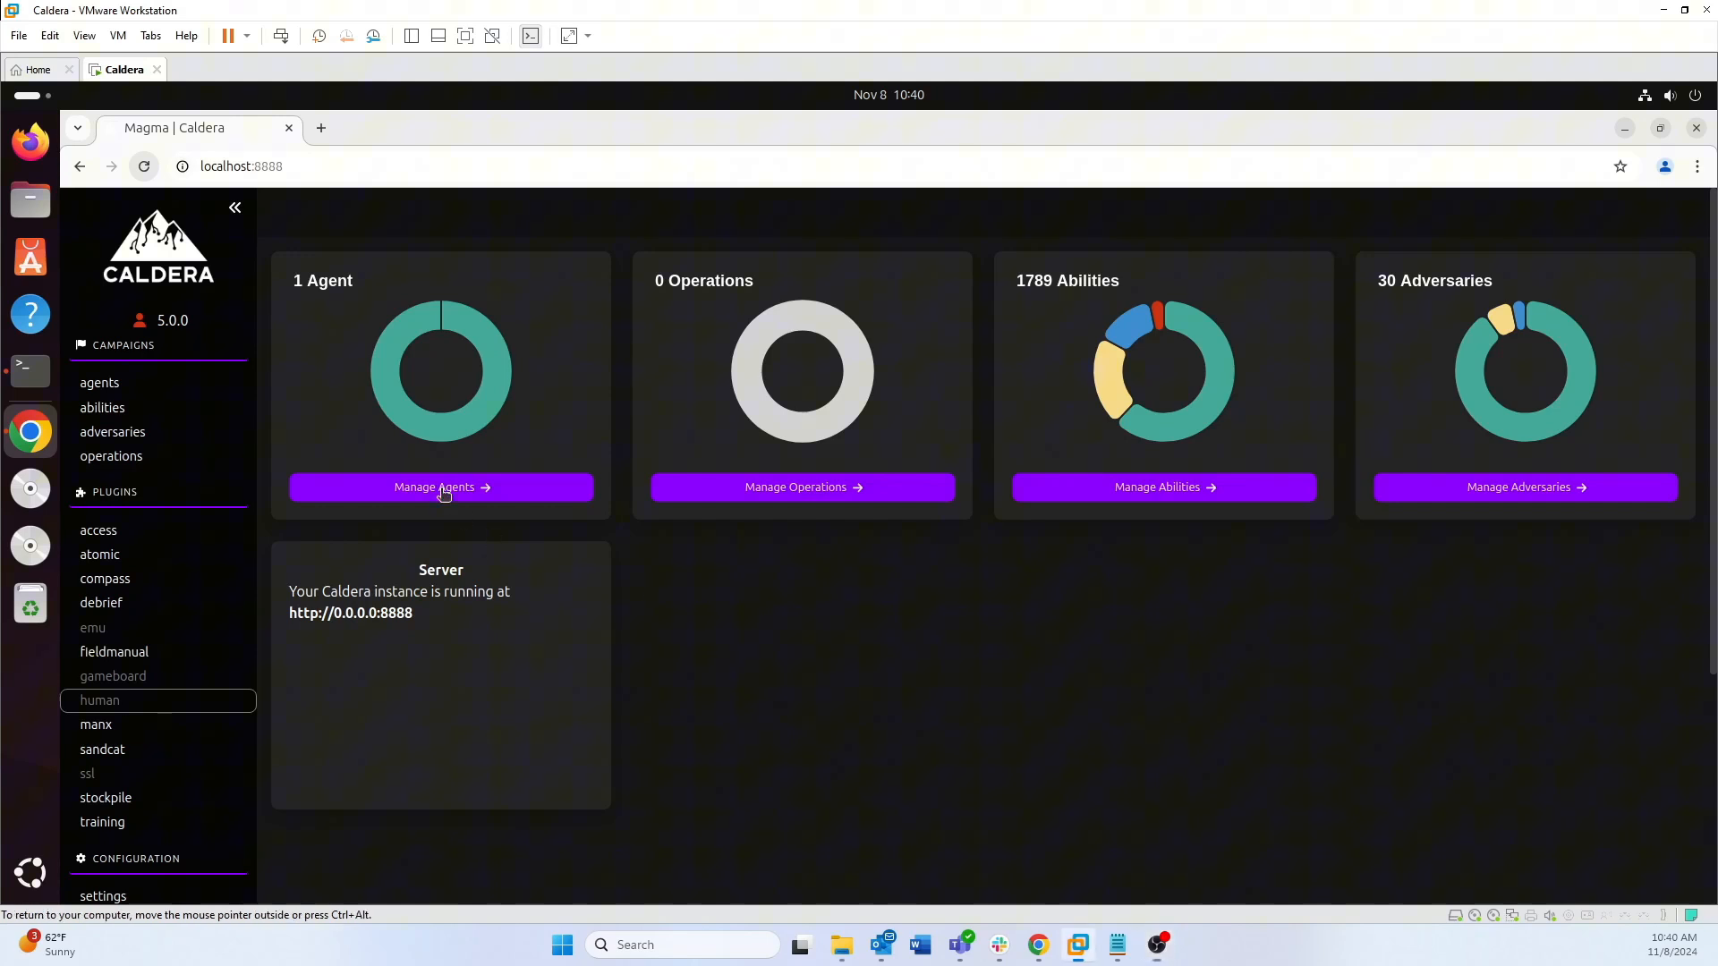
Show the agents list with the single alive, trusted Linux agent on host caldera
left_click(440, 487)
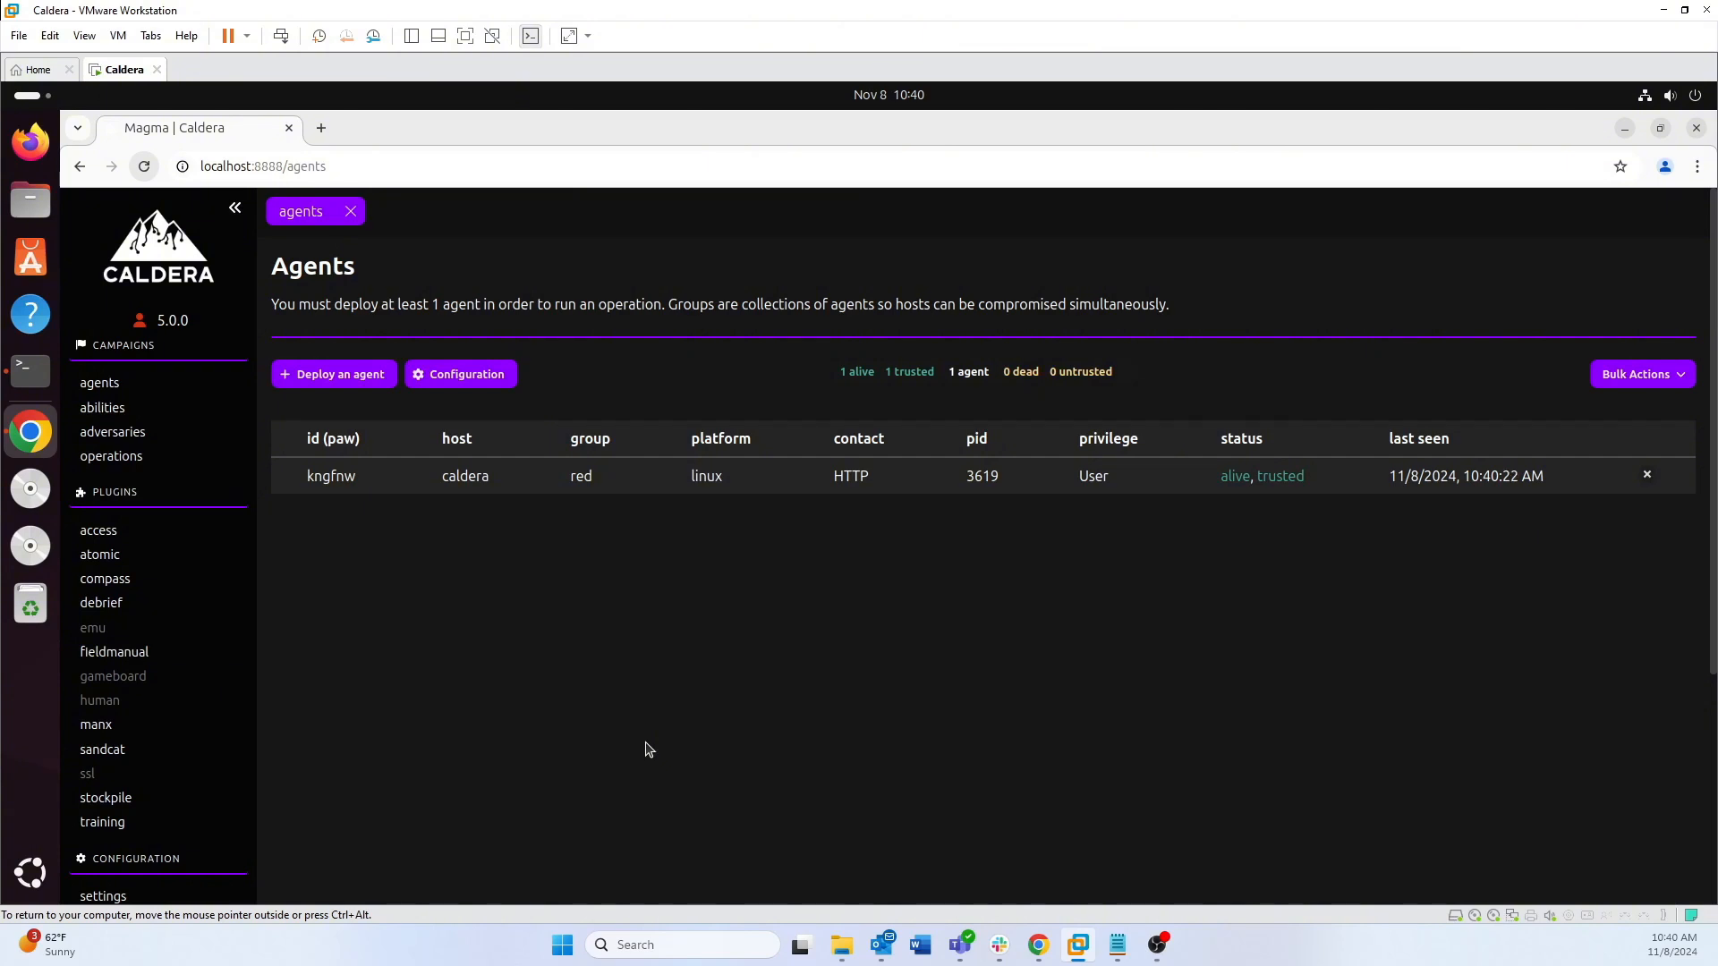
mouse_move(322, 491)
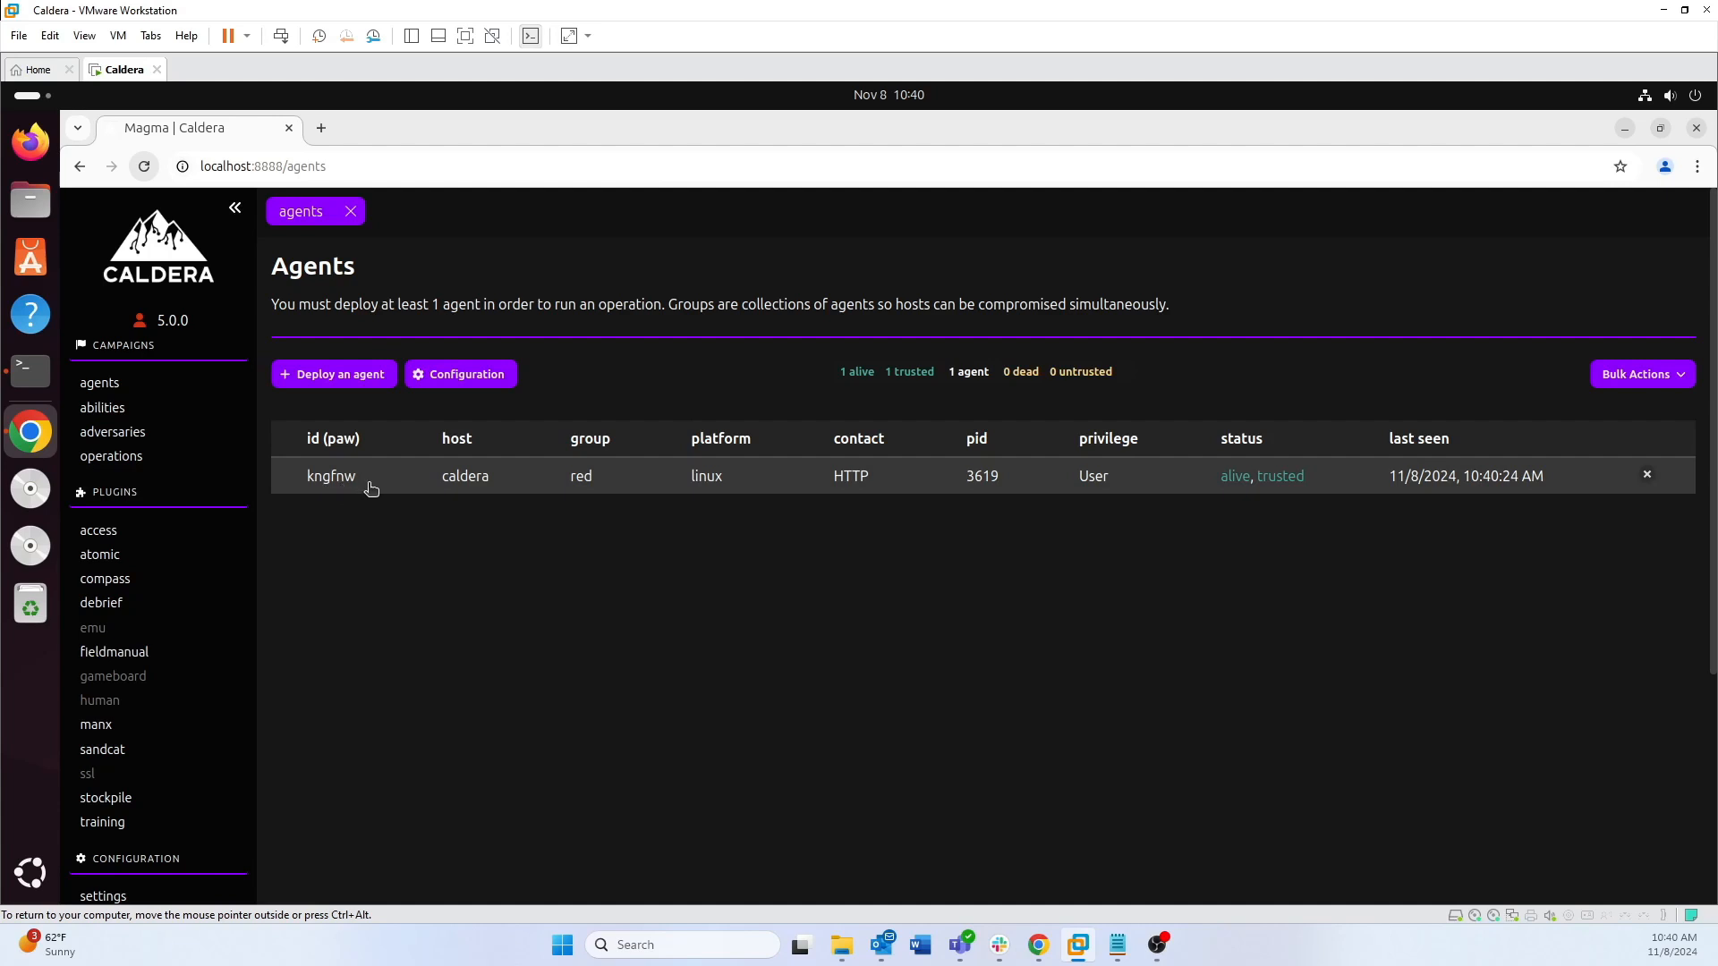
mouse_move(696, 500)
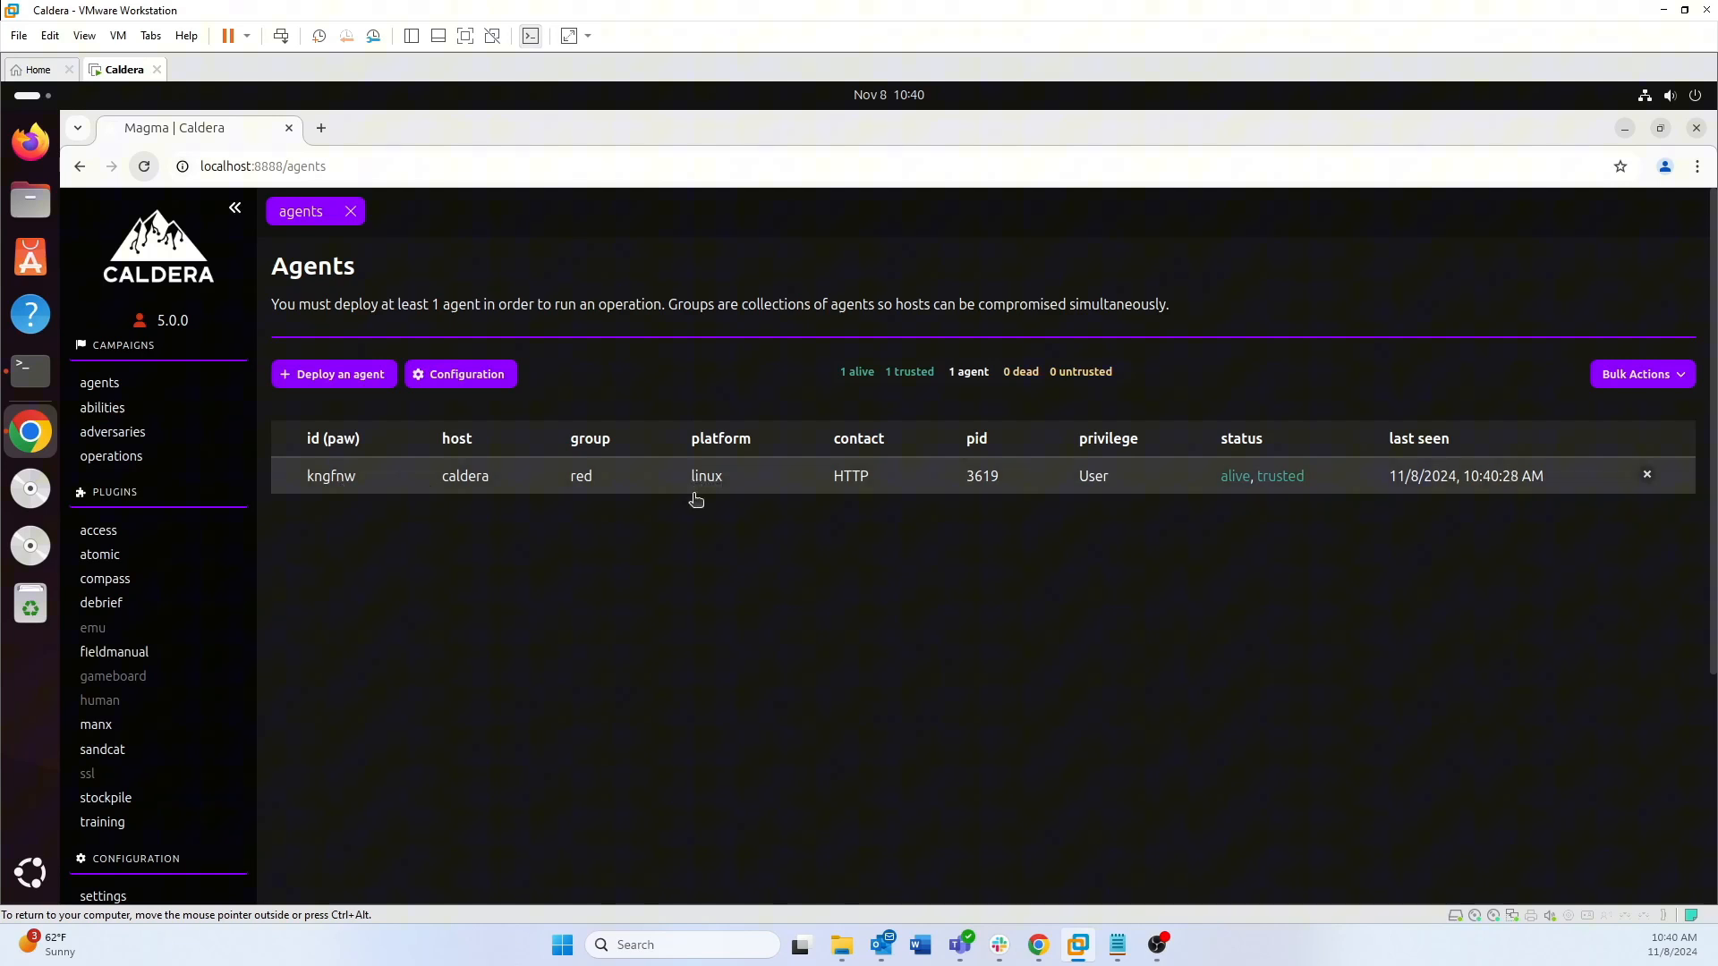
mouse_move(723, 507)
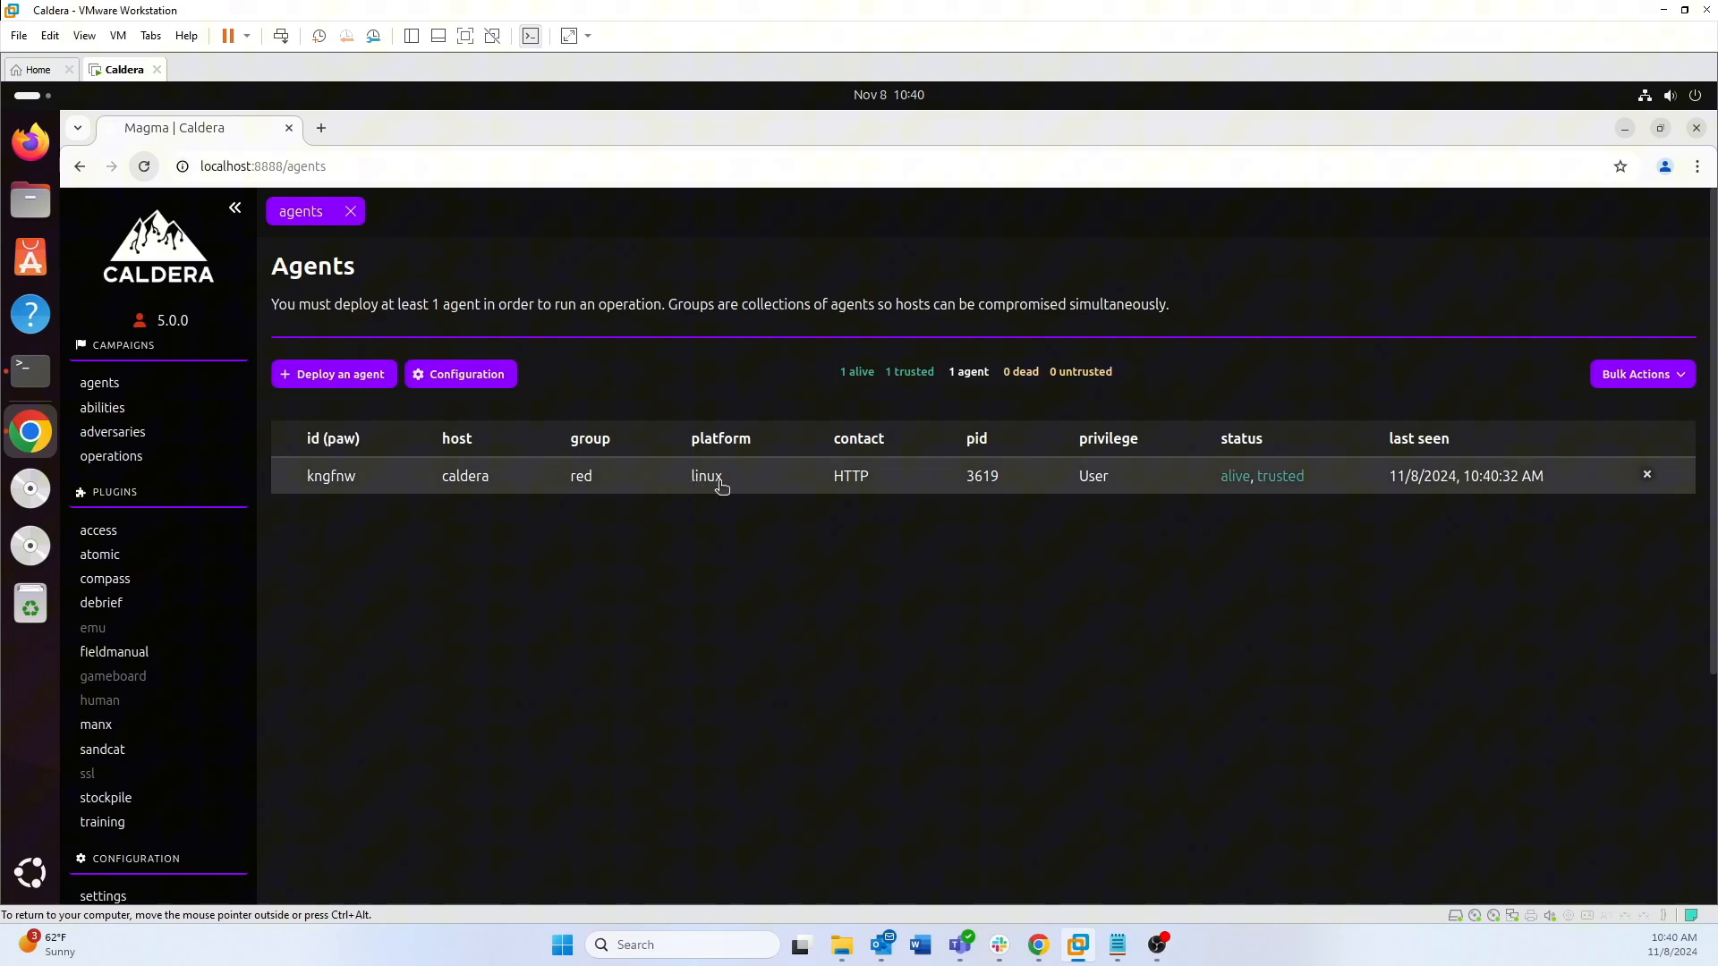
mouse_move(712, 516)
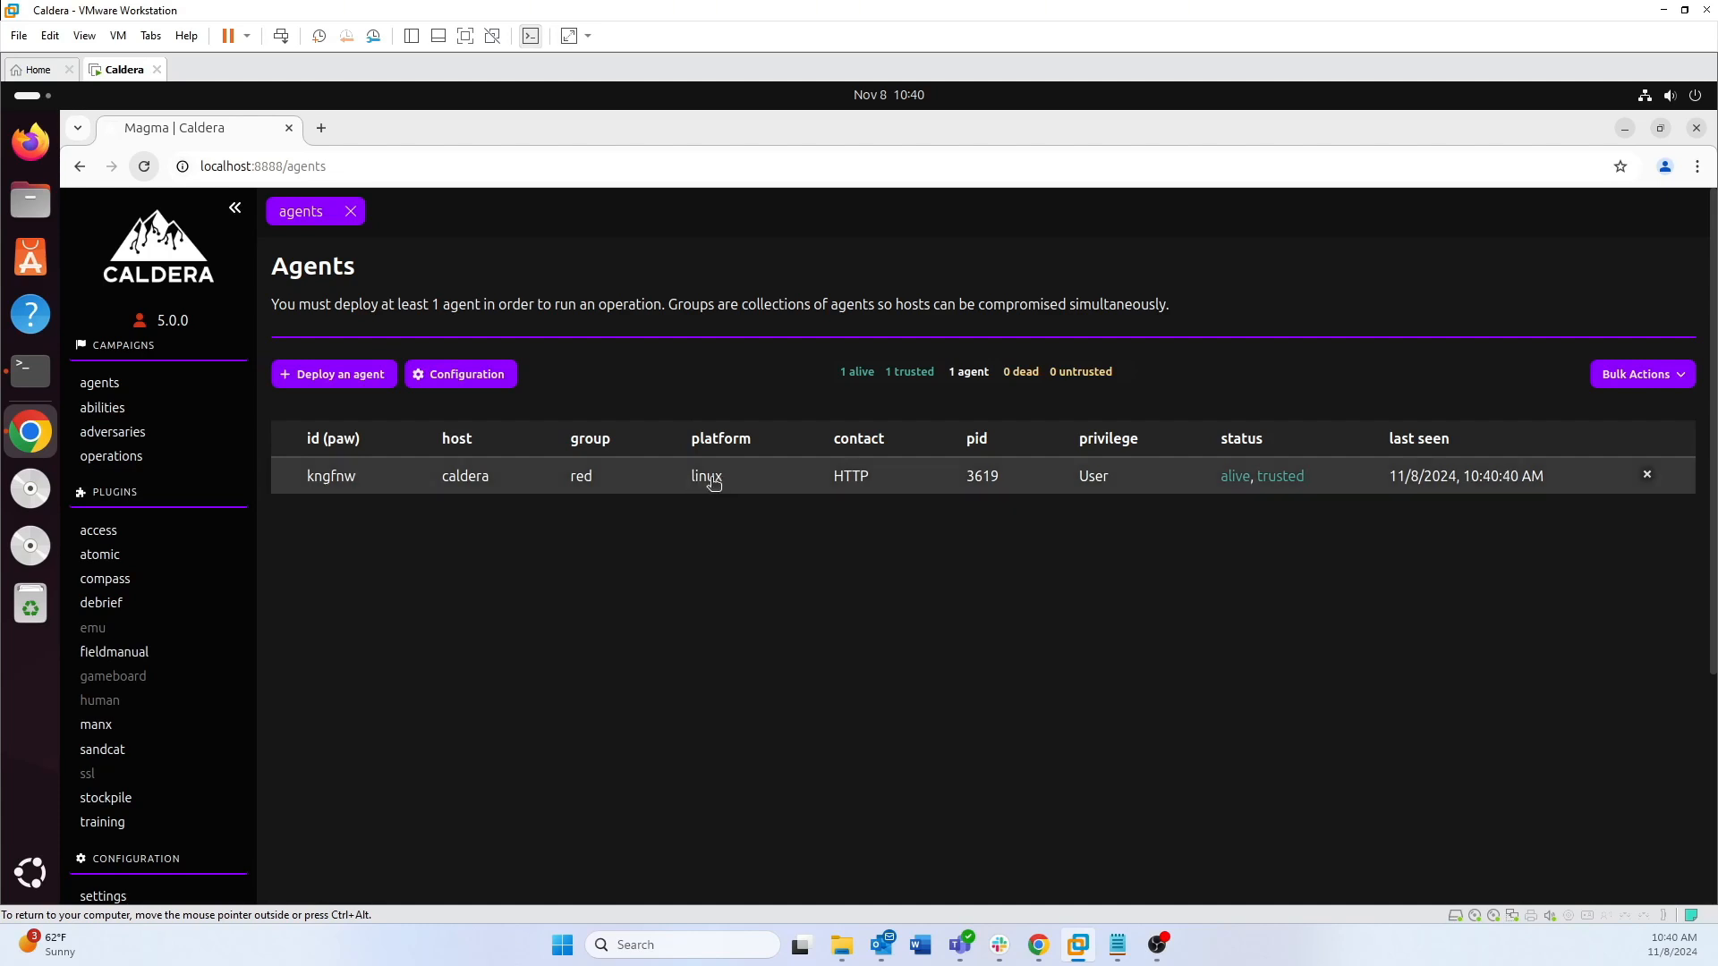
mouse_move(436, 529)
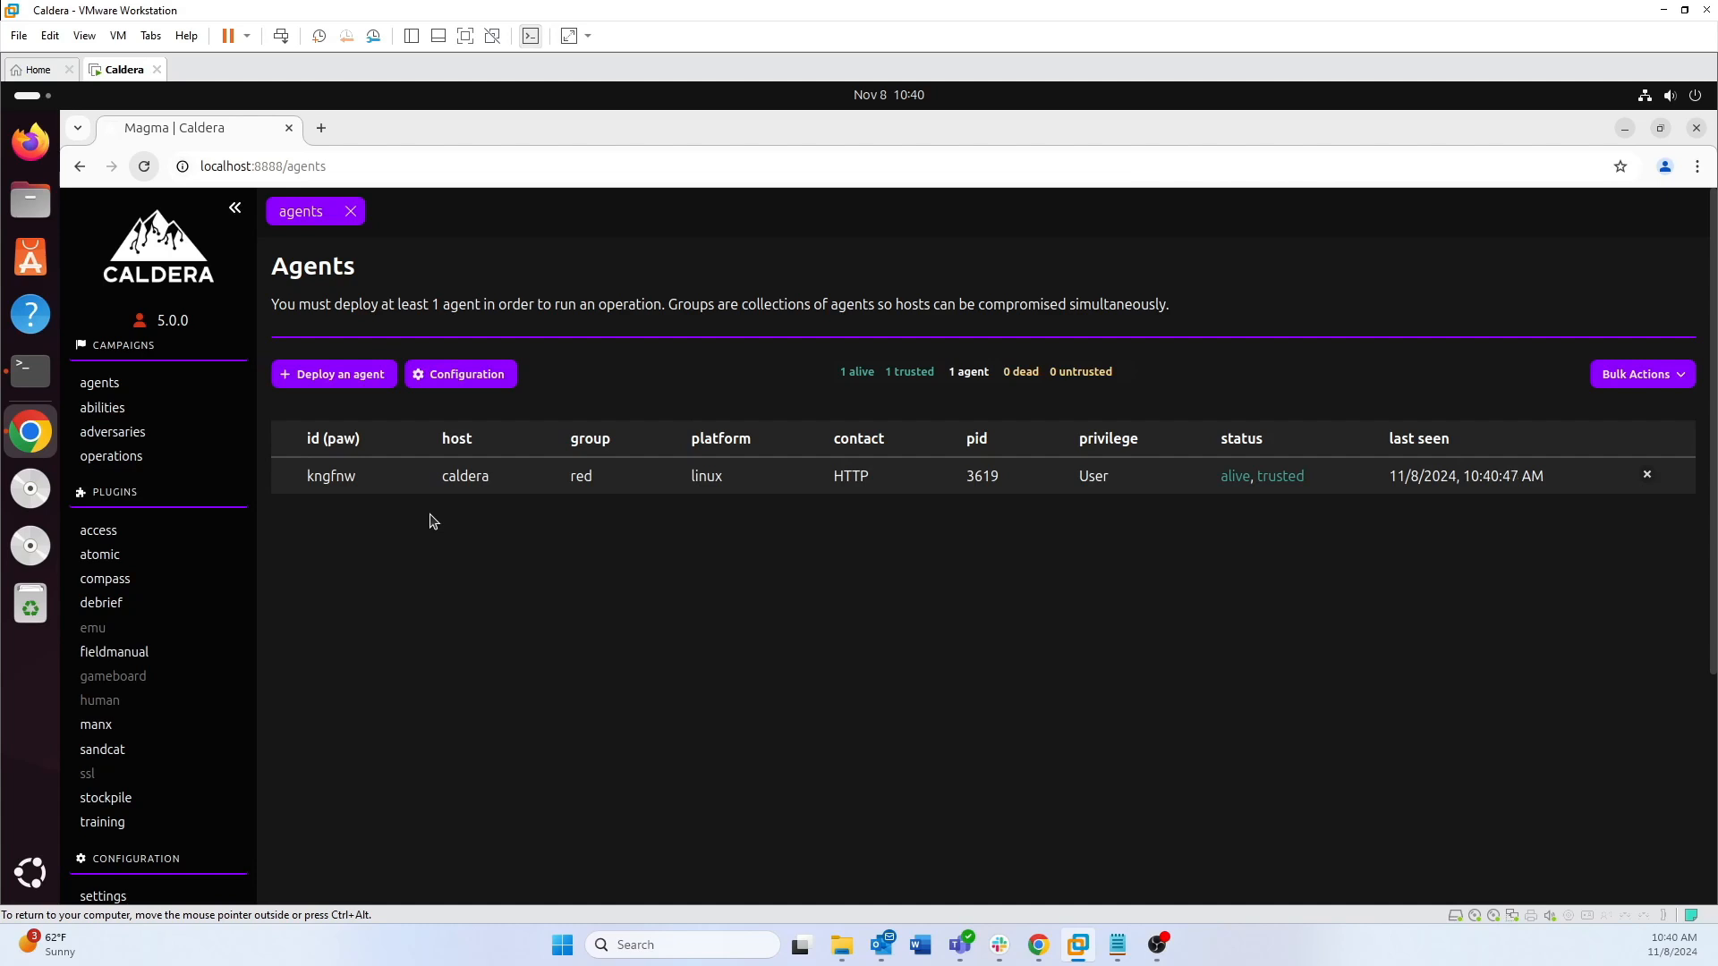
mouse_move(102, 408)
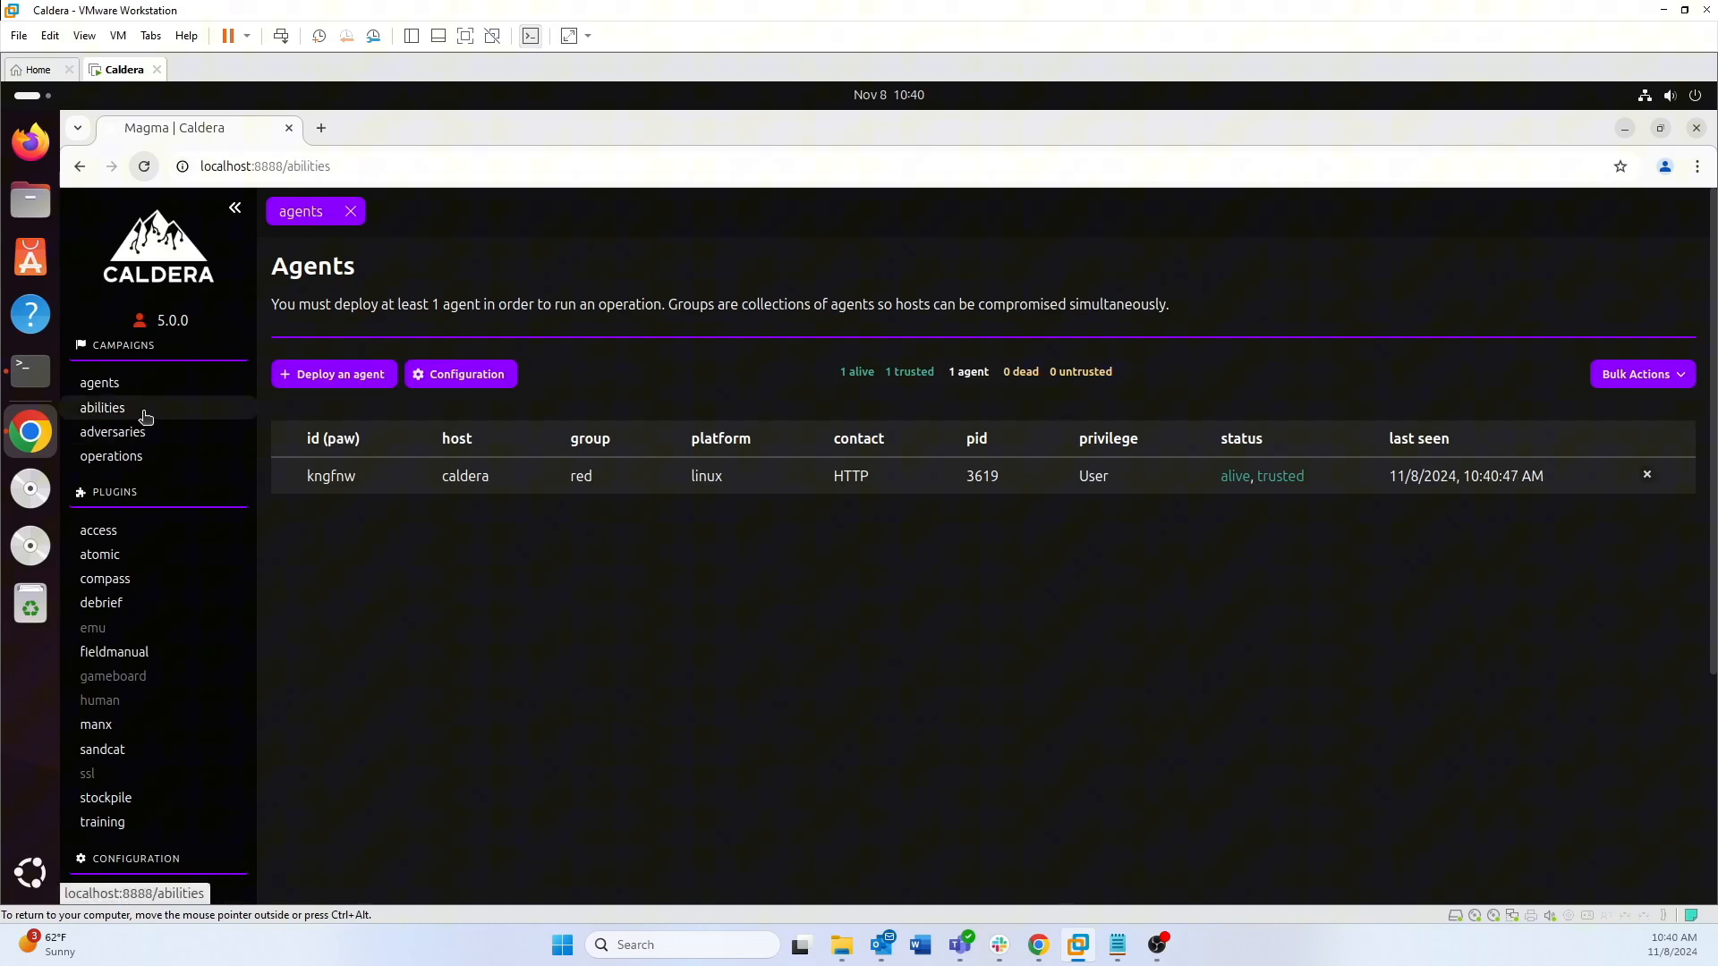
Show the catalogue of all 1789 abilities, dismissing the create-ability form without saving
left_click(102, 408)
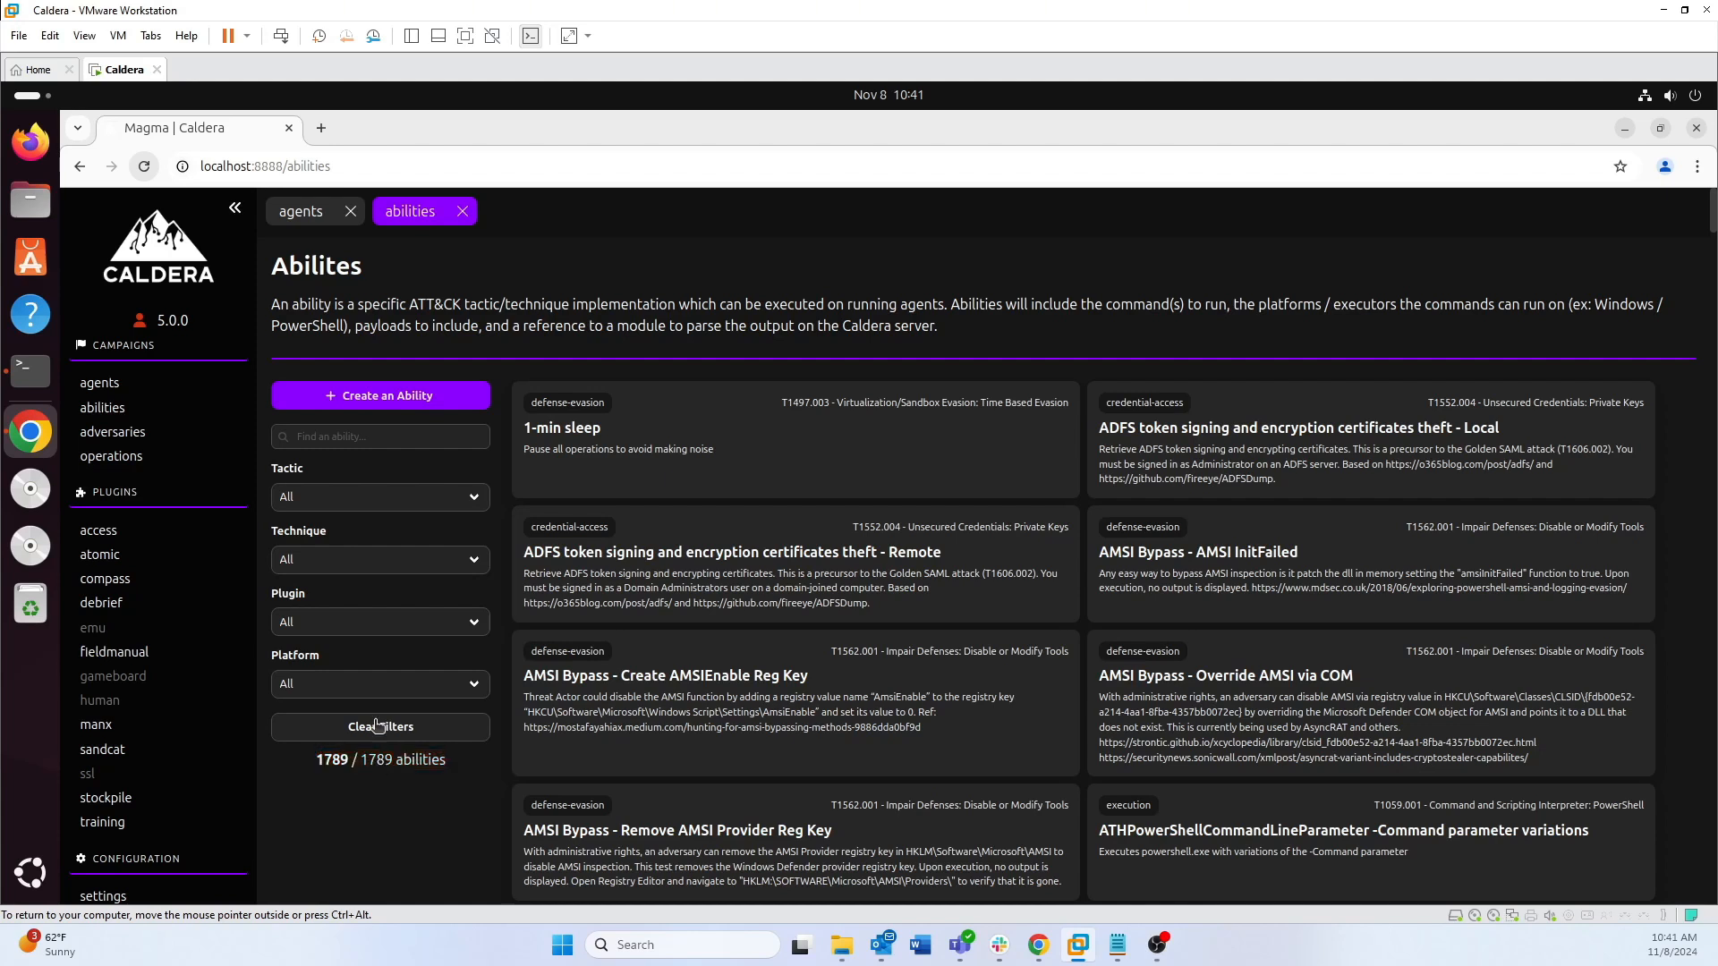
mouse_move(336, 580)
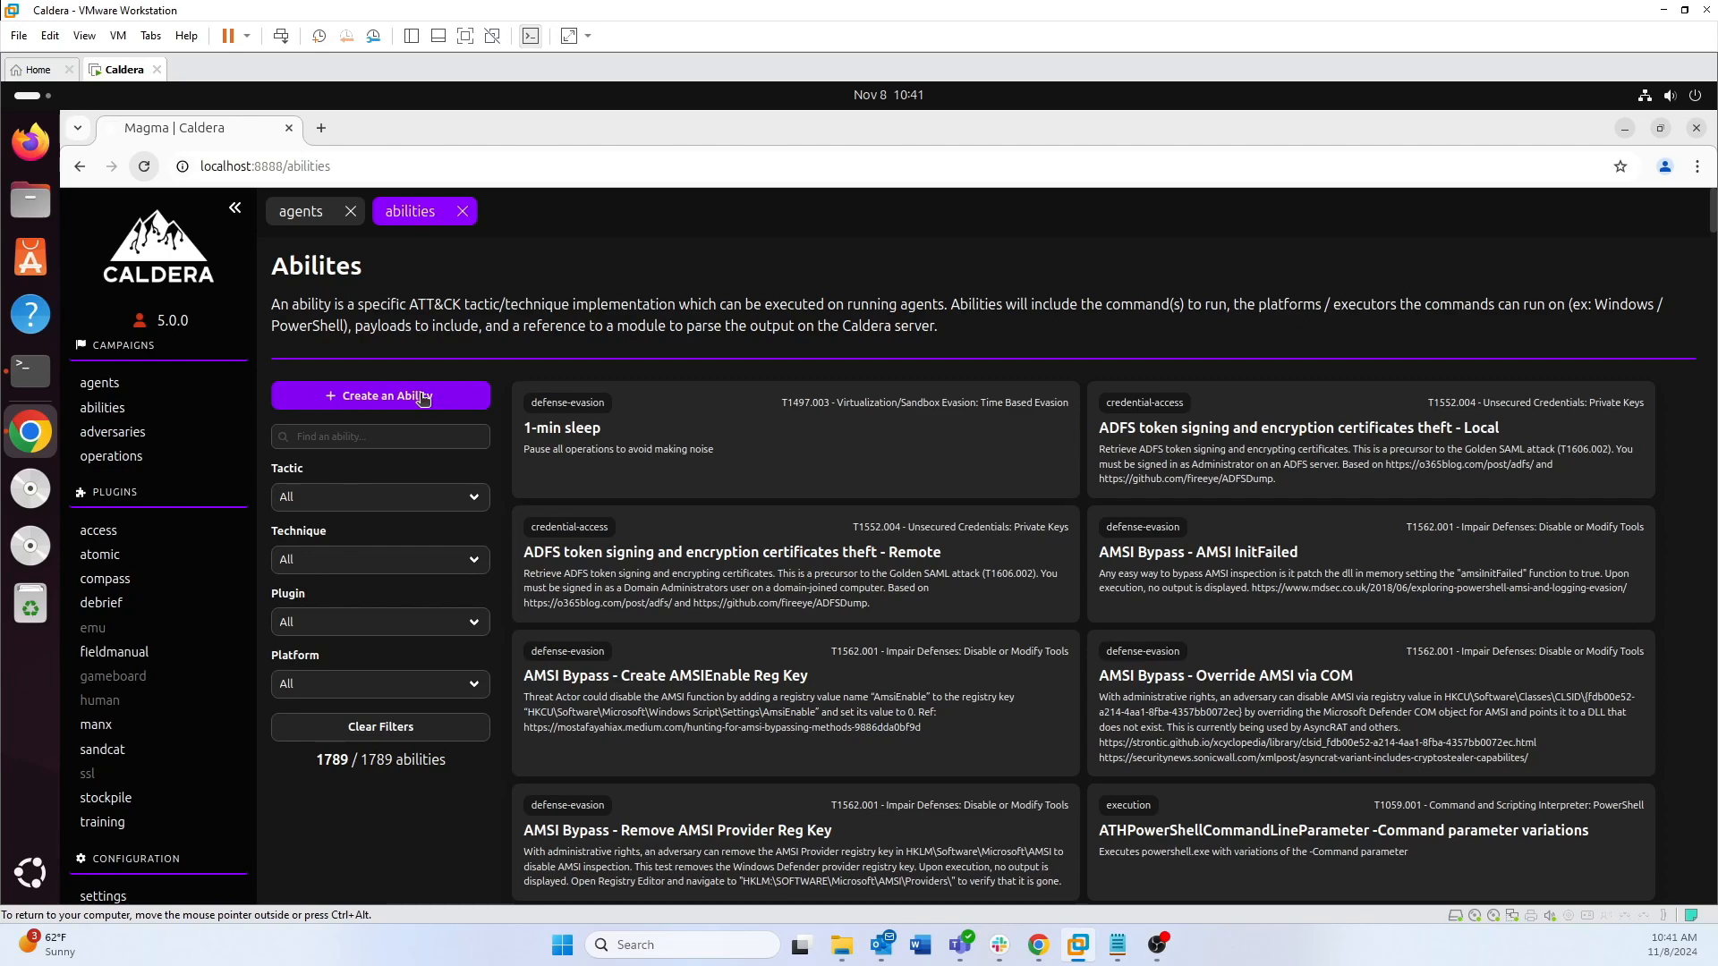
mouse_move(334, 413)
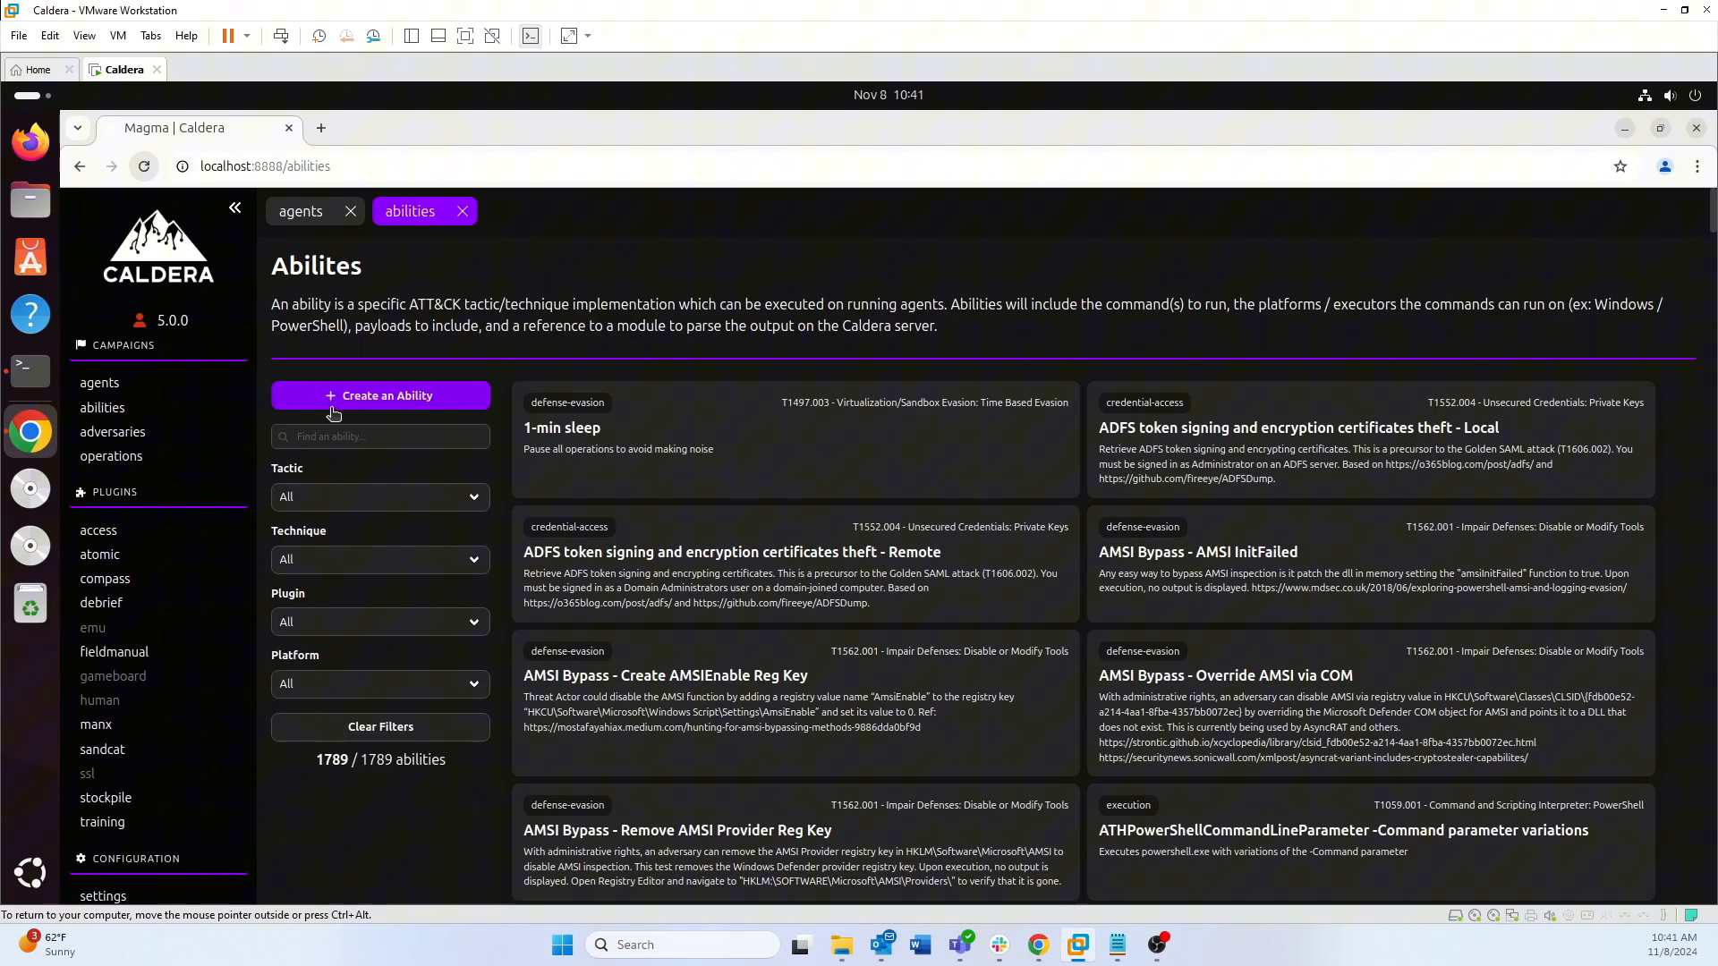
left_click(380, 395)
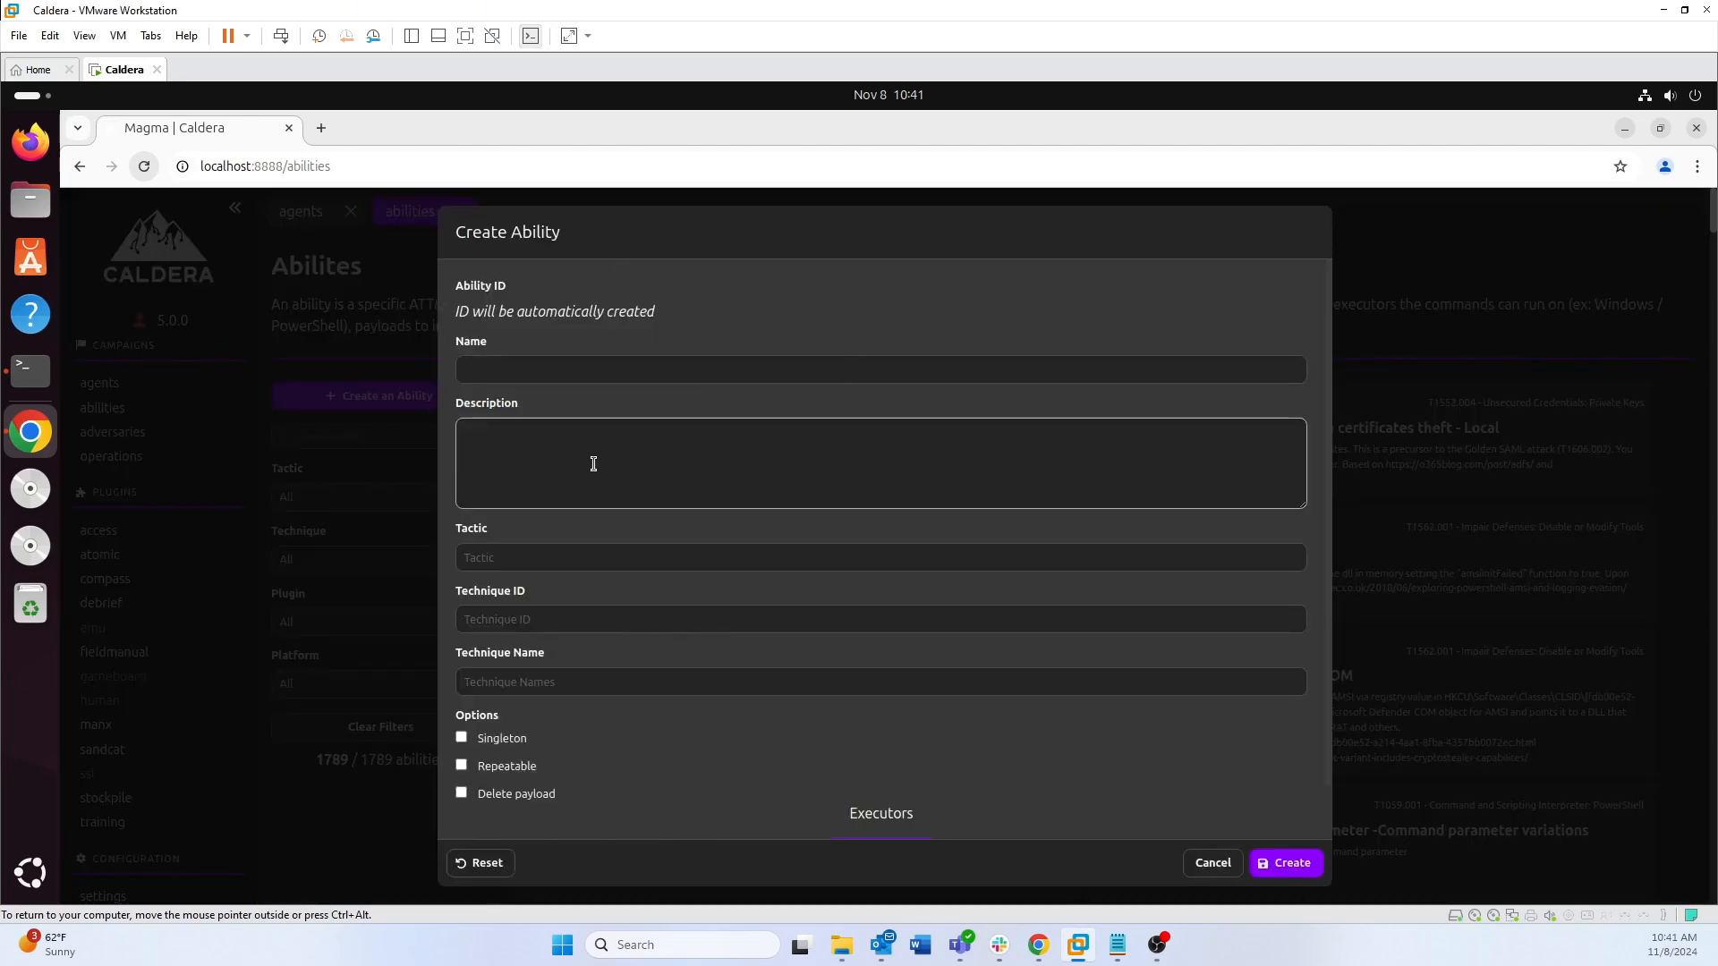
mouse_move(1212, 862)
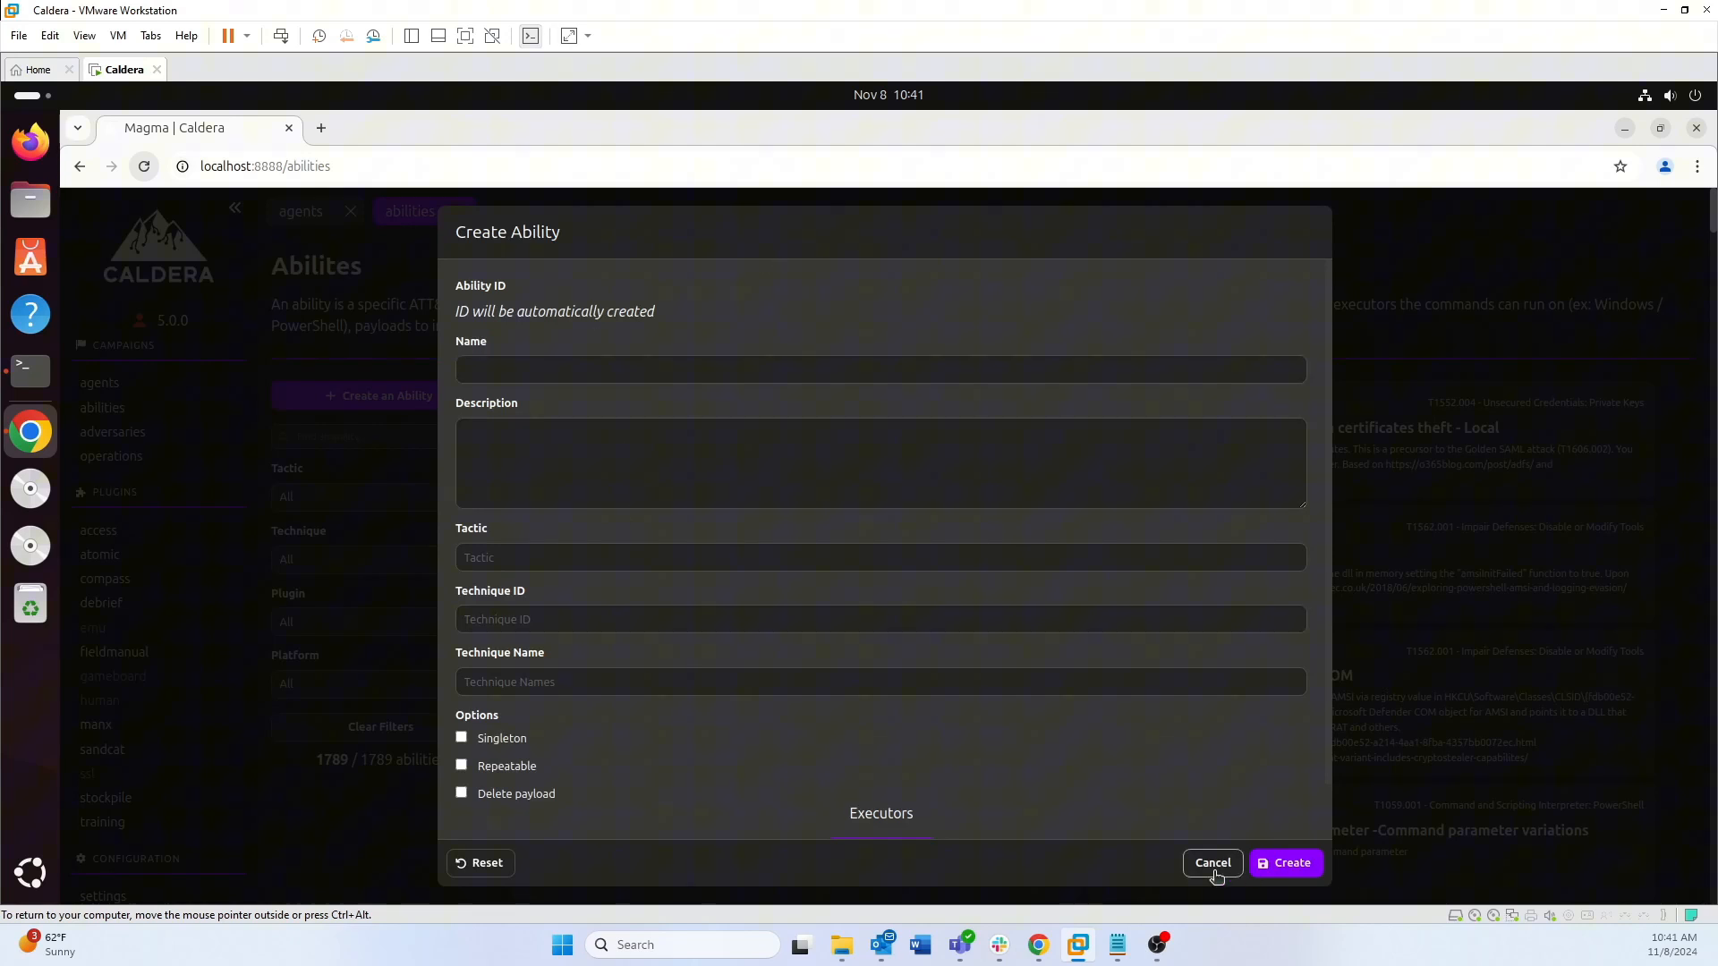
left_click(1211, 863)
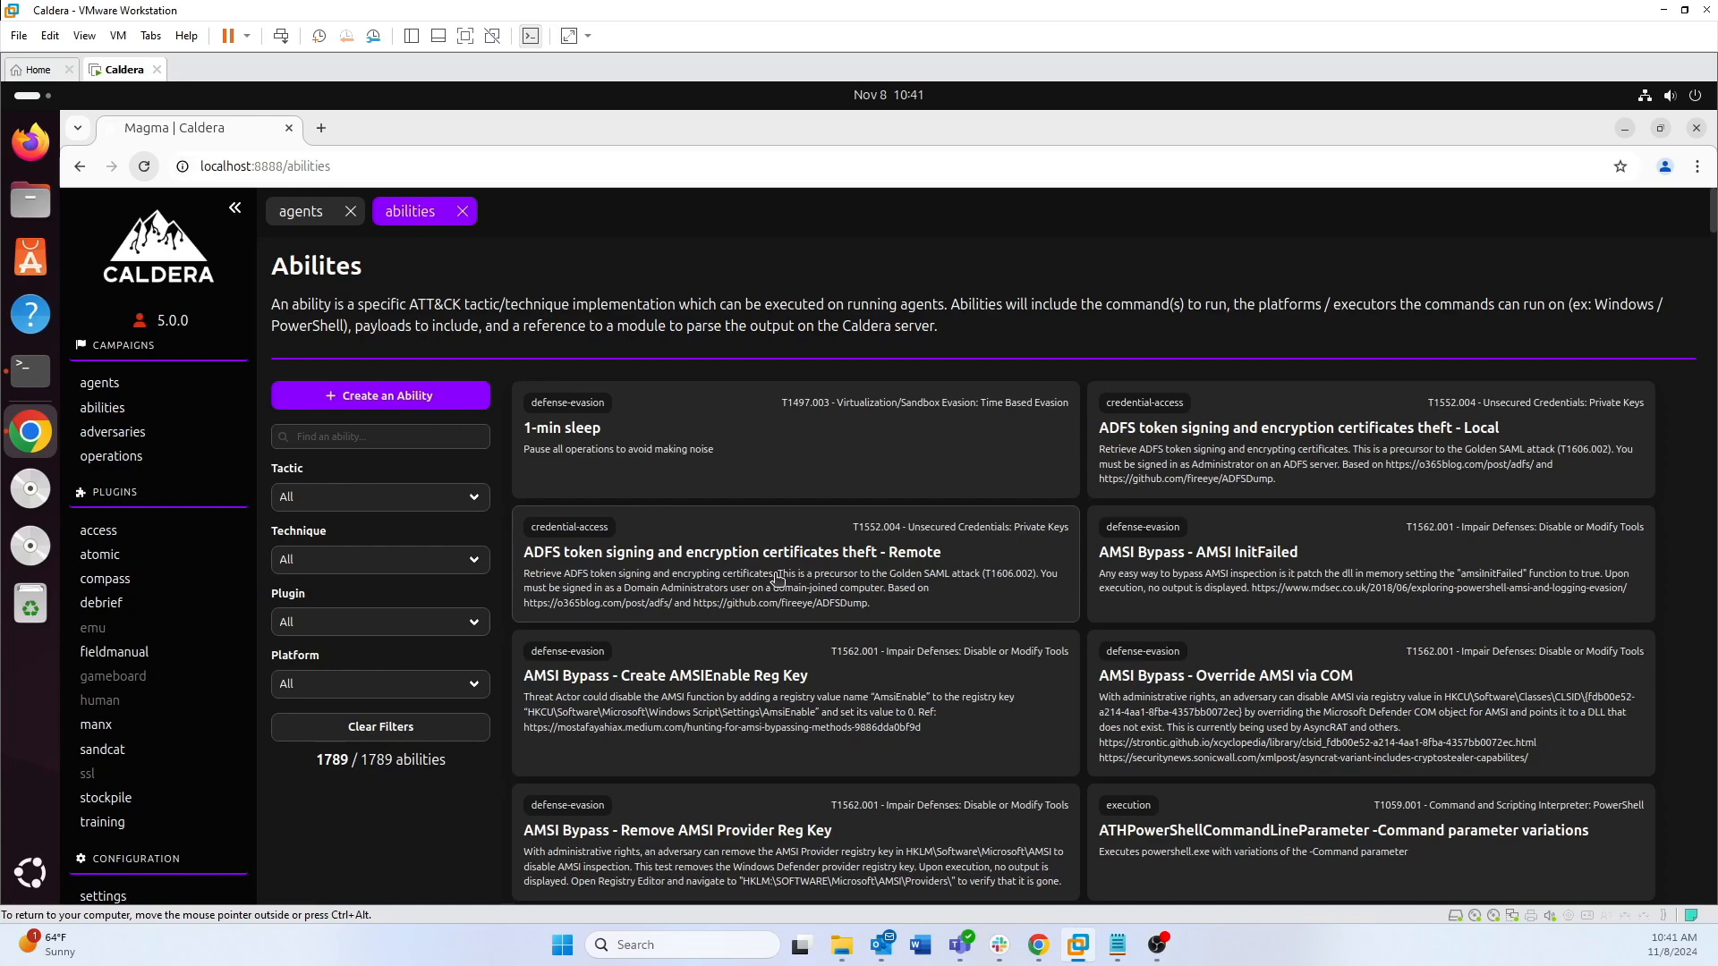
Load the Demo Adversary profile listing its five abilities from staging directory to exfiltration
left_click(110, 431)
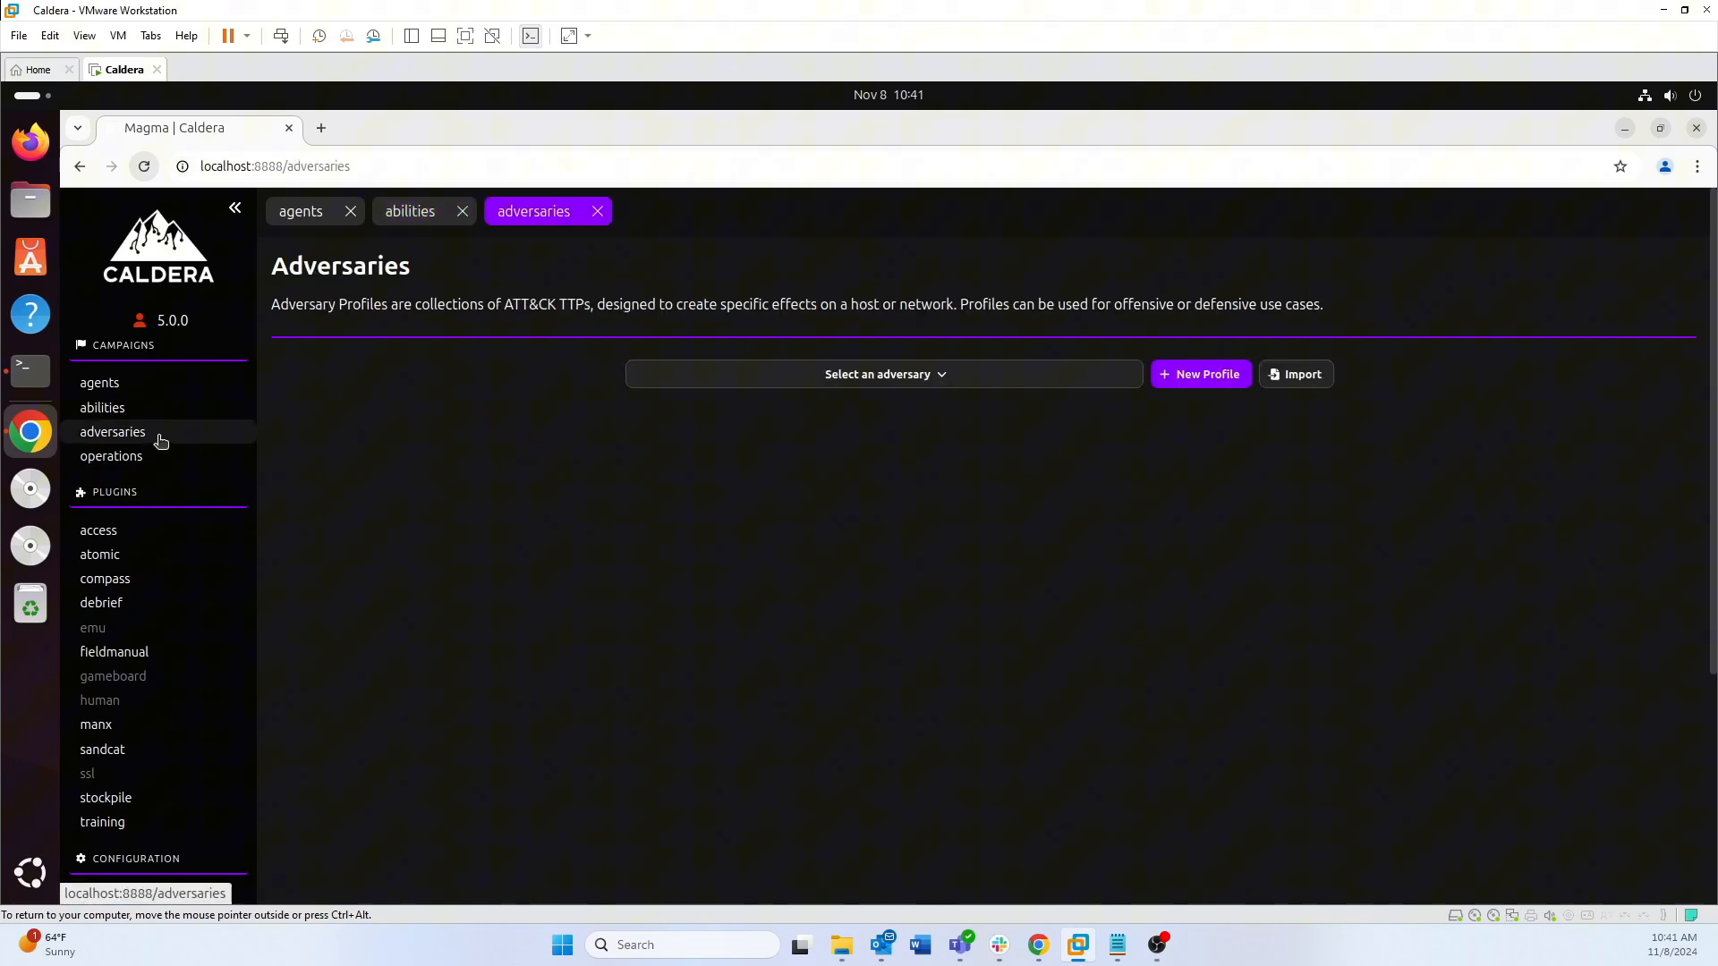
mouse_move(611, 475)
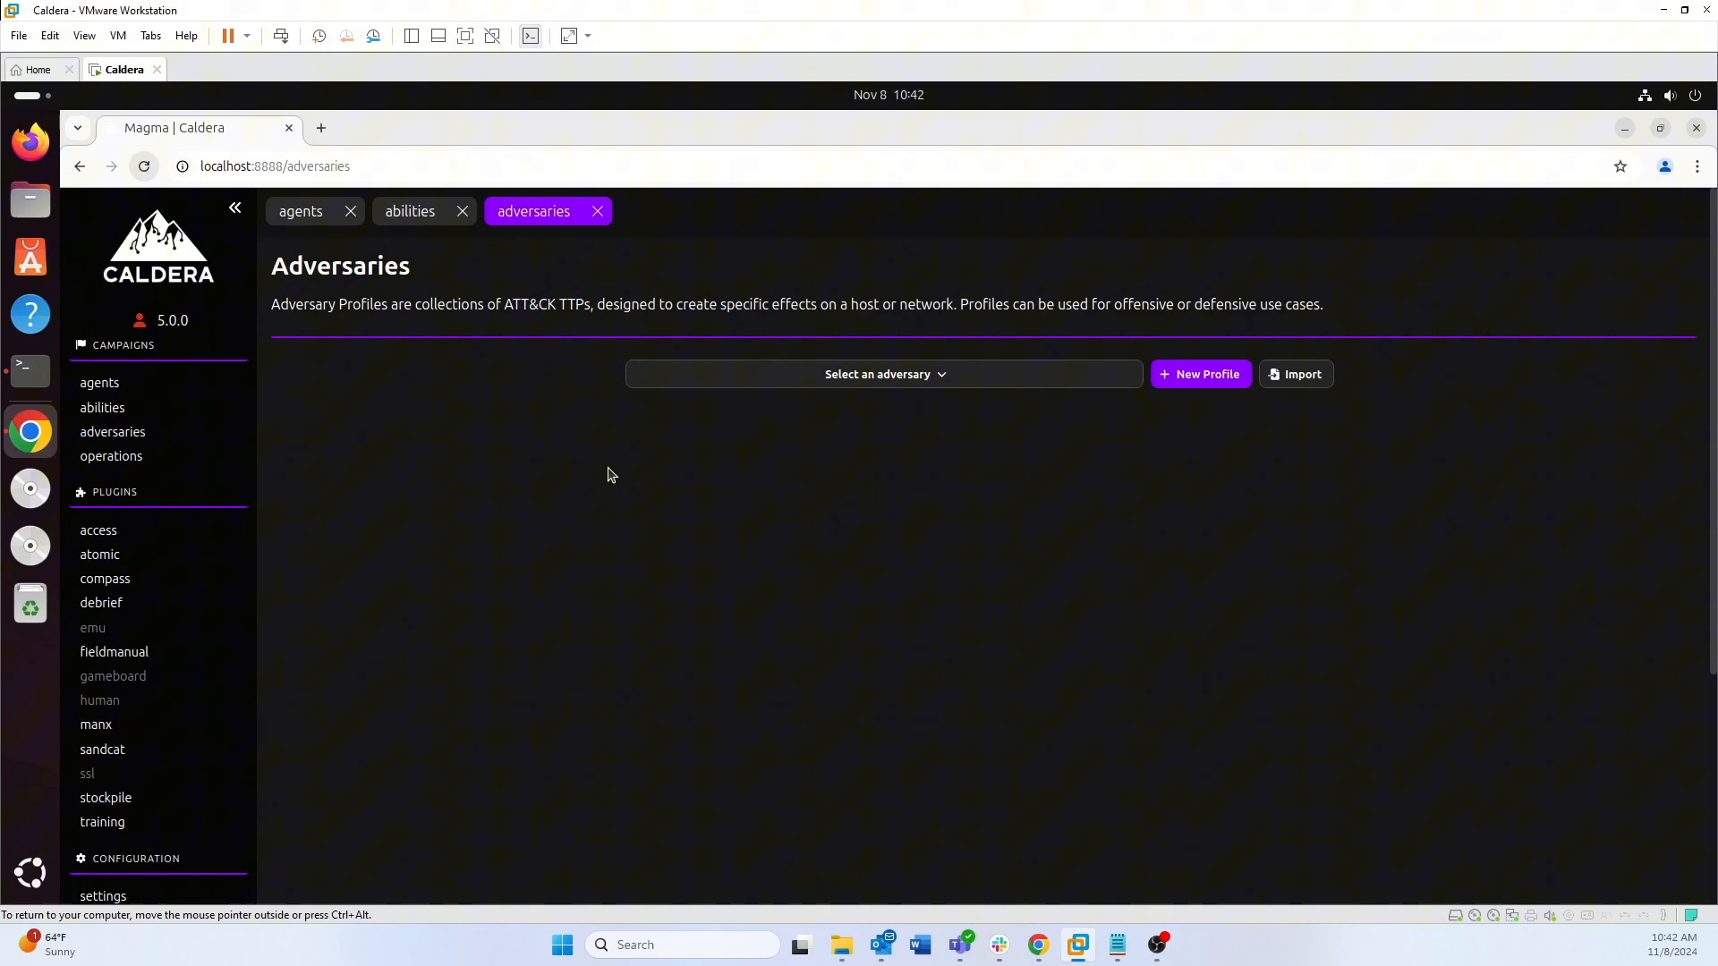
mouse_move(982, 363)
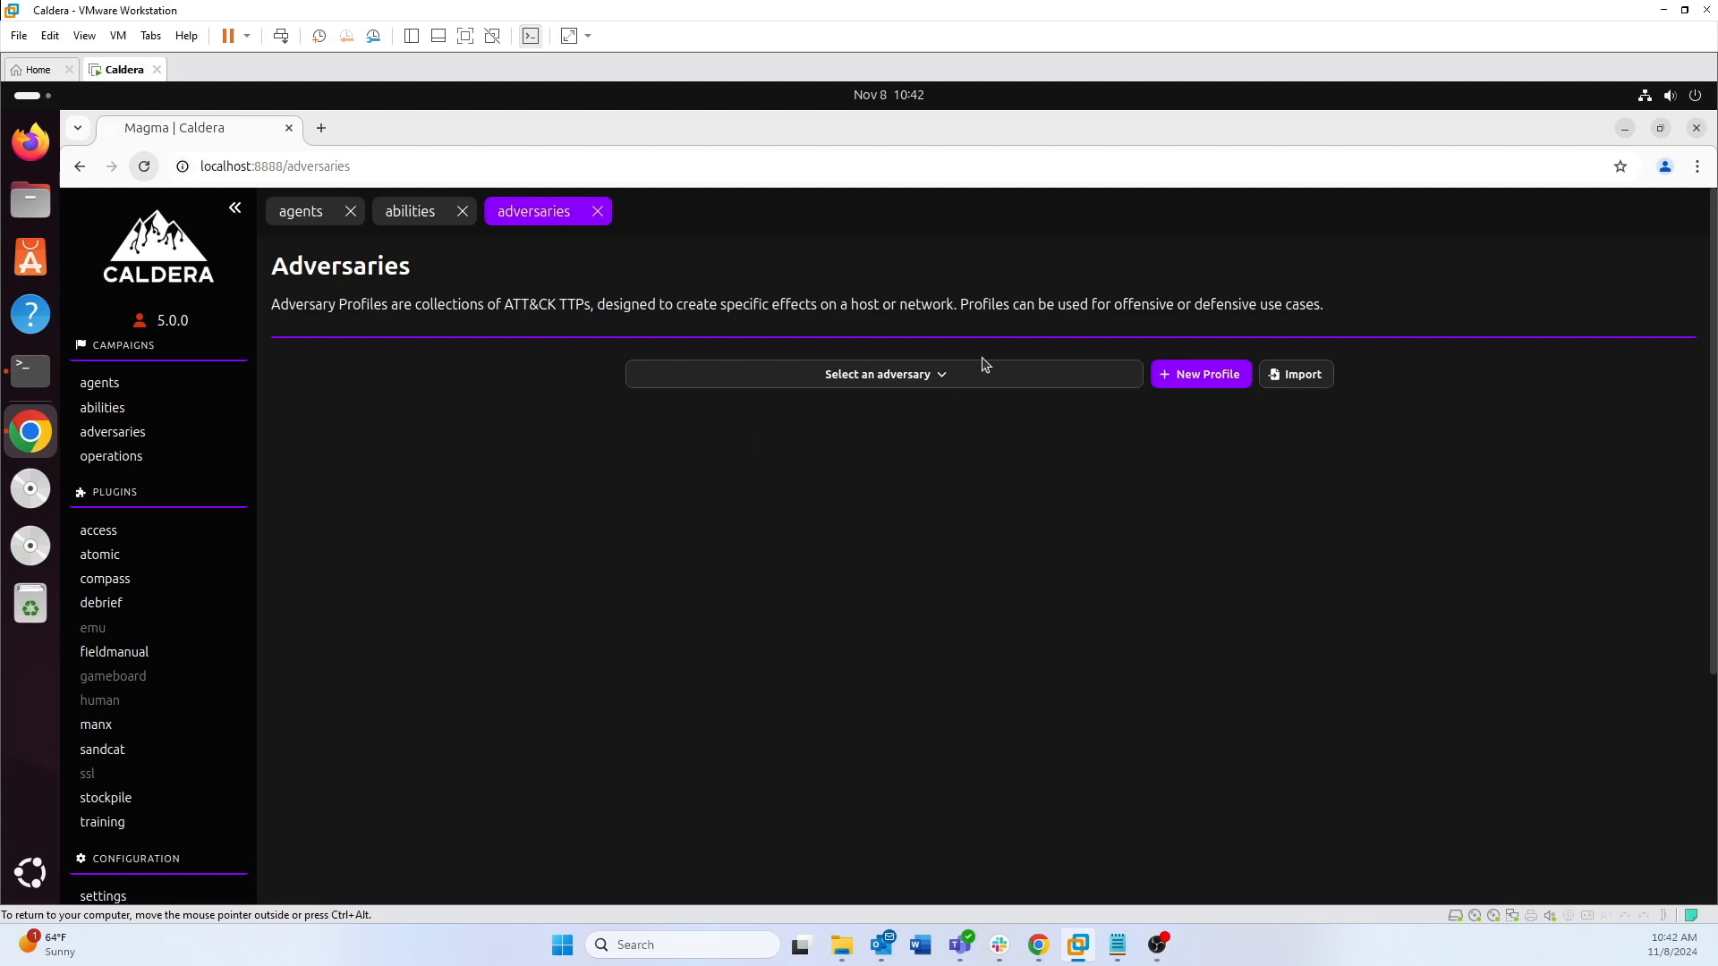
left_click(882, 374)
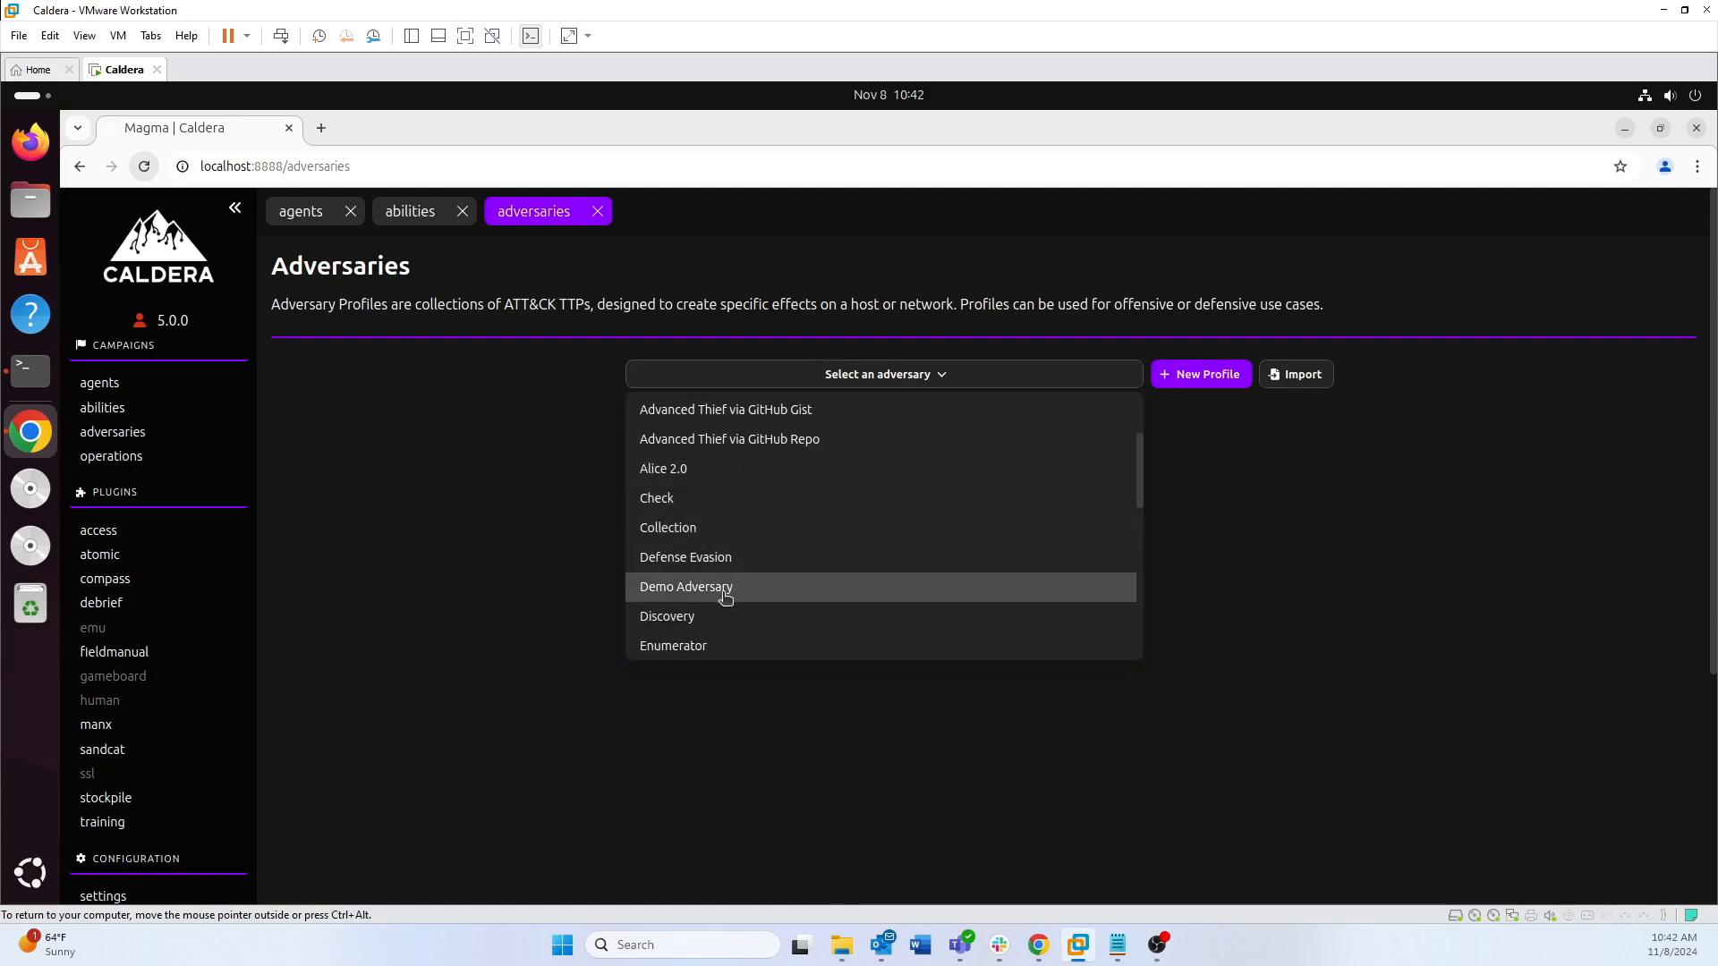
left_click(685, 587)
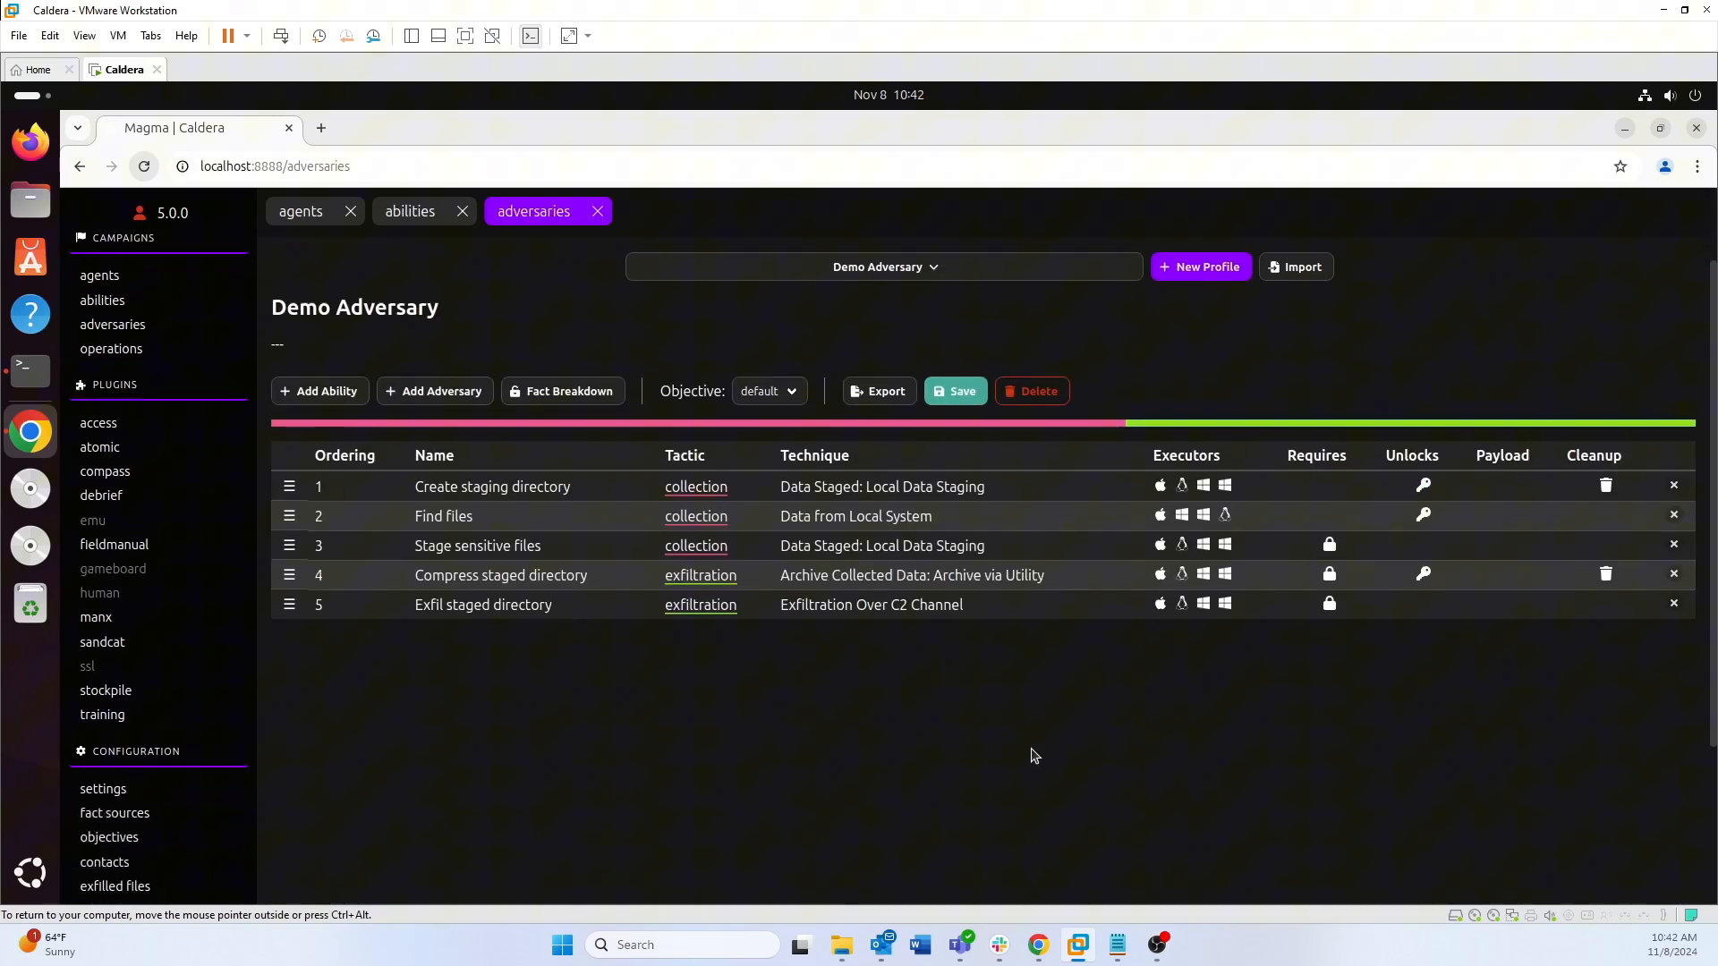
scroll("up", 3)
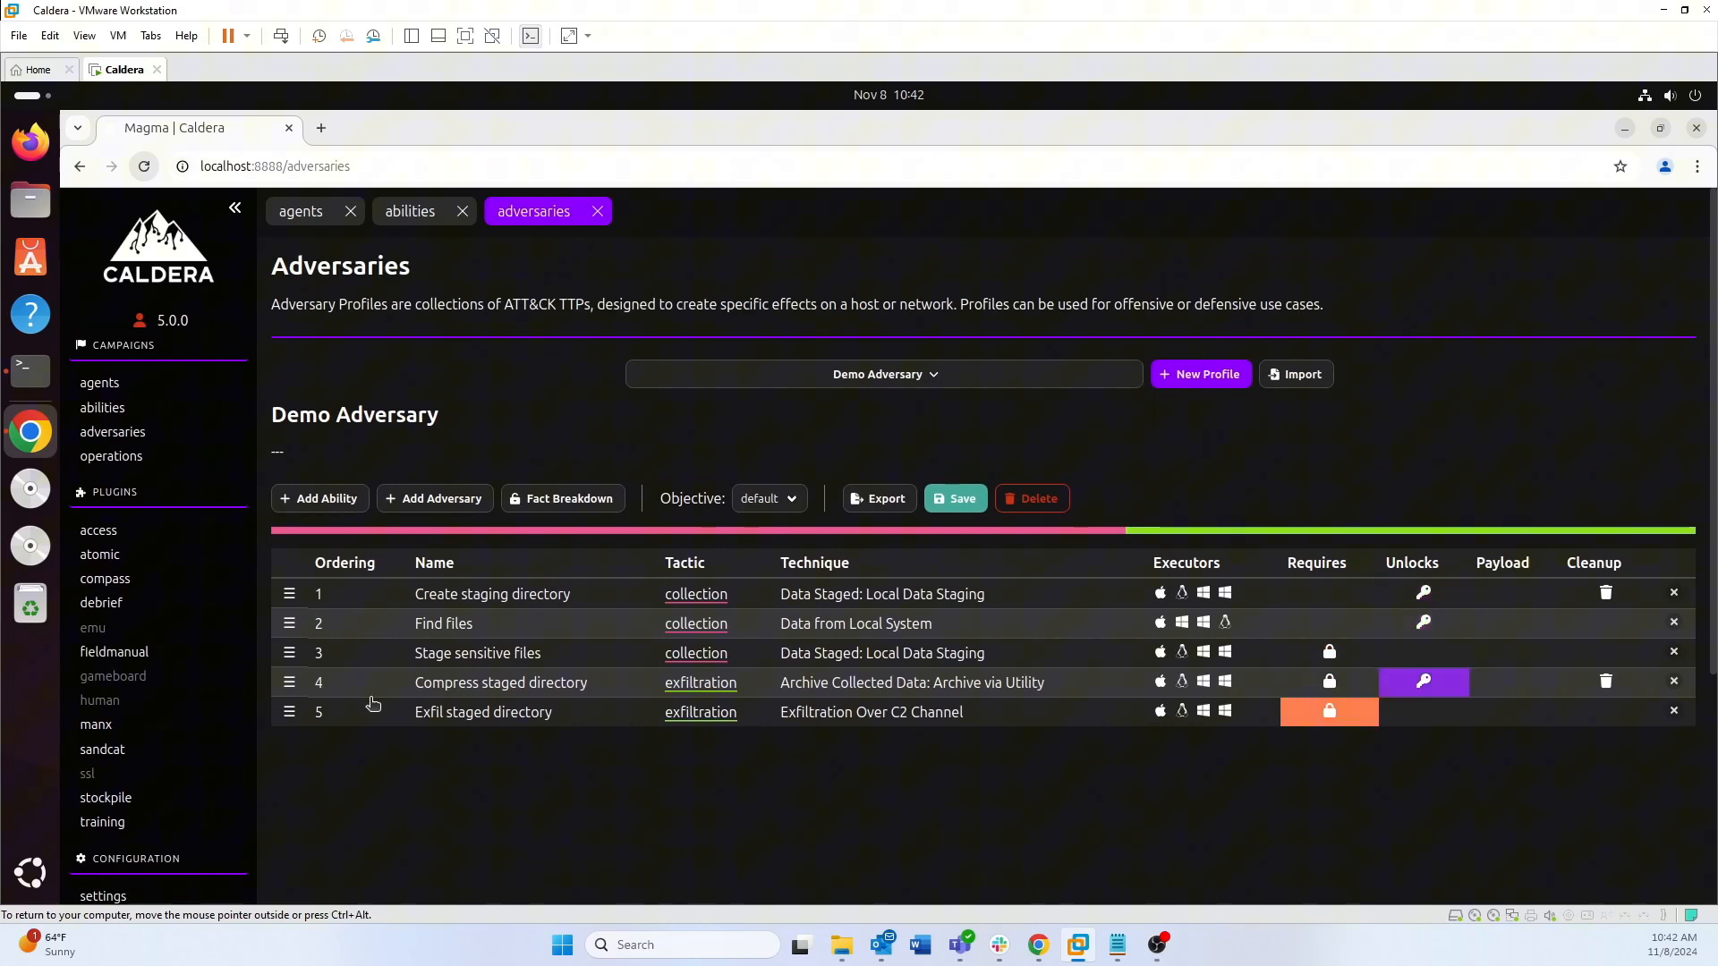
mouse_move(104, 408)
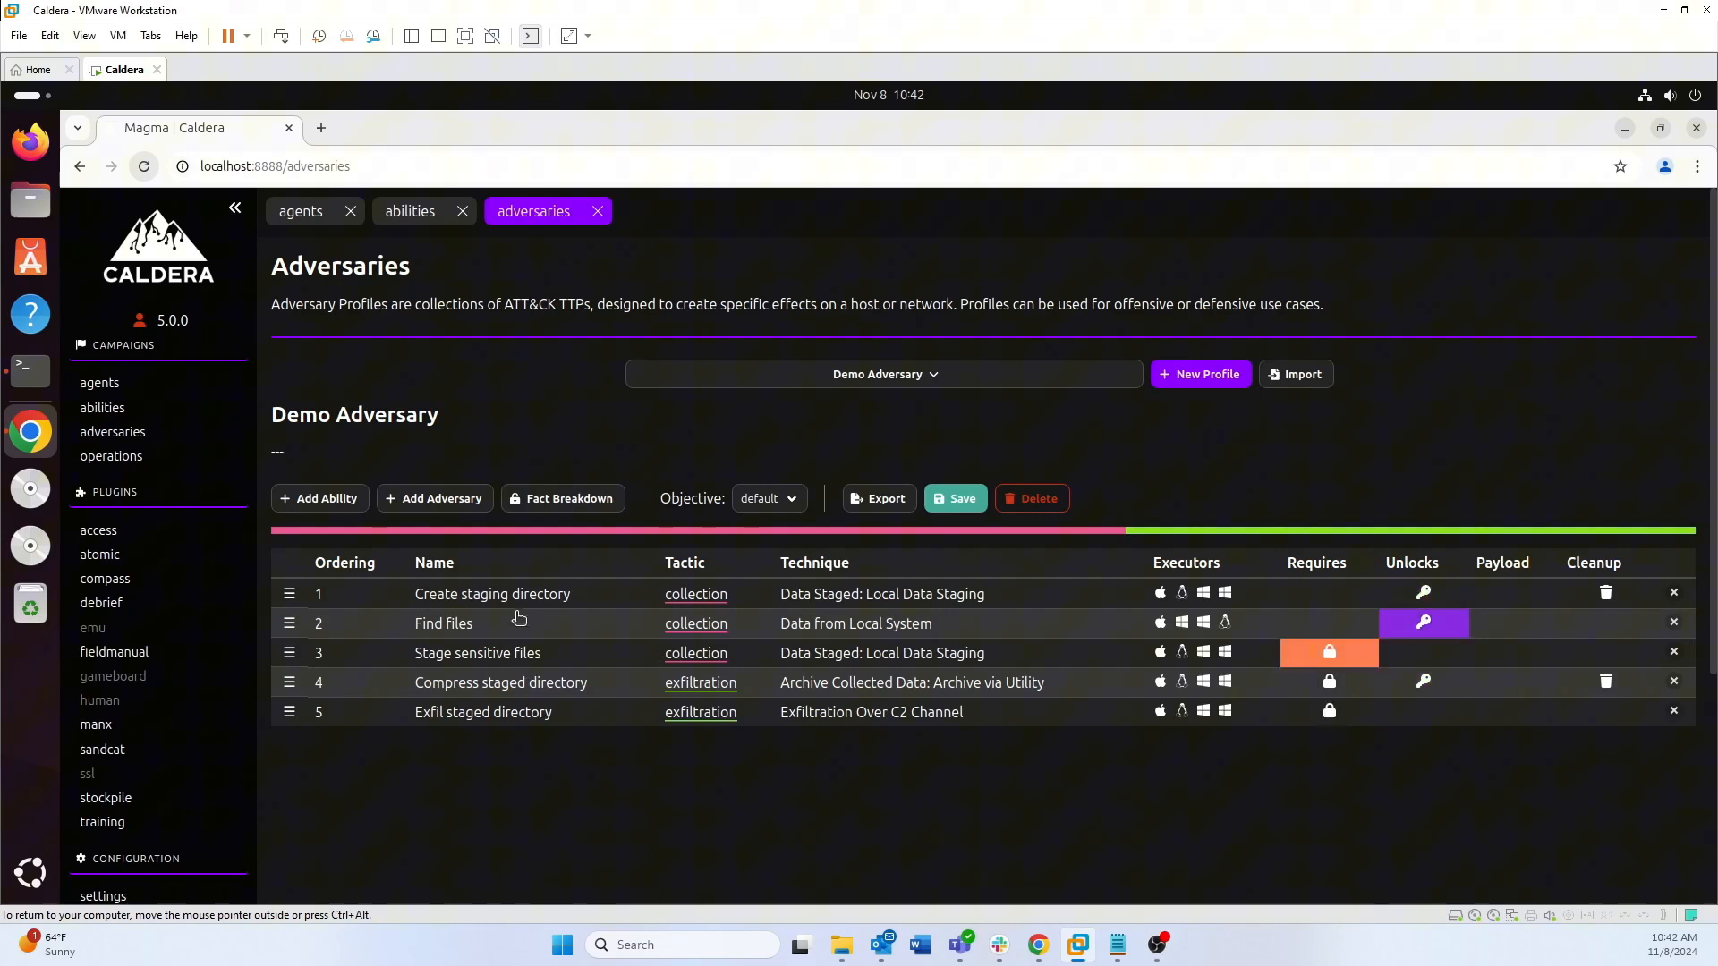
mouse_move(529, 741)
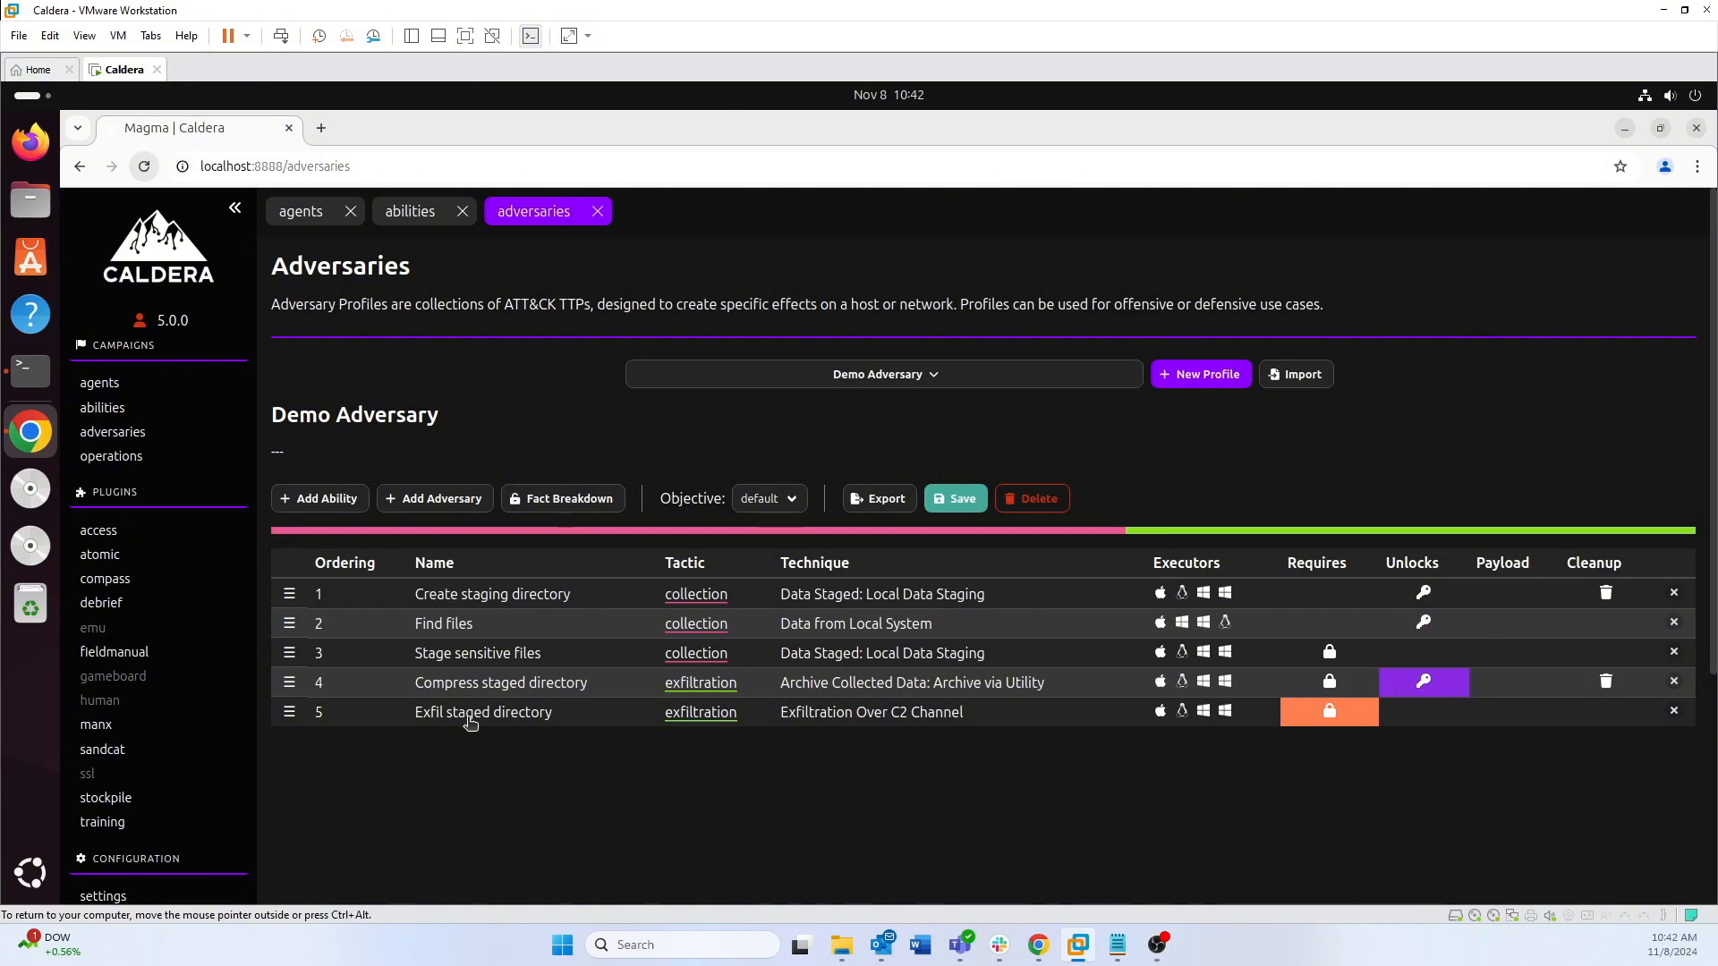
mouse_move(488, 729)
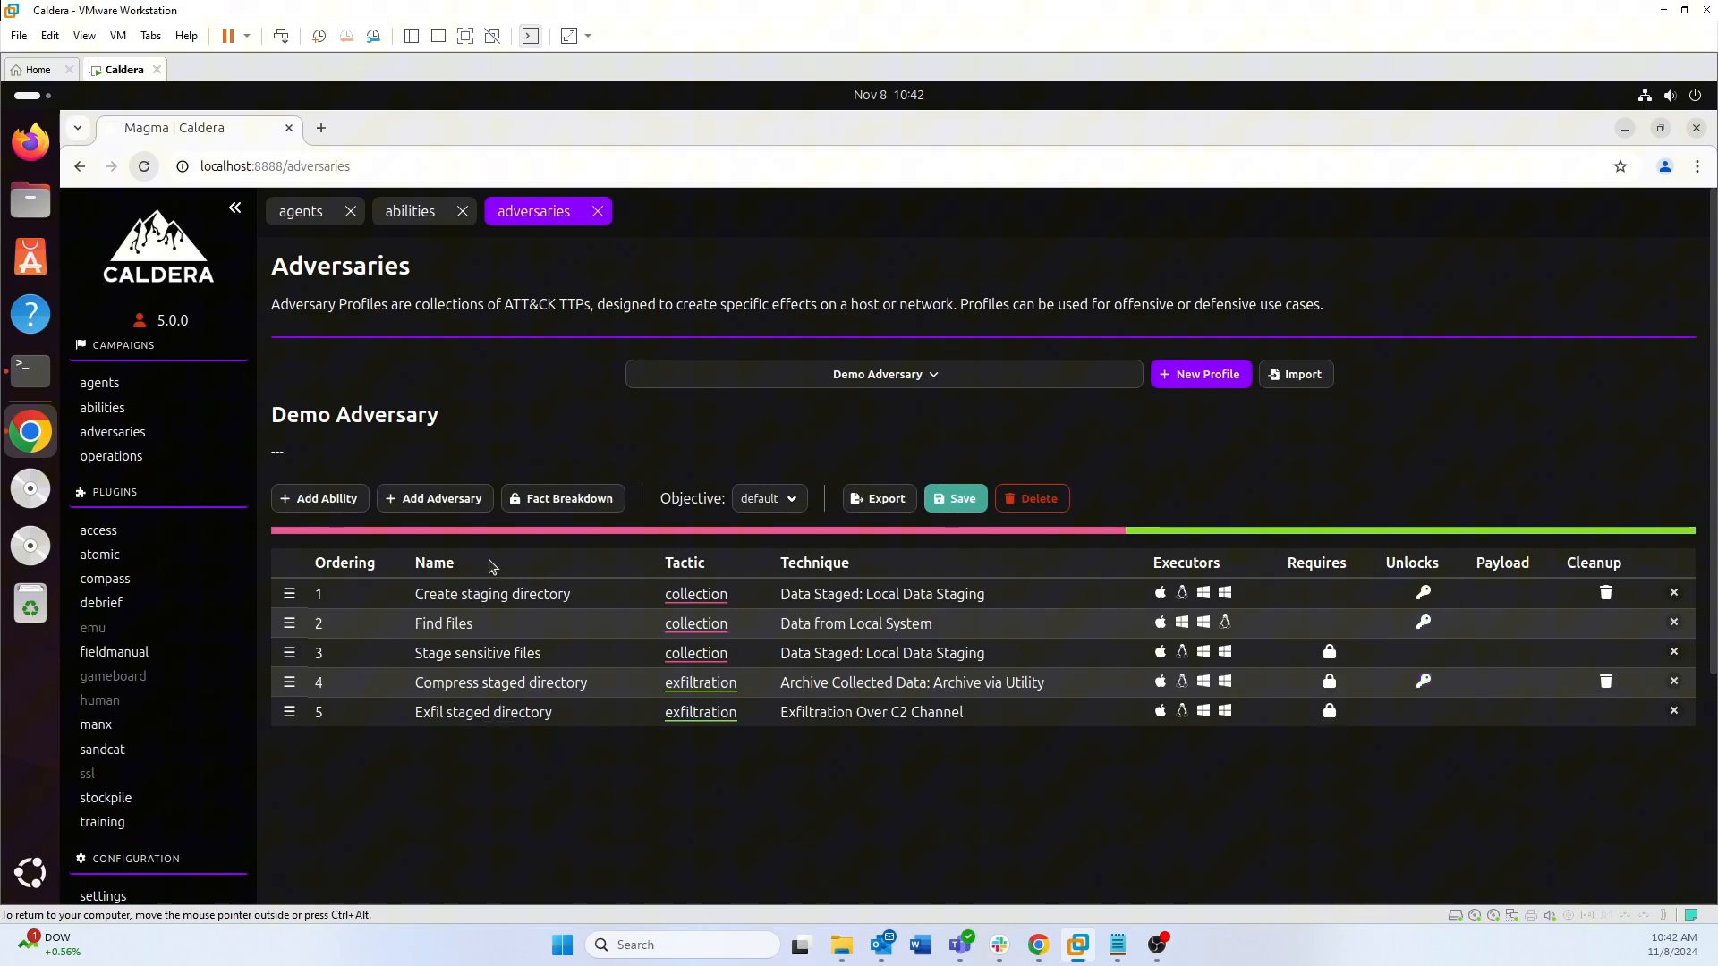
mouse_move(433, 499)
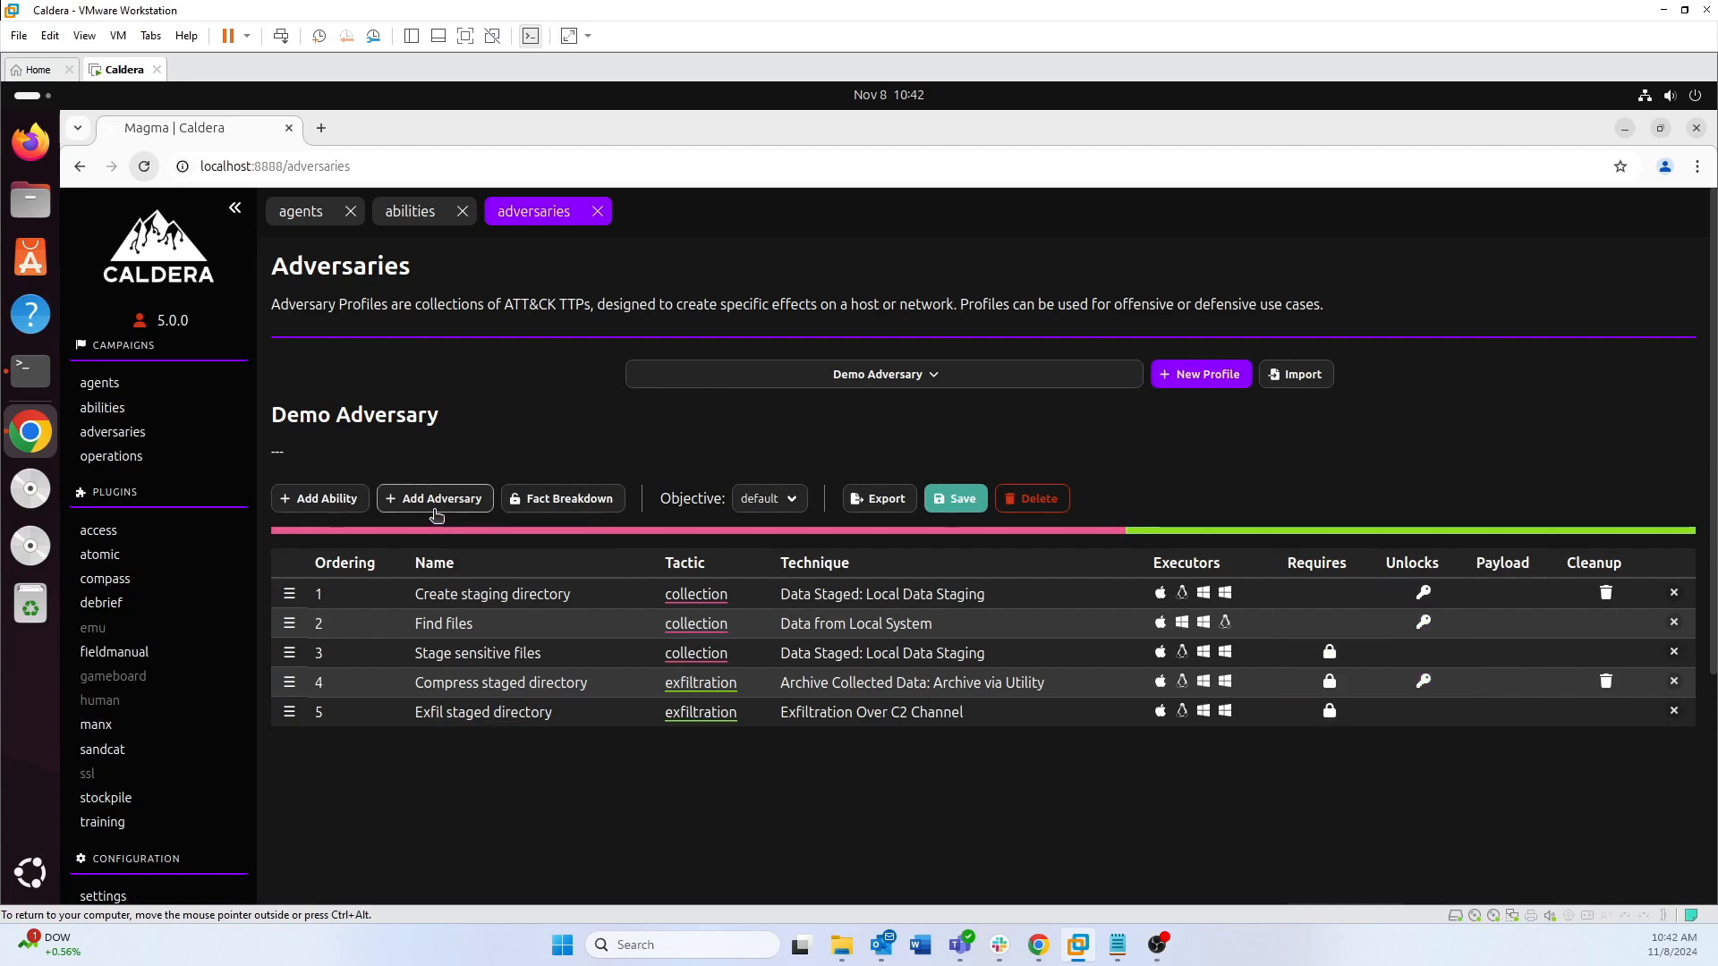
mouse_move(319, 499)
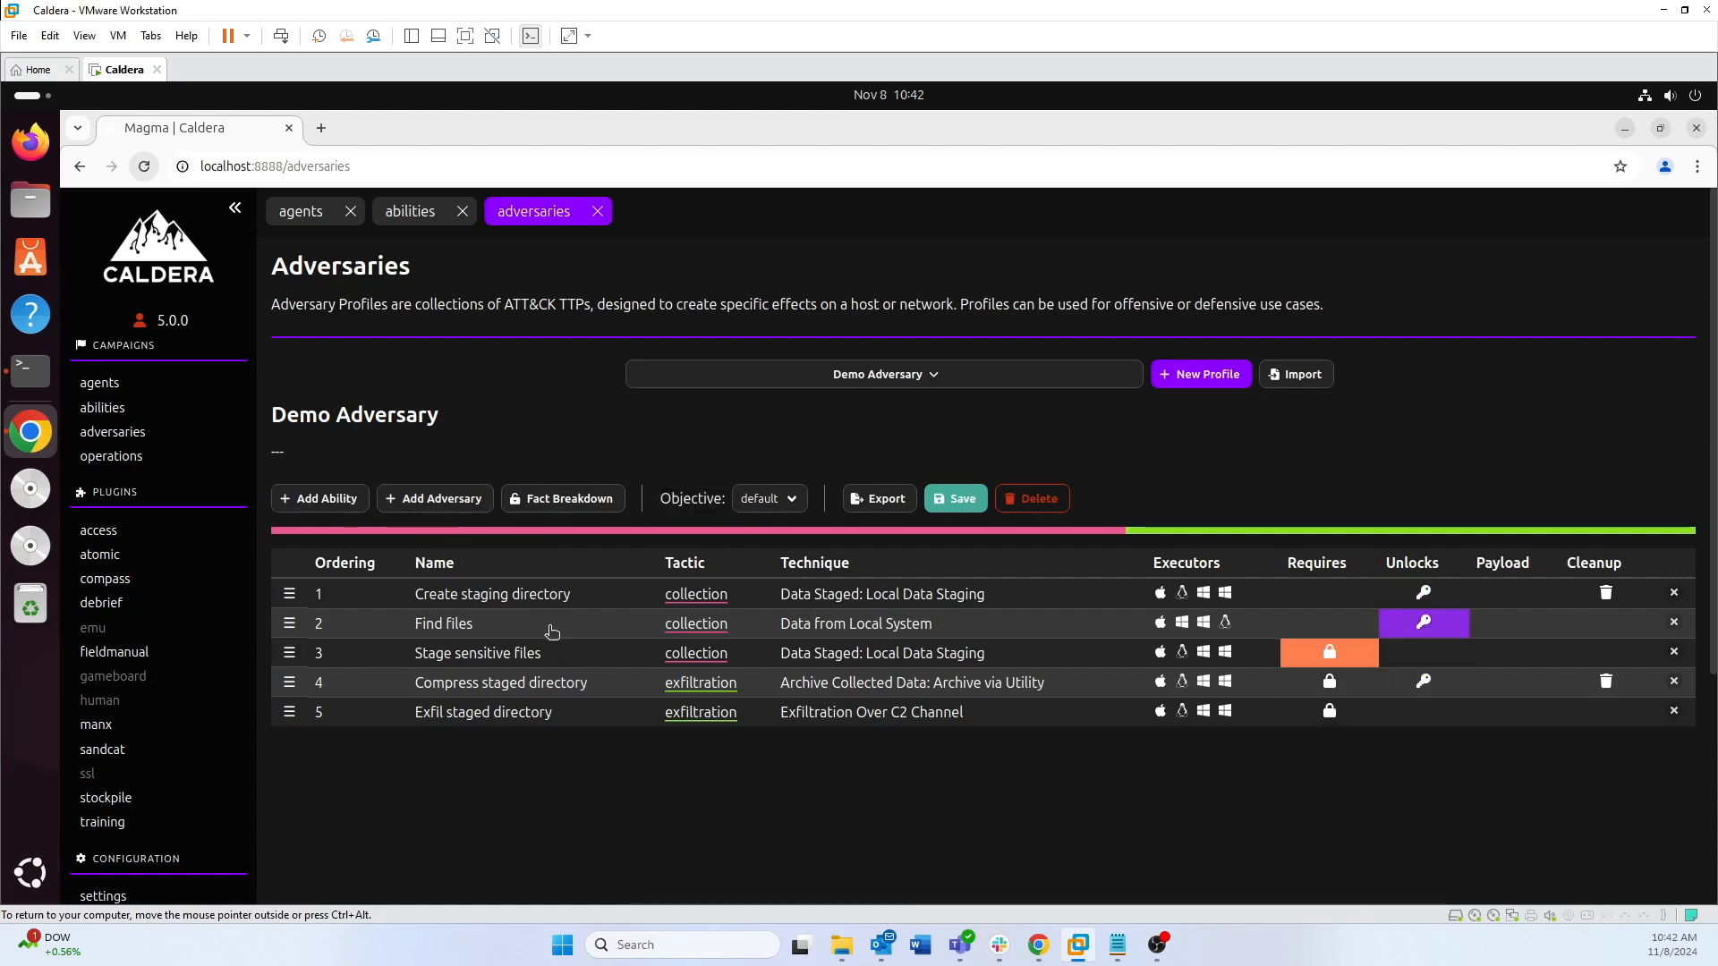
mouse_move(969, 768)
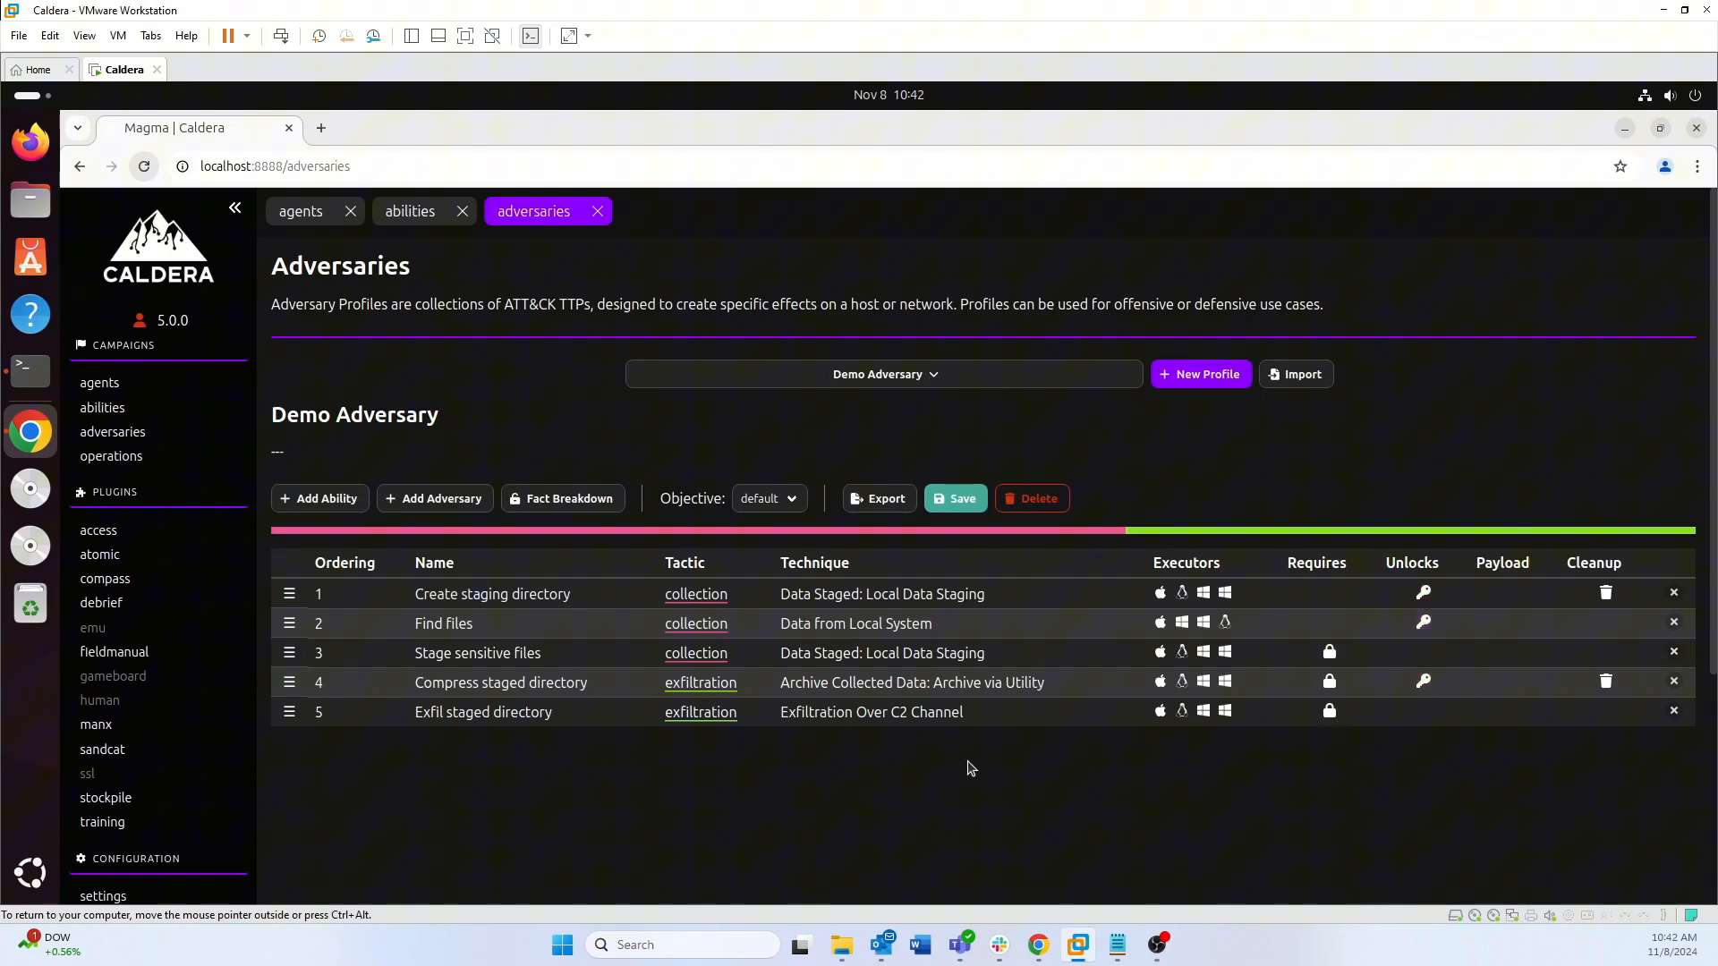
mouse_move(639, 702)
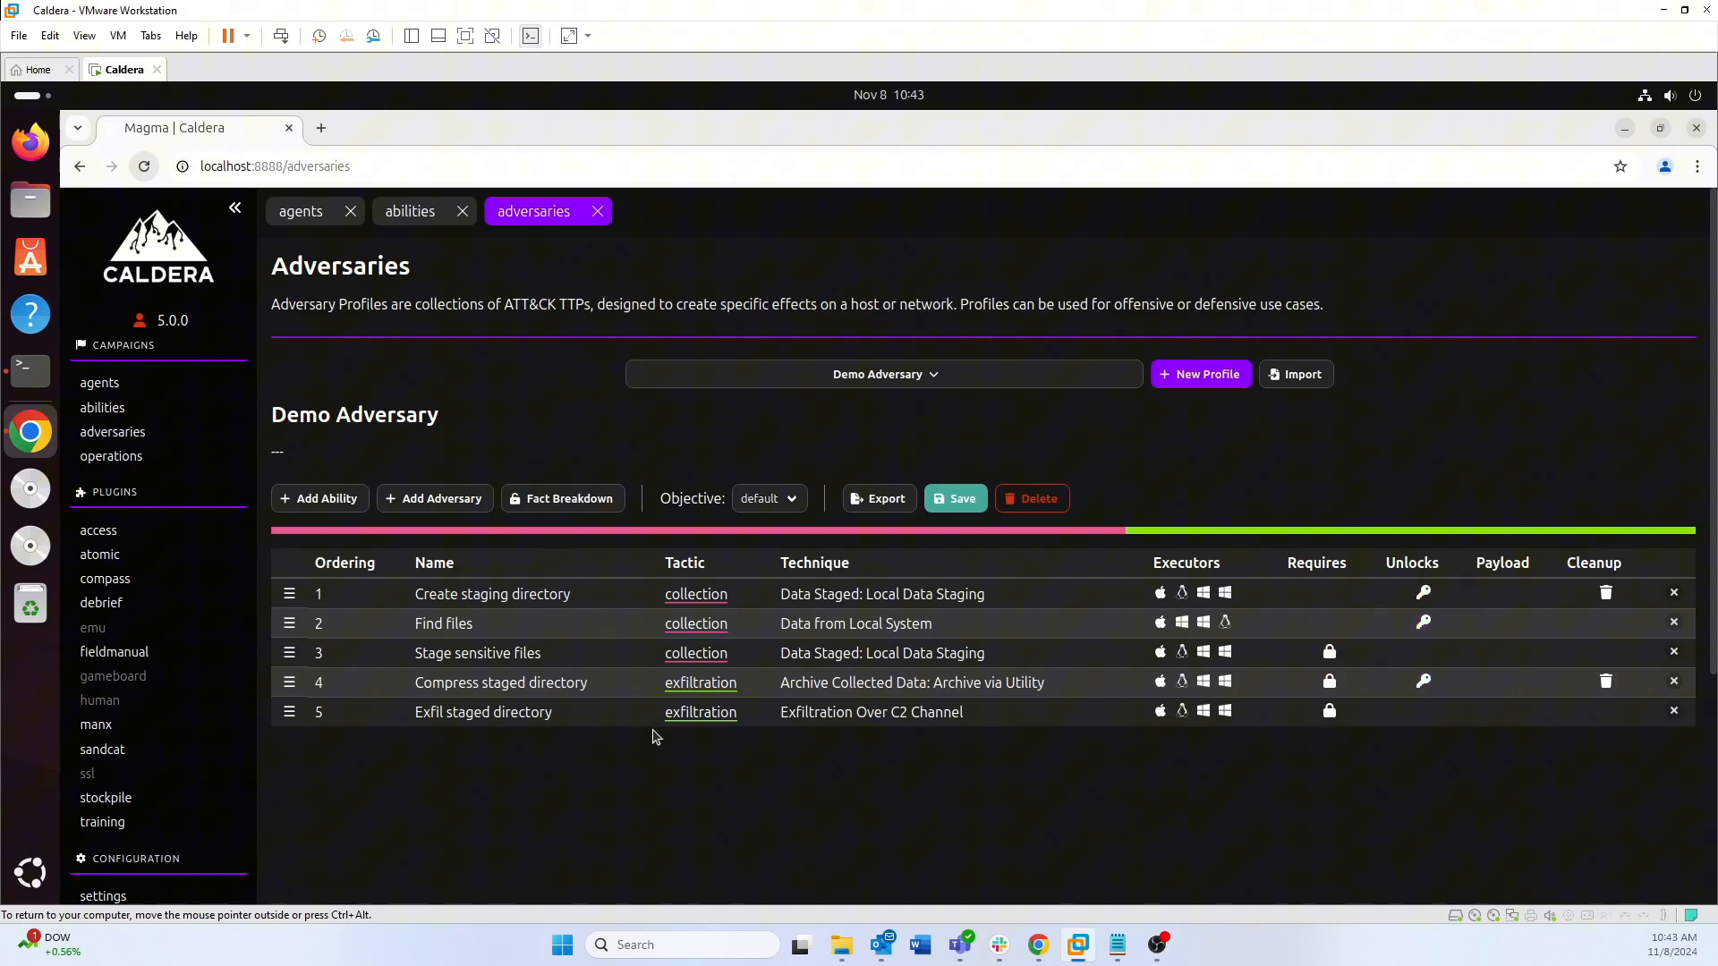
mouse_move(111, 457)
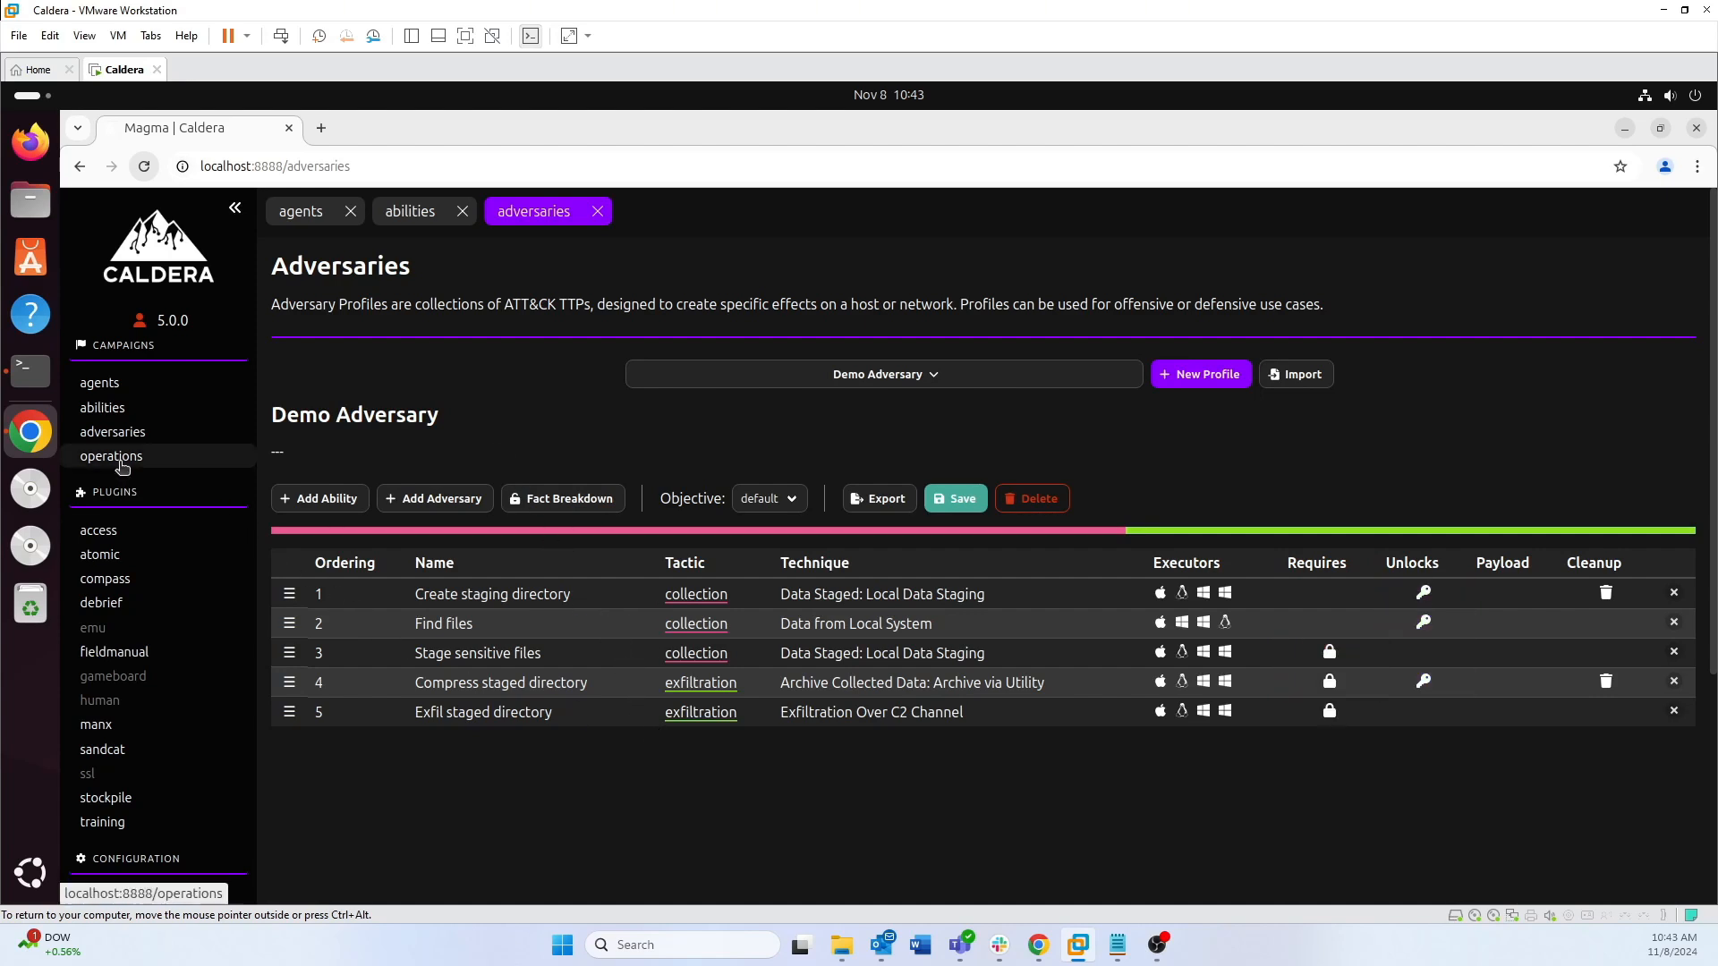
Start a new operation named demo using the Demo Adversary profile
left_click(111, 456)
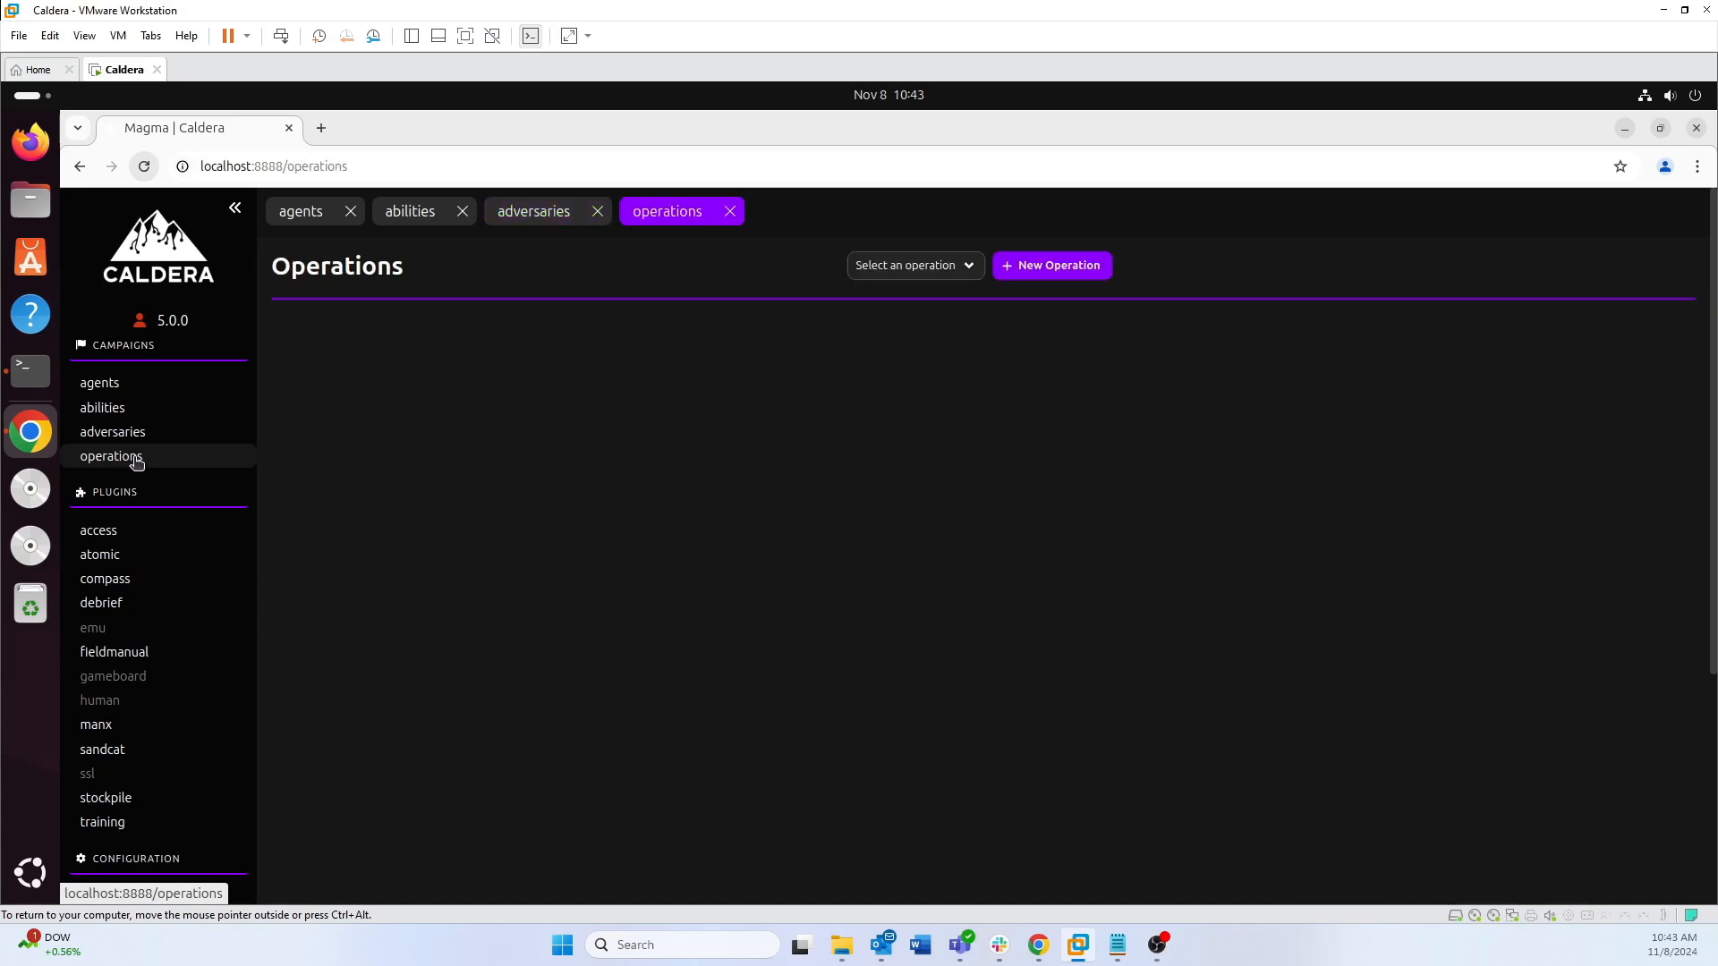
mouse_move(764, 411)
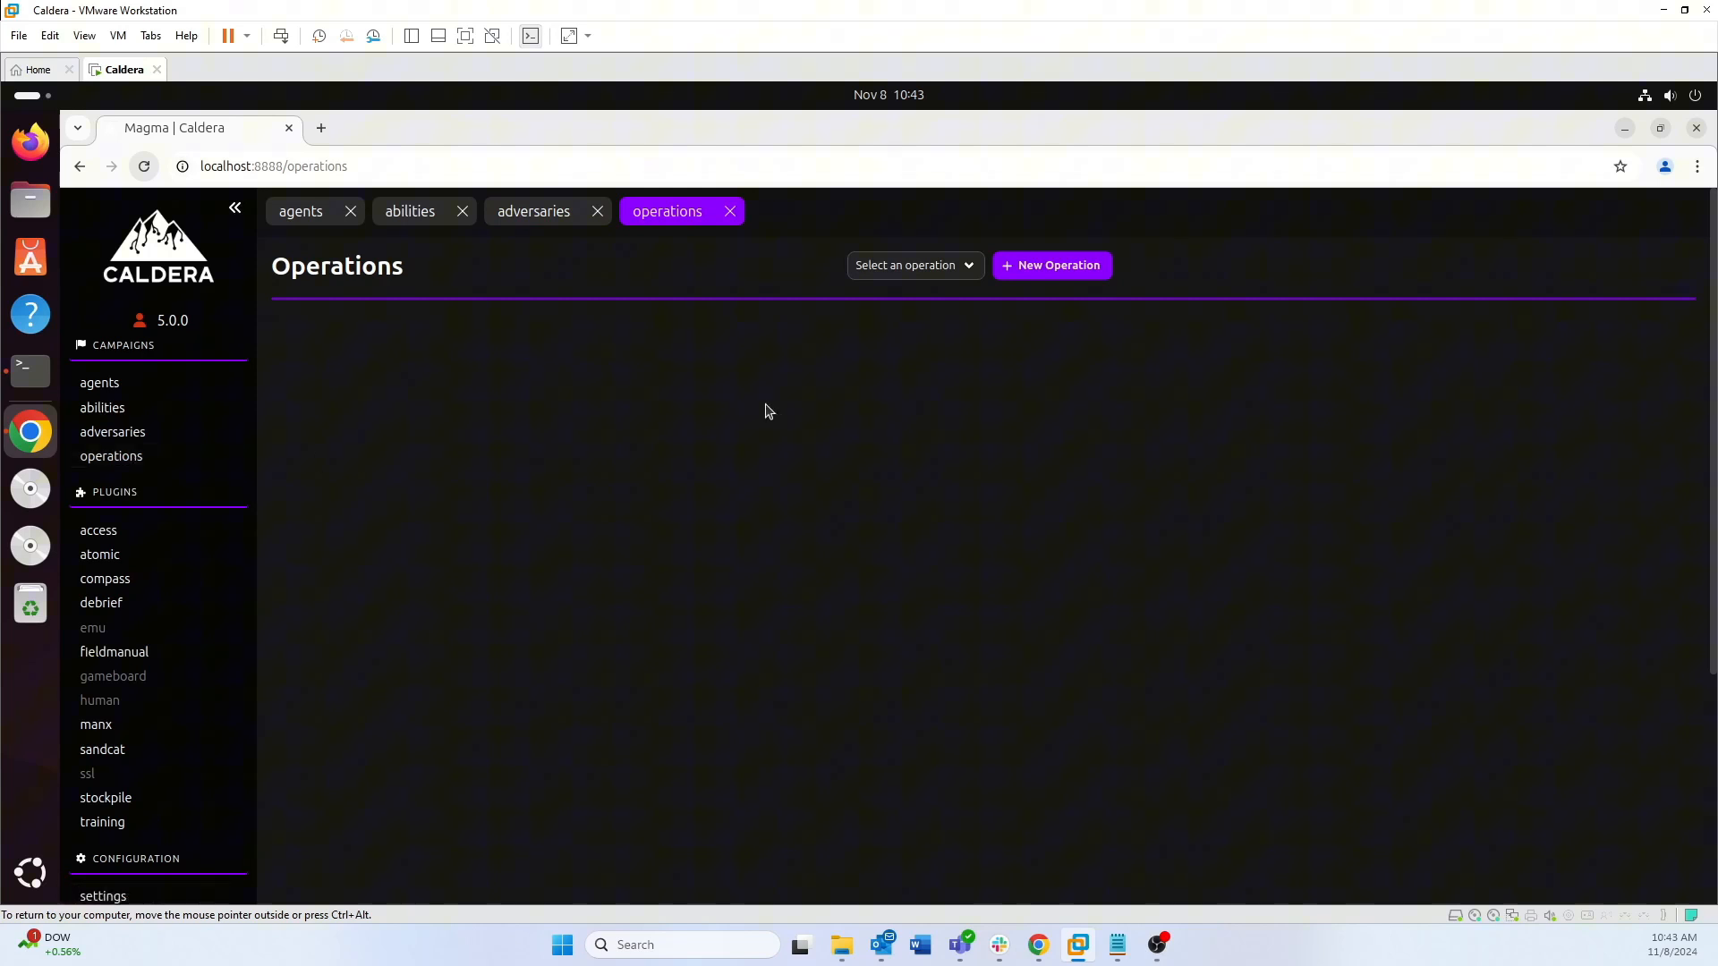
mouse_move(1024, 279)
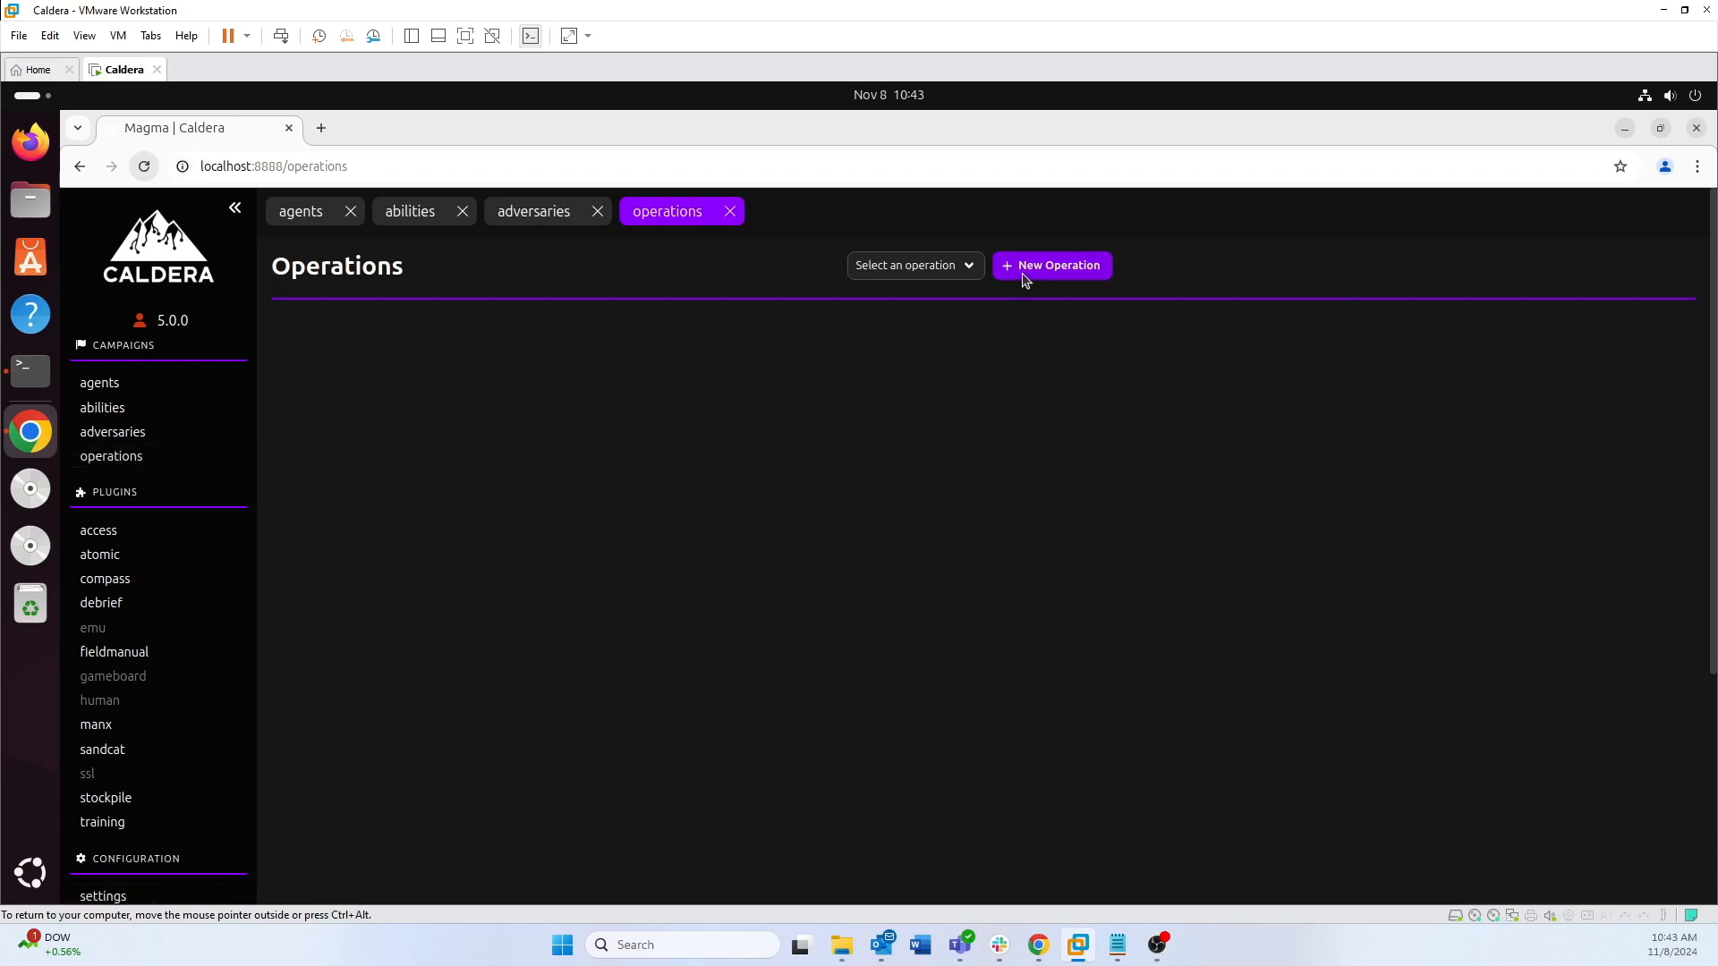
left_click(1051, 265)
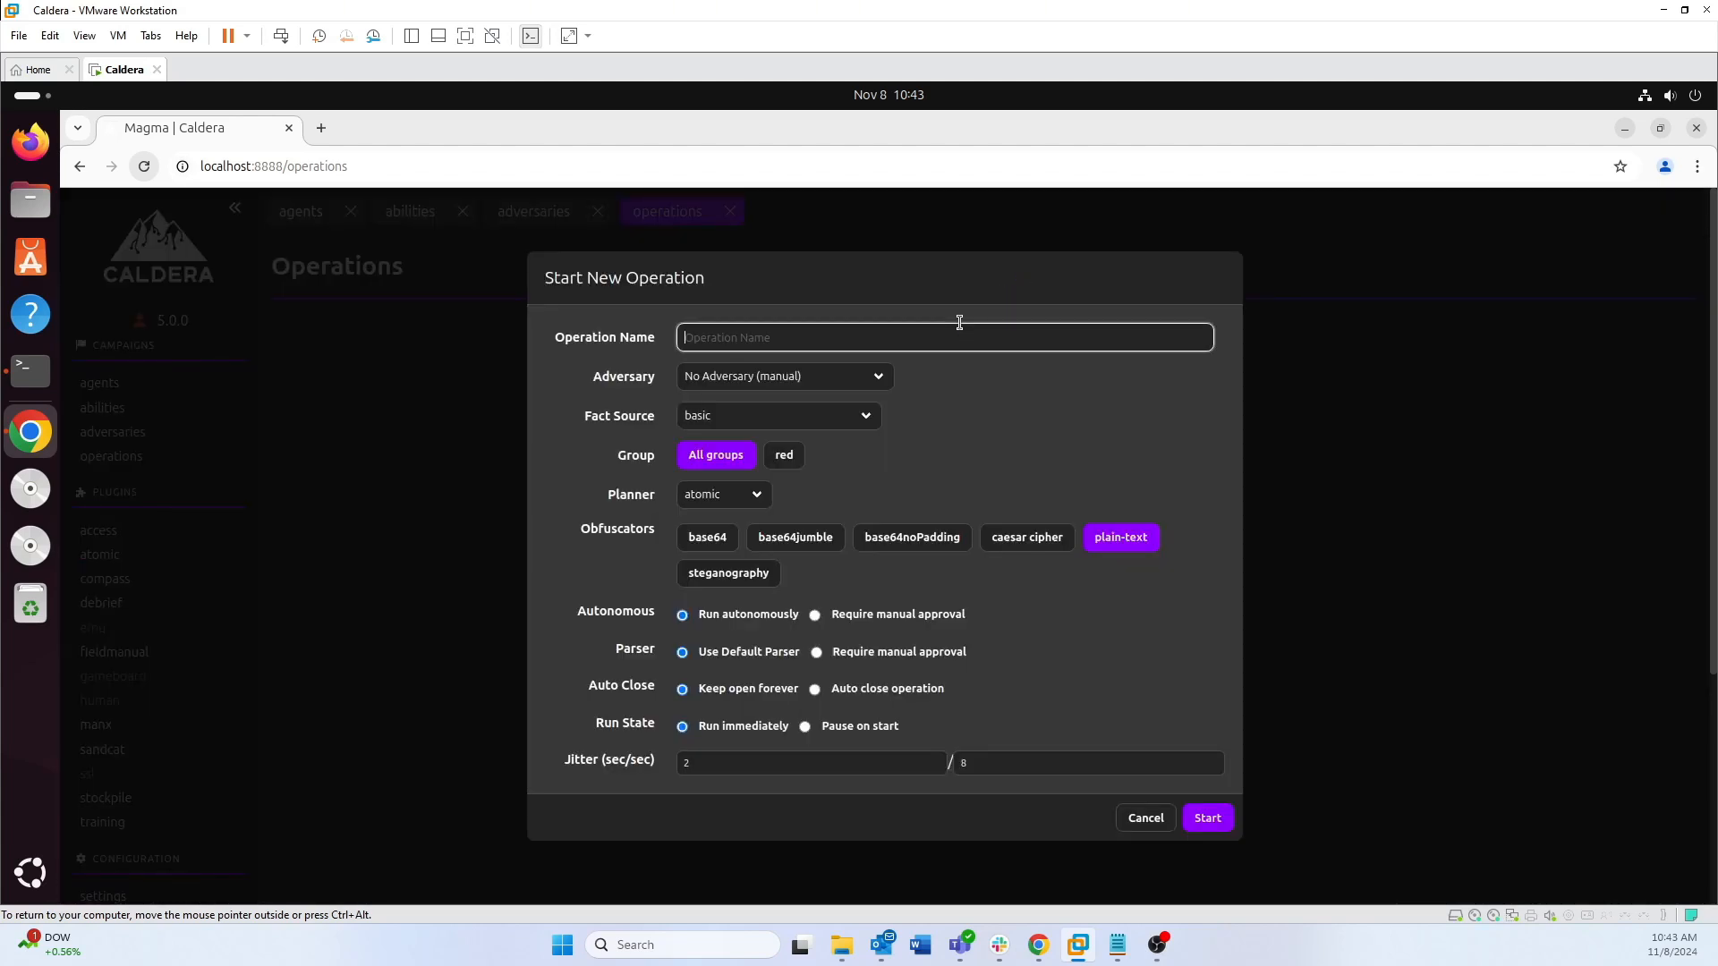
type("demo")
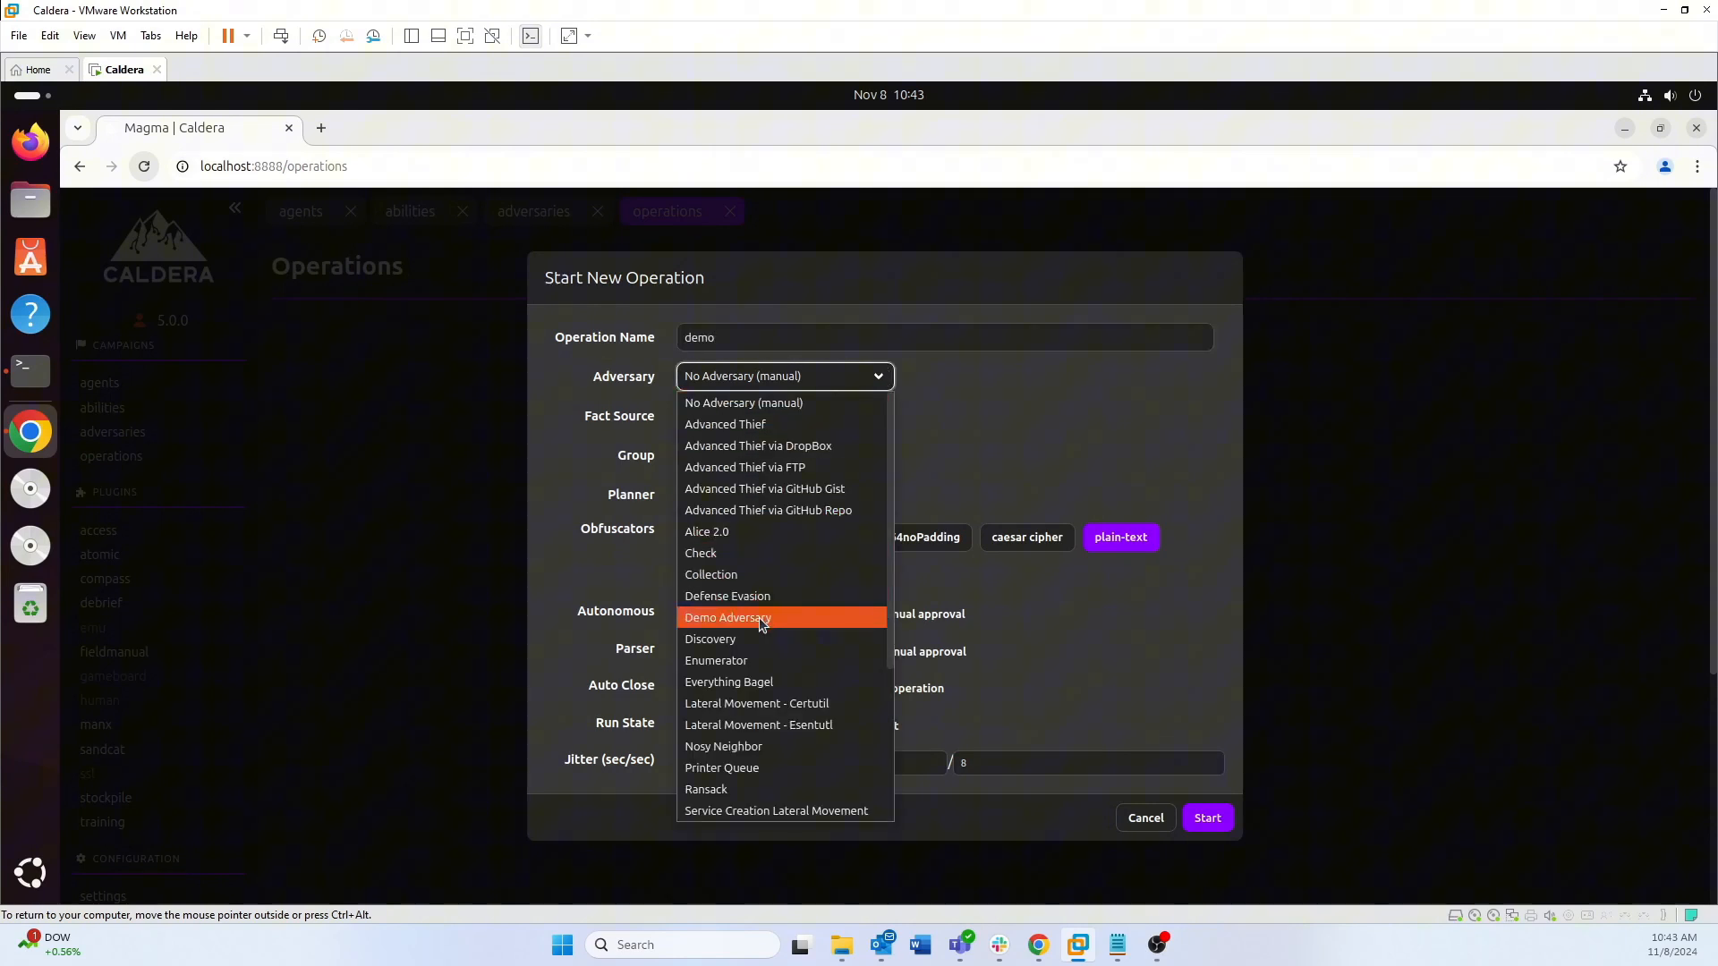
left_click(727, 618)
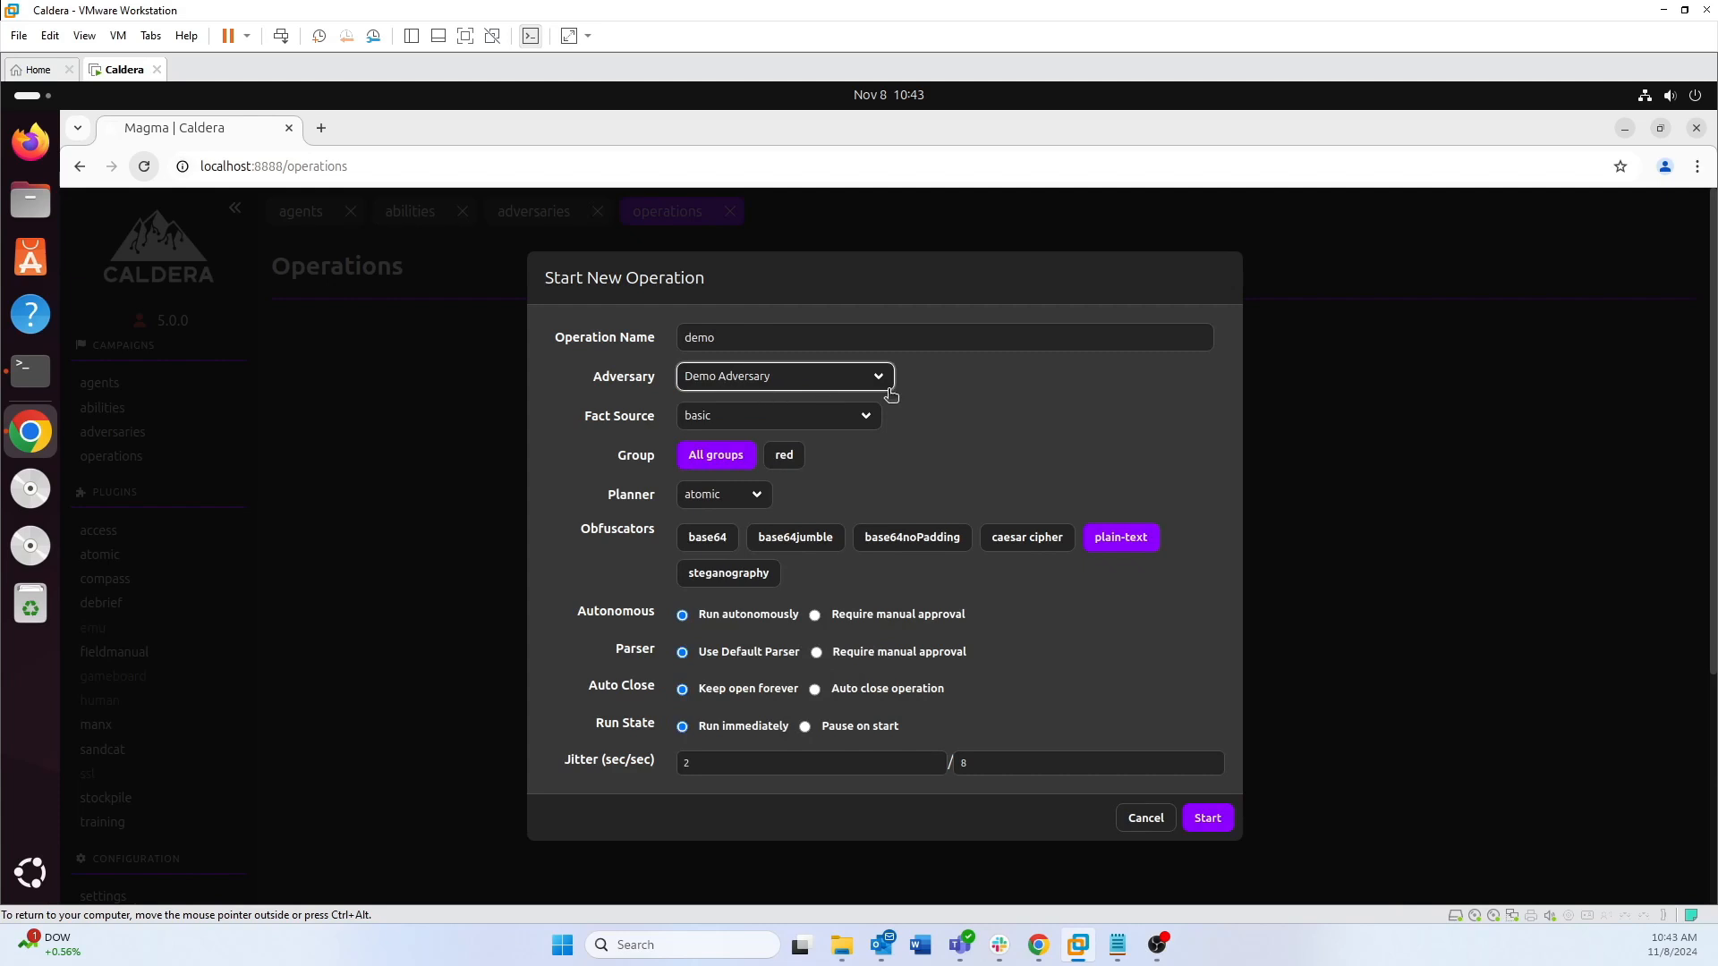
mouse_move(1208, 818)
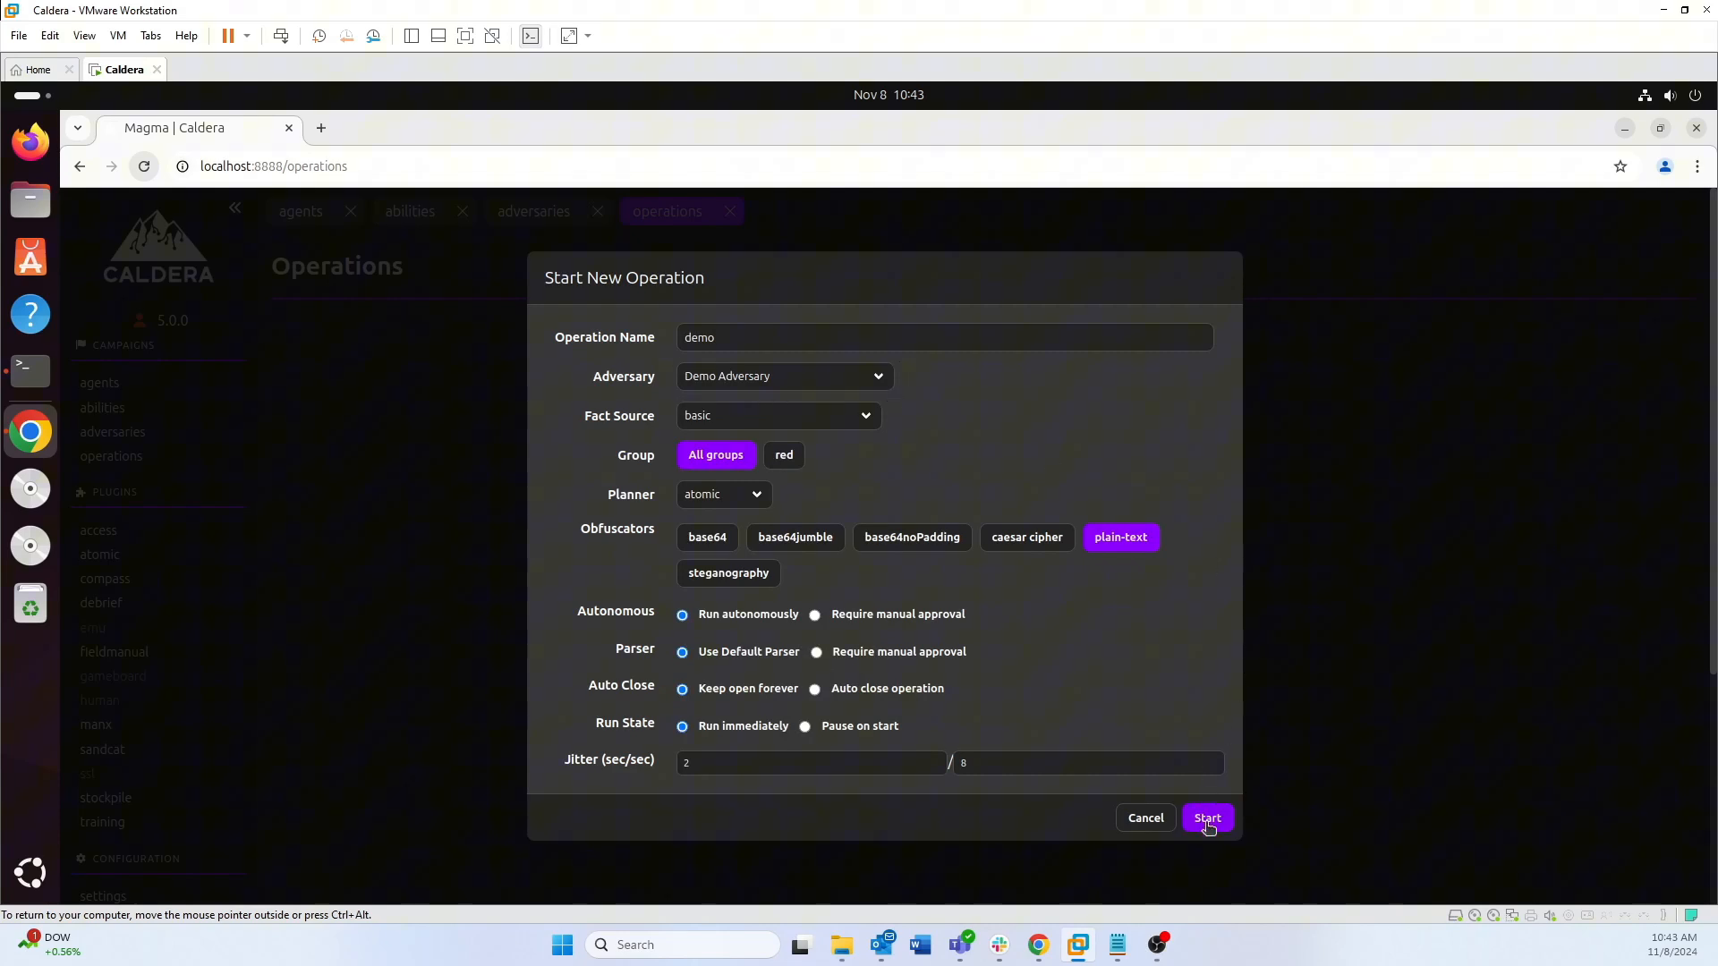
left_click(1208, 818)
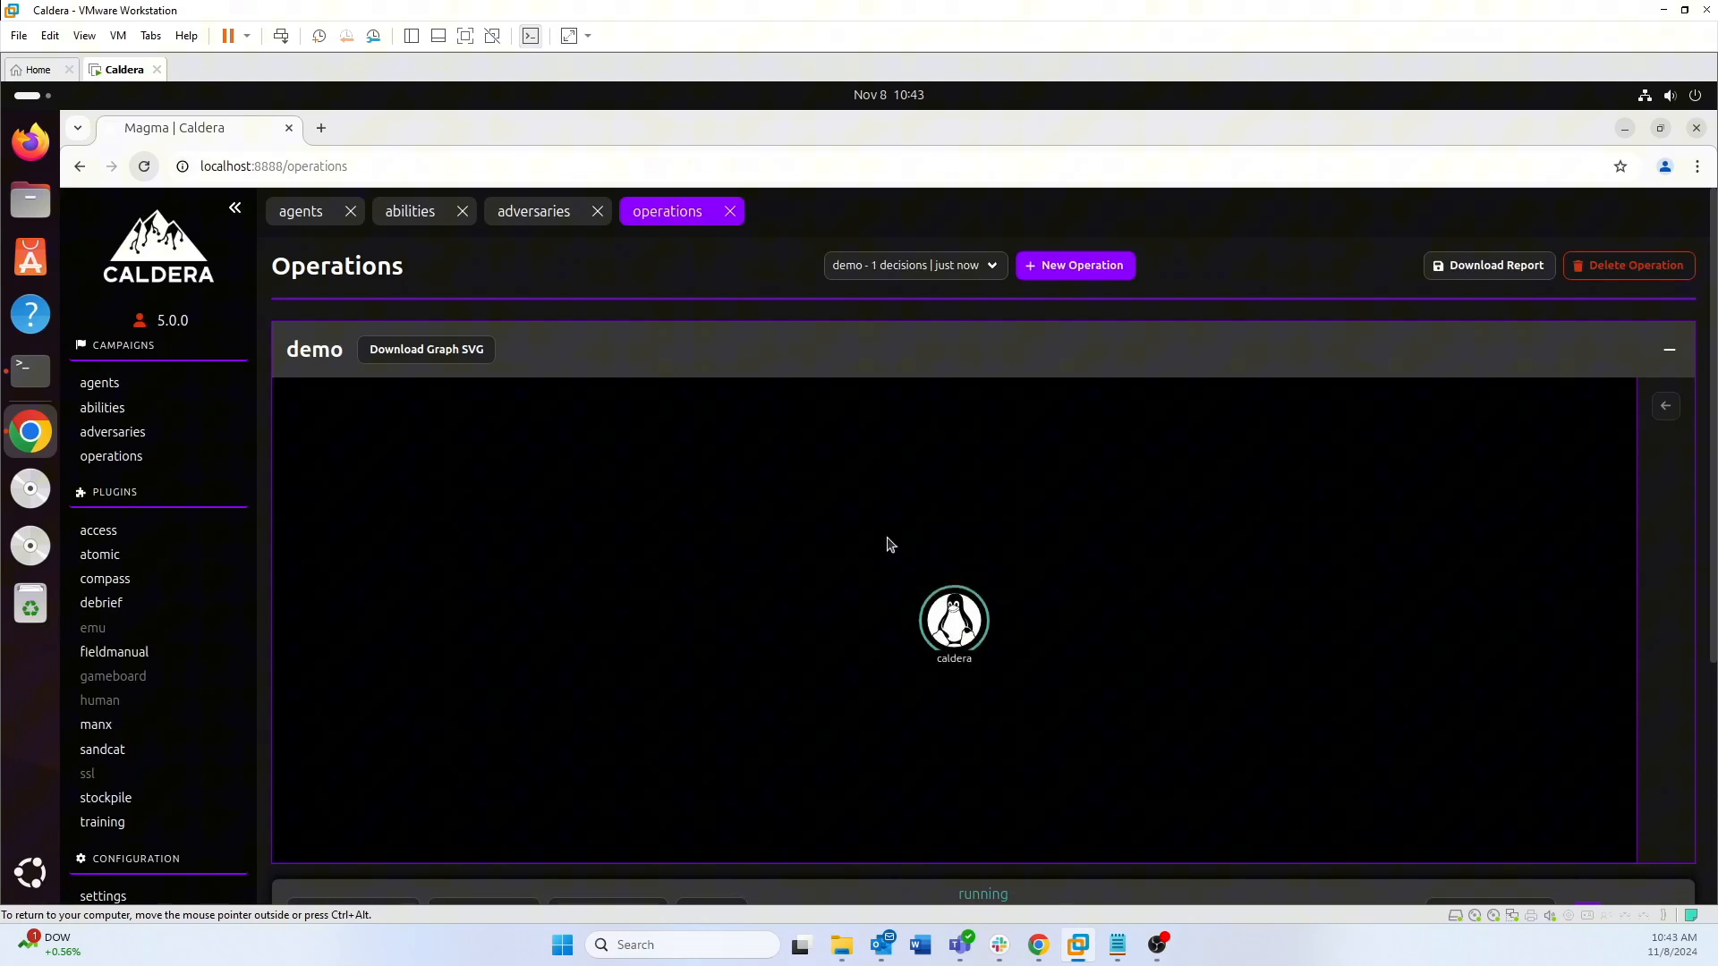
mouse_move(1041, 646)
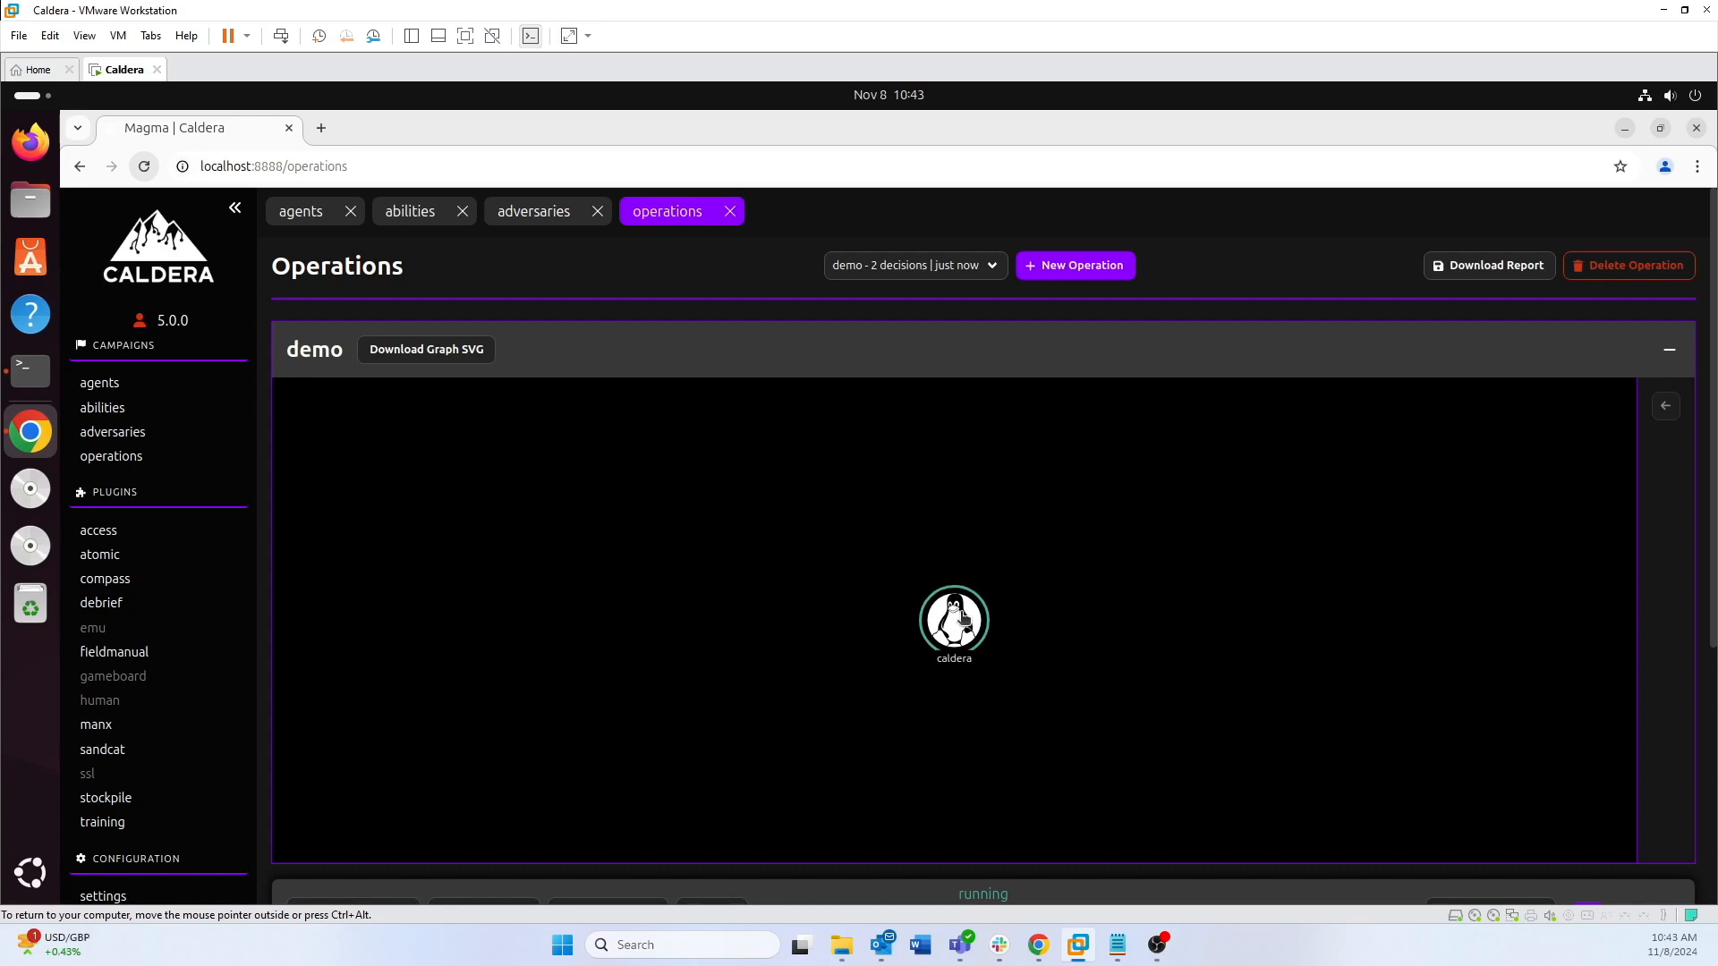
mouse_move(952, 621)
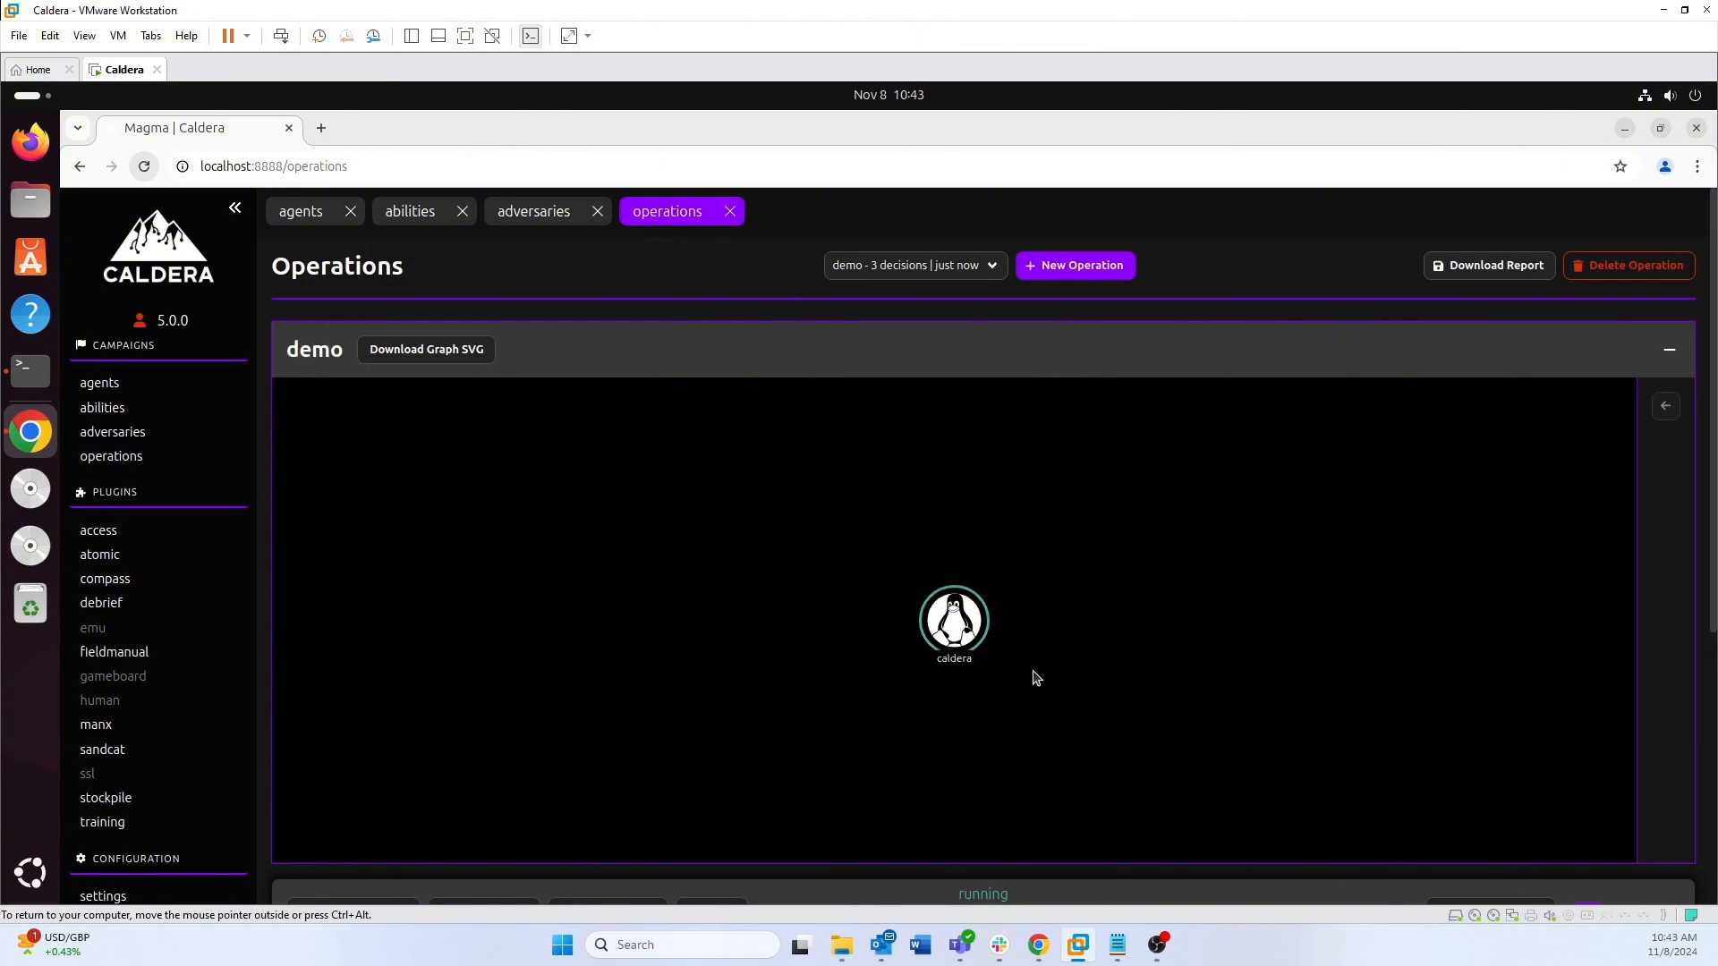
mouse_move(1056, 645)
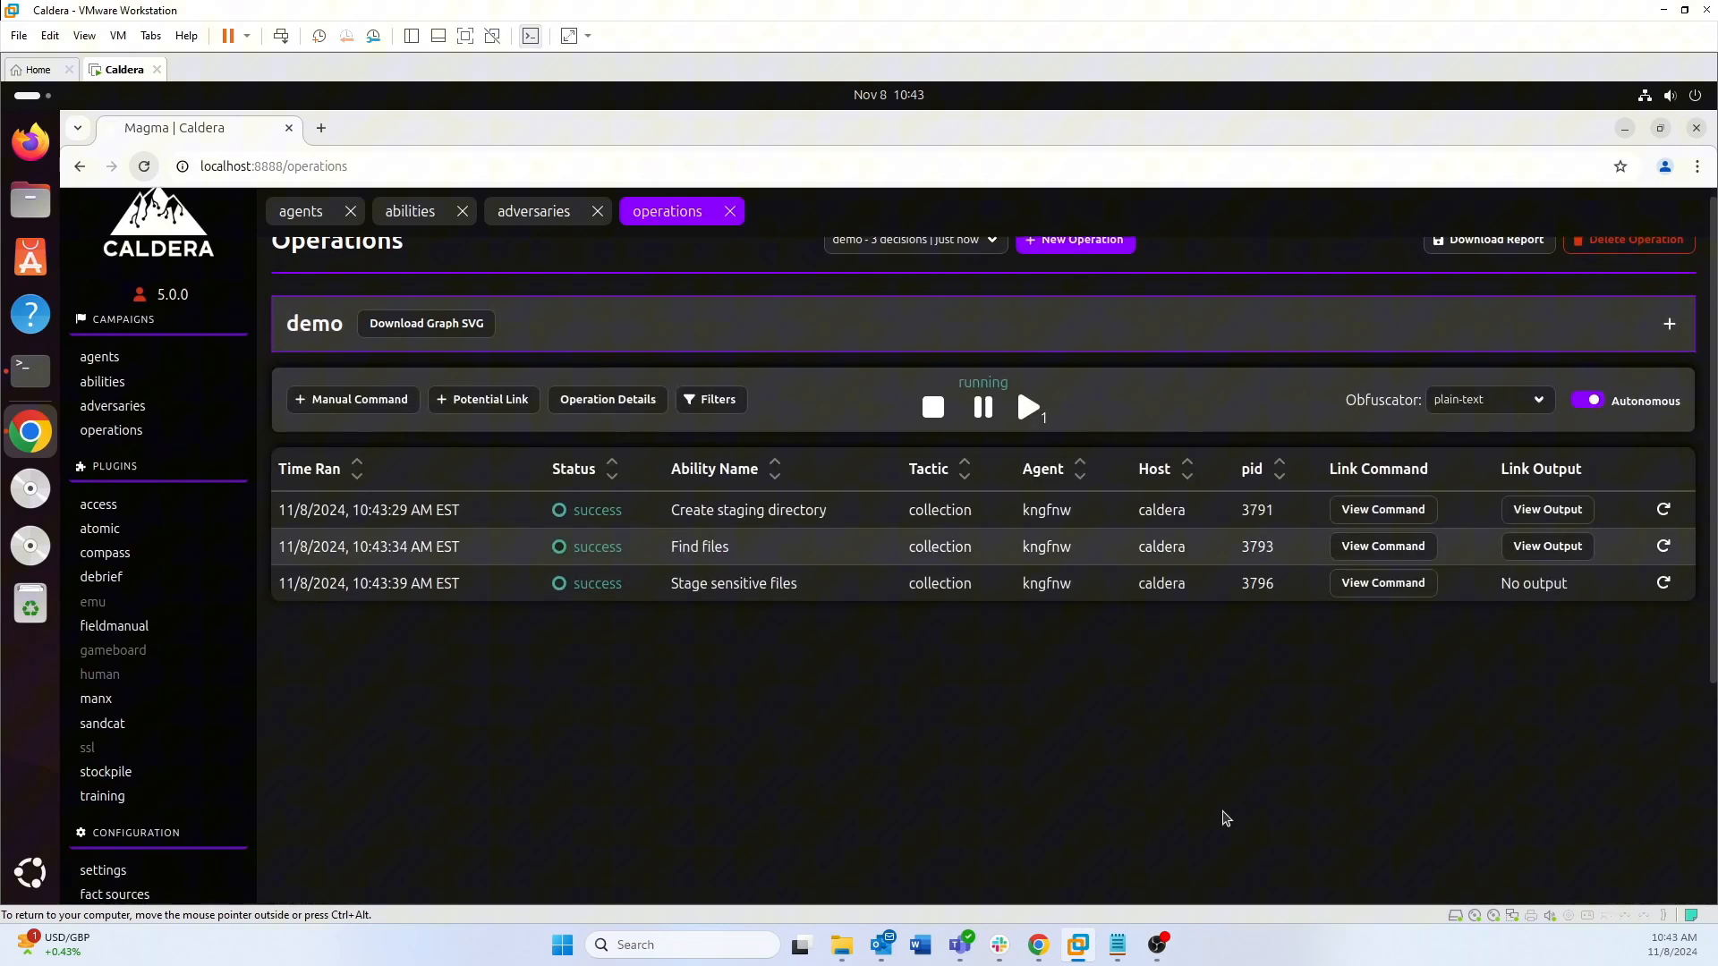
Watch the demo operation's ability table fill with successful links
scroll("down", 3)
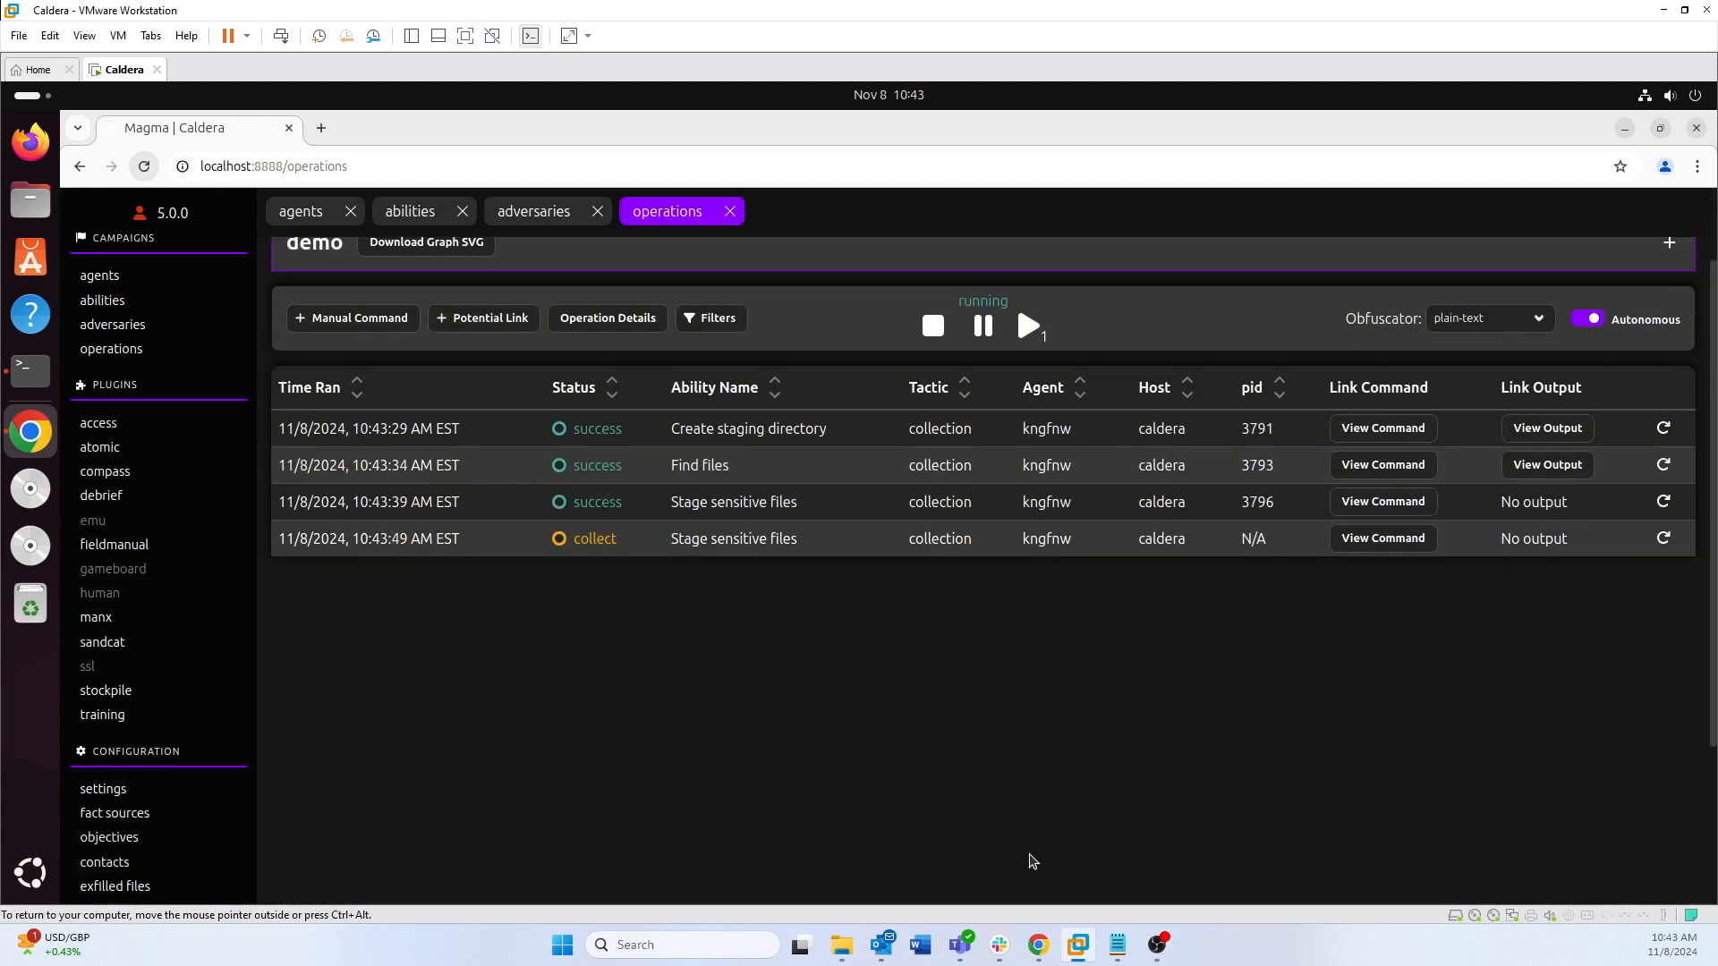
mouse_move(947, 810)
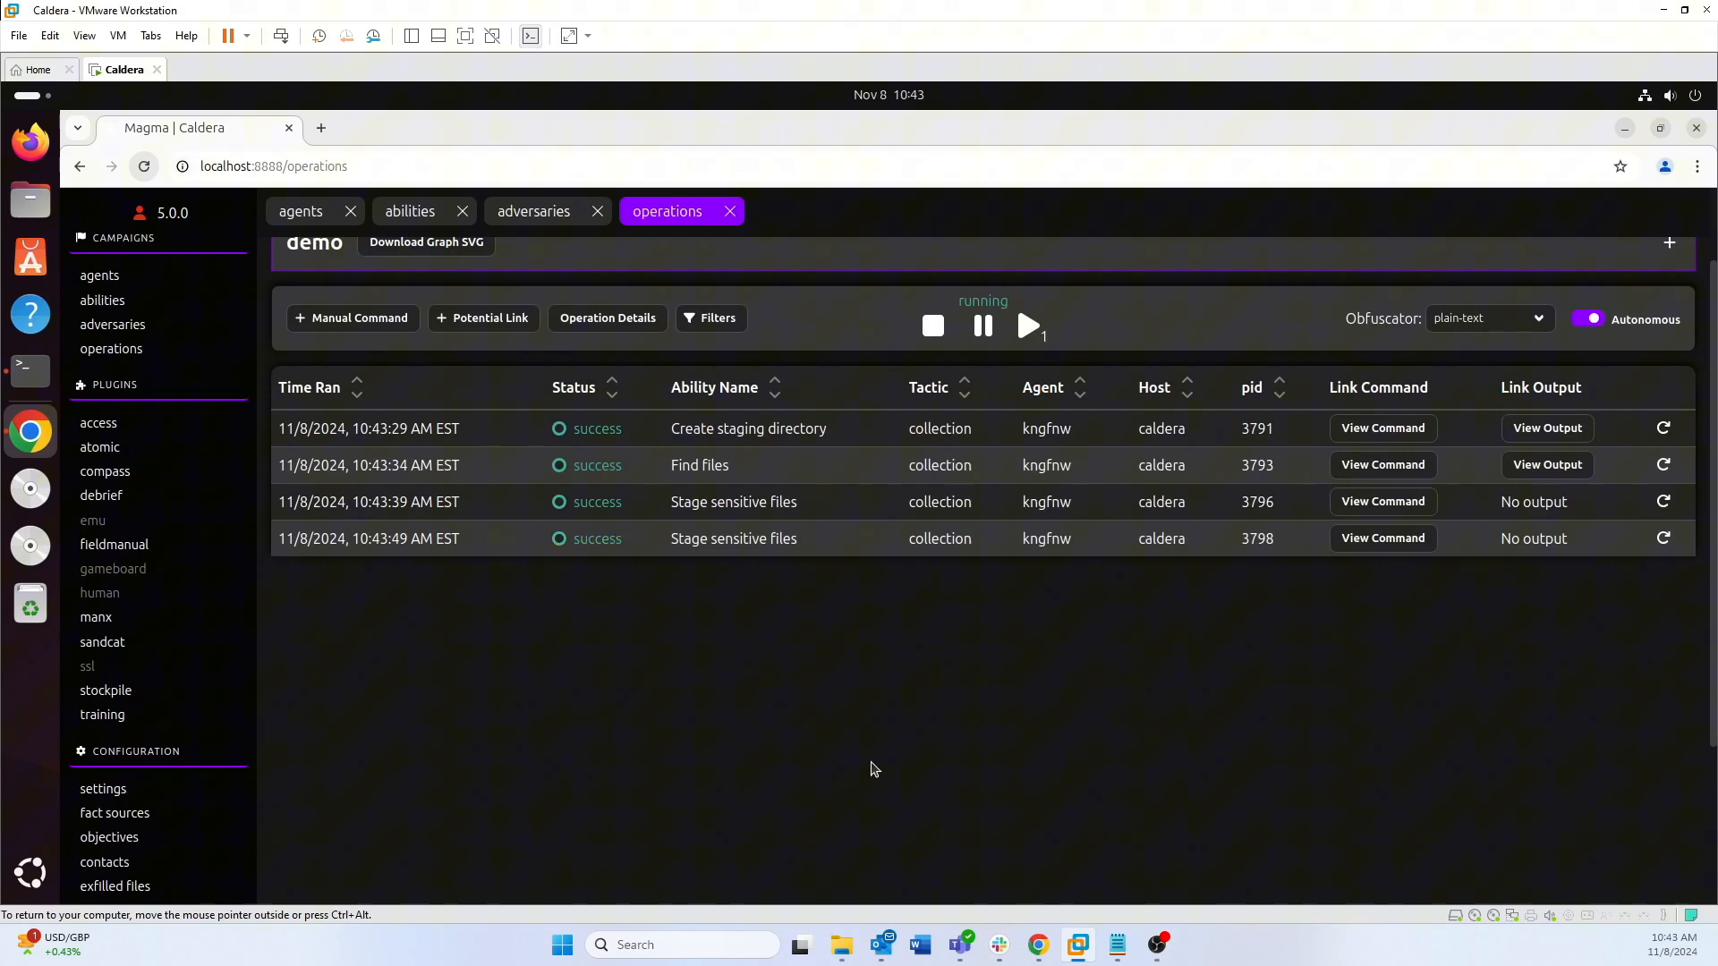
mouse_move(736, 478)
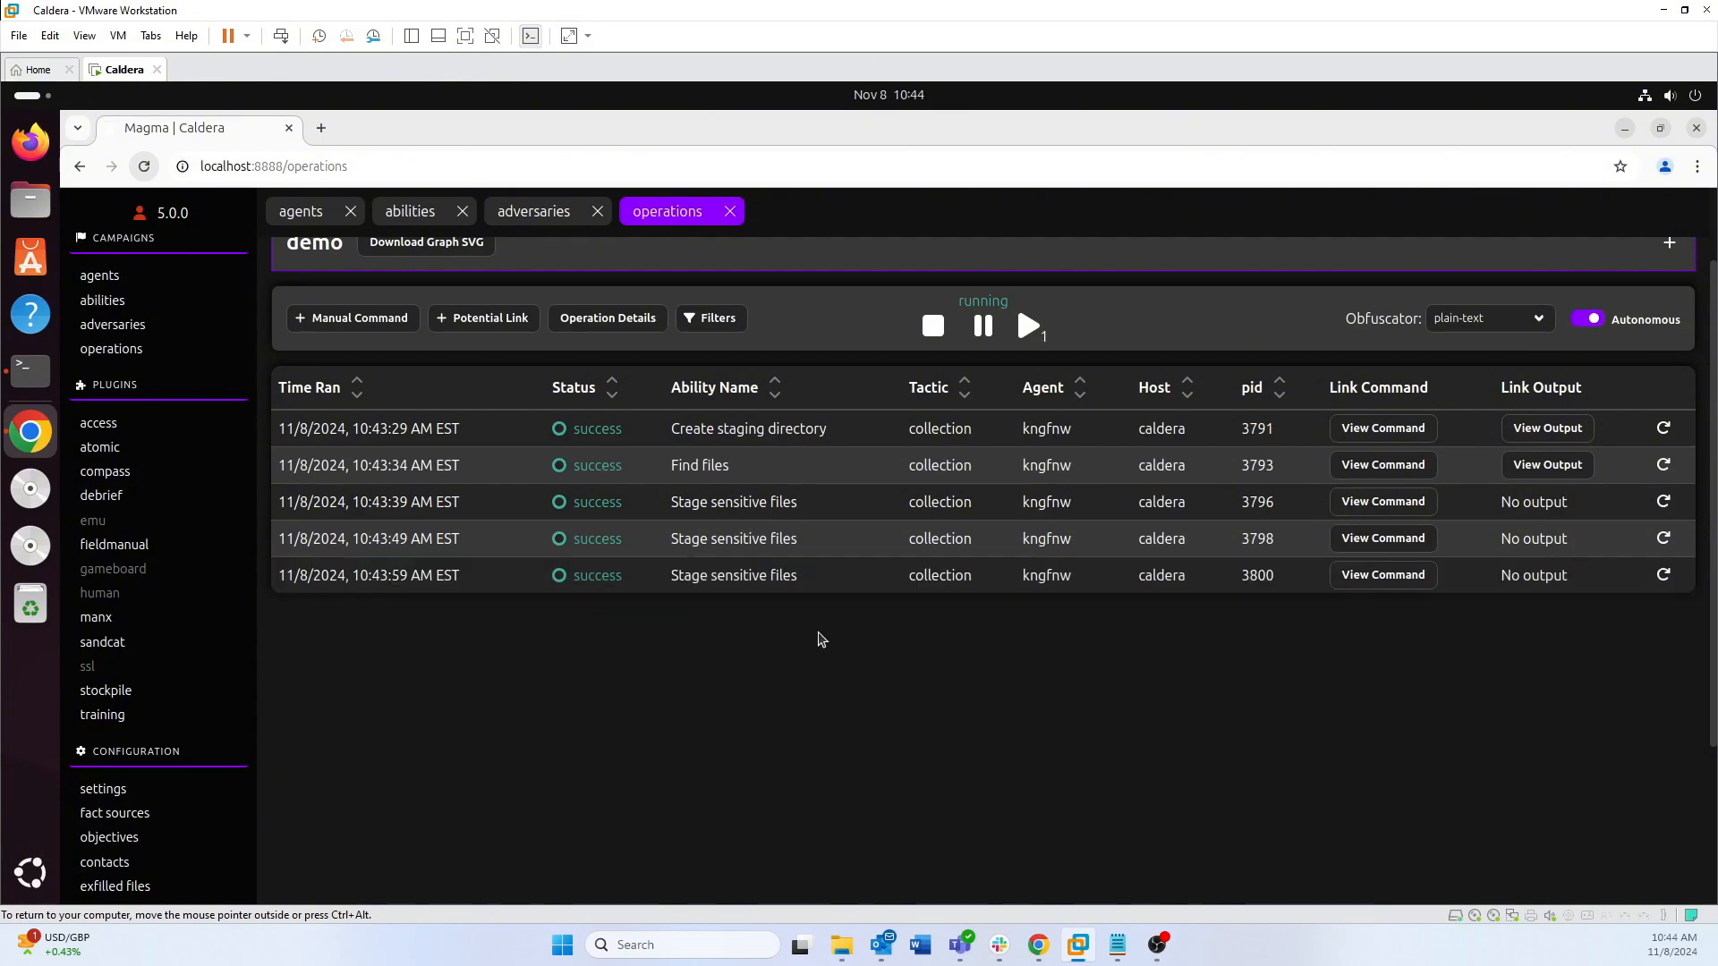
mouse_move(769, 428)
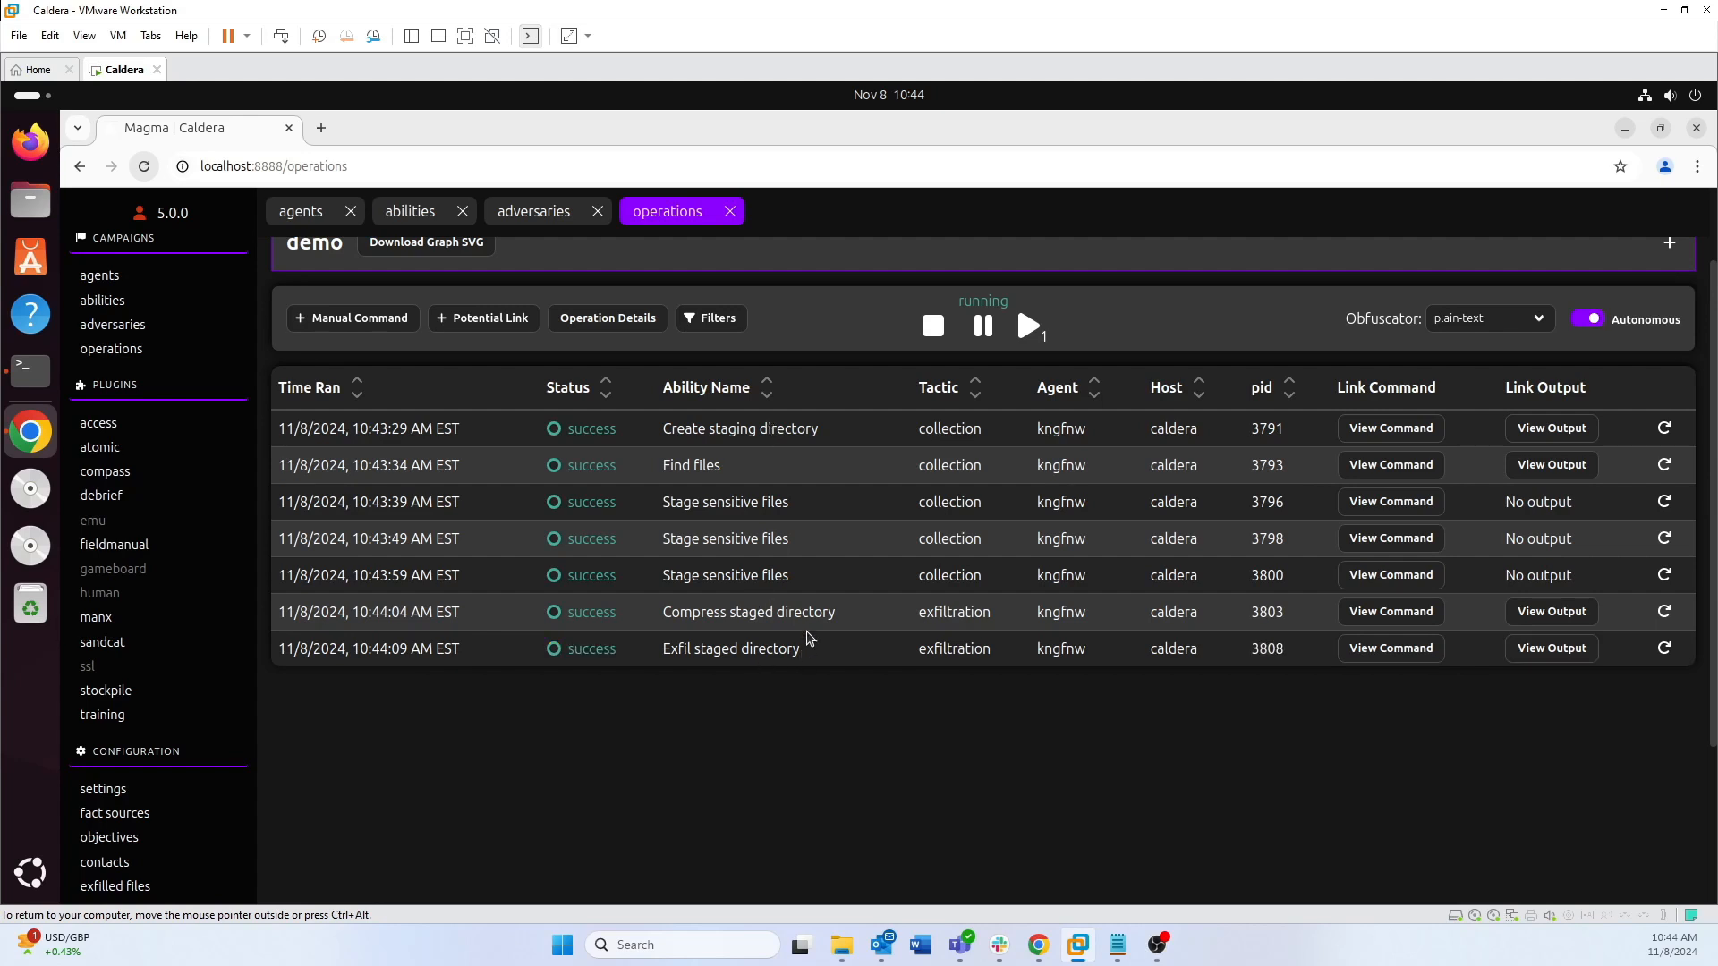
mouse_move(671, 433)
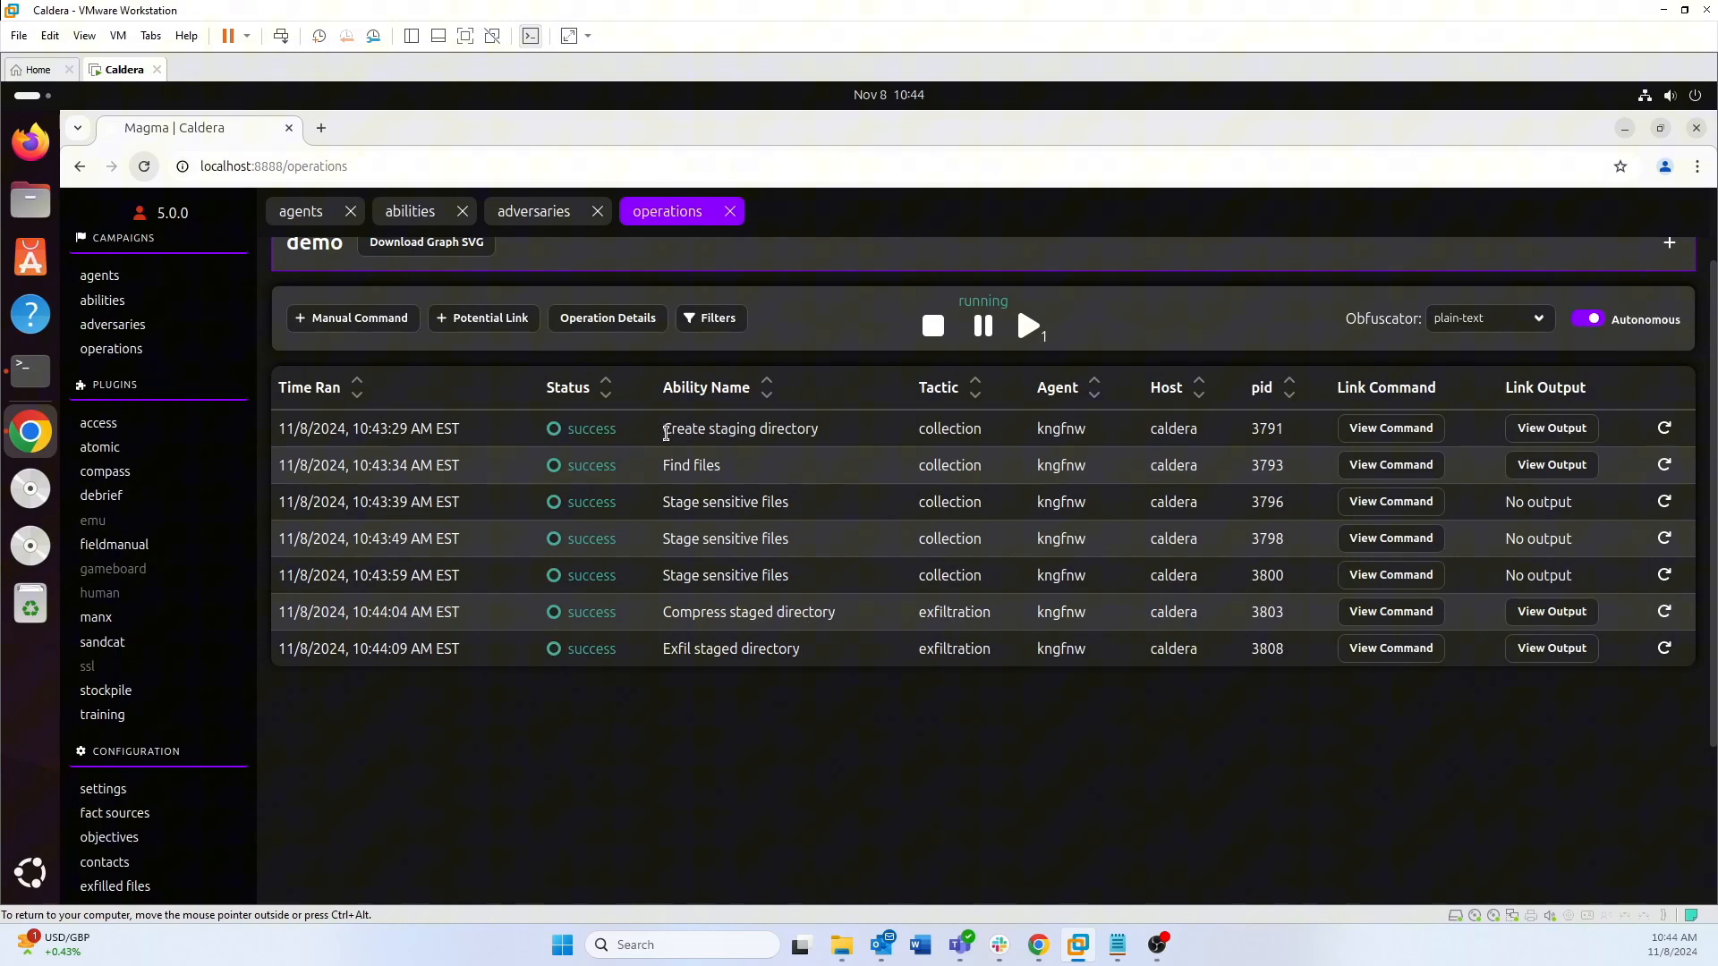
left_click(1389, 428)
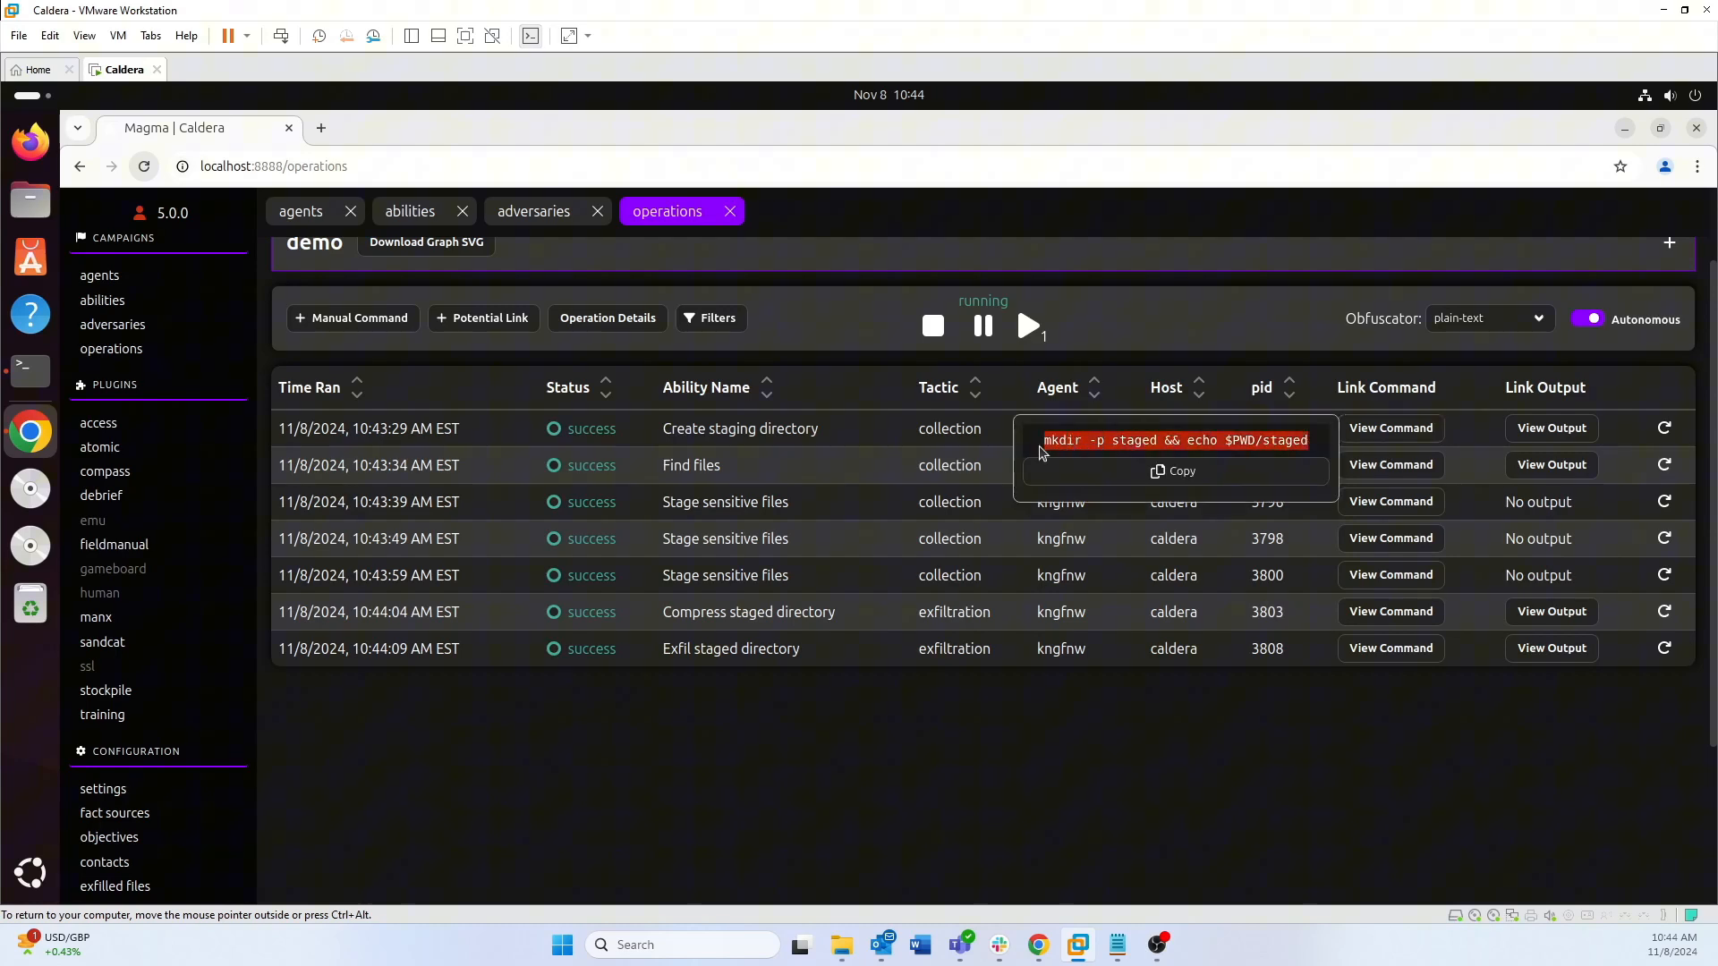
left_click(1551, 427)
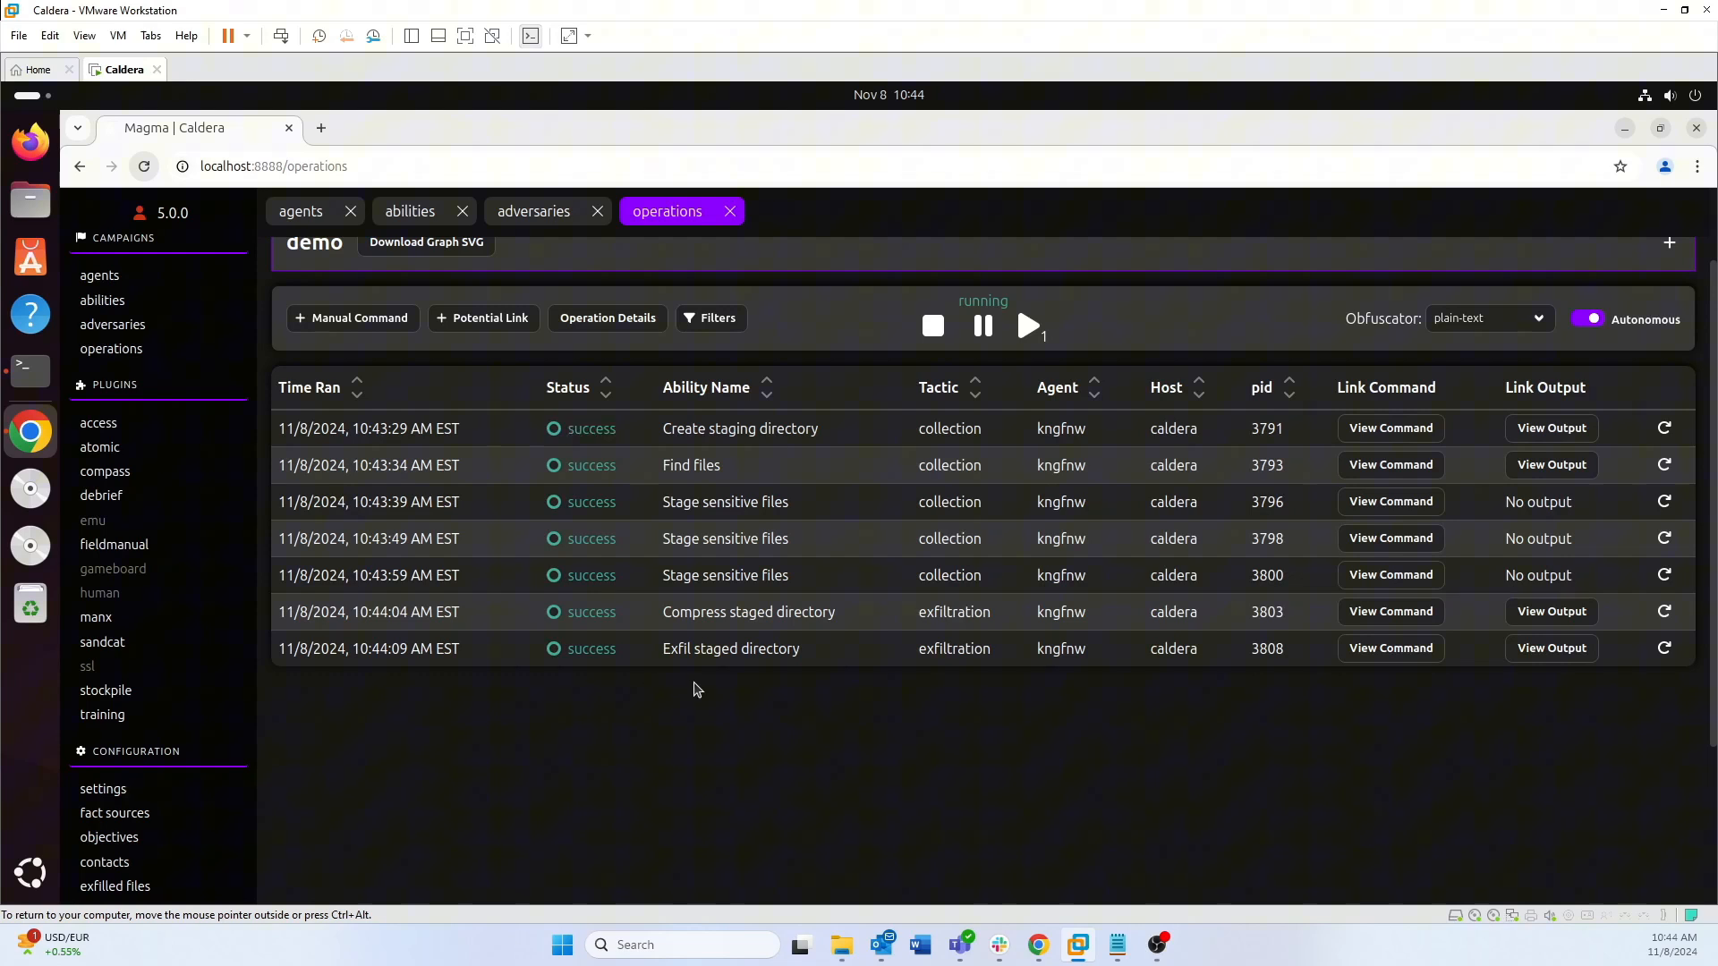
mouse_move(659, 435)
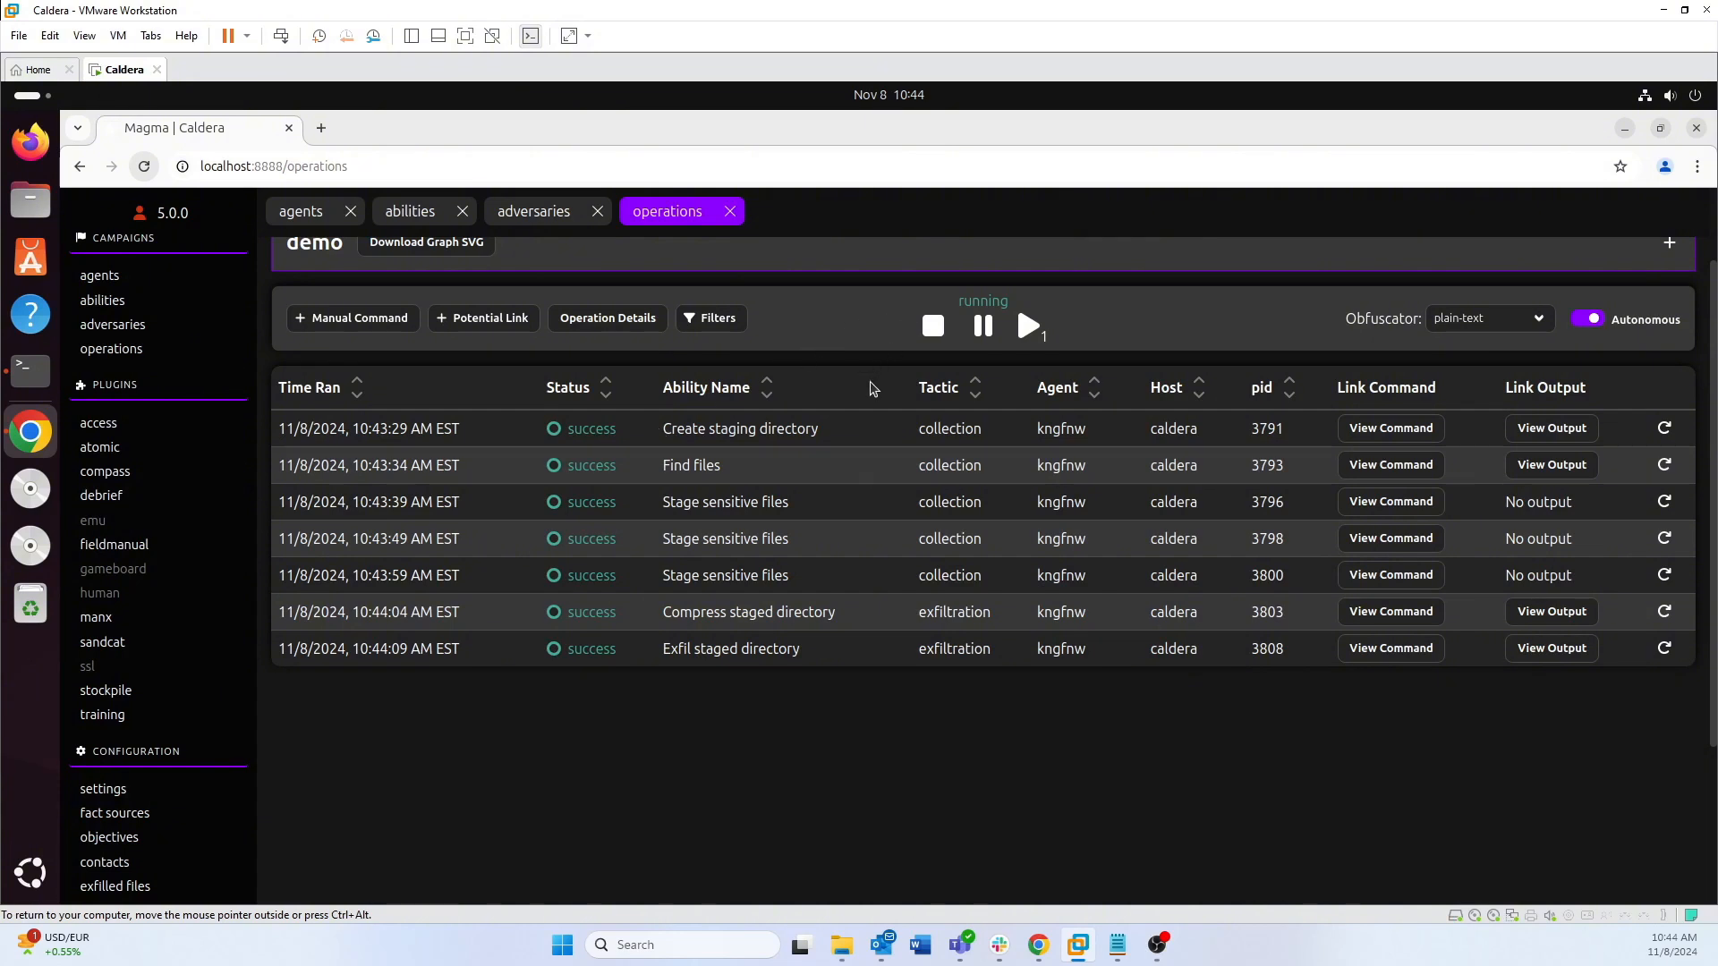
mouse_move(662, 648)
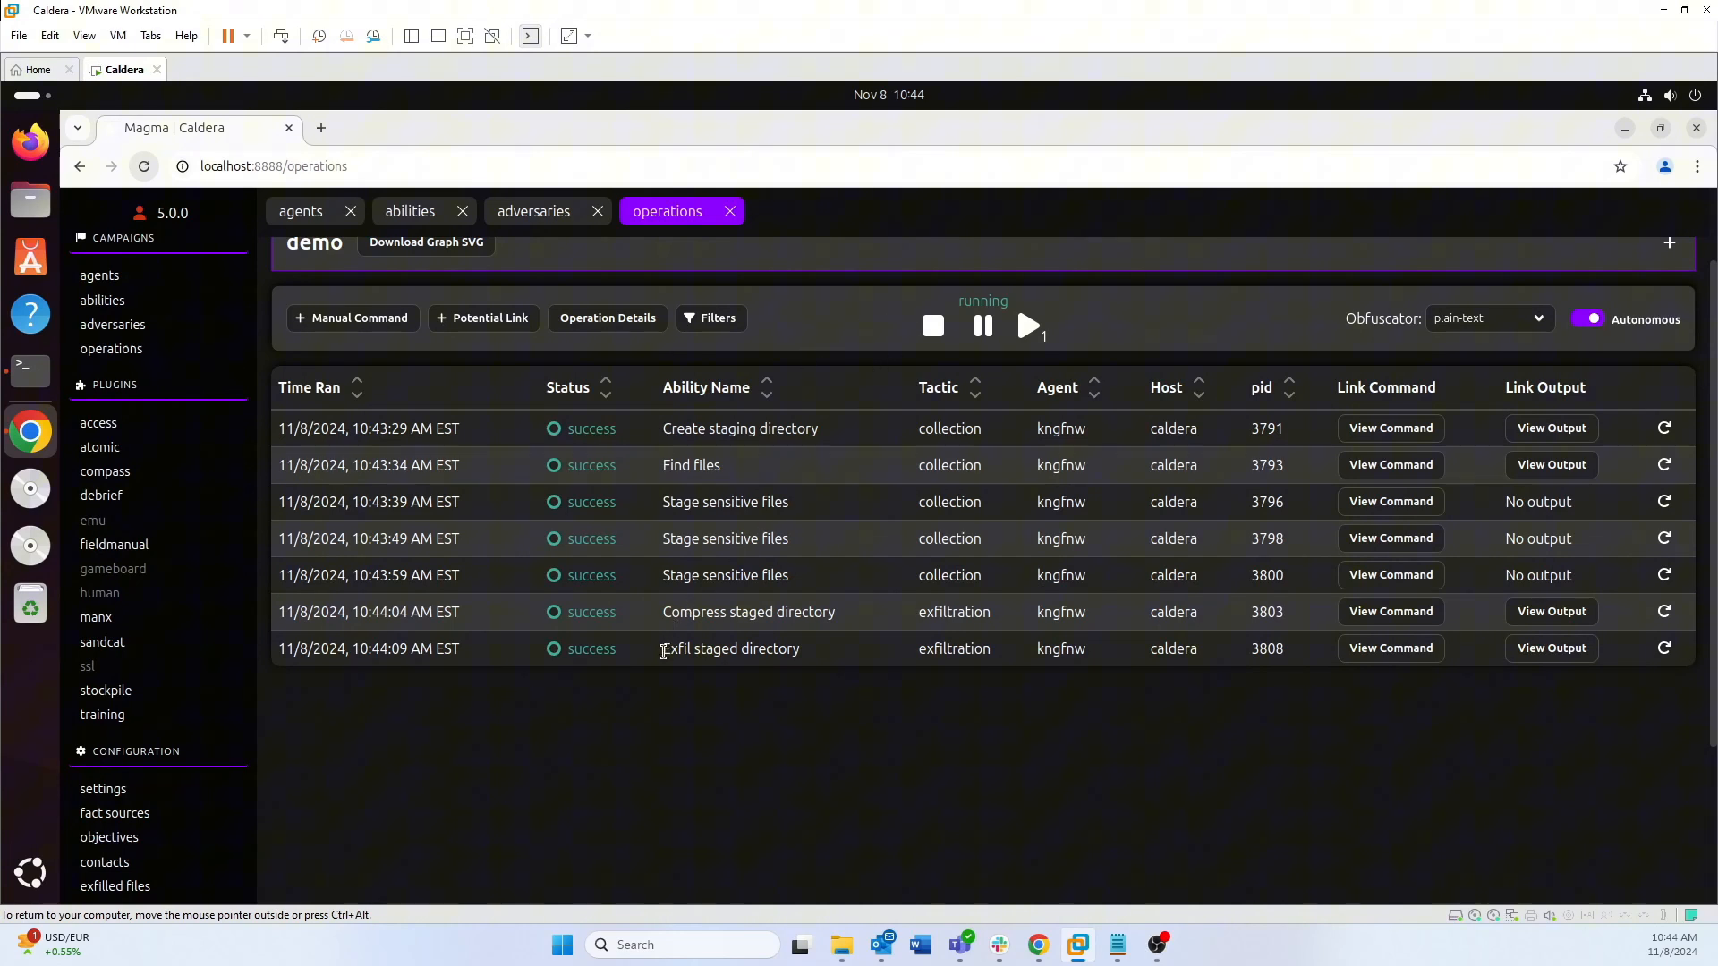
double_click(730, 648)
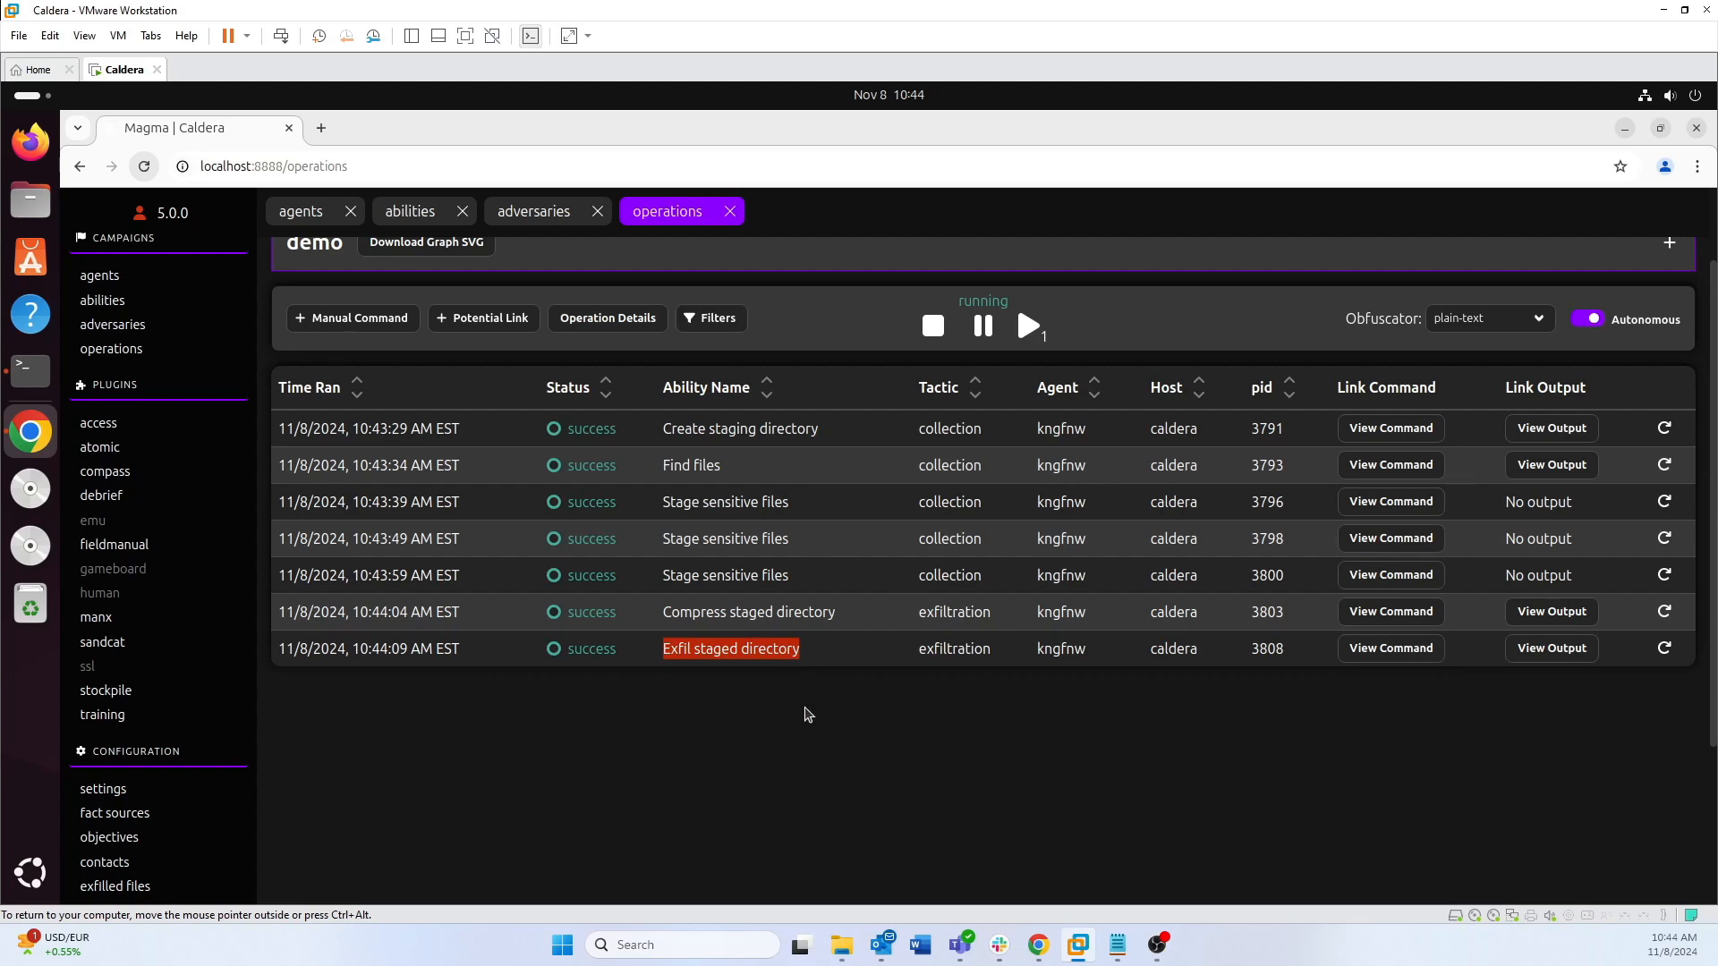
mouse_move(735, 687)
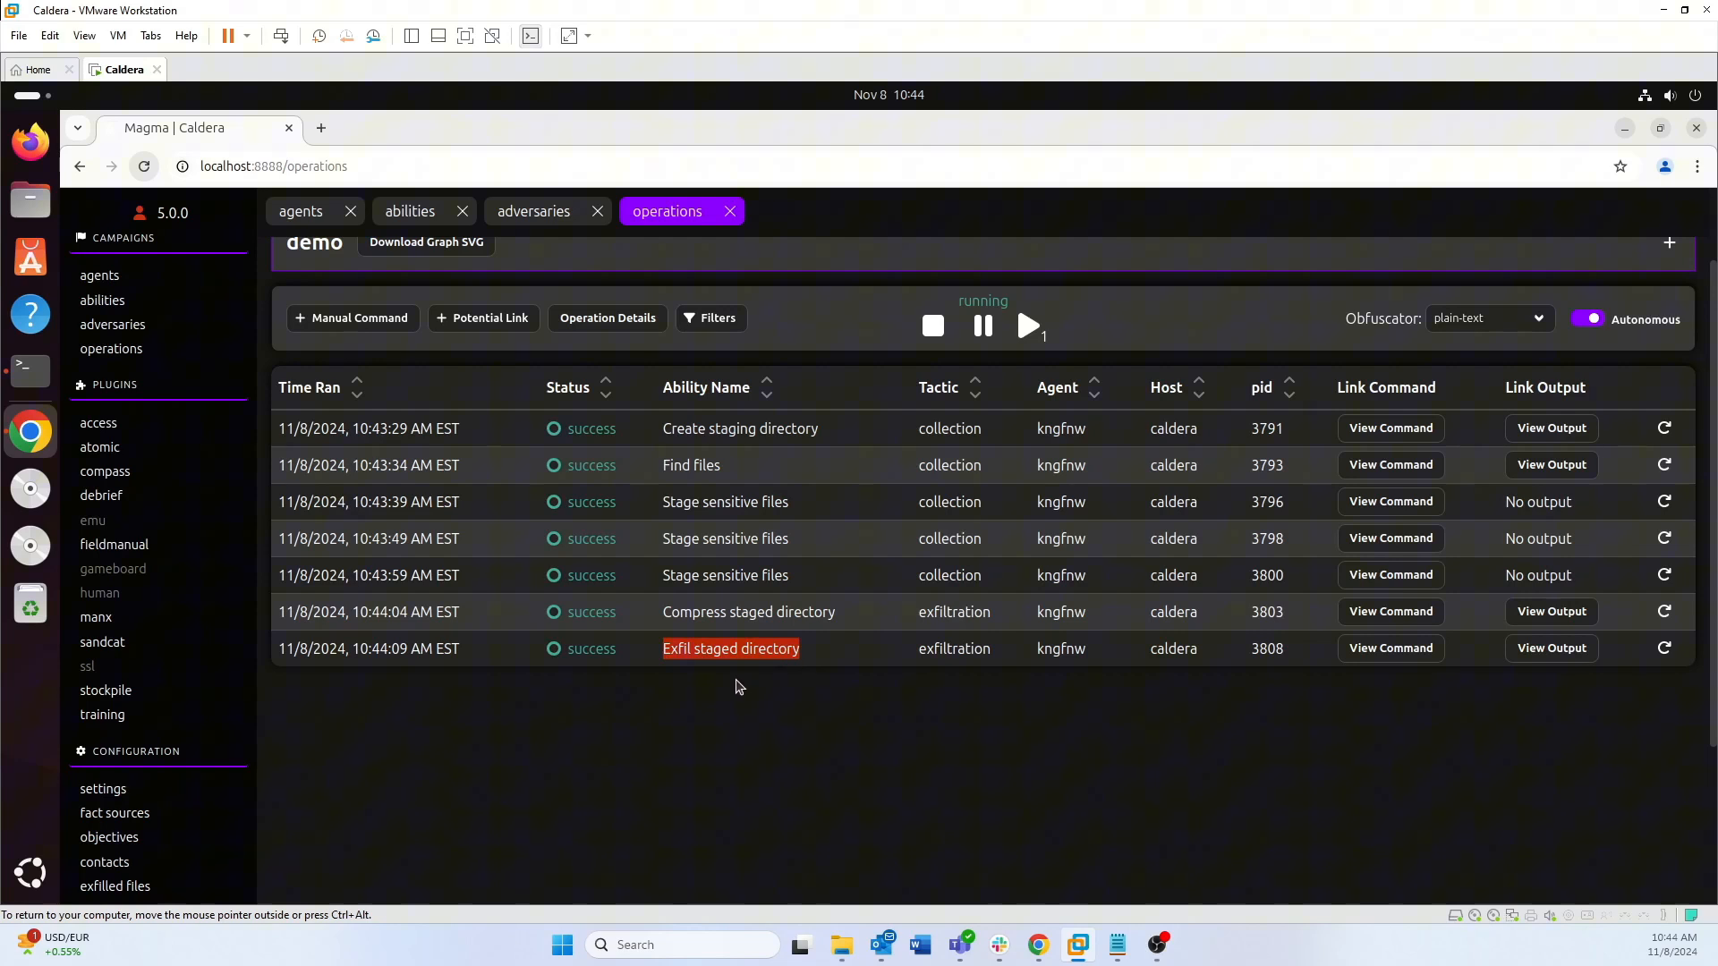
mouse_move(704, 532)
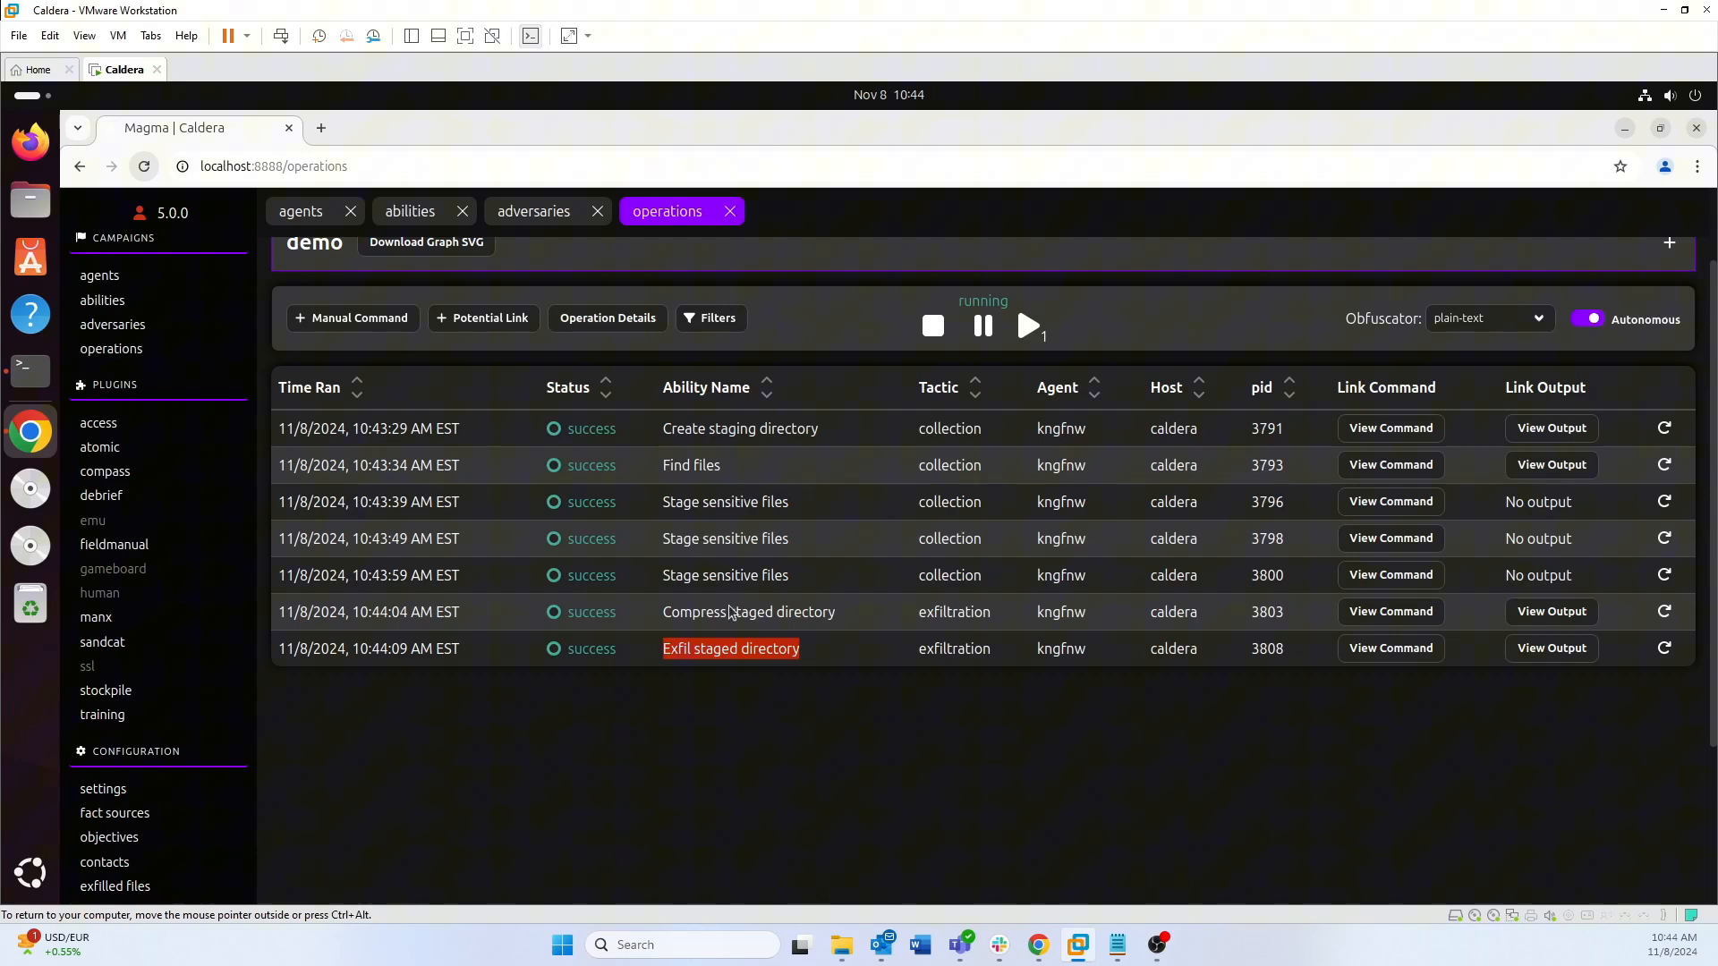
Show staged.tar.gz under the /tmp/caldera demo folder on the exfilled files page
scroll("down", 3)
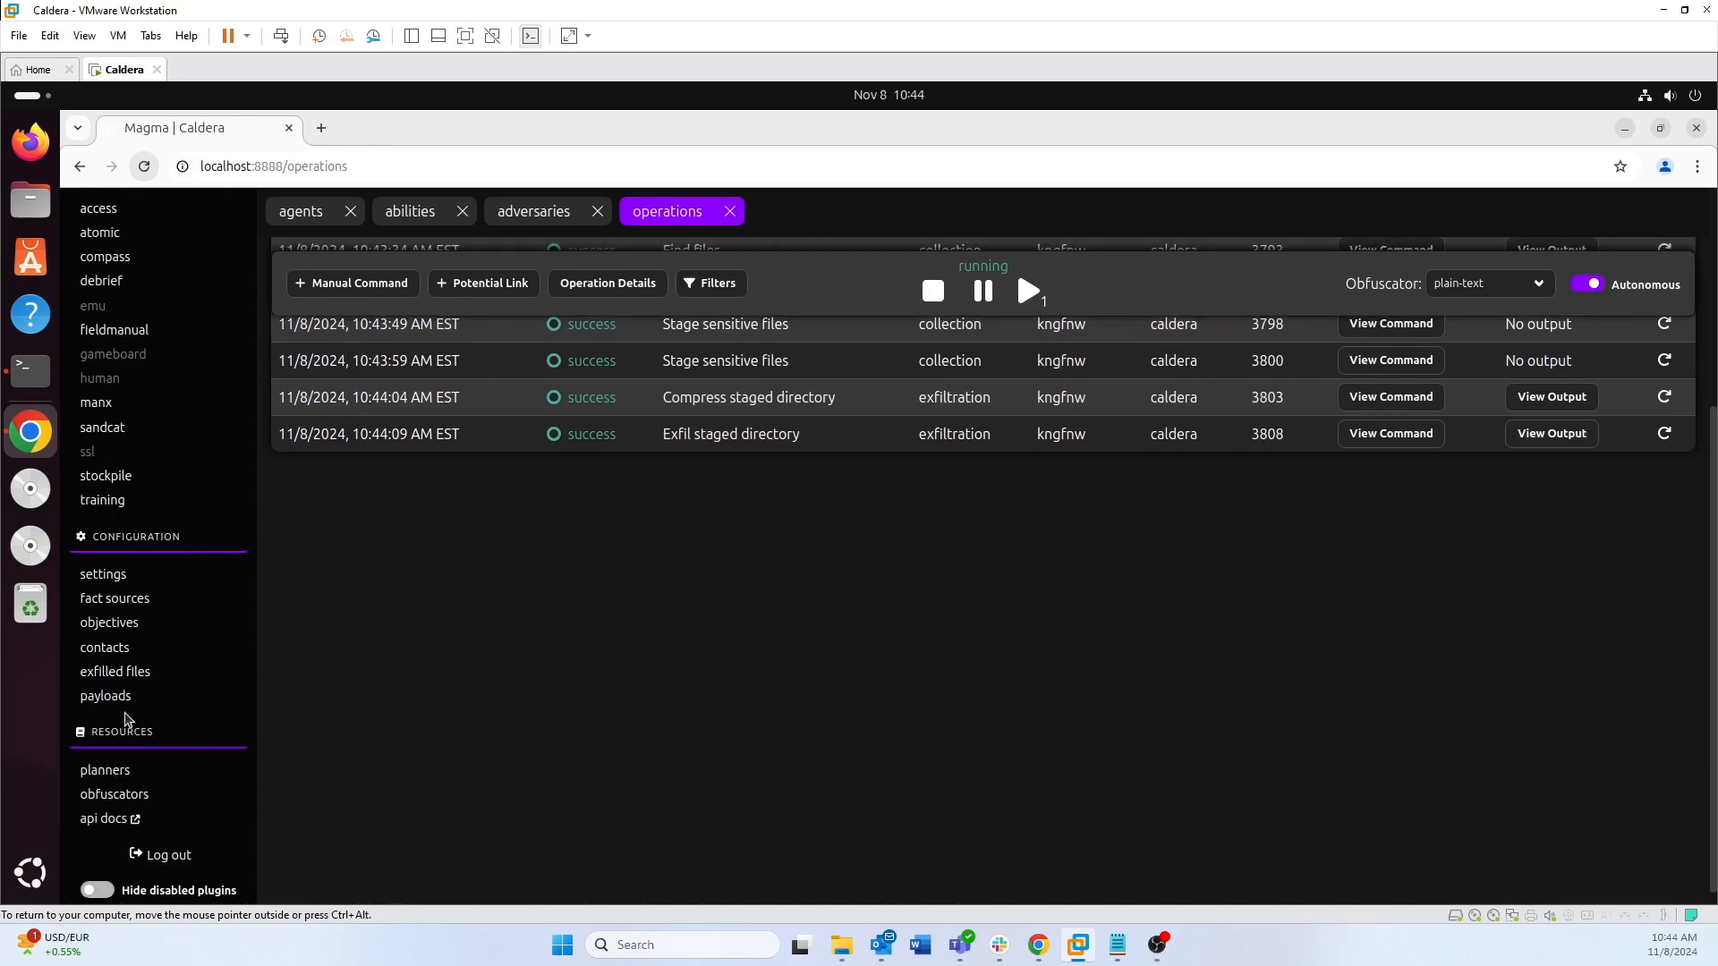
left_click(115, 672)
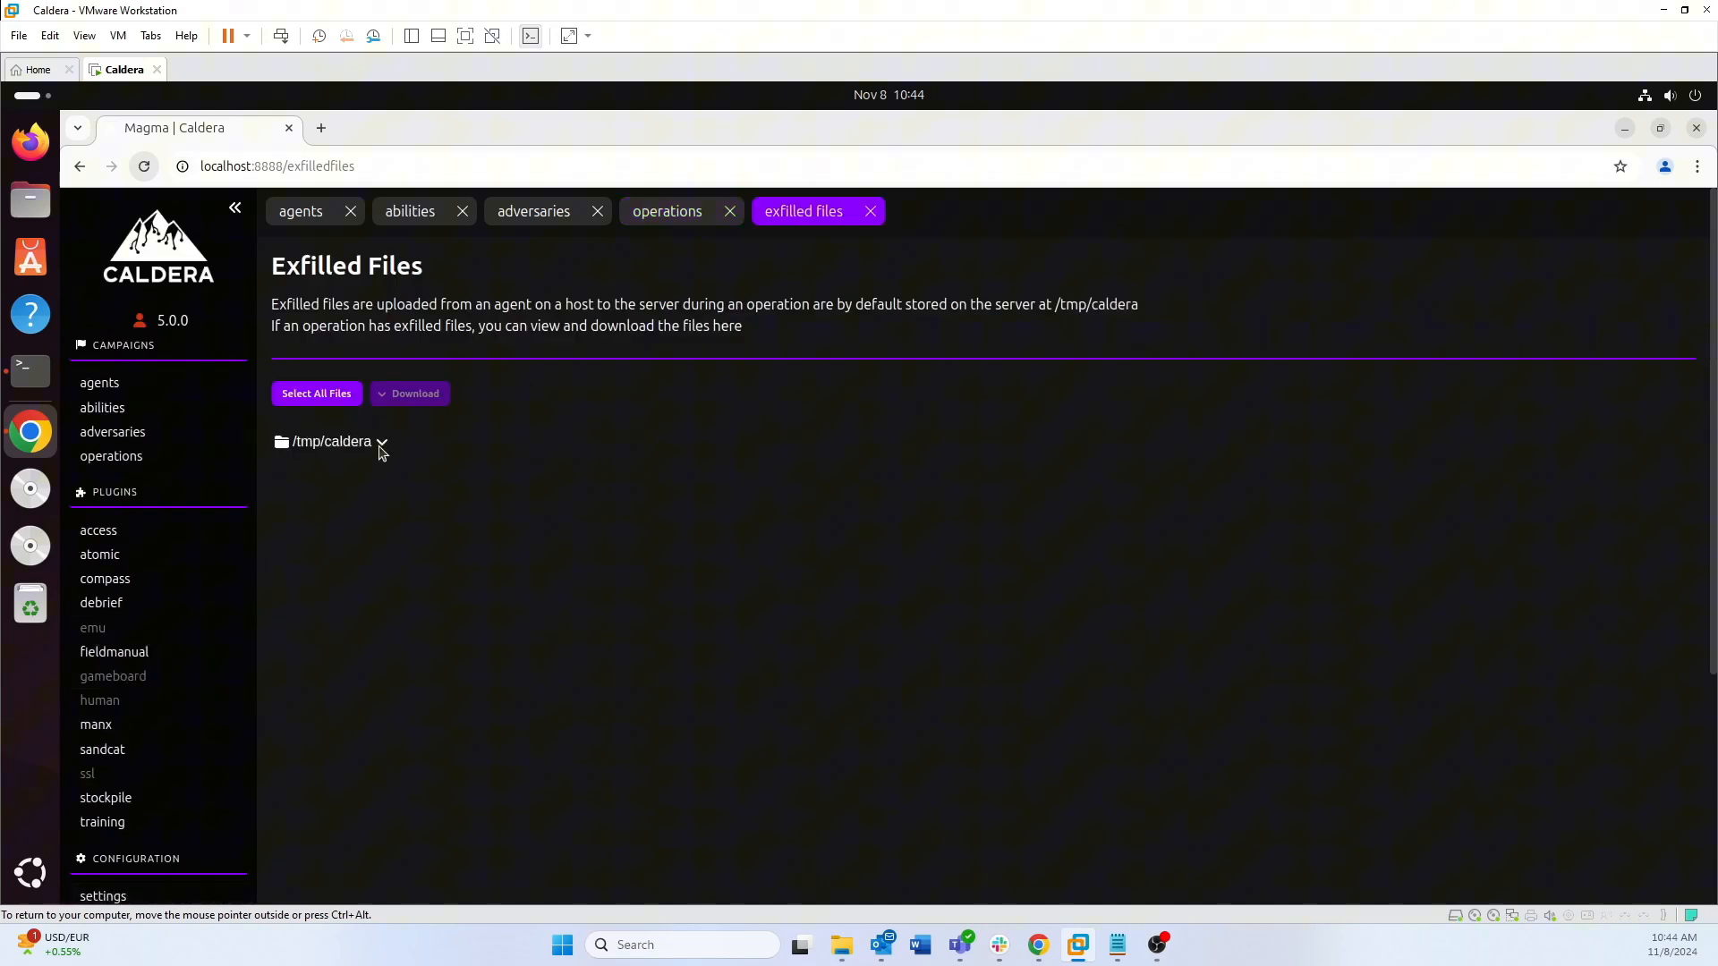
left_click(383, 440)
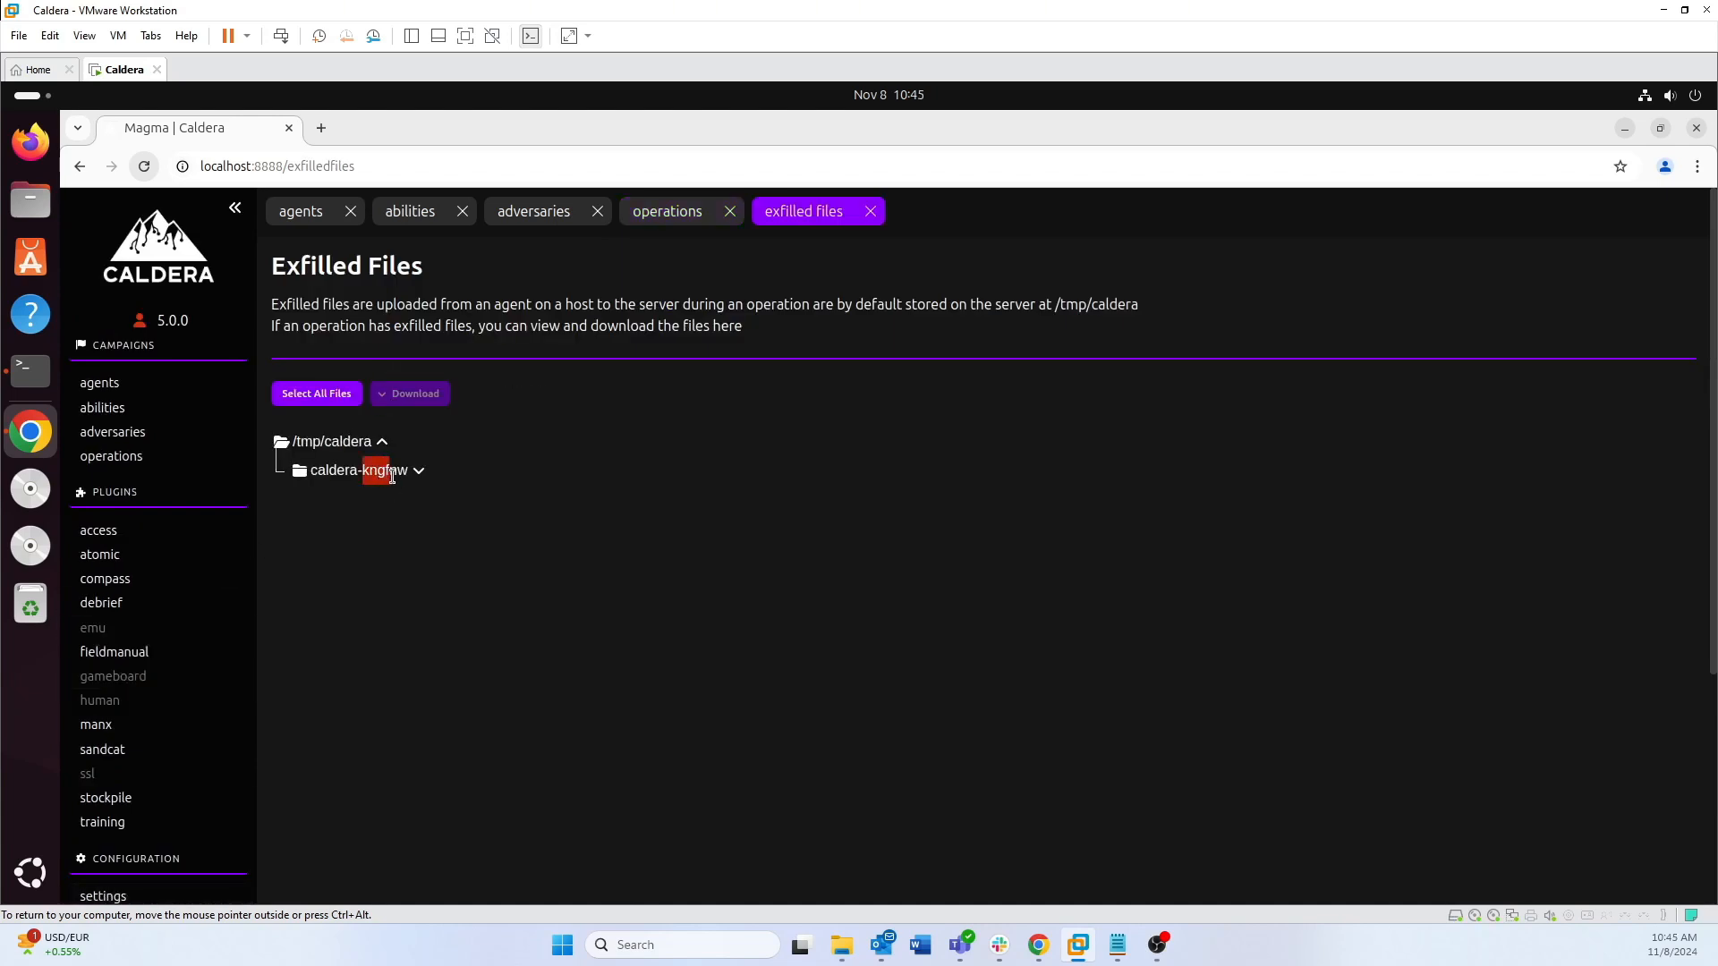
left_click(301, 212)
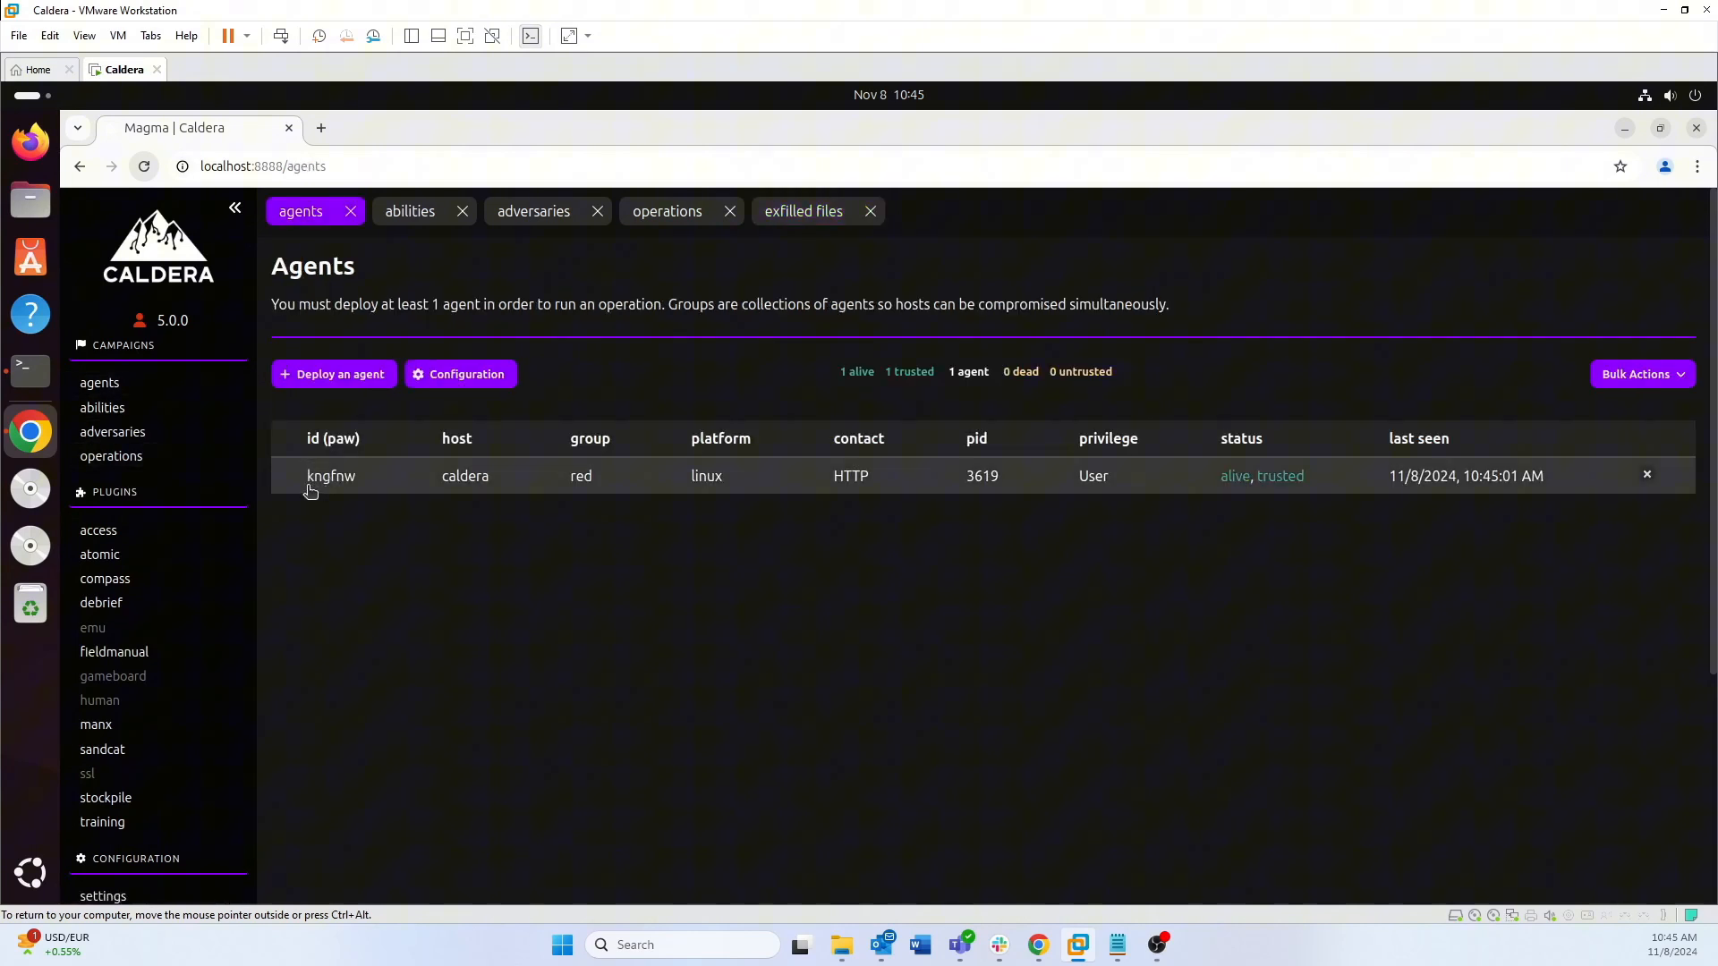
mouse_move(111, 456)
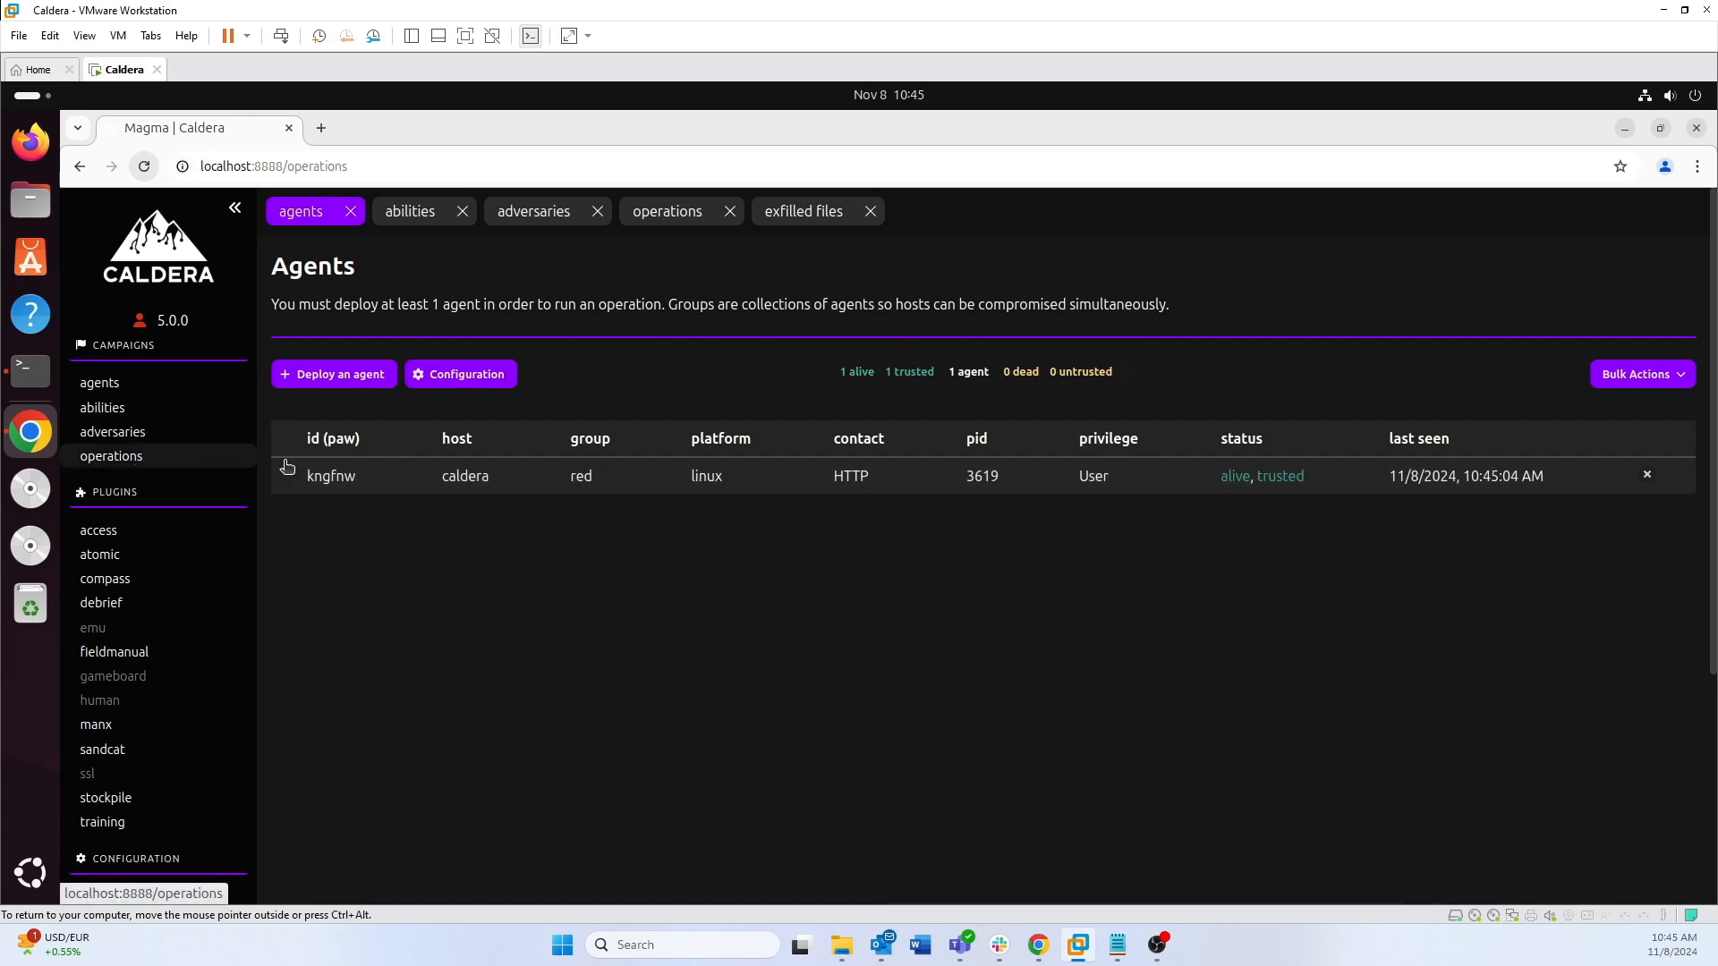
left_click(666, 212)
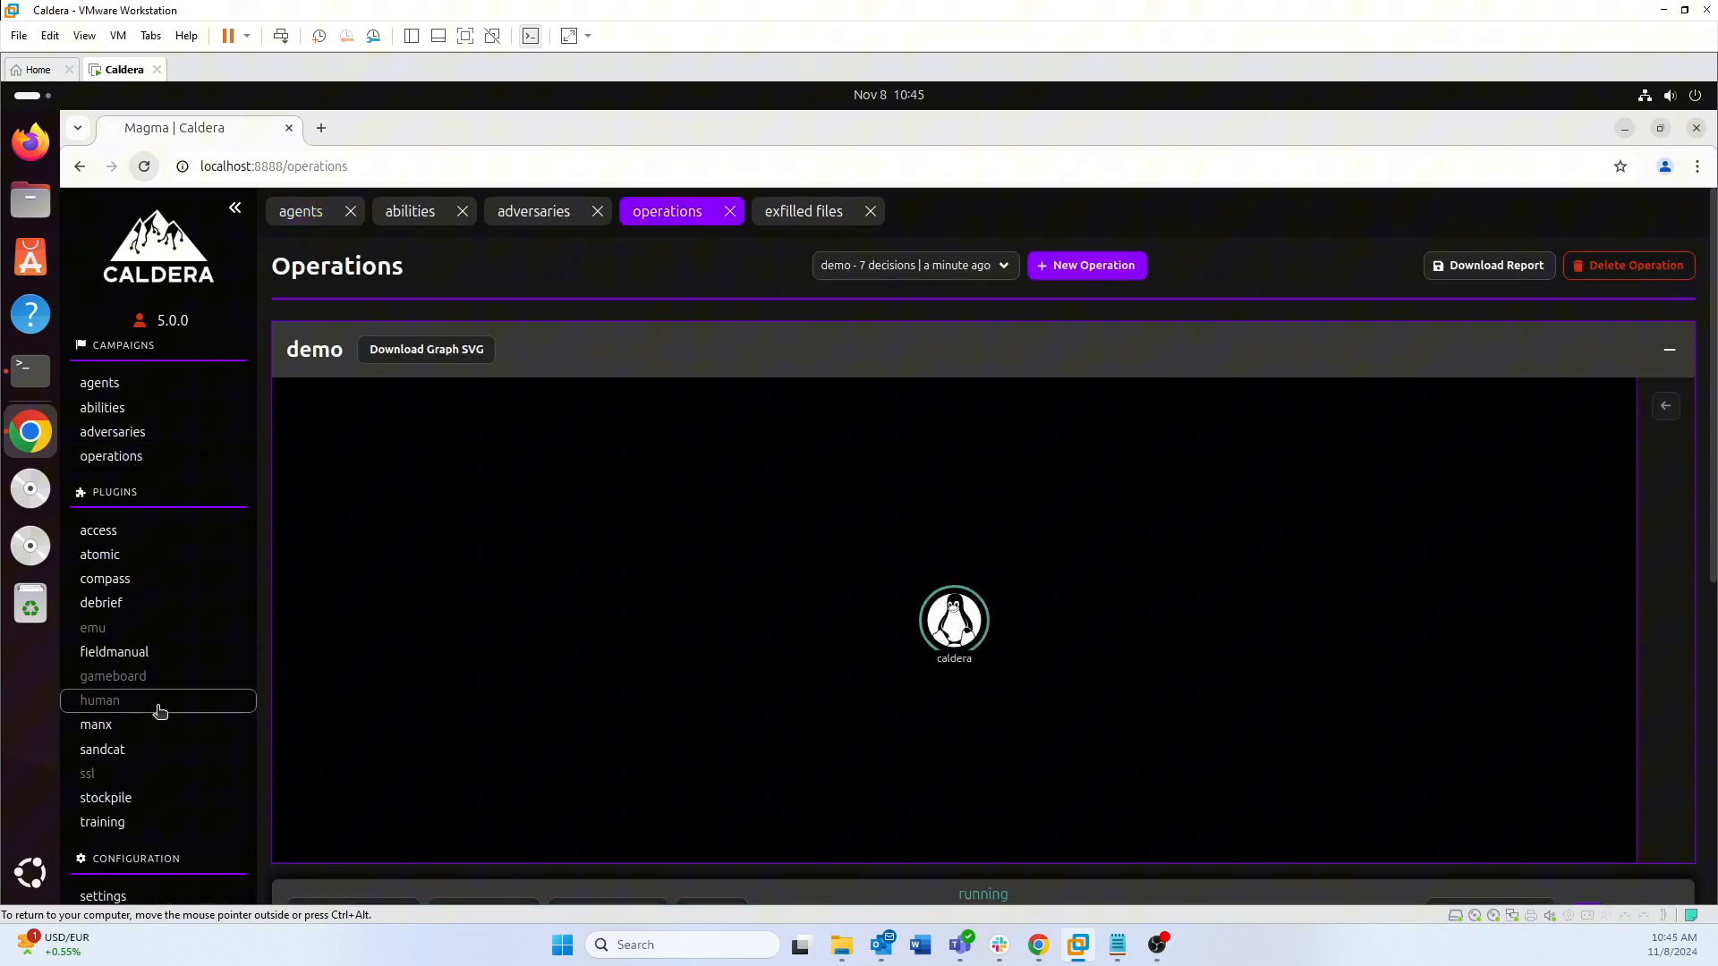
scroll("down", 3)
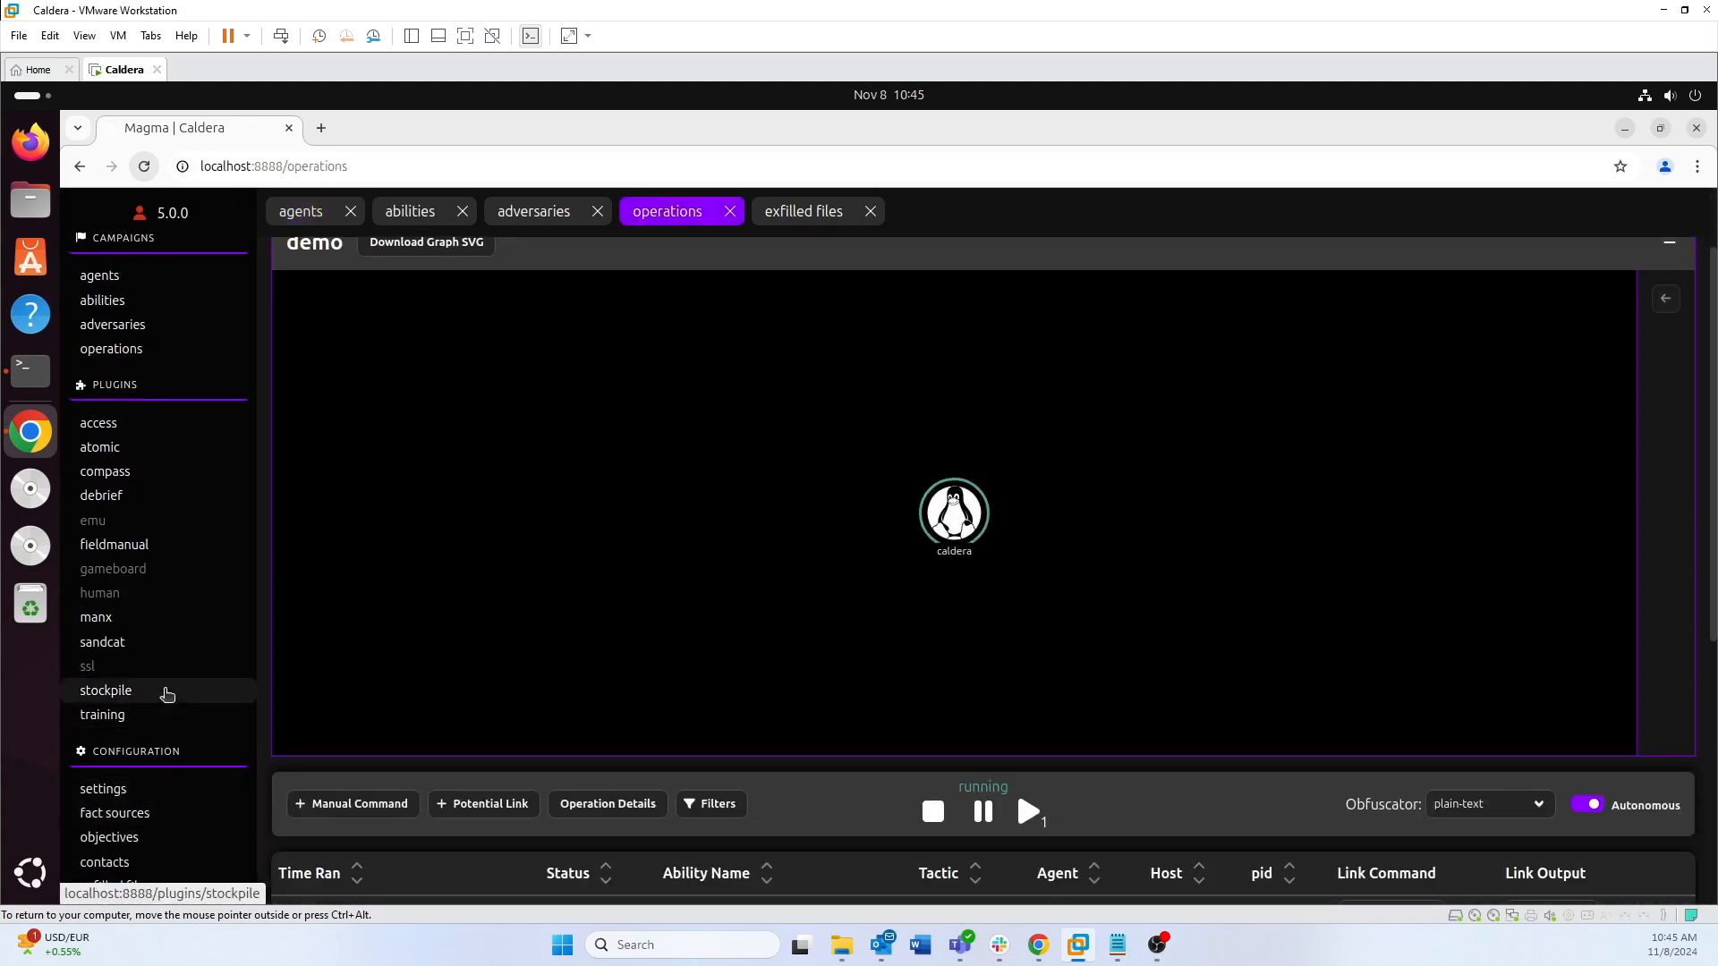
scroll("down", 3)
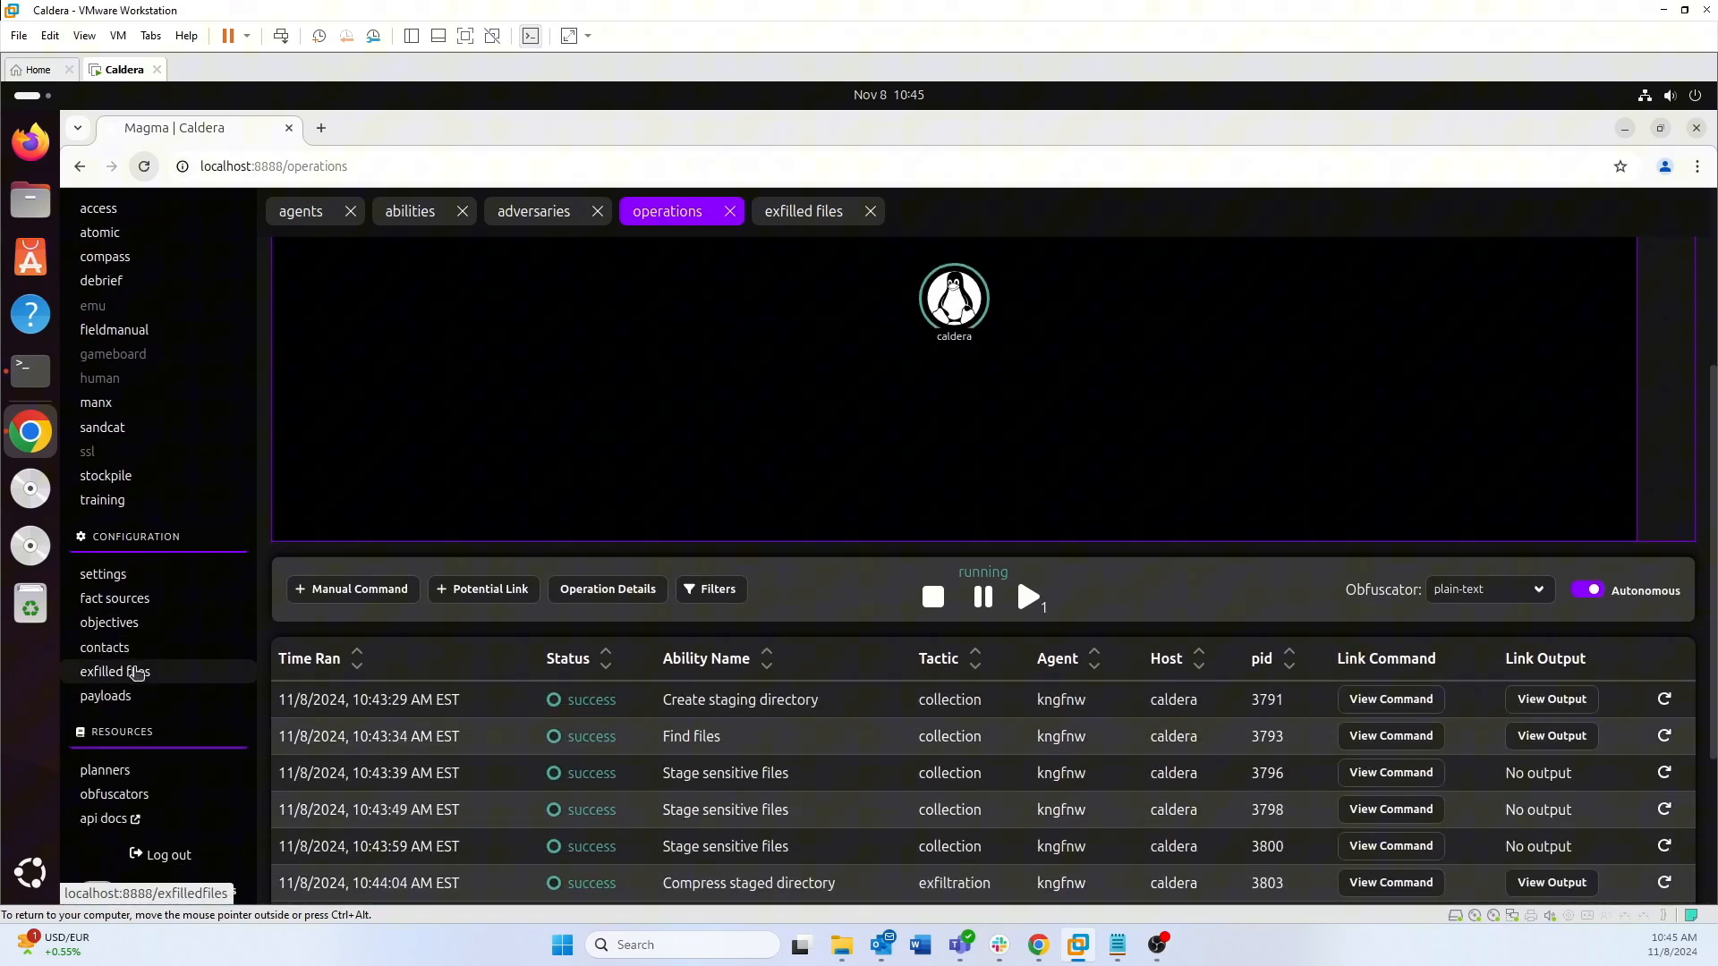
left_click(115, 671)
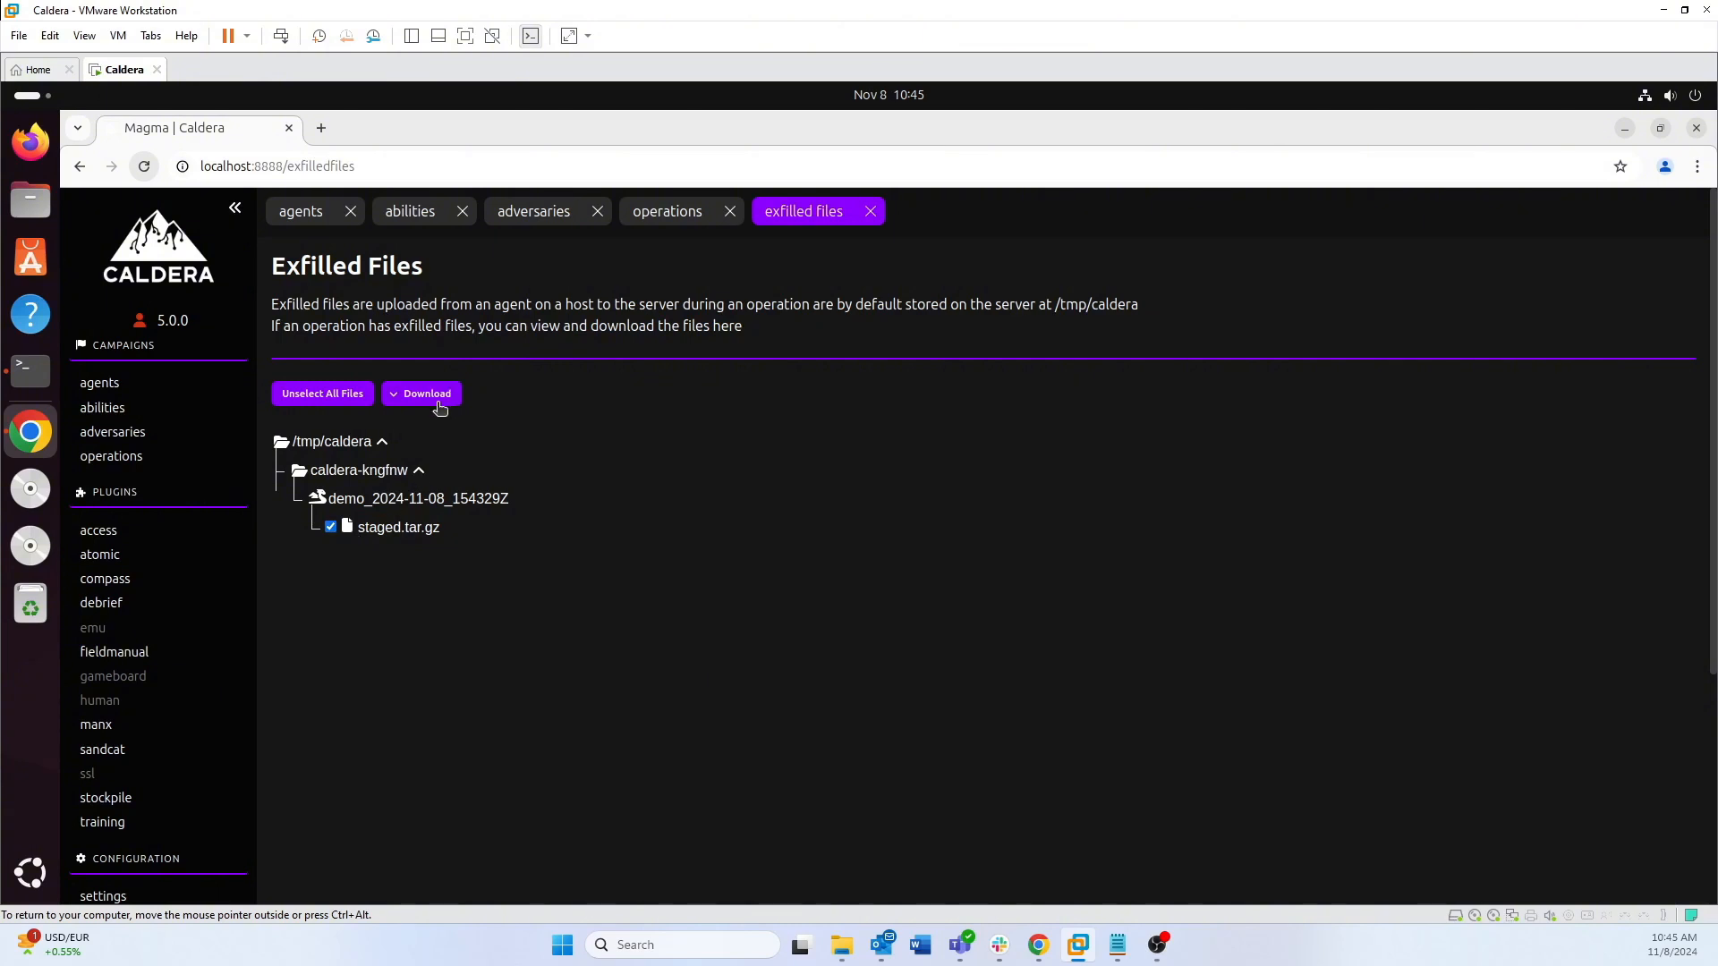
mouse_move(453, 553)
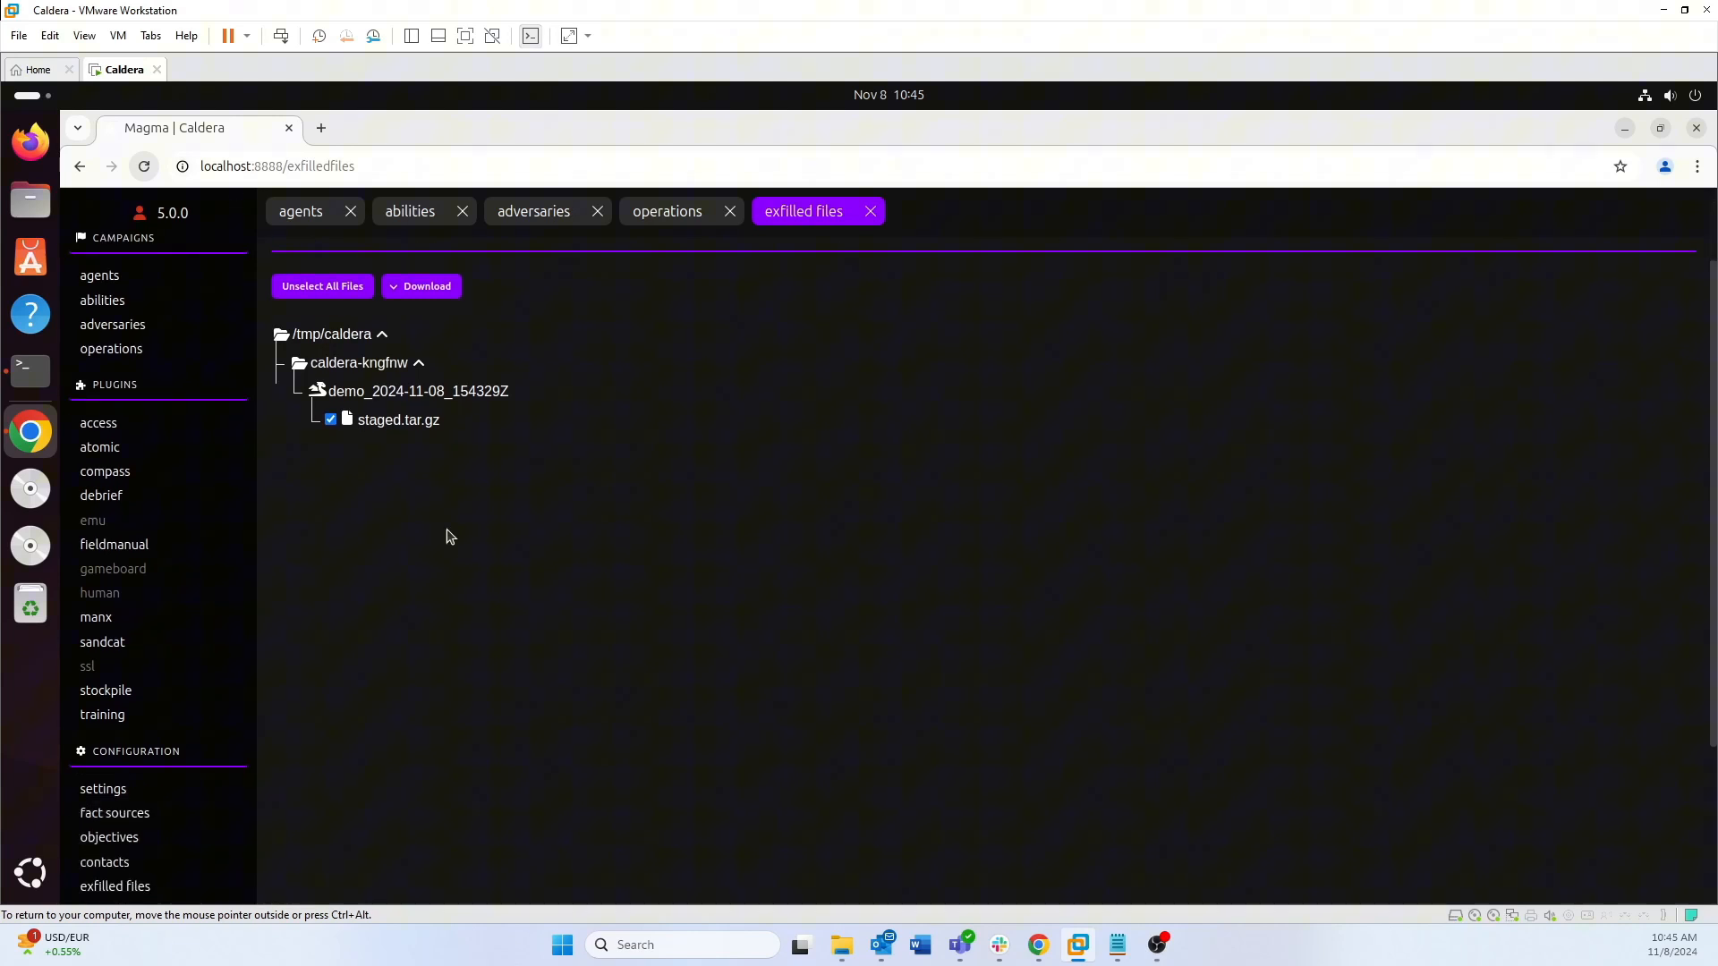
Select the demo operation in Debrief analytics to show its attack path graph
left_click(101, 496)
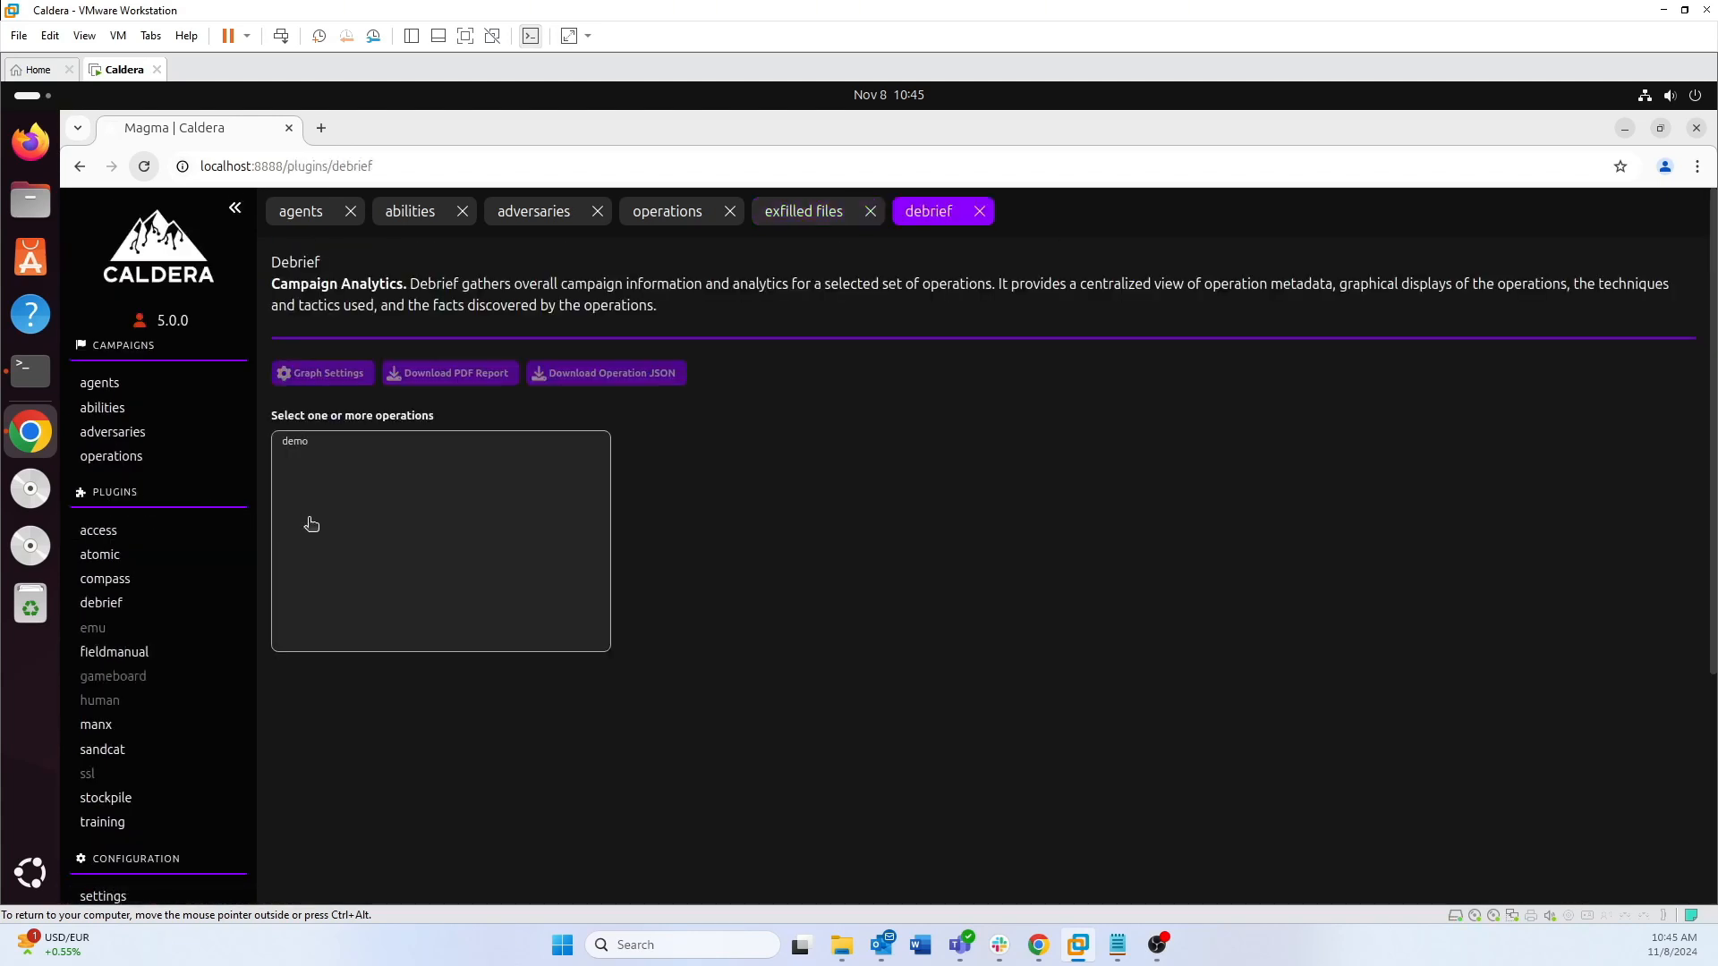
mouse_move(338, 463)
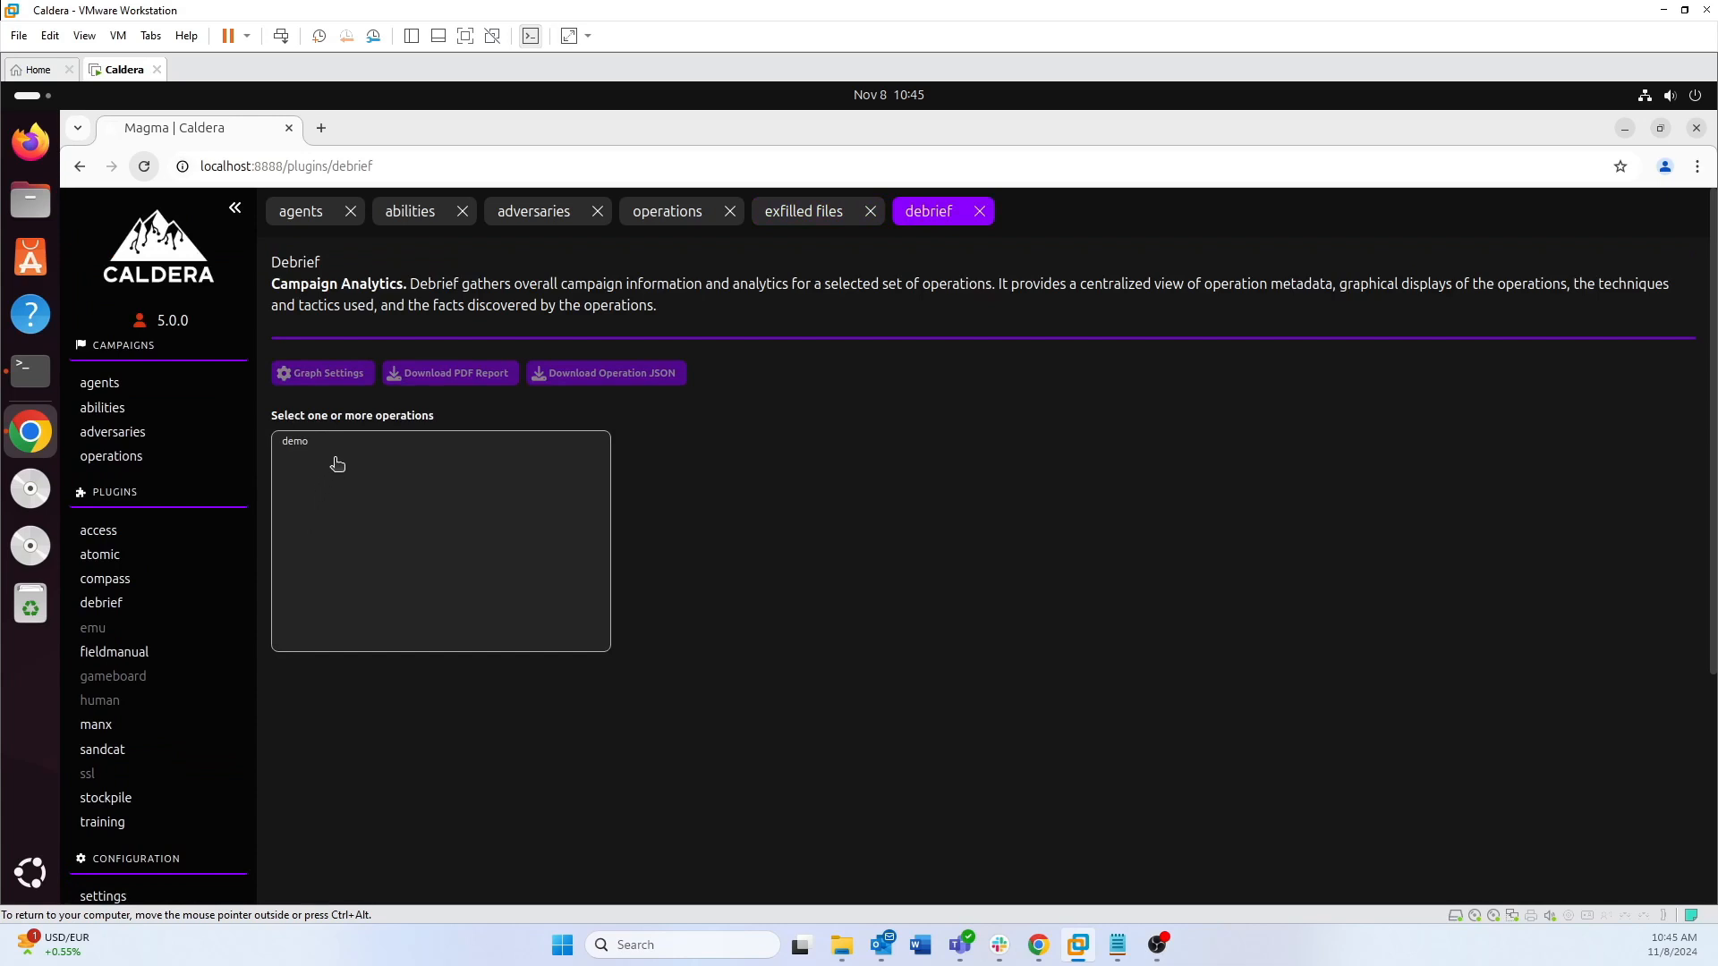
mouse_move(492, 456)
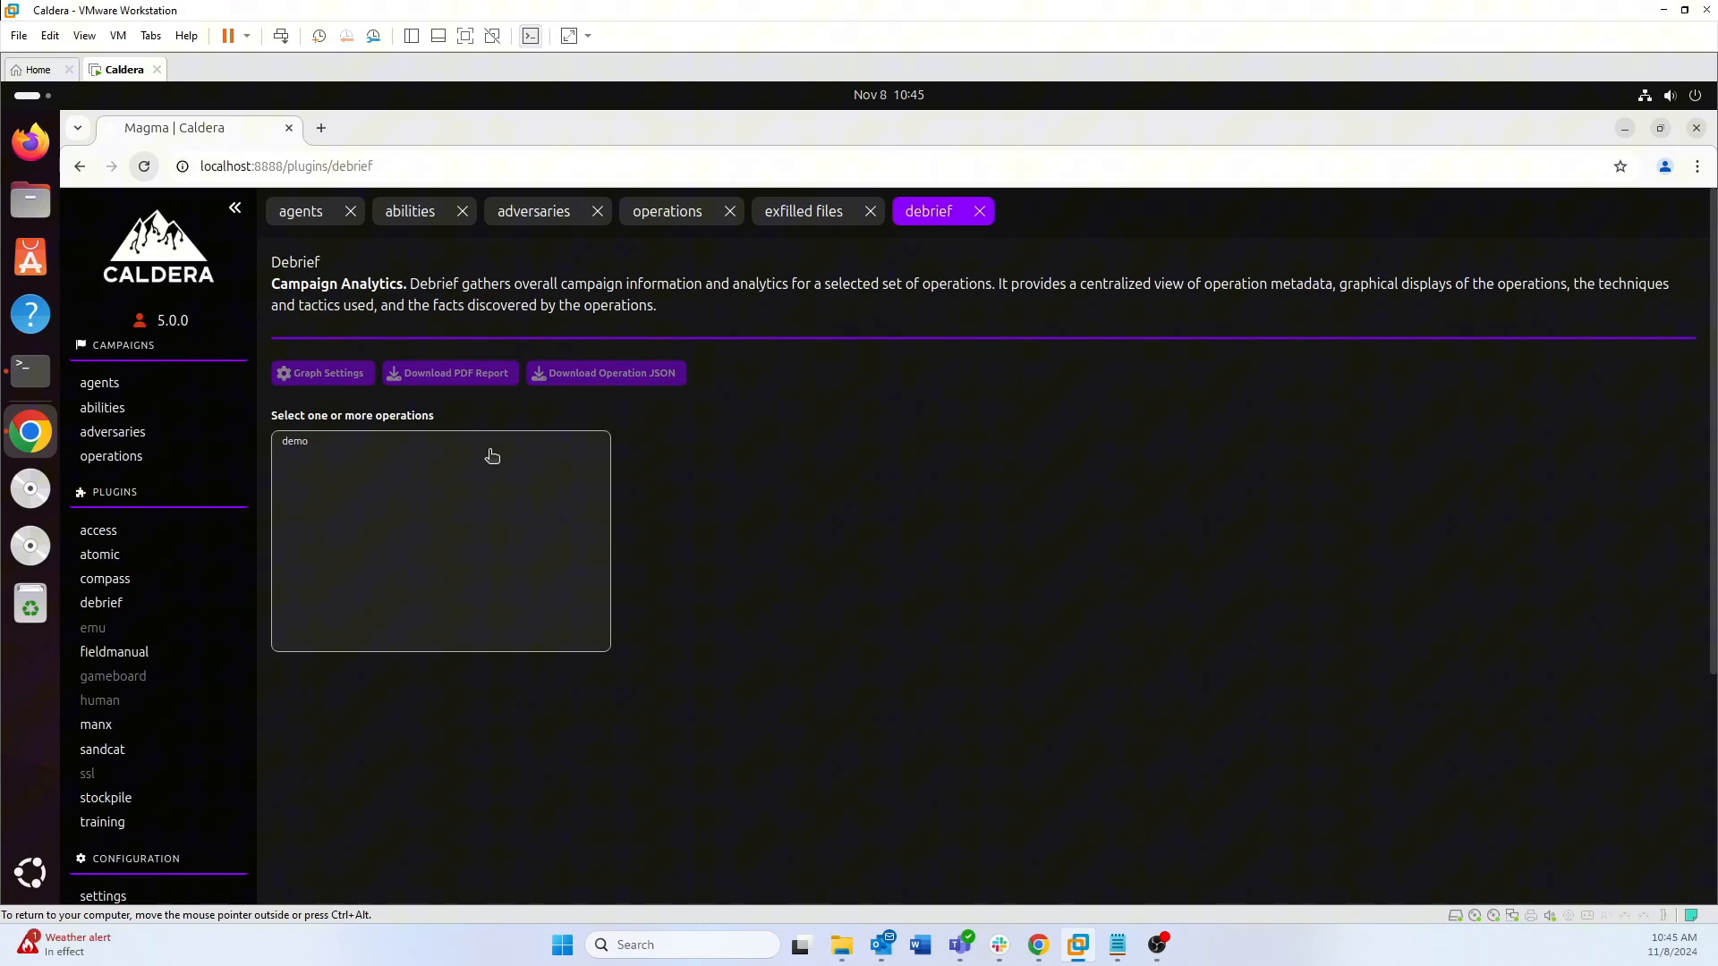
left_click(295, 441)
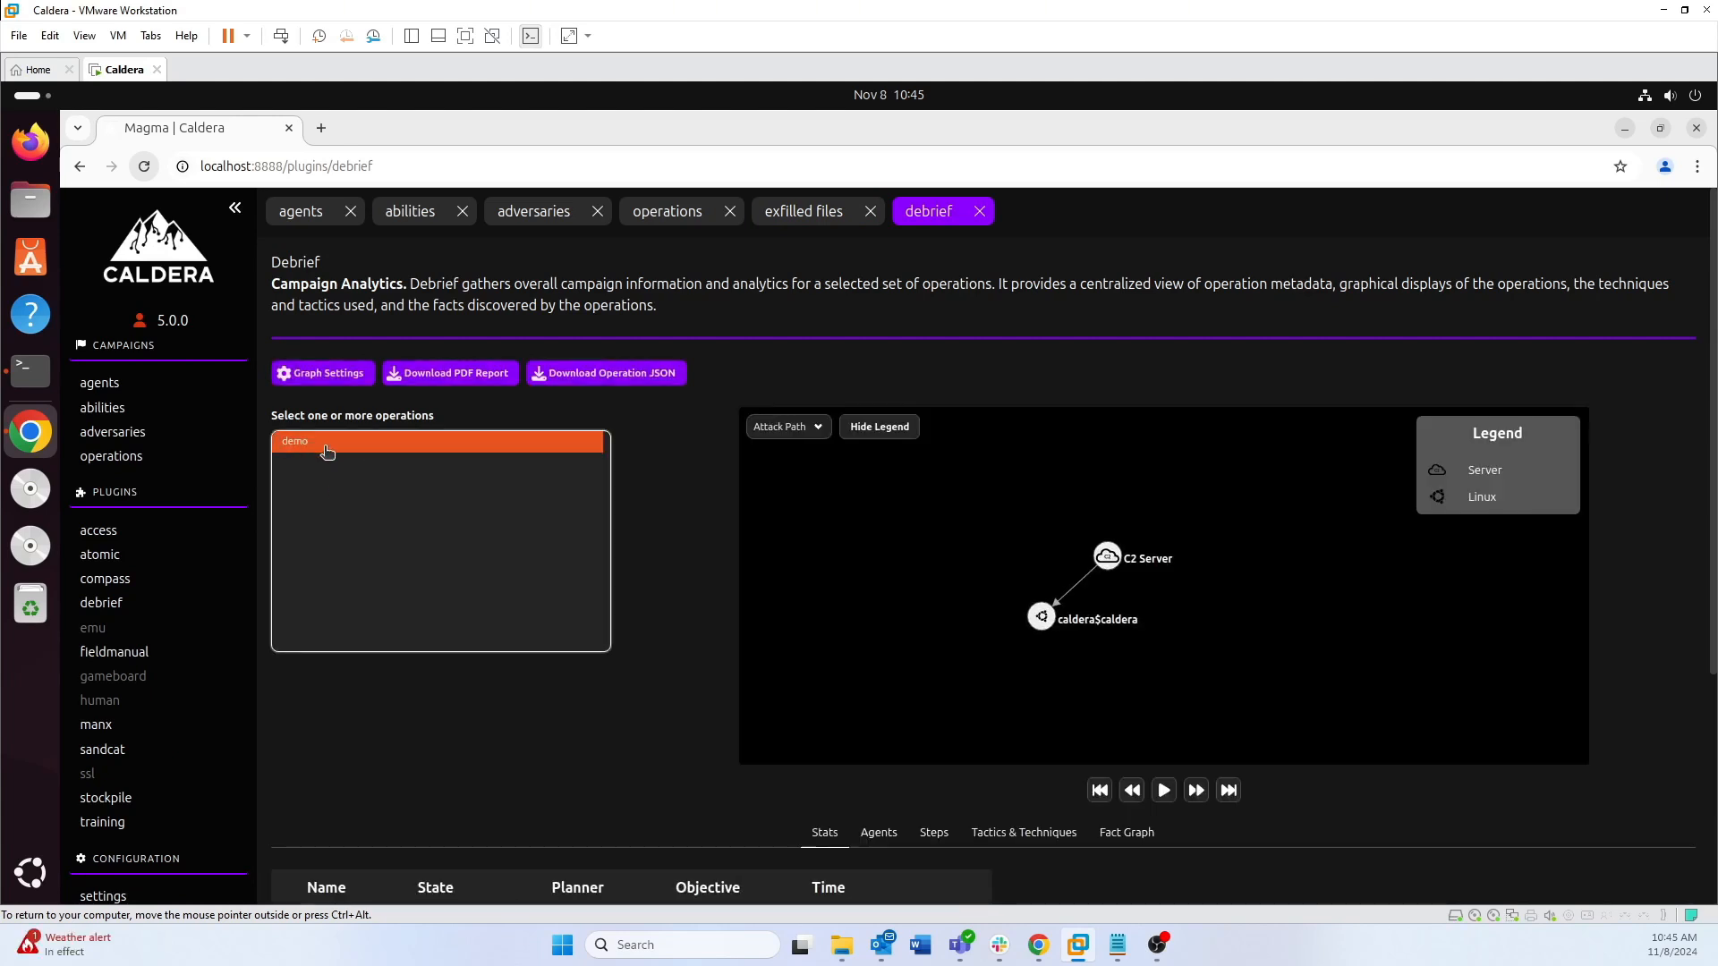
Download the demo debrief PDF report with every section included and view it
left_click(447, 372)
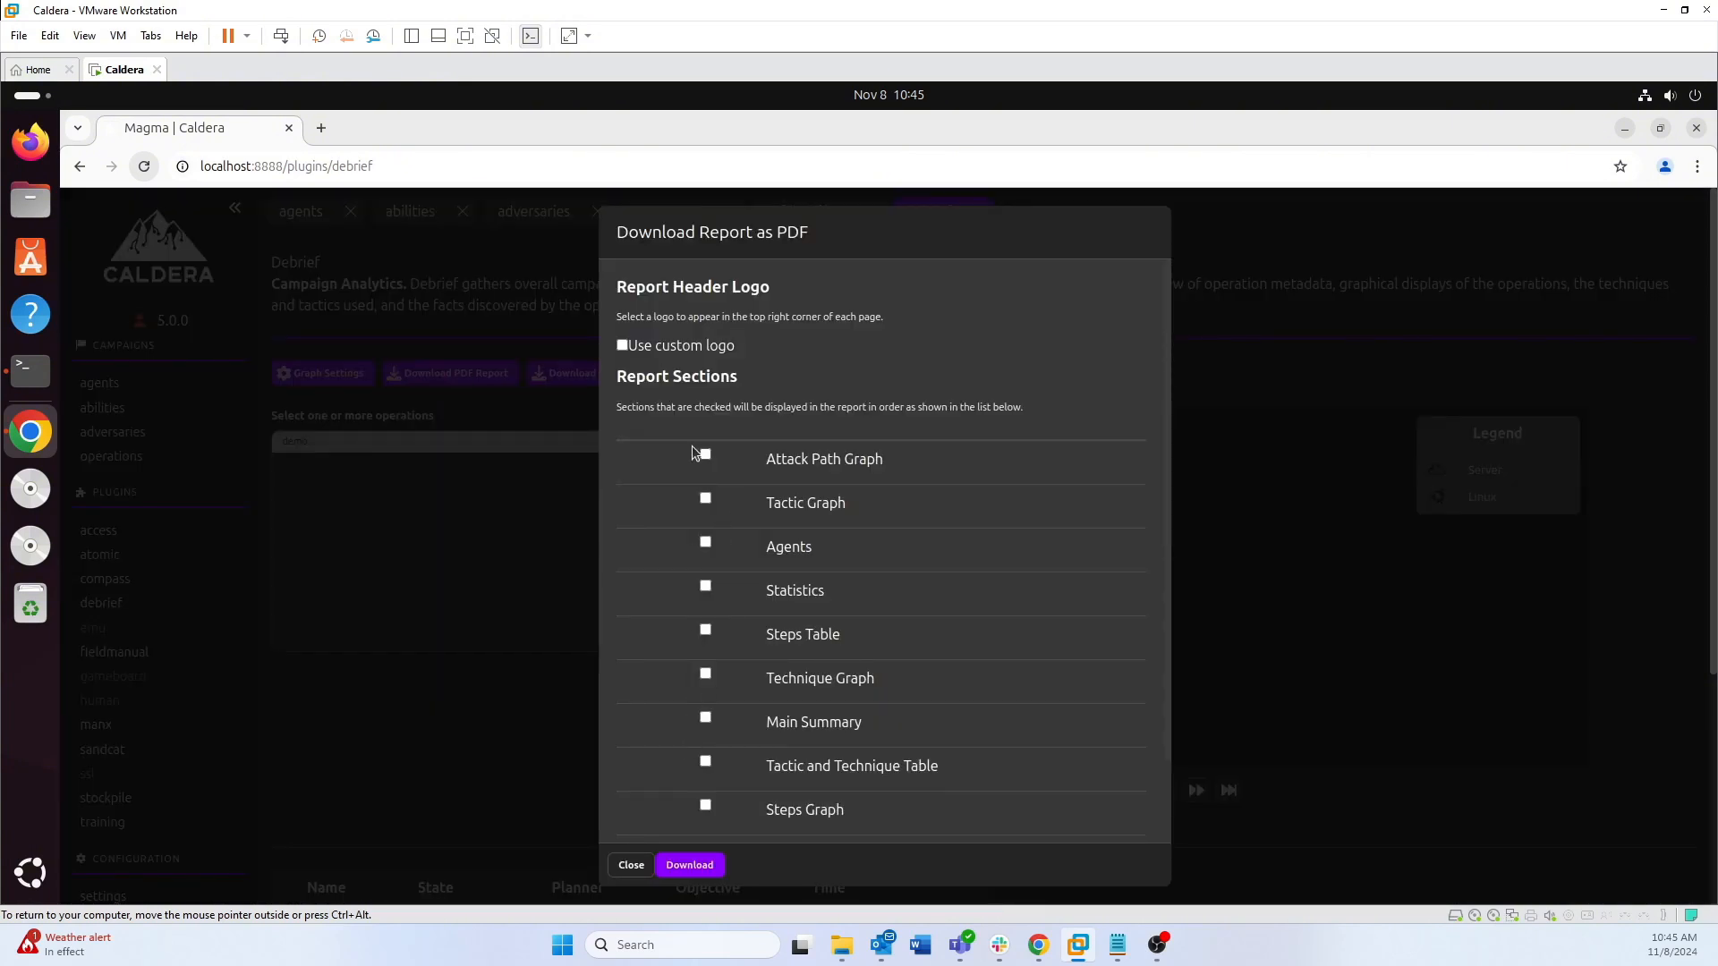
left_click(705, 452)
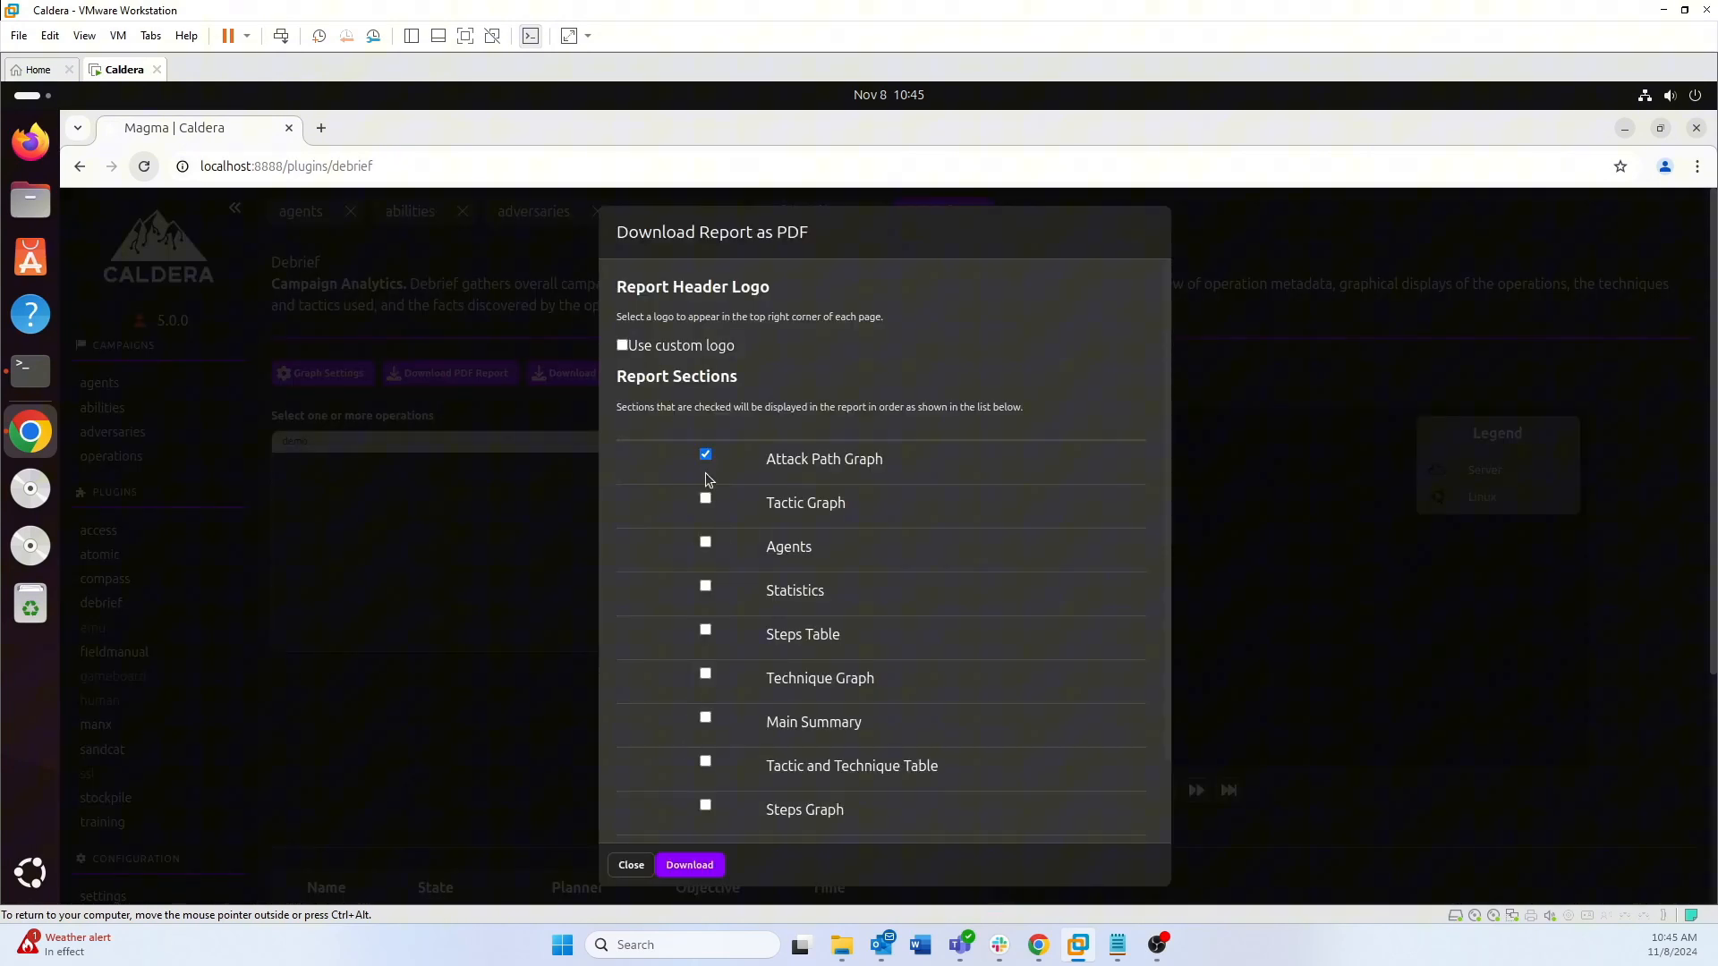
left_click(705, 586)
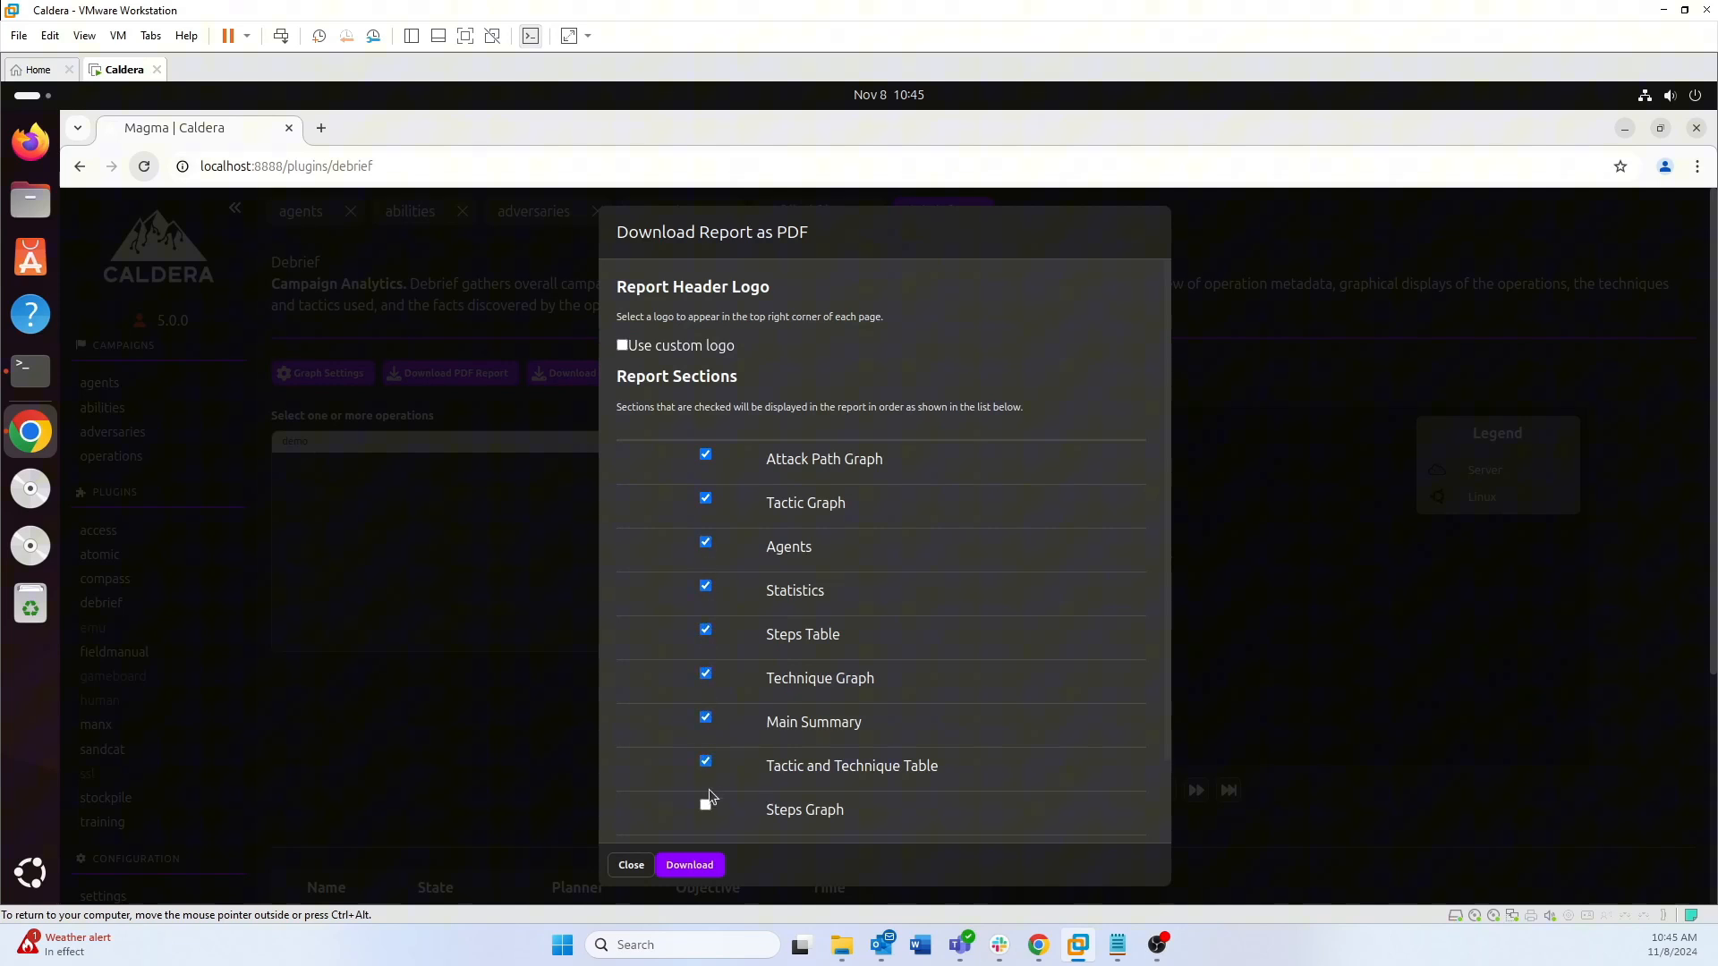
left_click(687, 864)
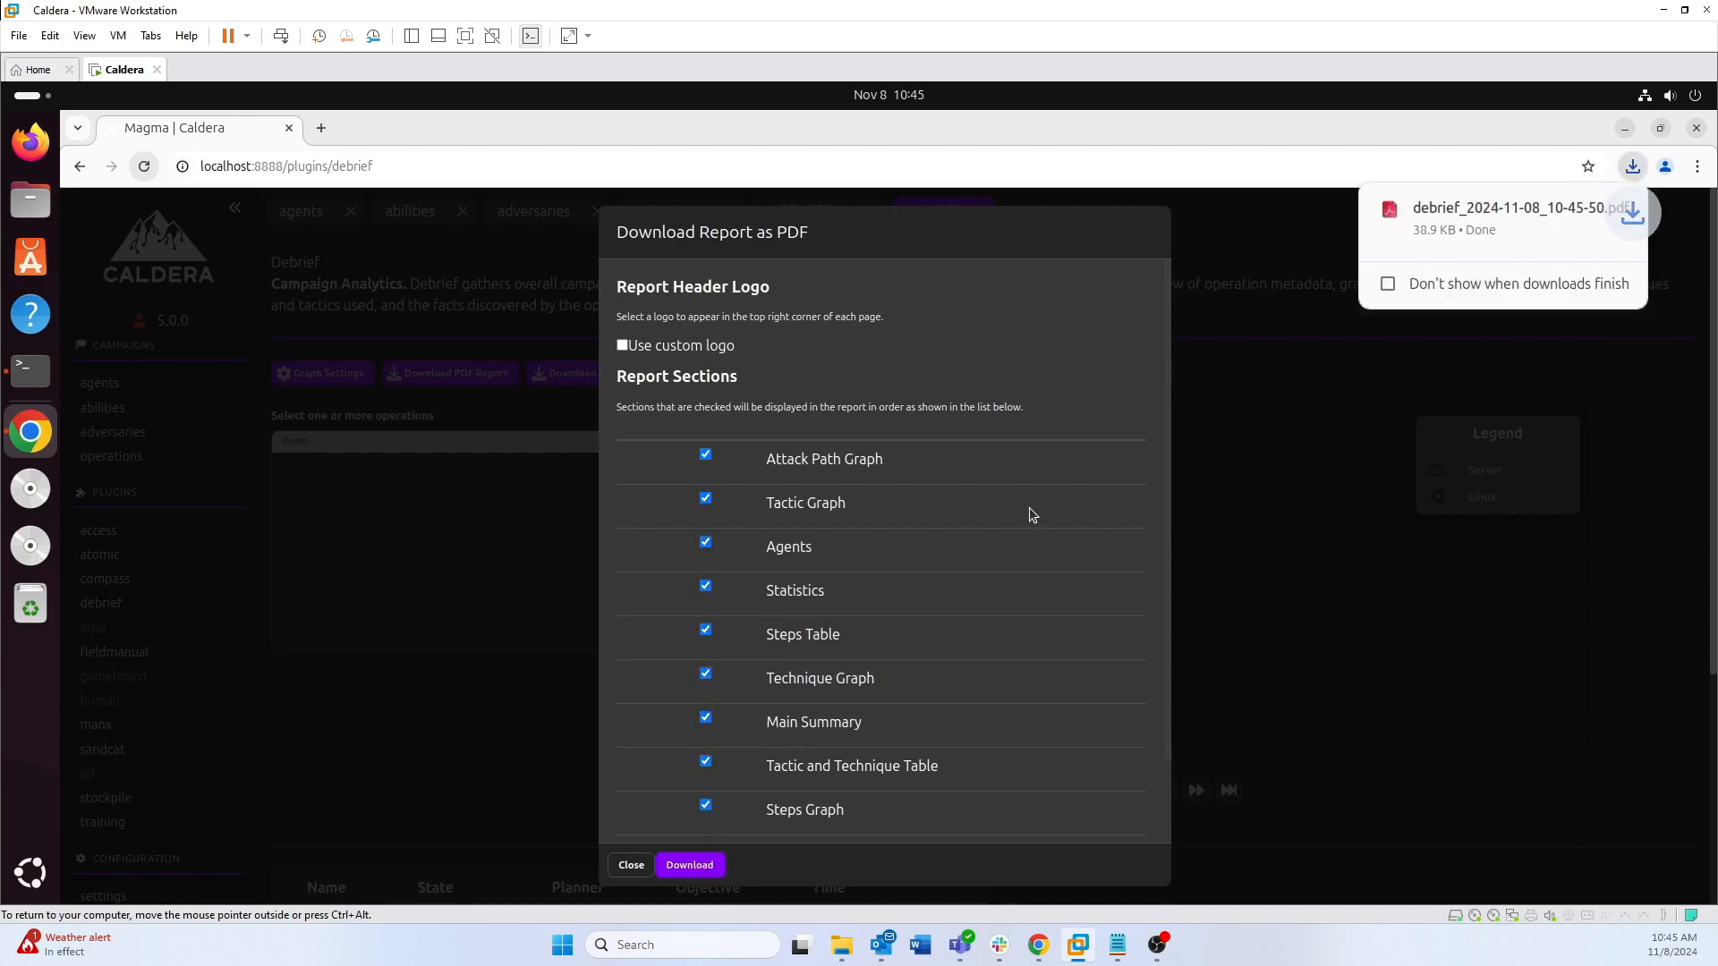
left_click(1513, 217)
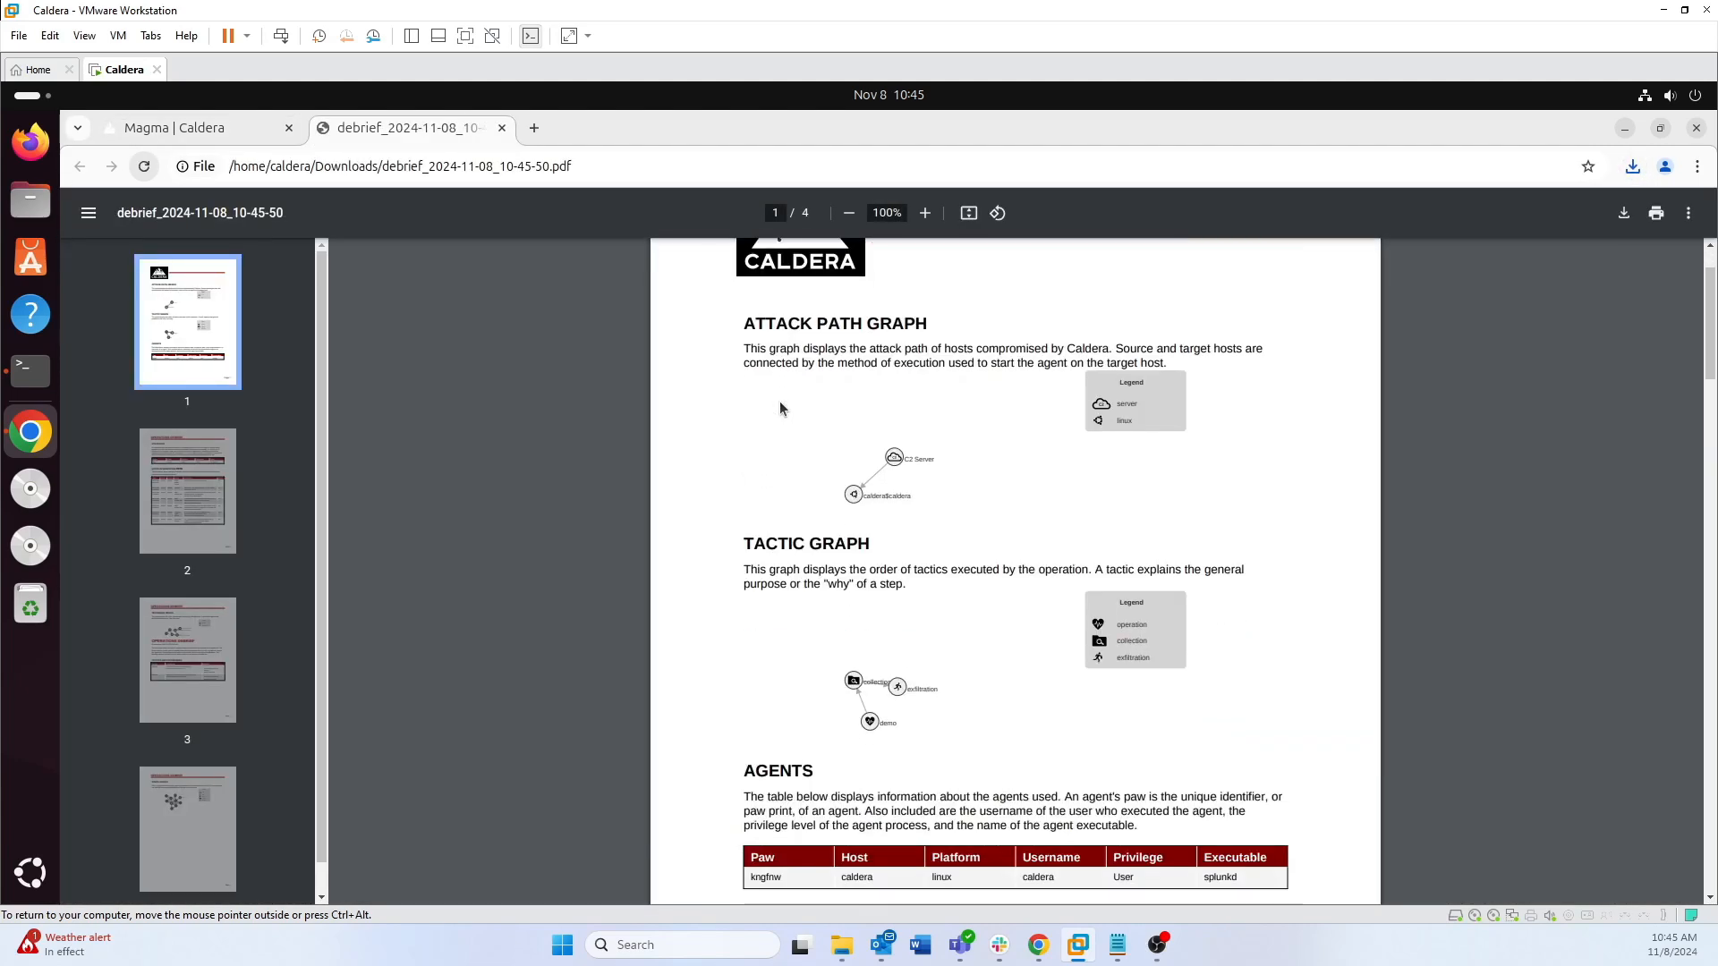
Review the debrief PDF pages, return to Caldera and bring up the Training plugin
scroll("down", 3)
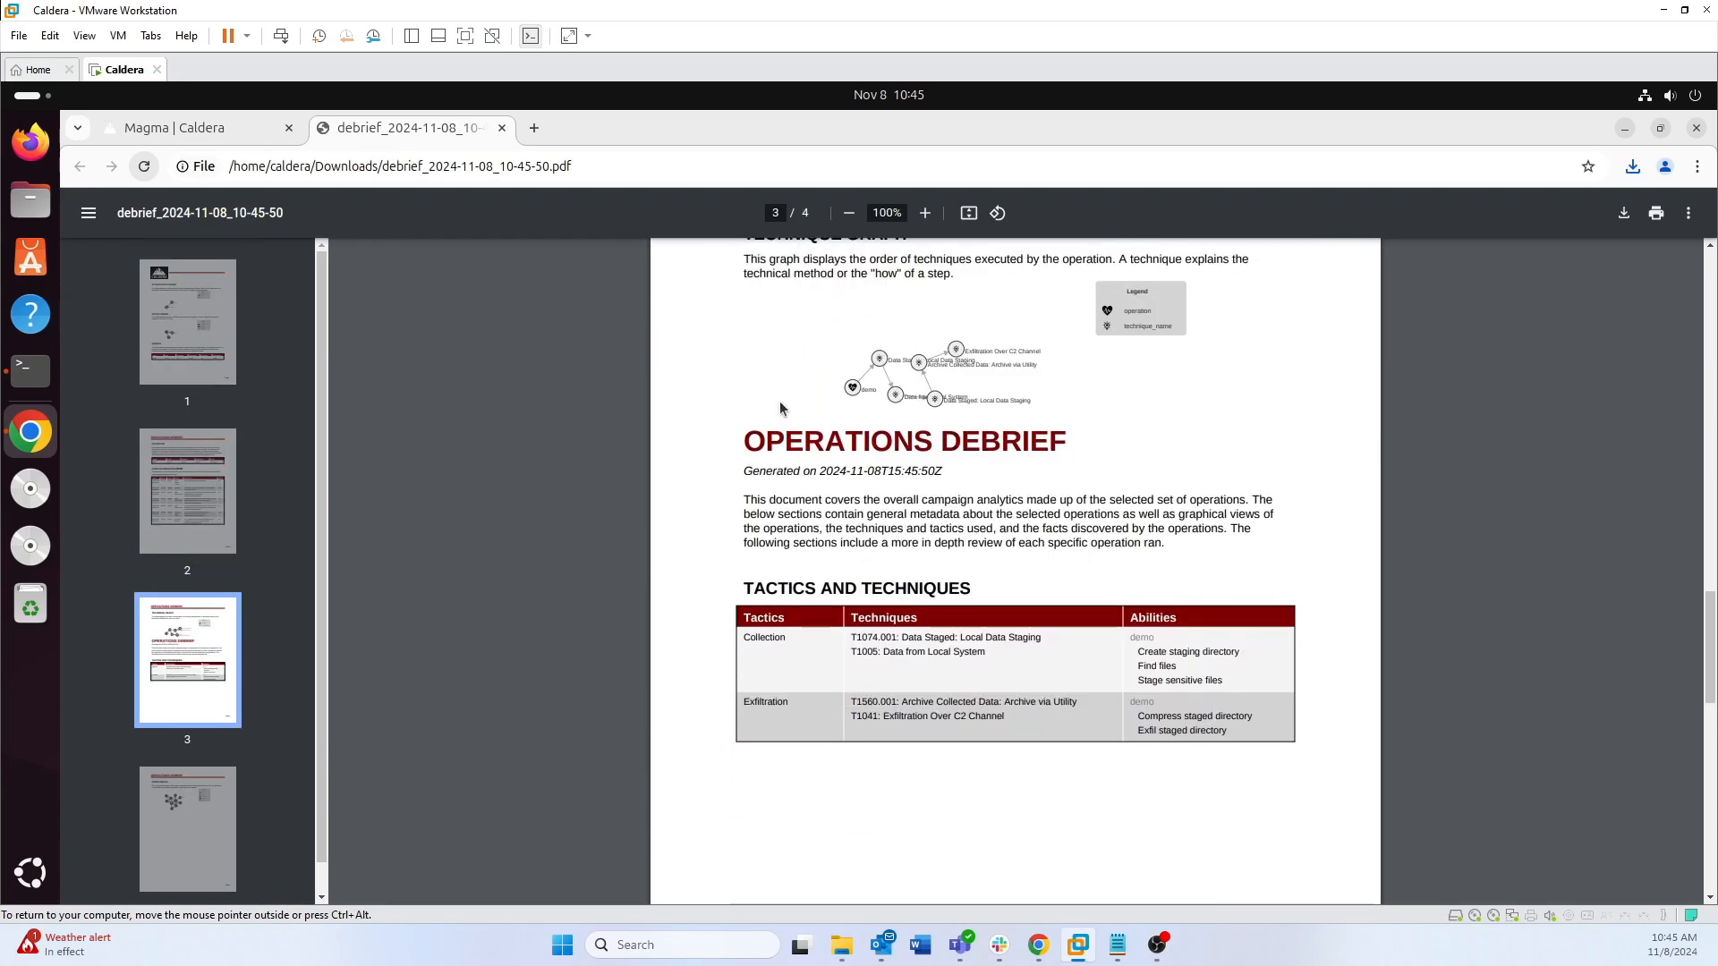
scroll("down", 3)
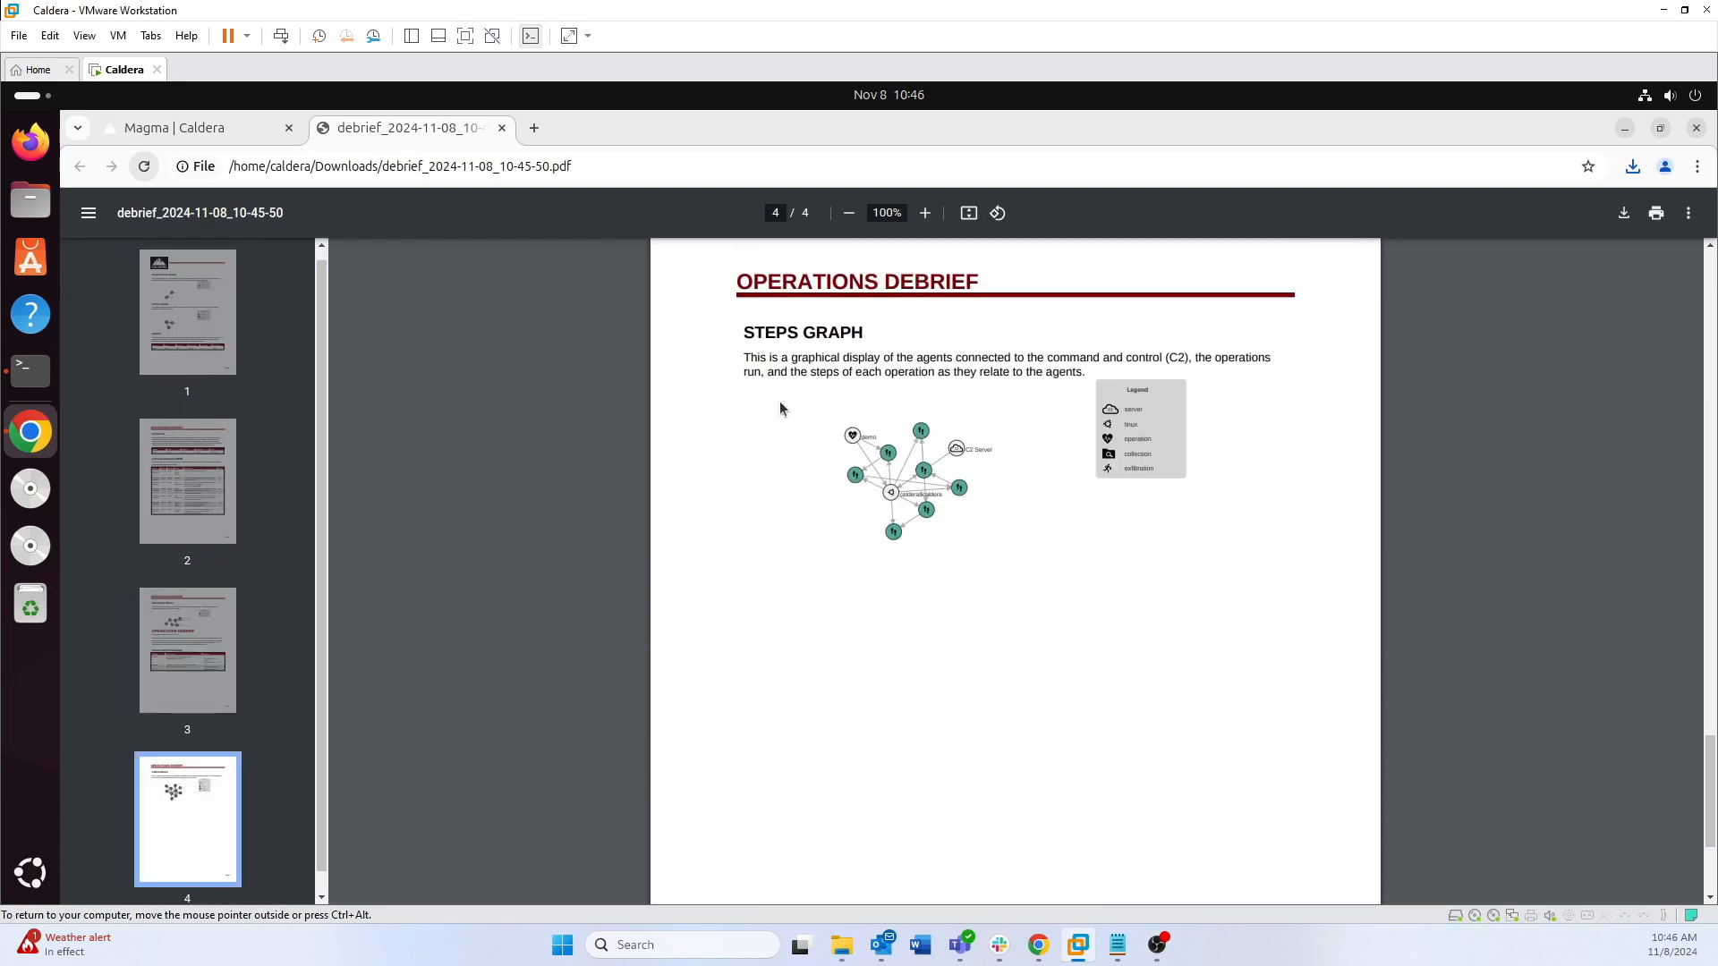
scroll("up", 3)
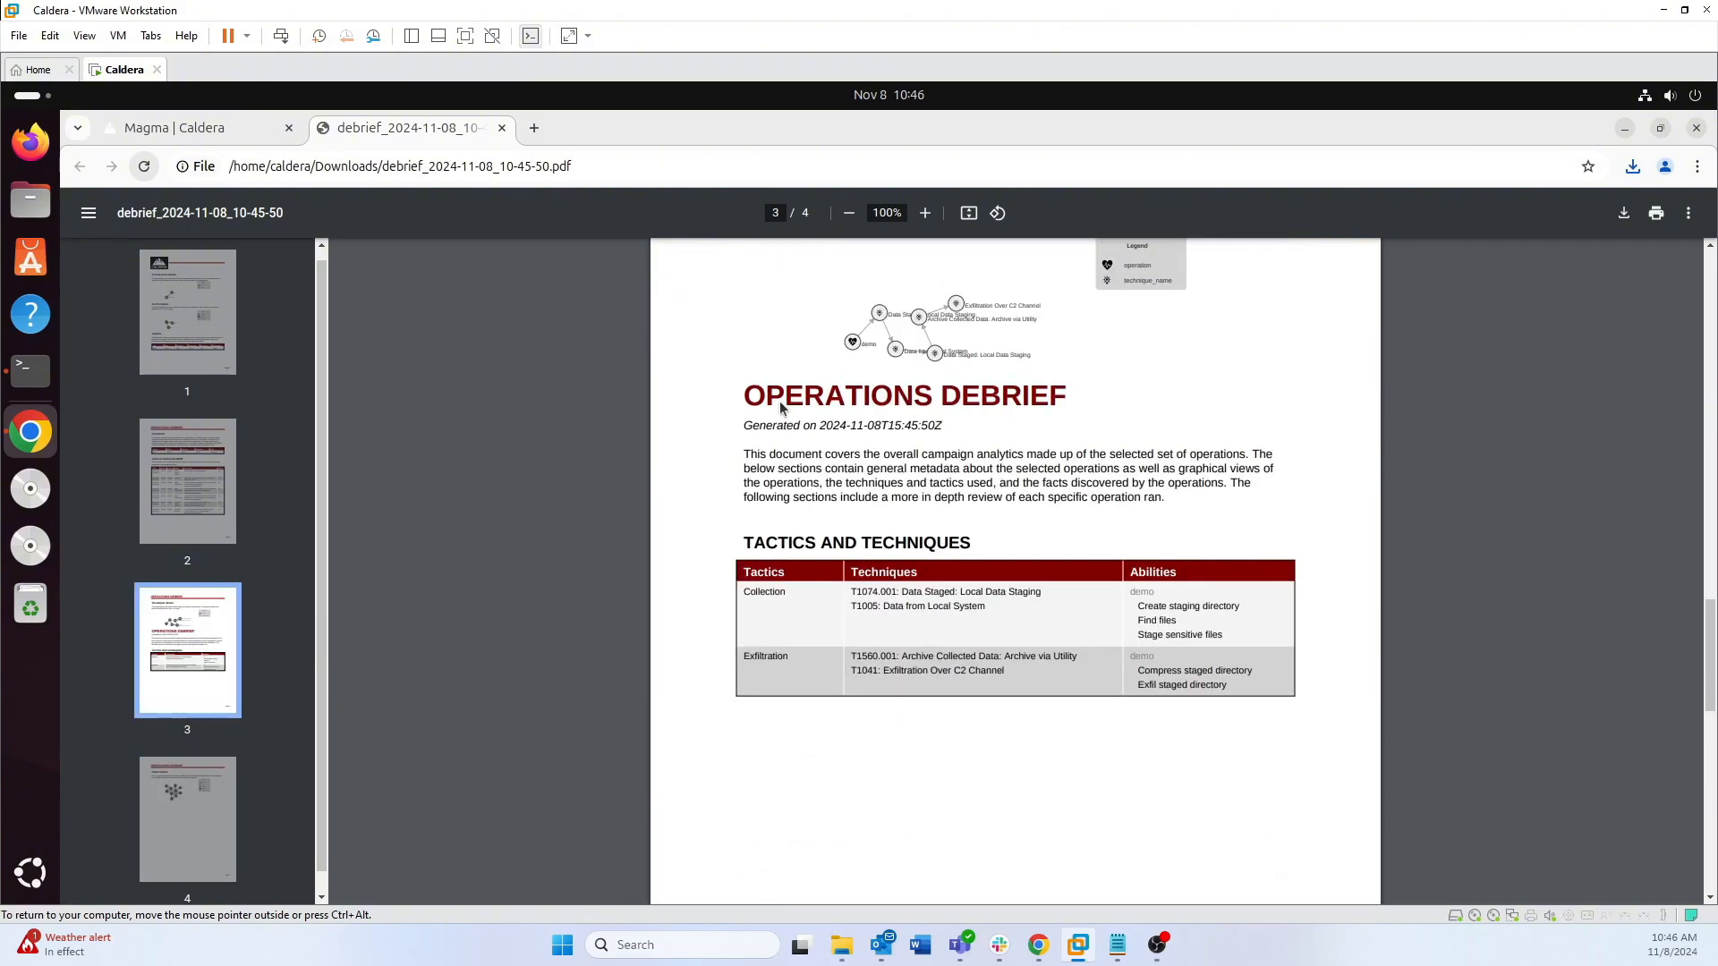
left_click(187, 320)
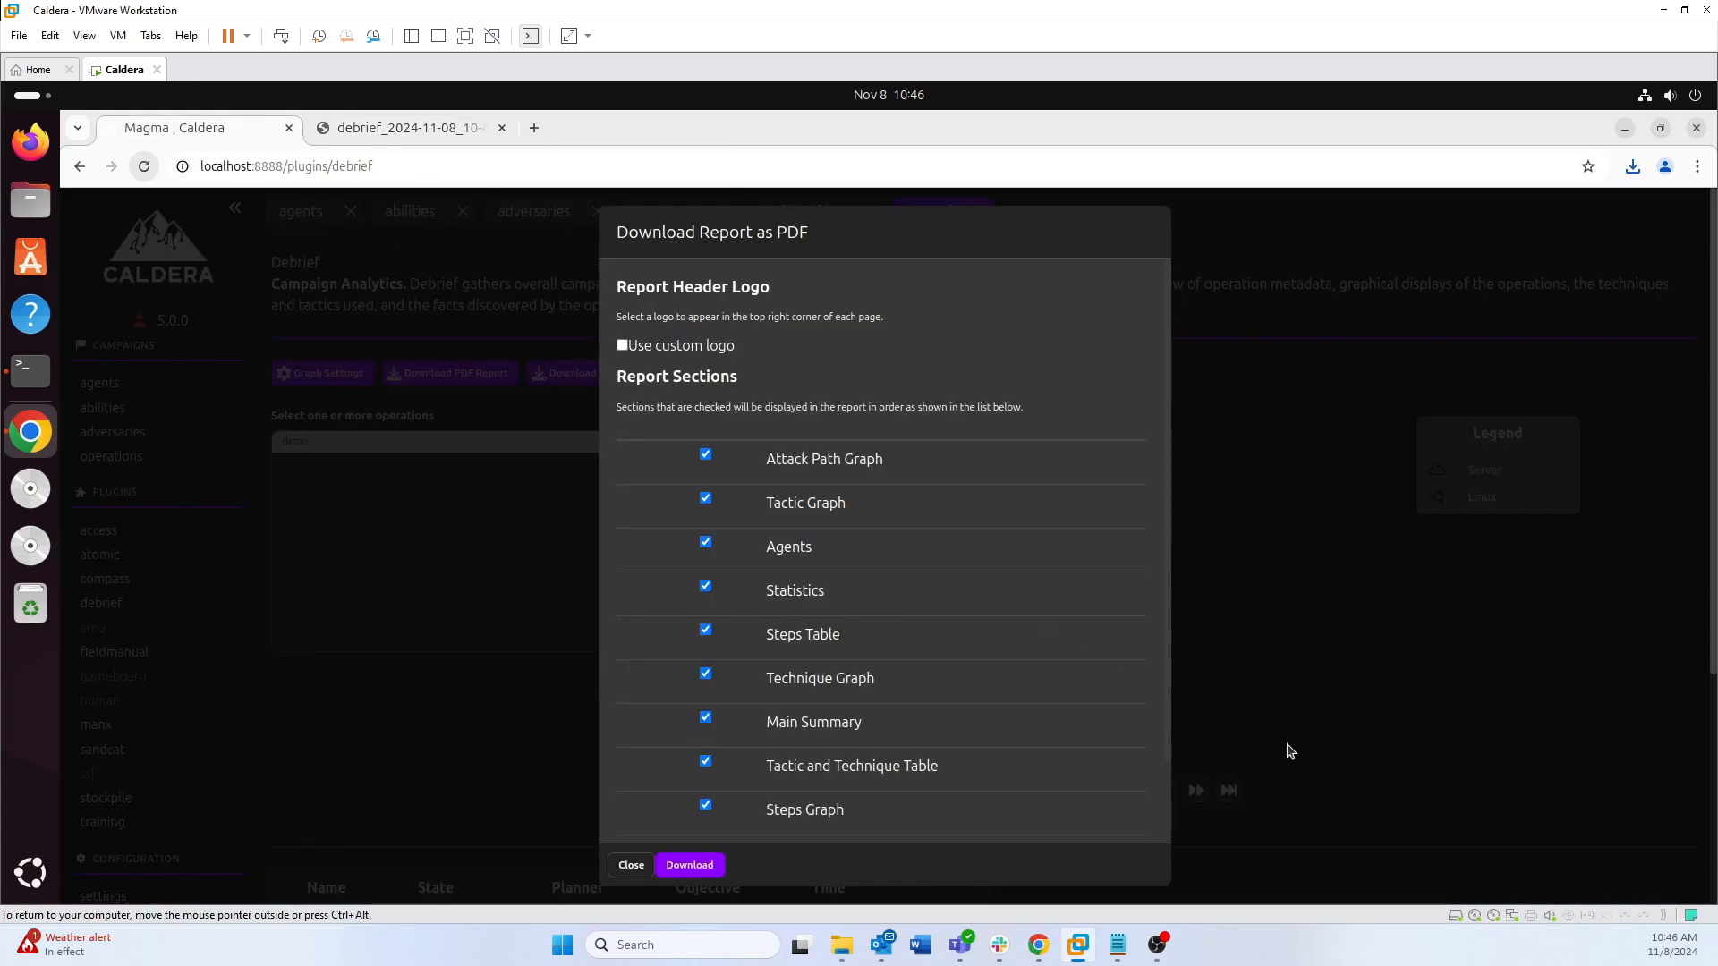
left_click(630, 865)
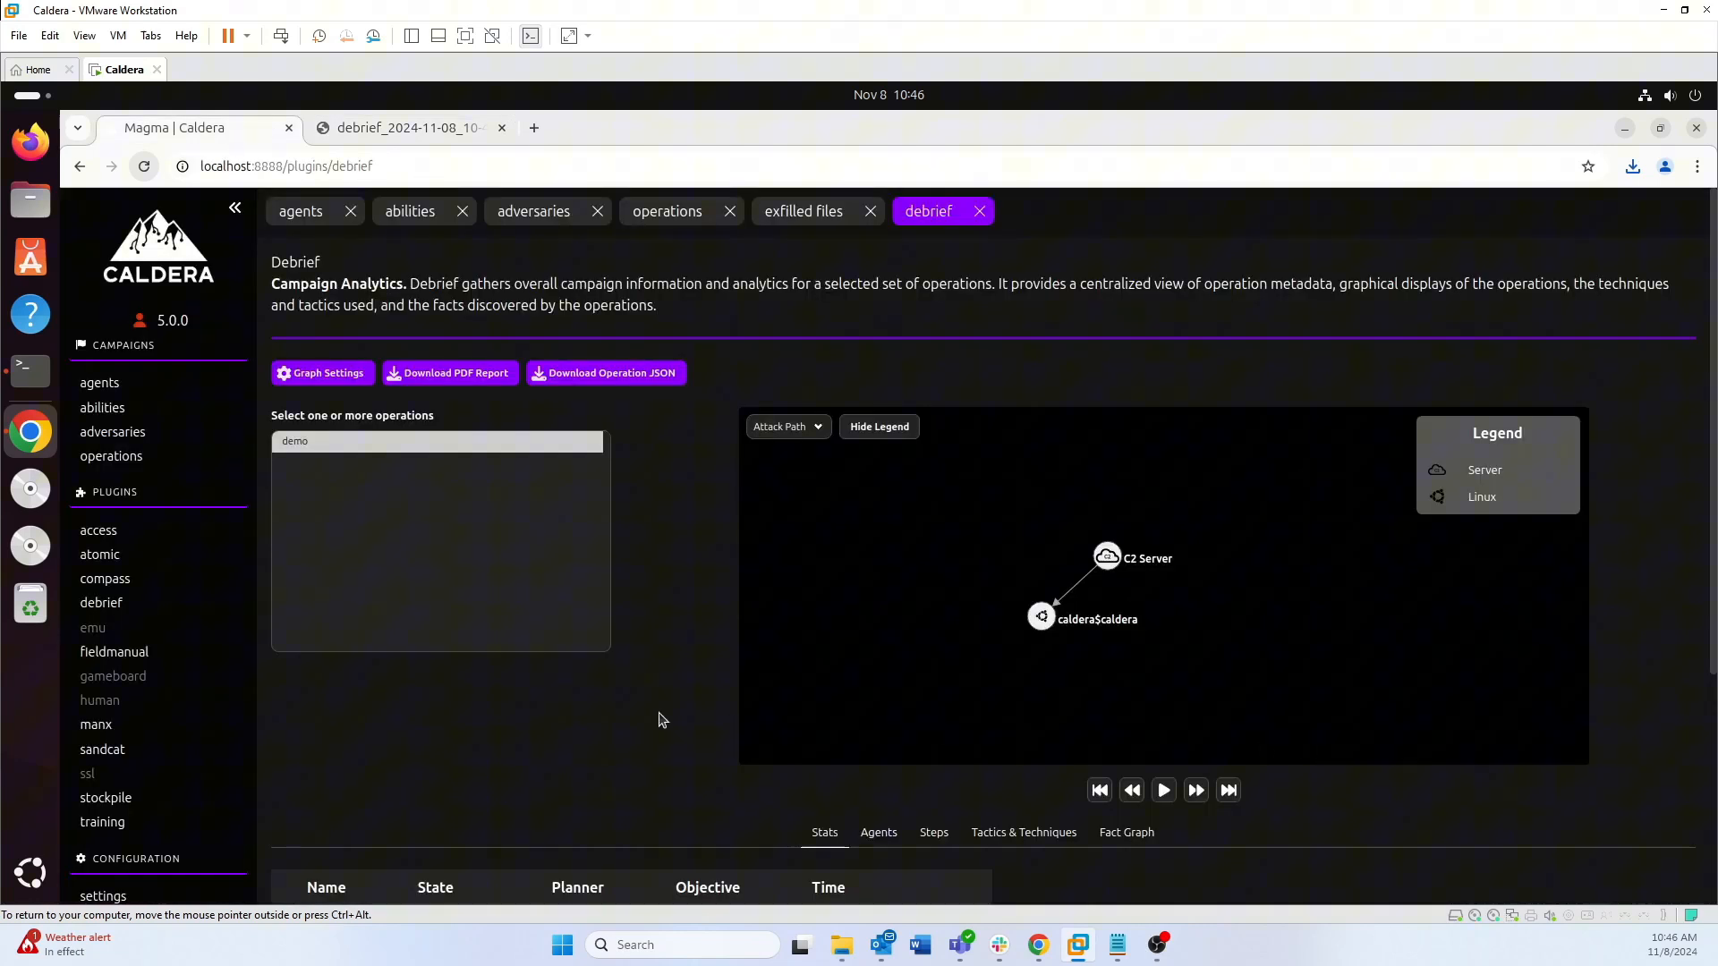
left_click(102, 821)
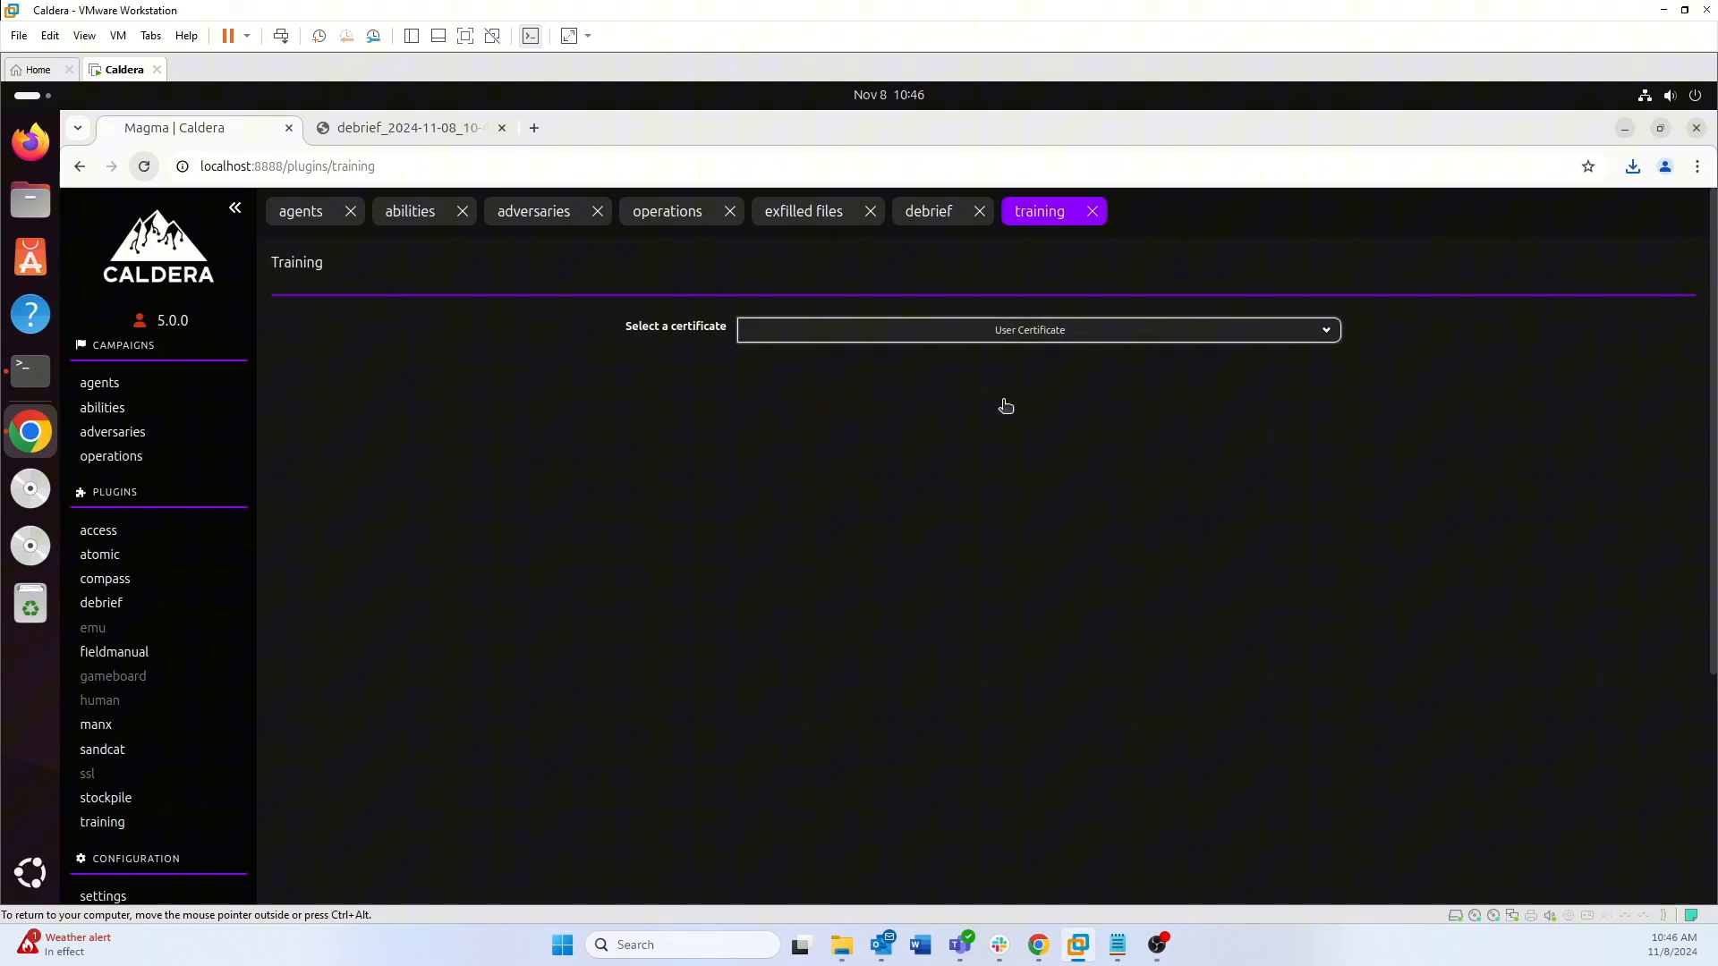
Load the User Certificate challenges, view the Local agent solution guide, then close it and the report tab
left_click(1037, 329)
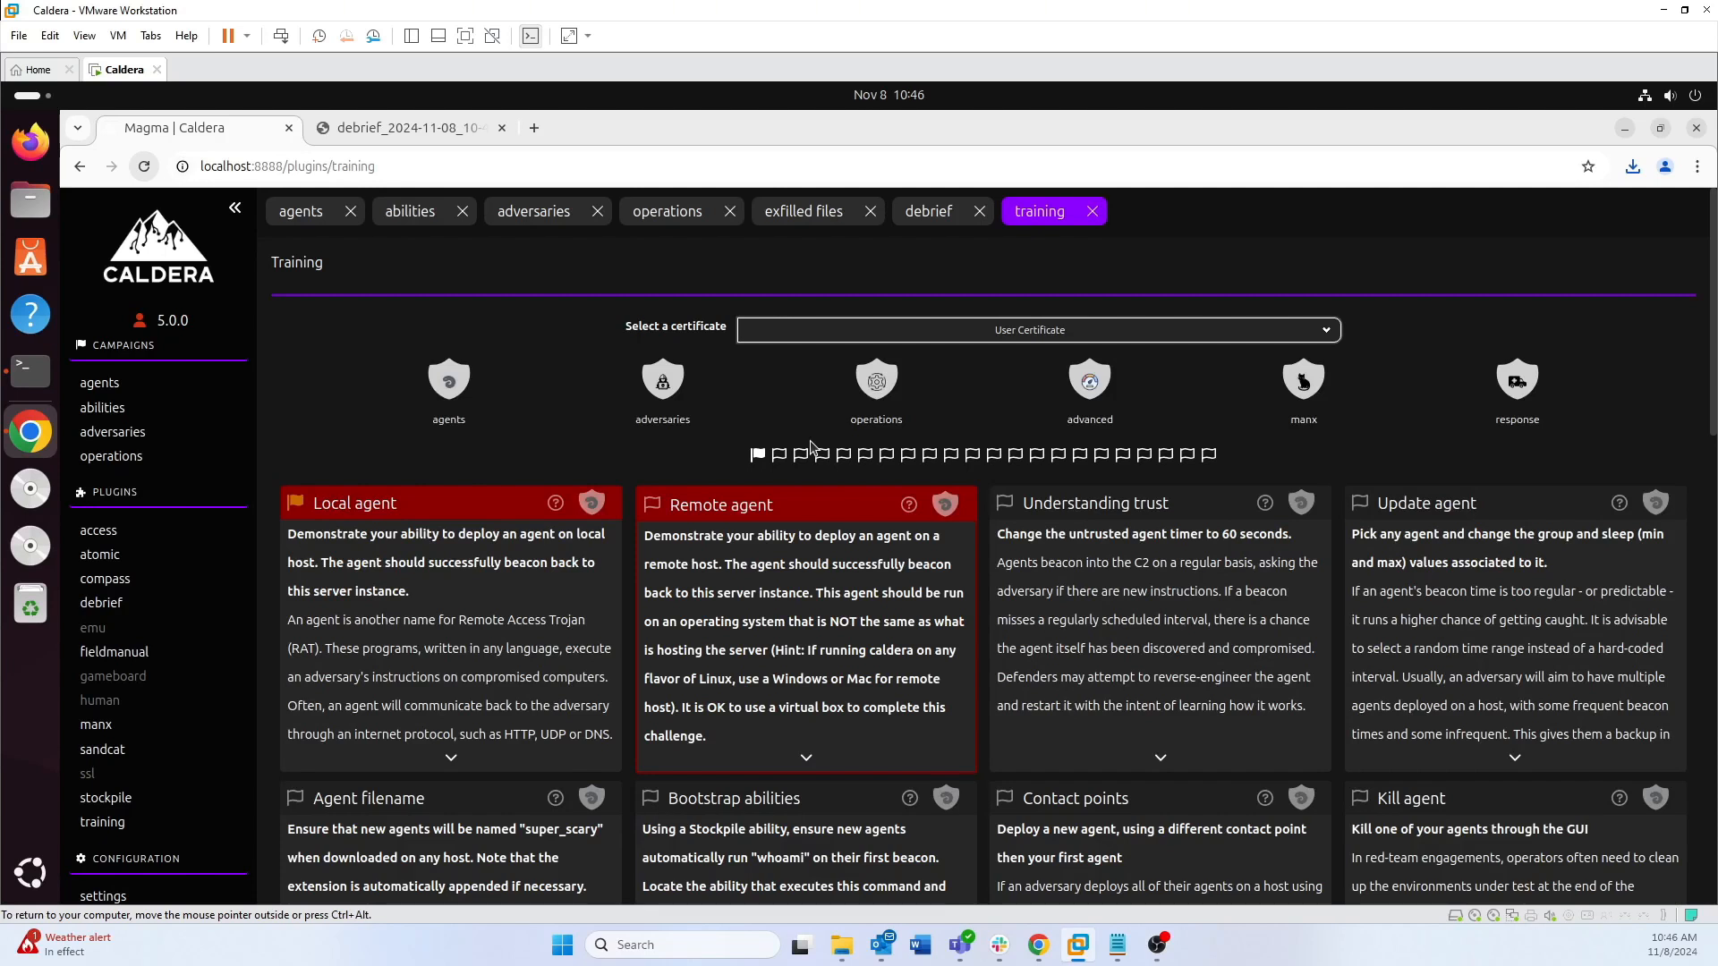
mouse_move(467, 469)
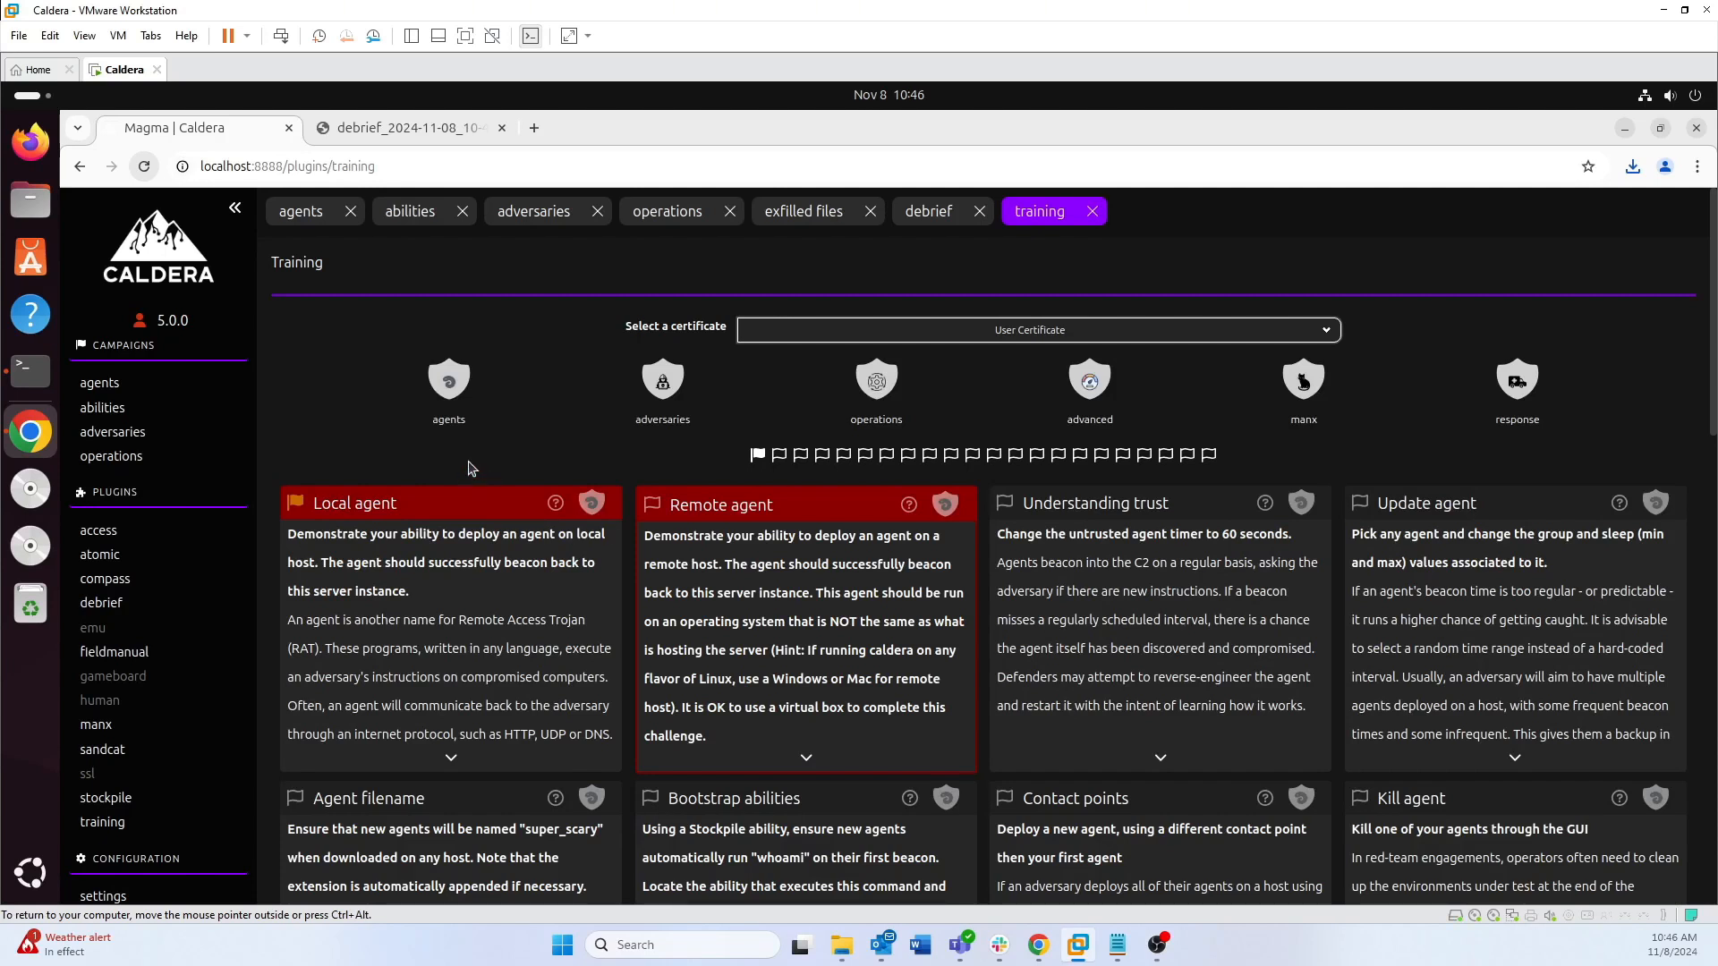
mouse_move(406, 500)
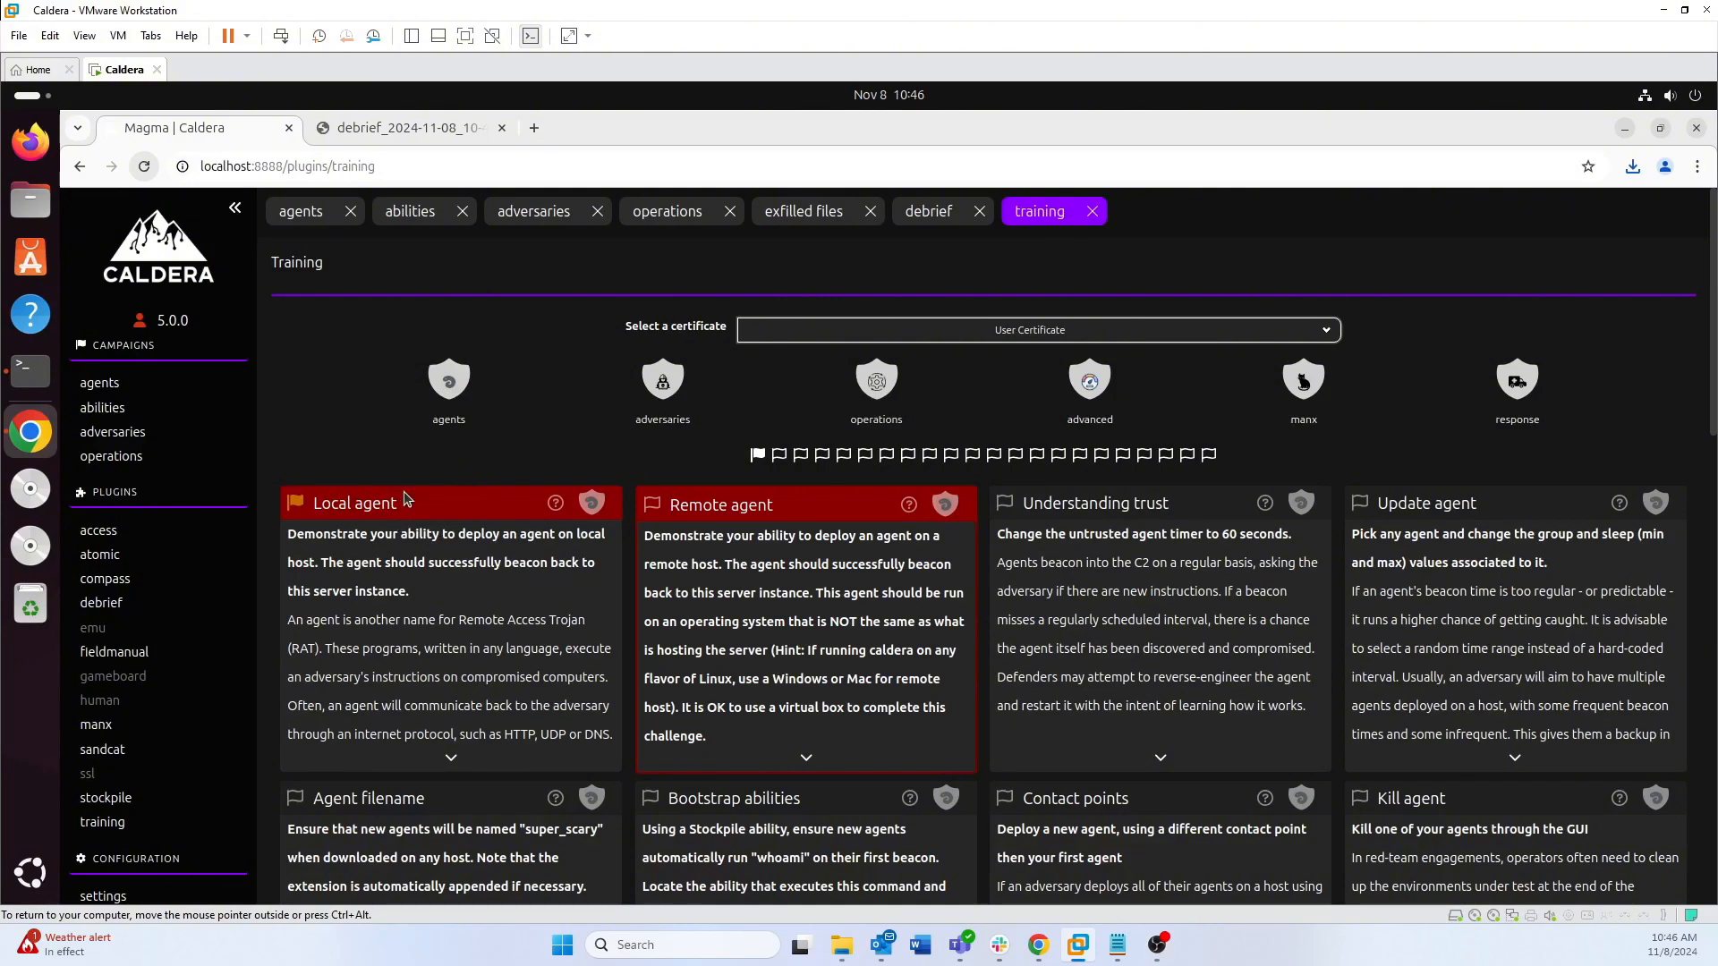
scroll("down", 3)
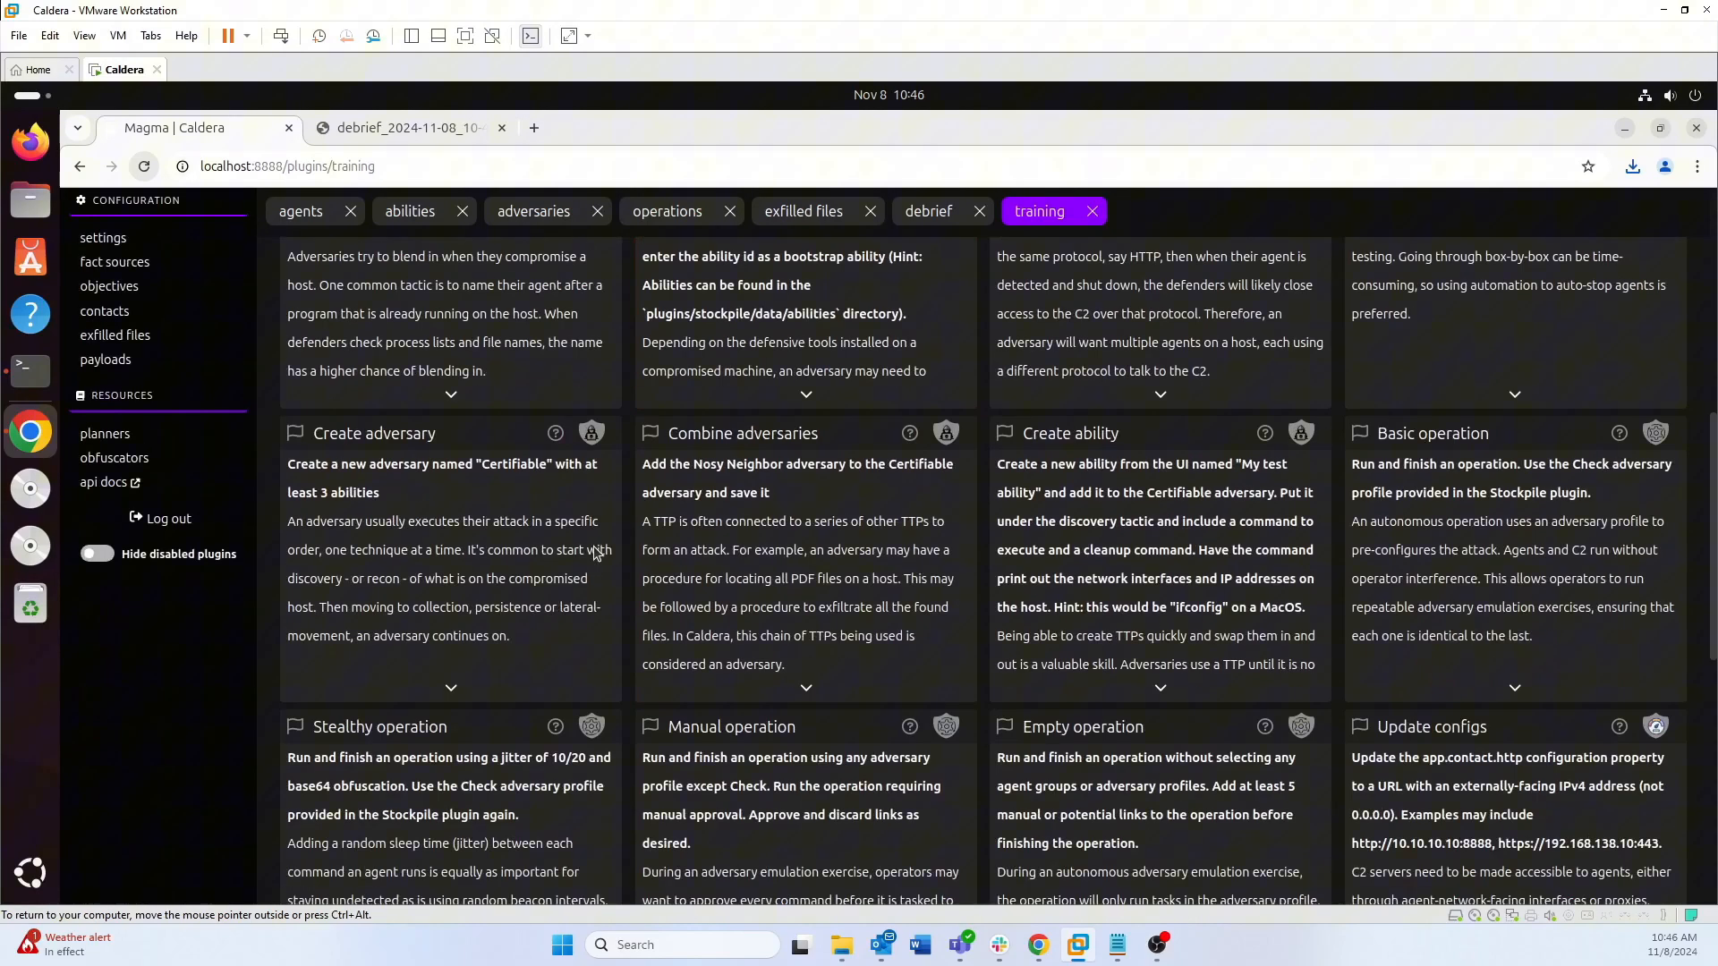
scroll("down", 3)
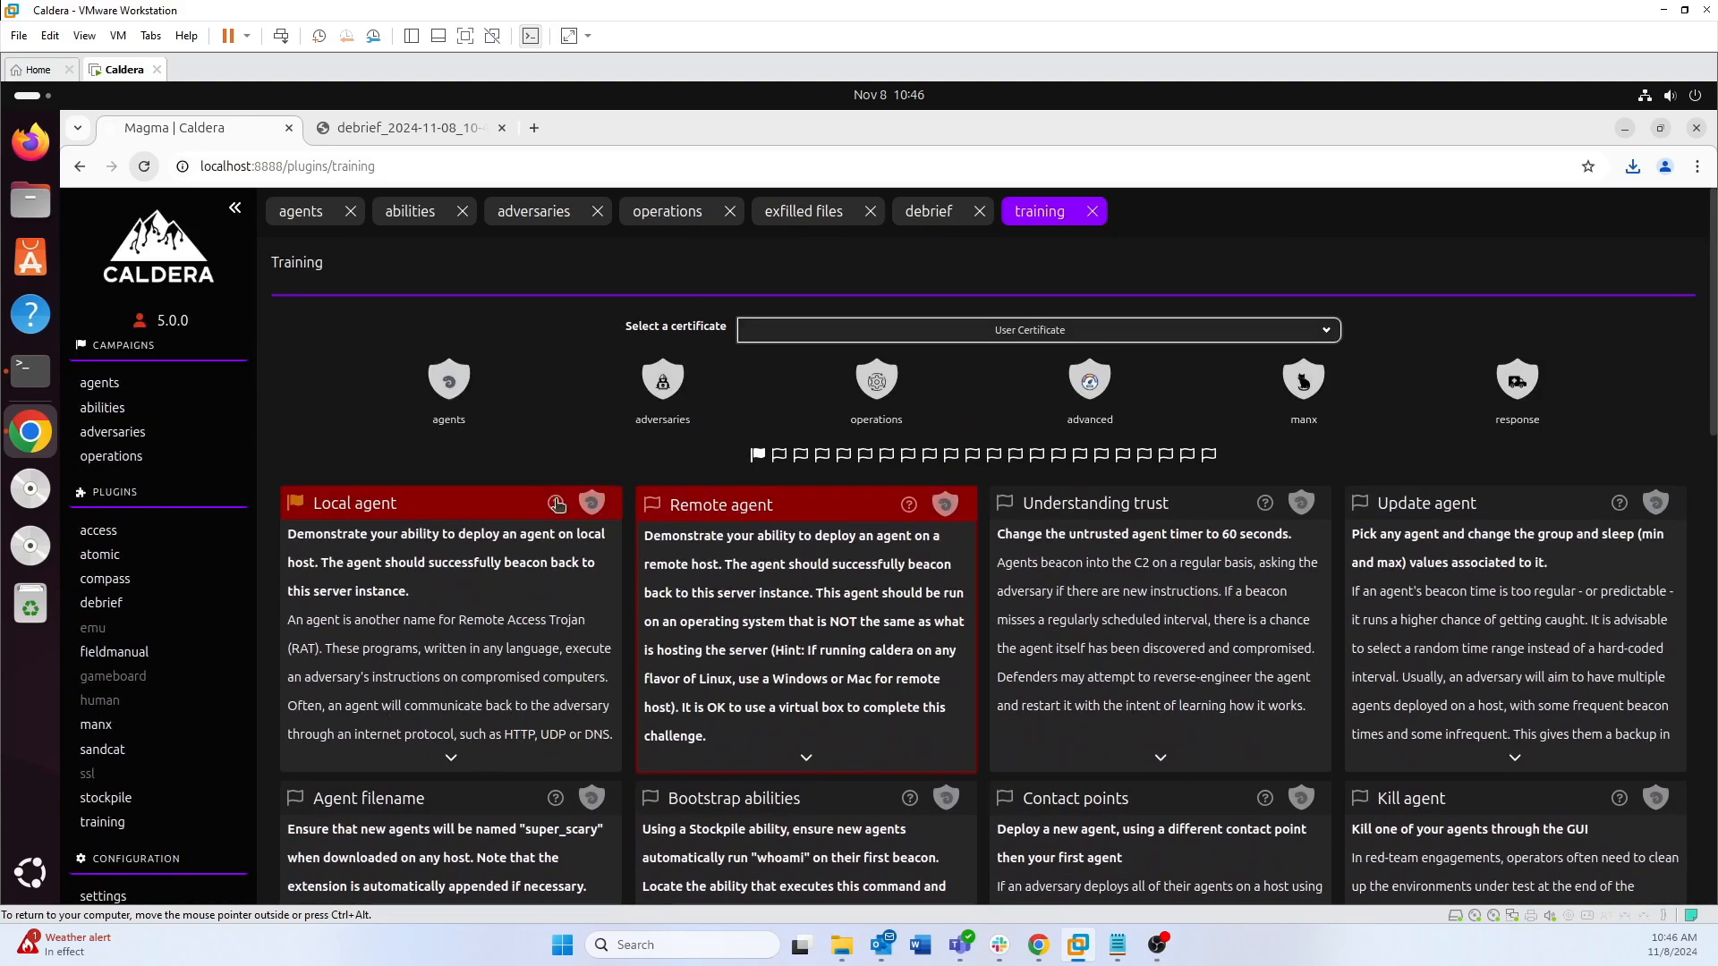
left_click(558, 505)
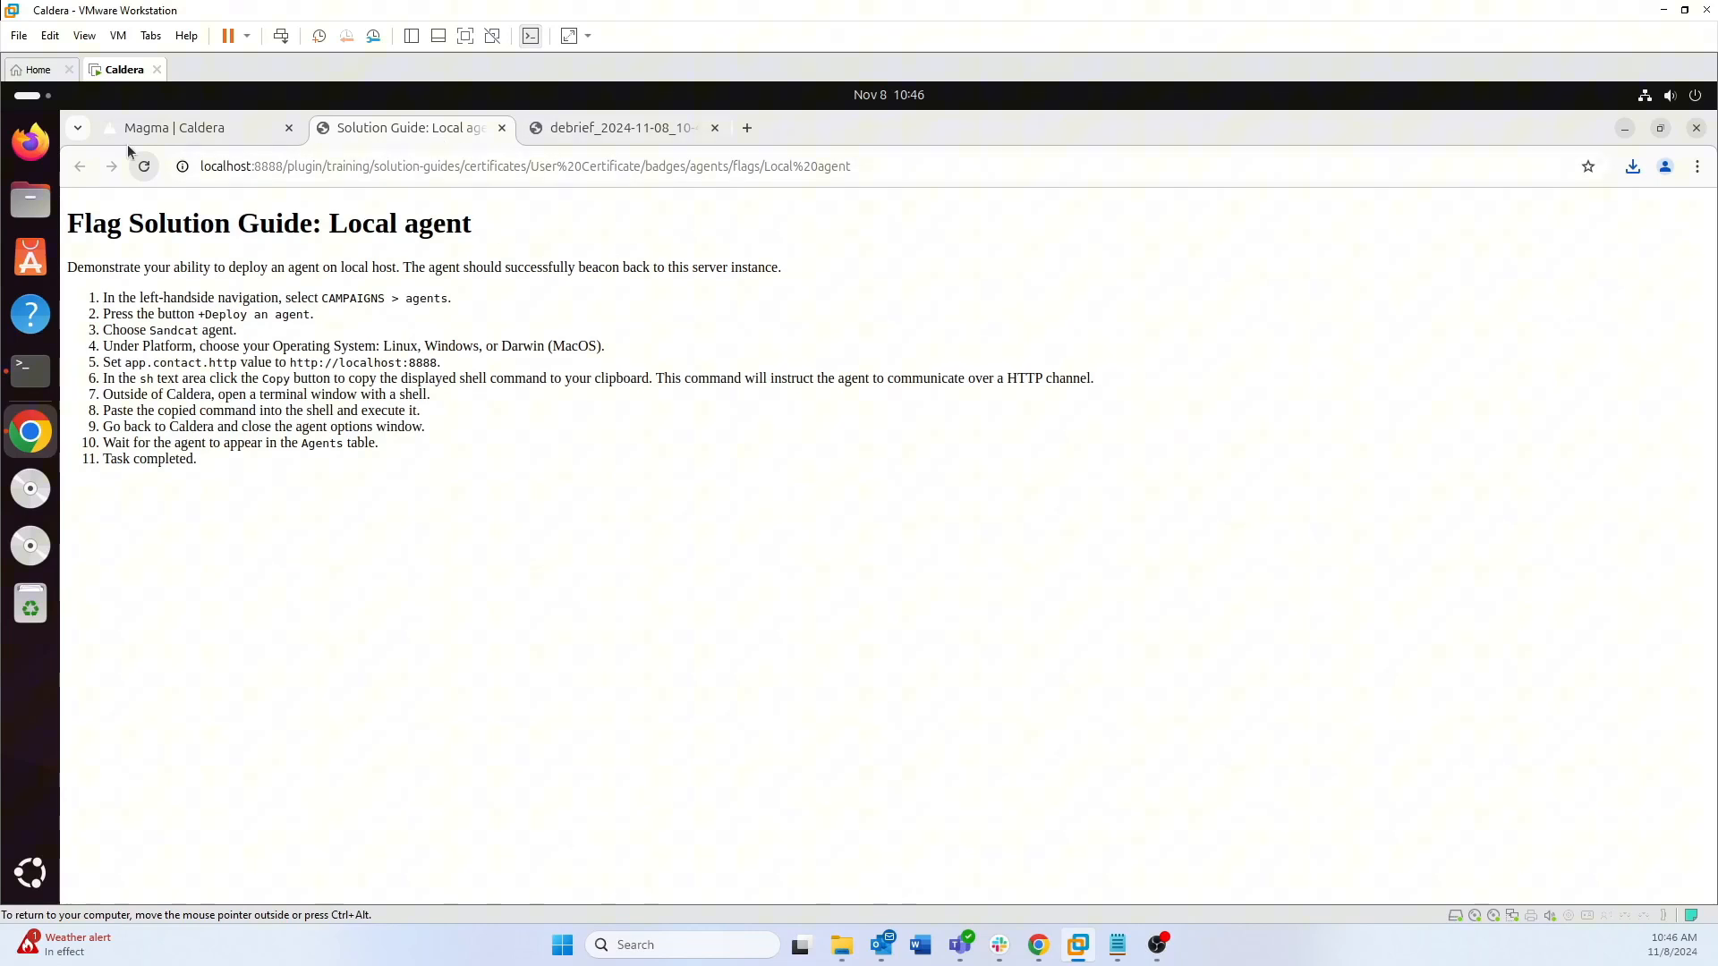
left_click(502, 127)
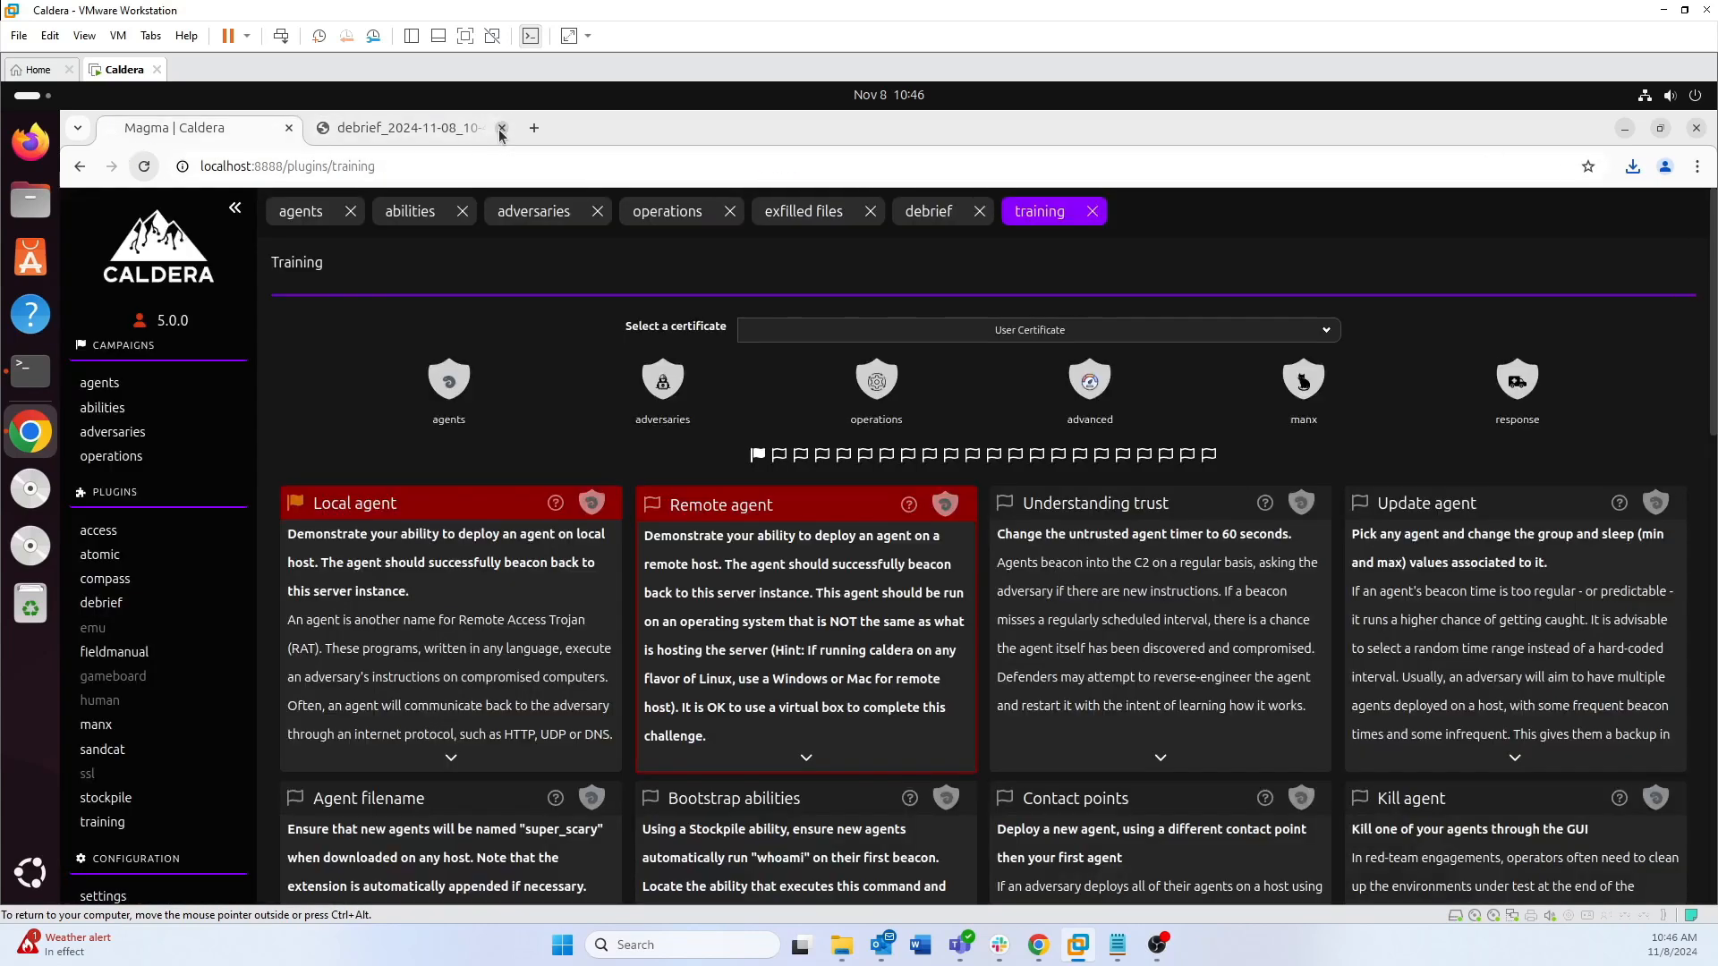
left_click(501, 129)
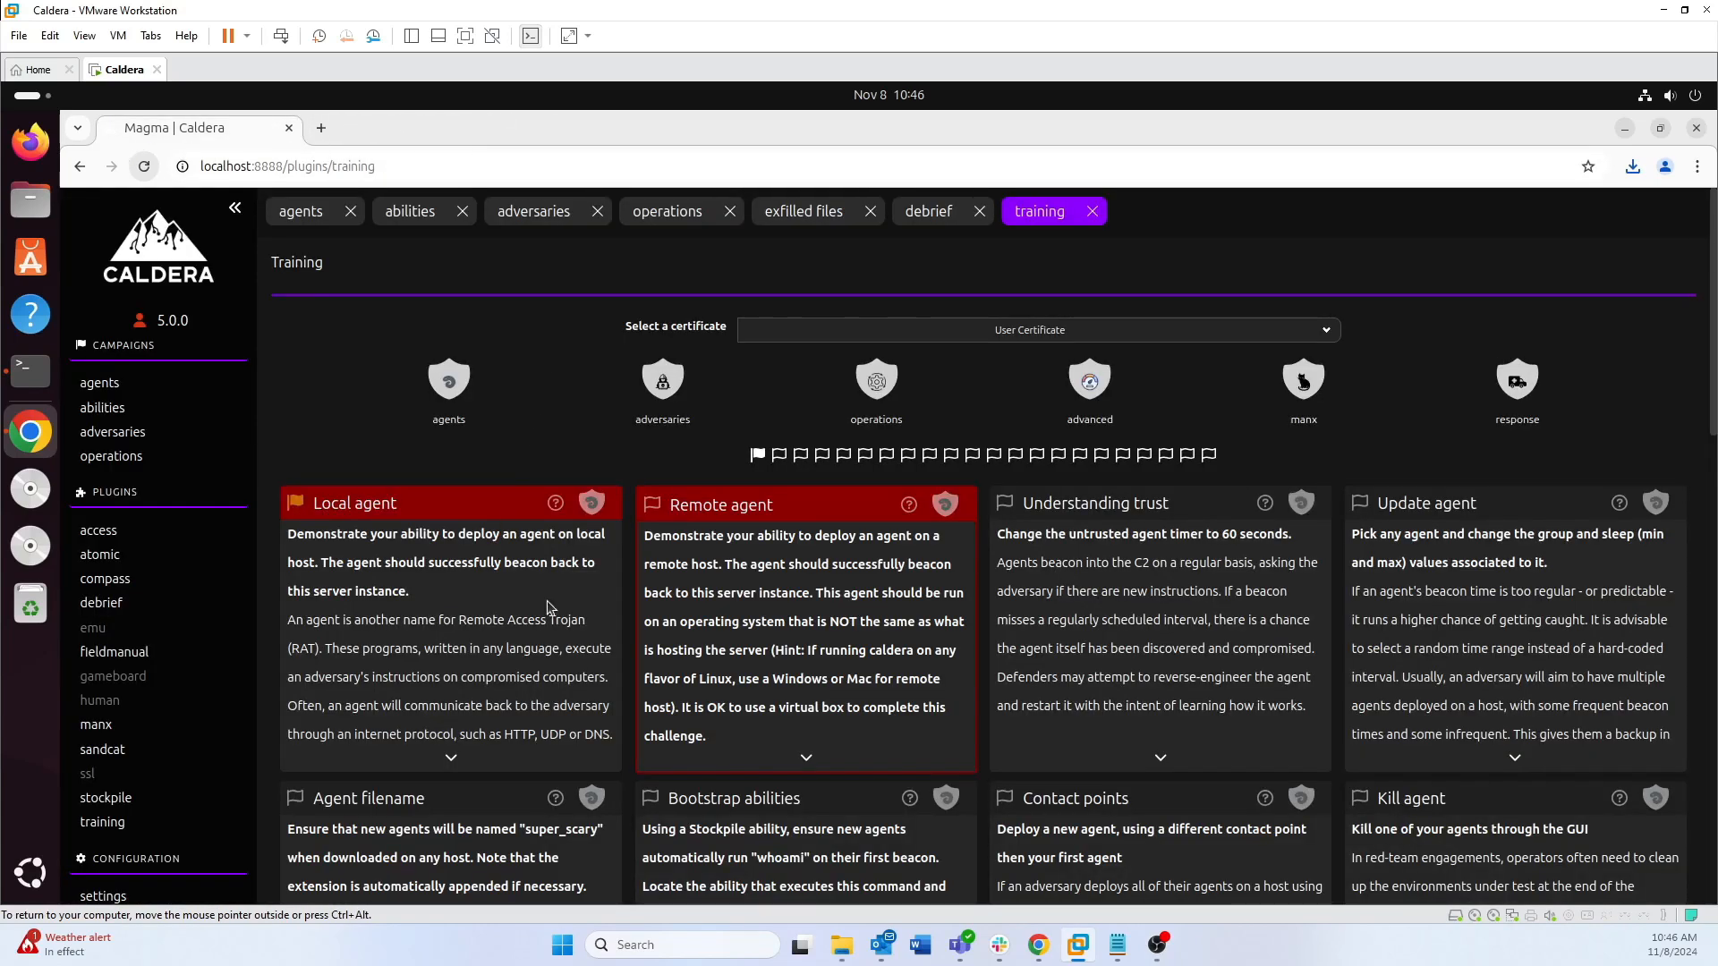
mouse_move(537, 430)
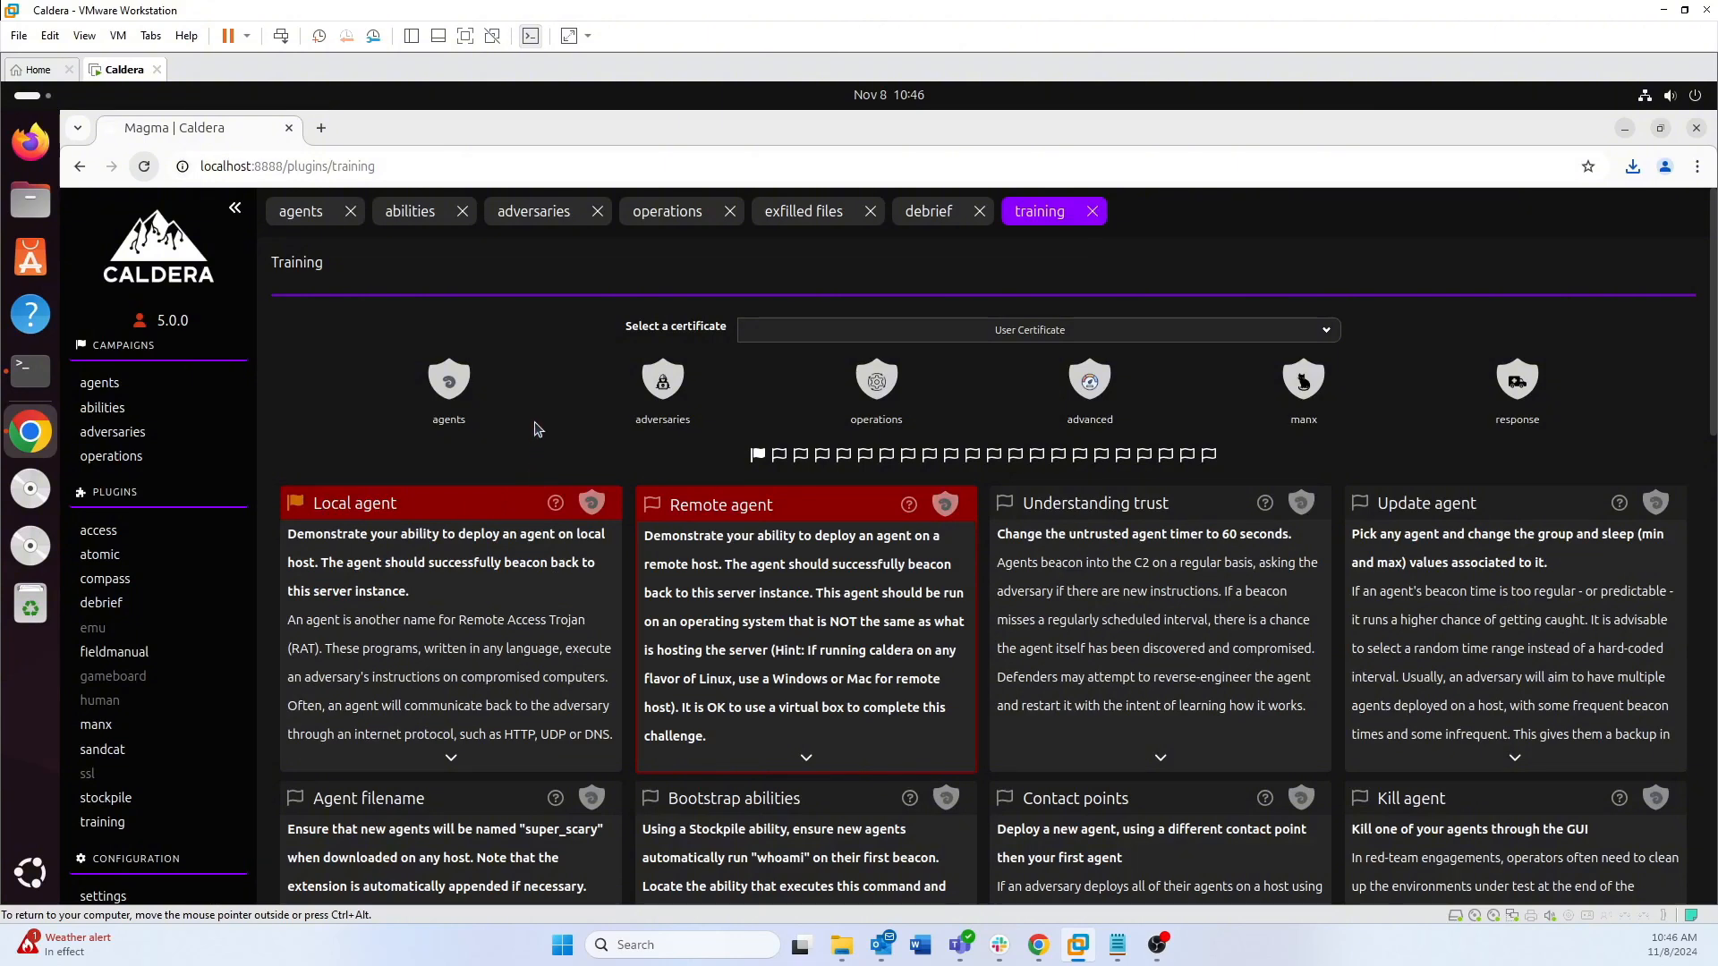